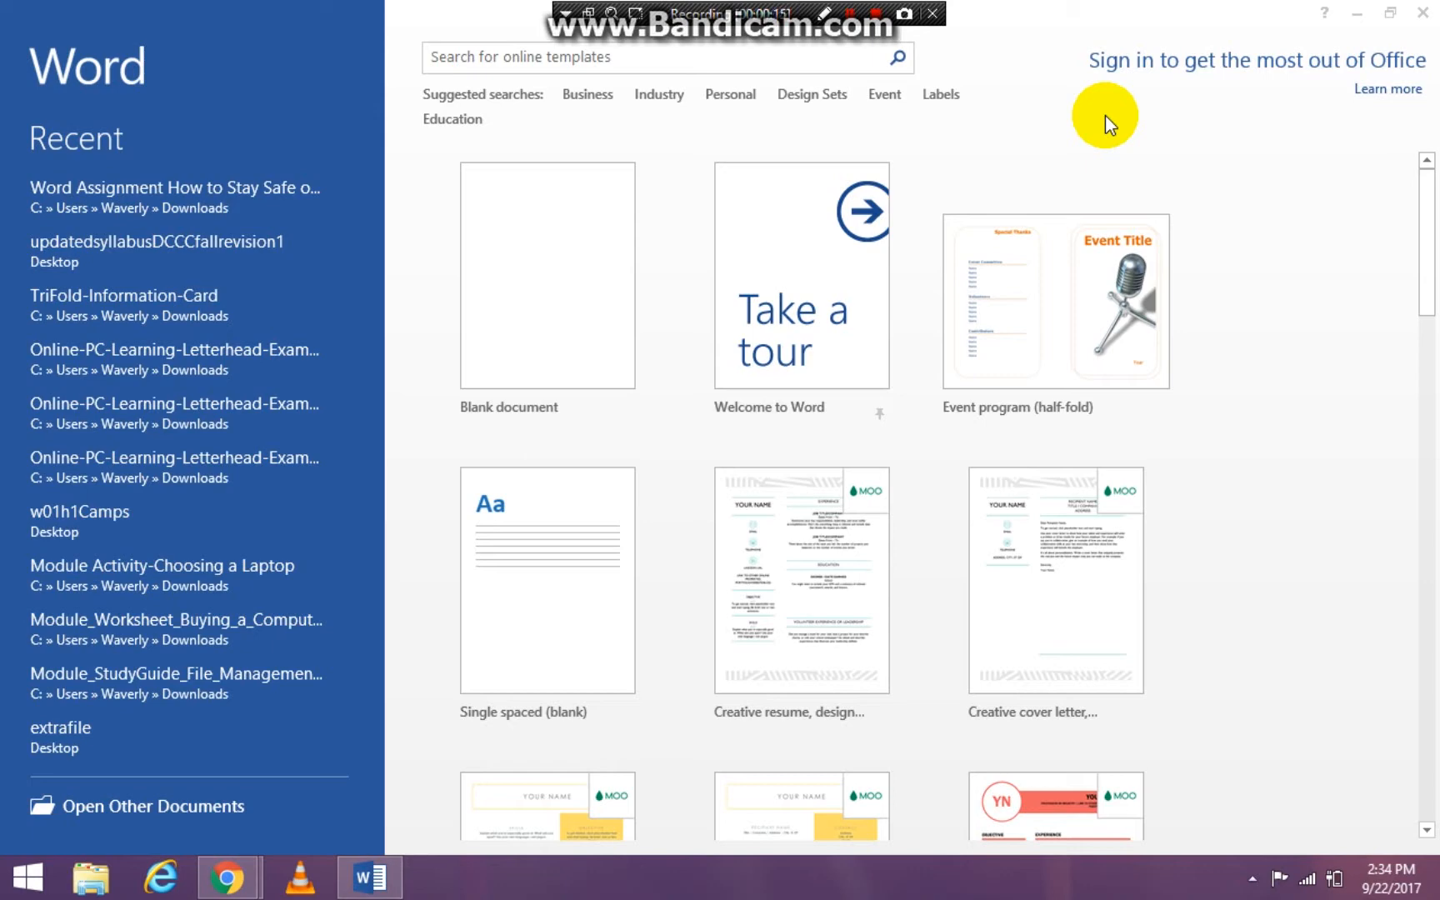
pyautogui.moveTo(560, 276)
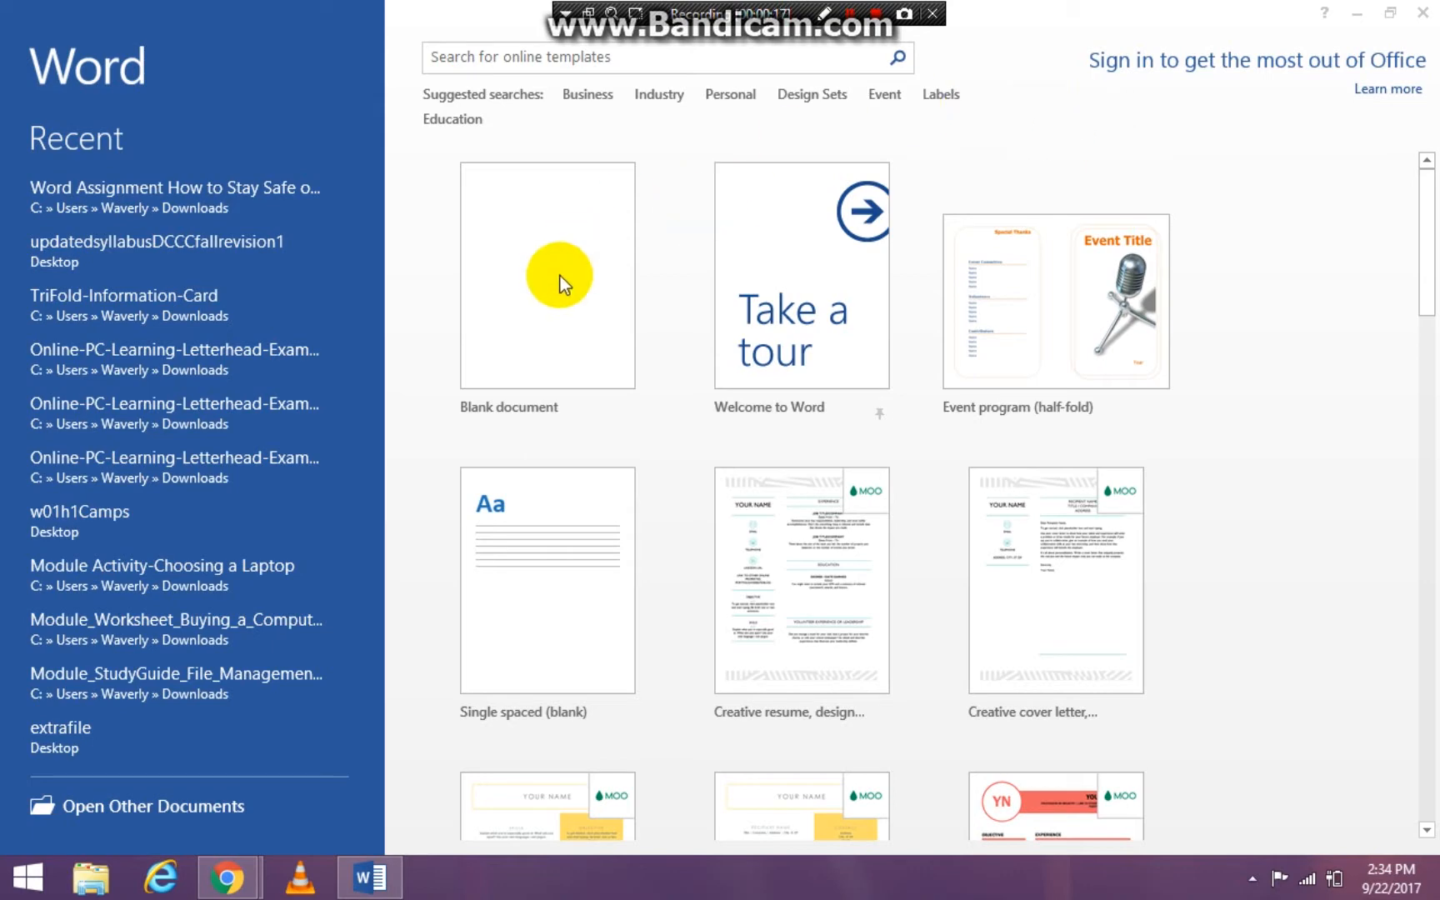
pyautogui.moveTo(565, 331)
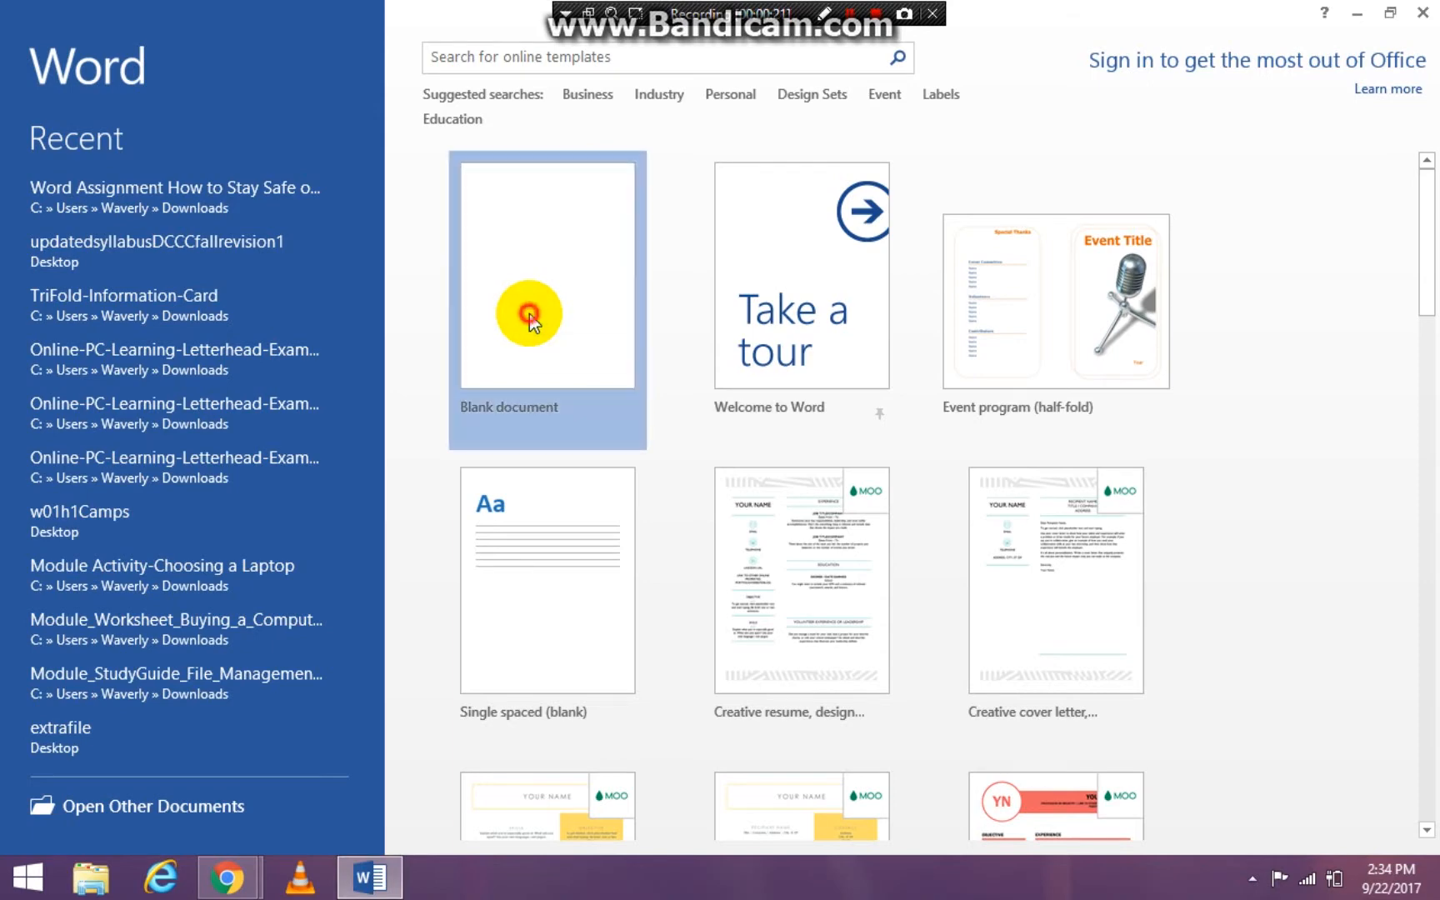
# - Create a new blank document from the Word start screen
pyautogui.click(547, 294)
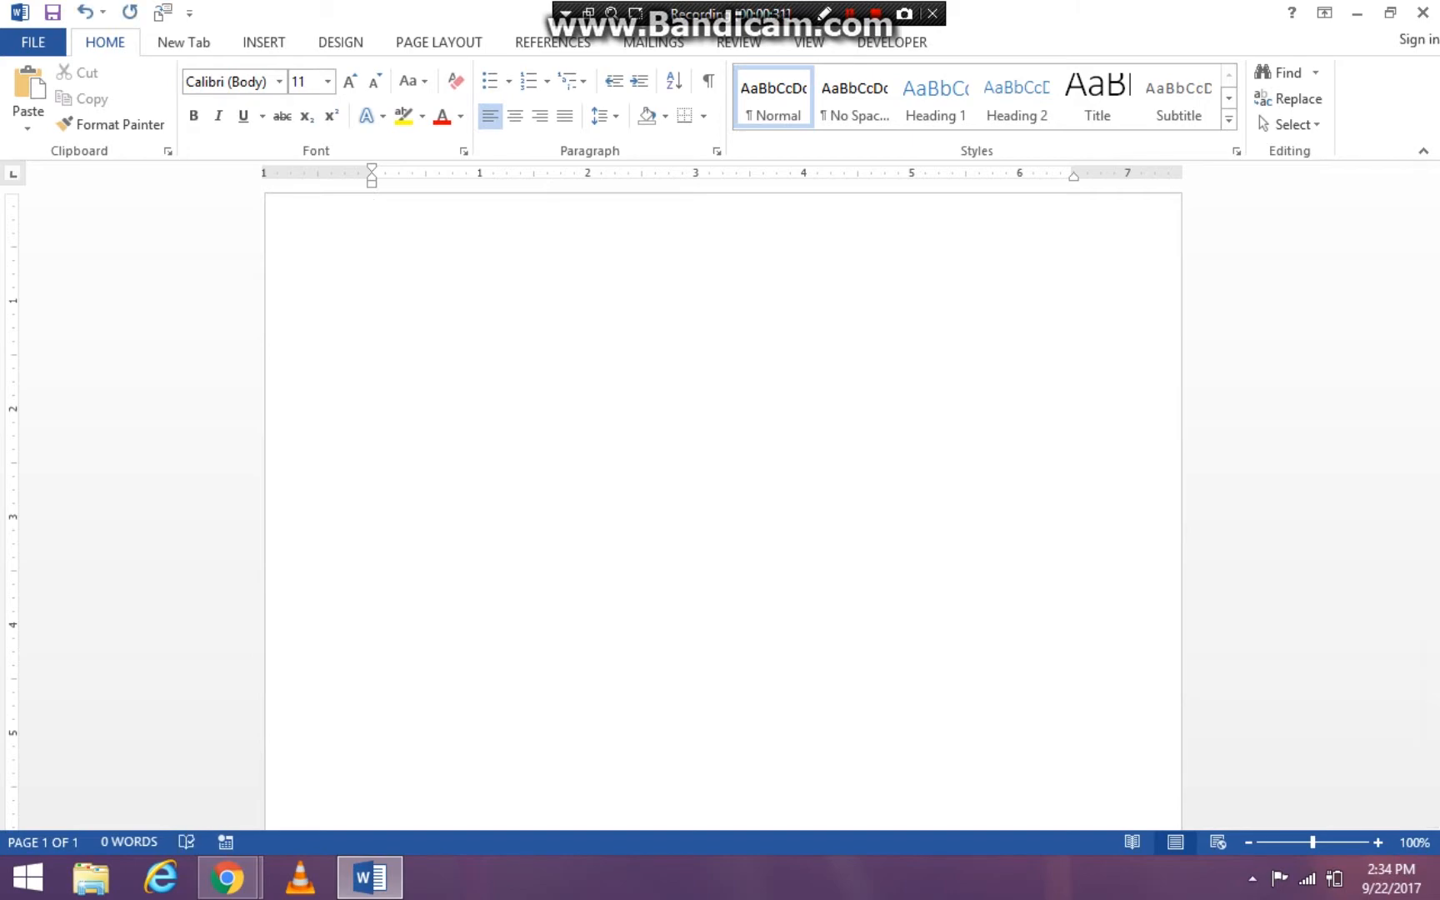
# - Generate about two pages of sample paragraphs with repeated =rand() formulas, then return to the top
pyautogui.click(372, 241)
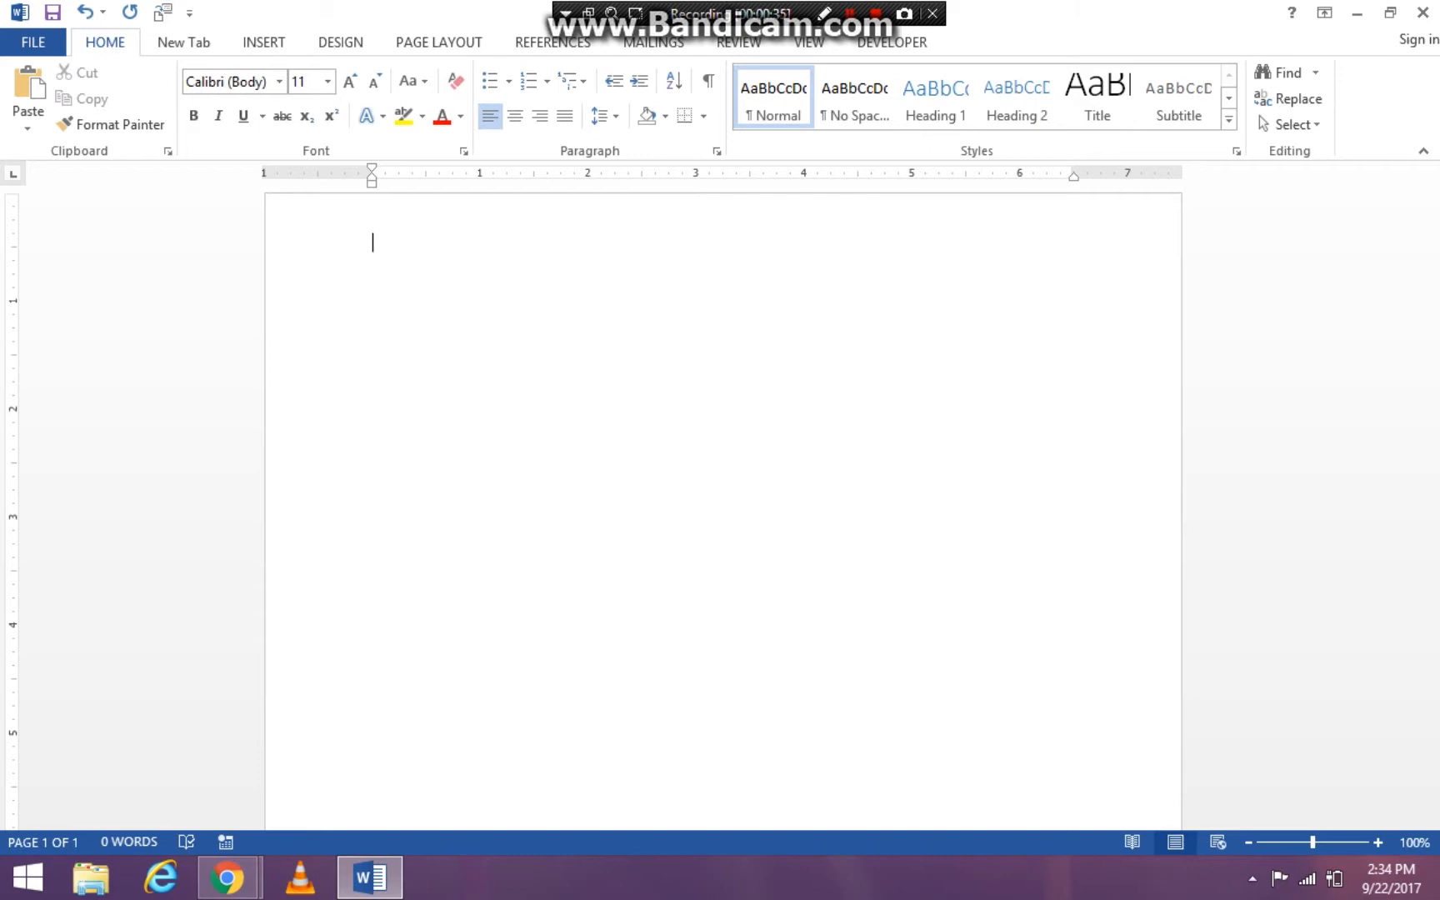
pyautogui.write('H')
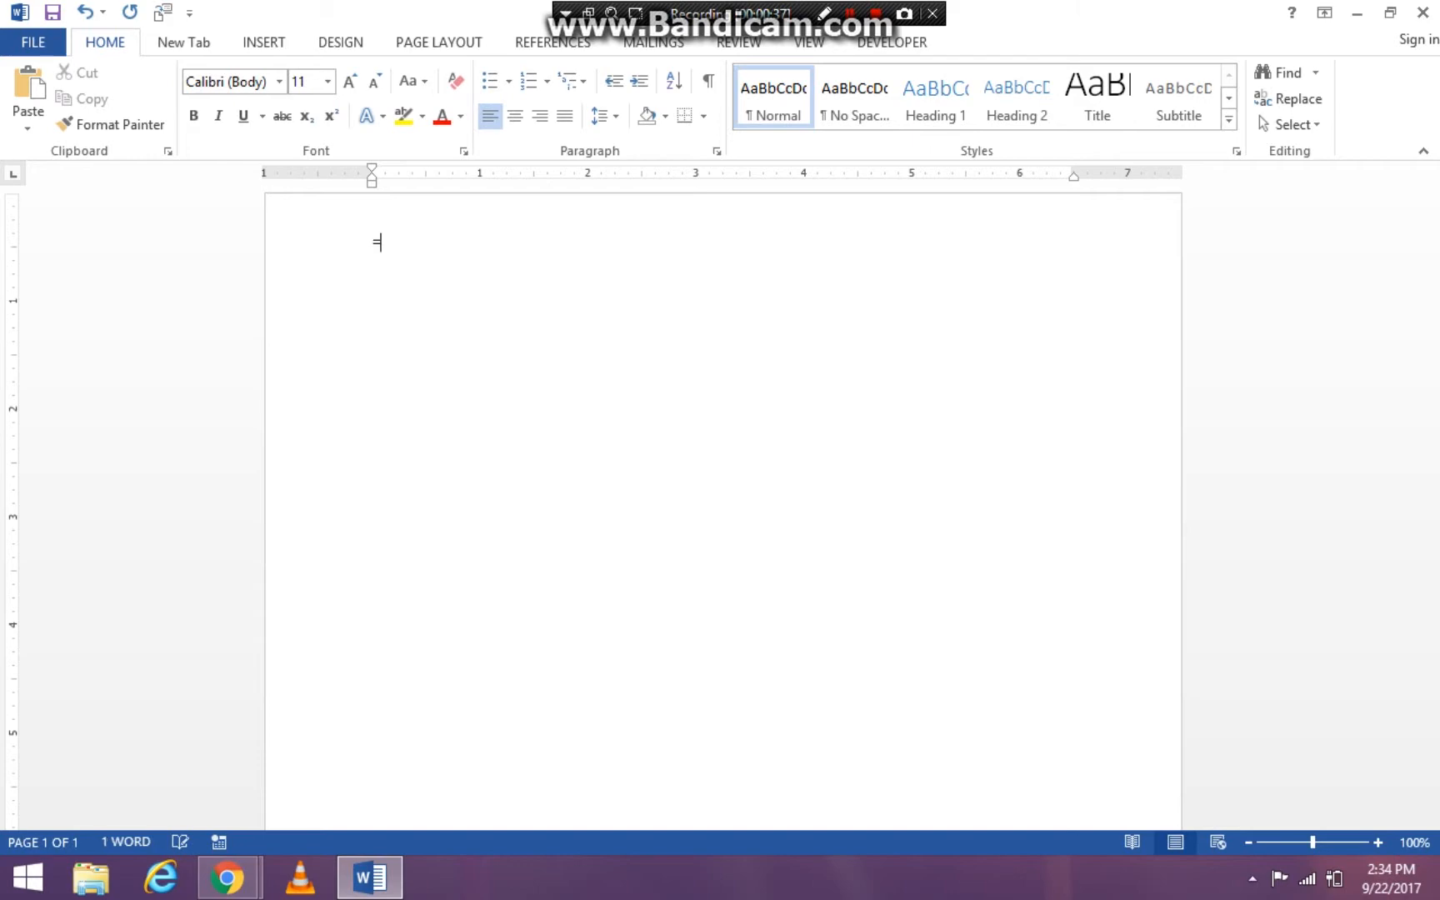
pyautogui.write('=ra')
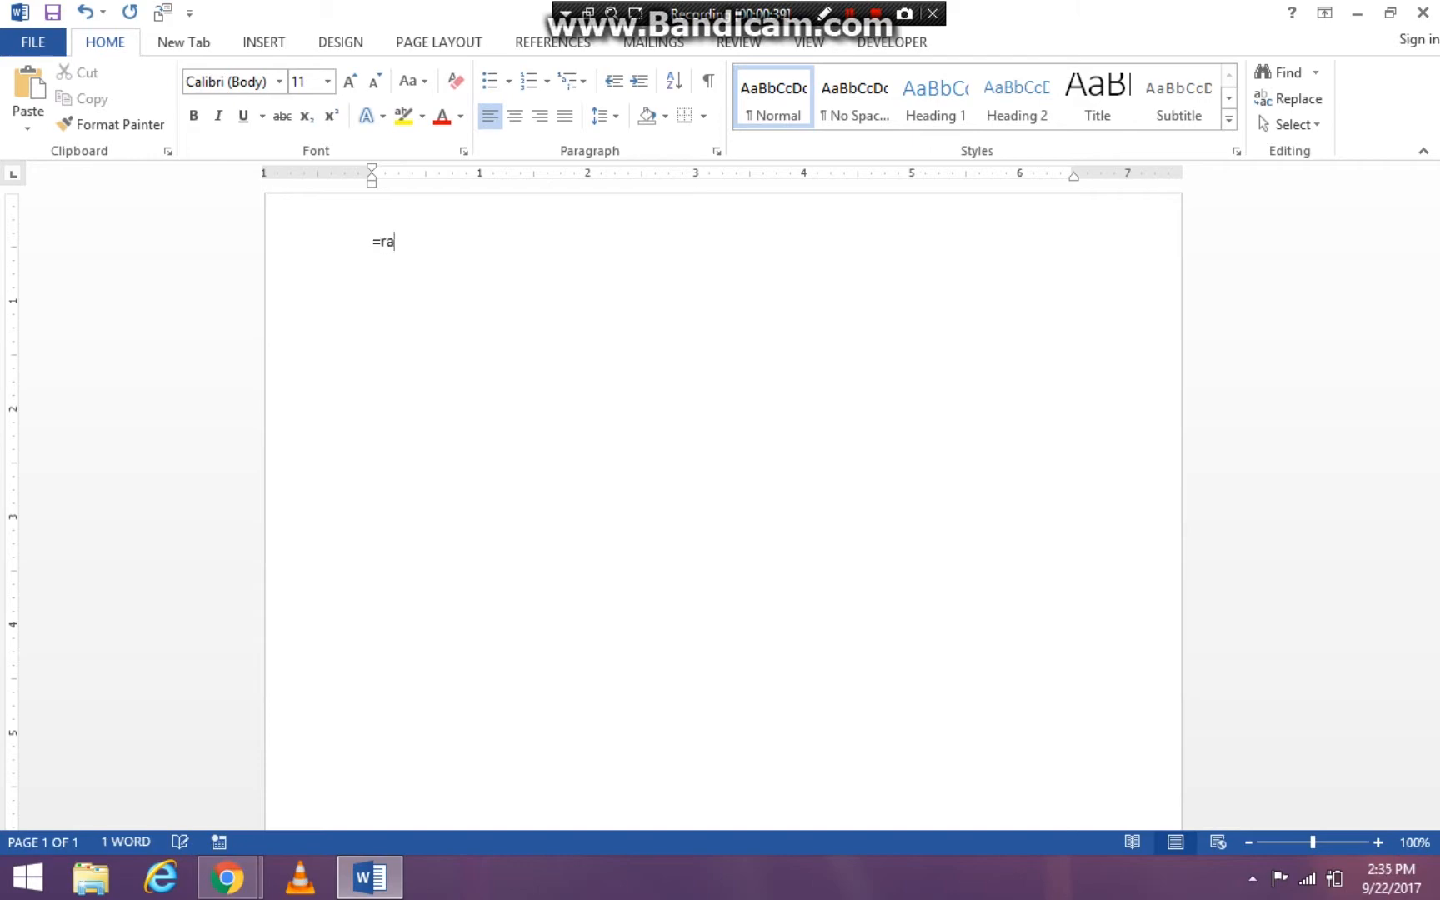
pyautogui.write('nd')
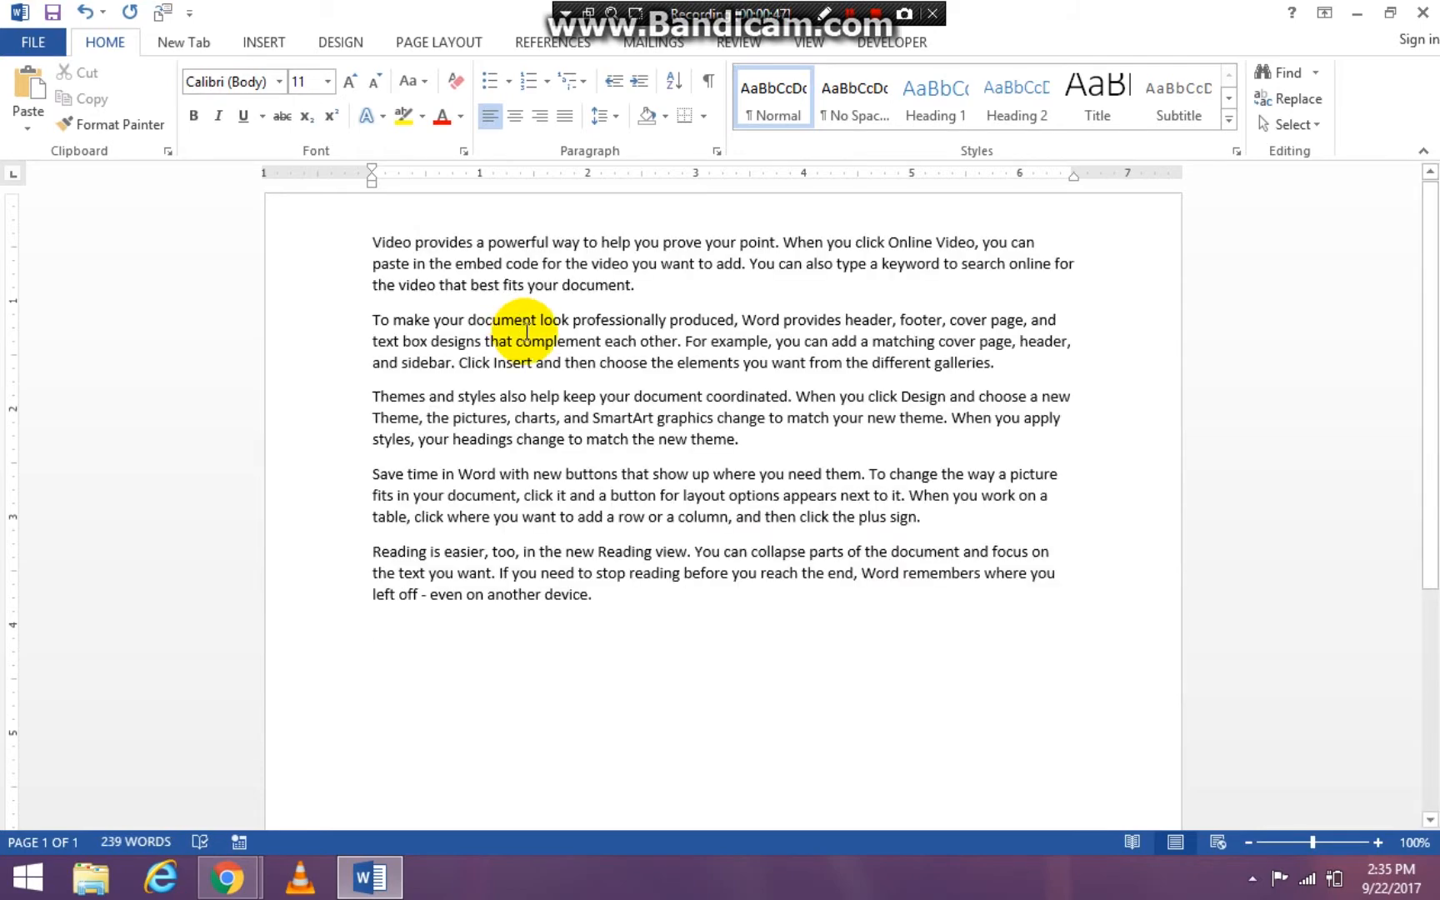
pyautogui.write('=ran')
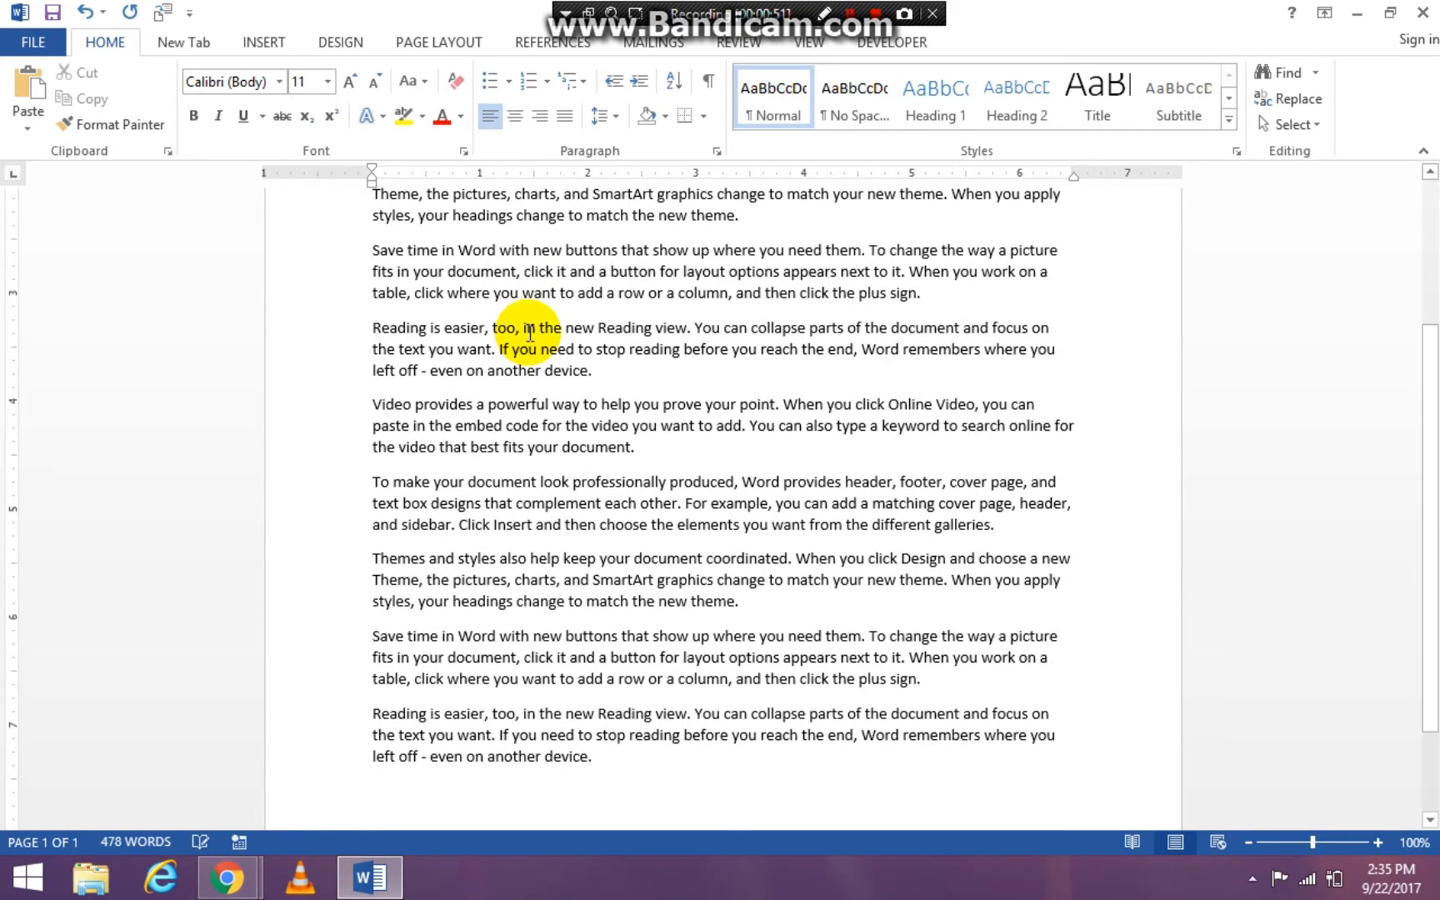
pyautogui.write('=ran')
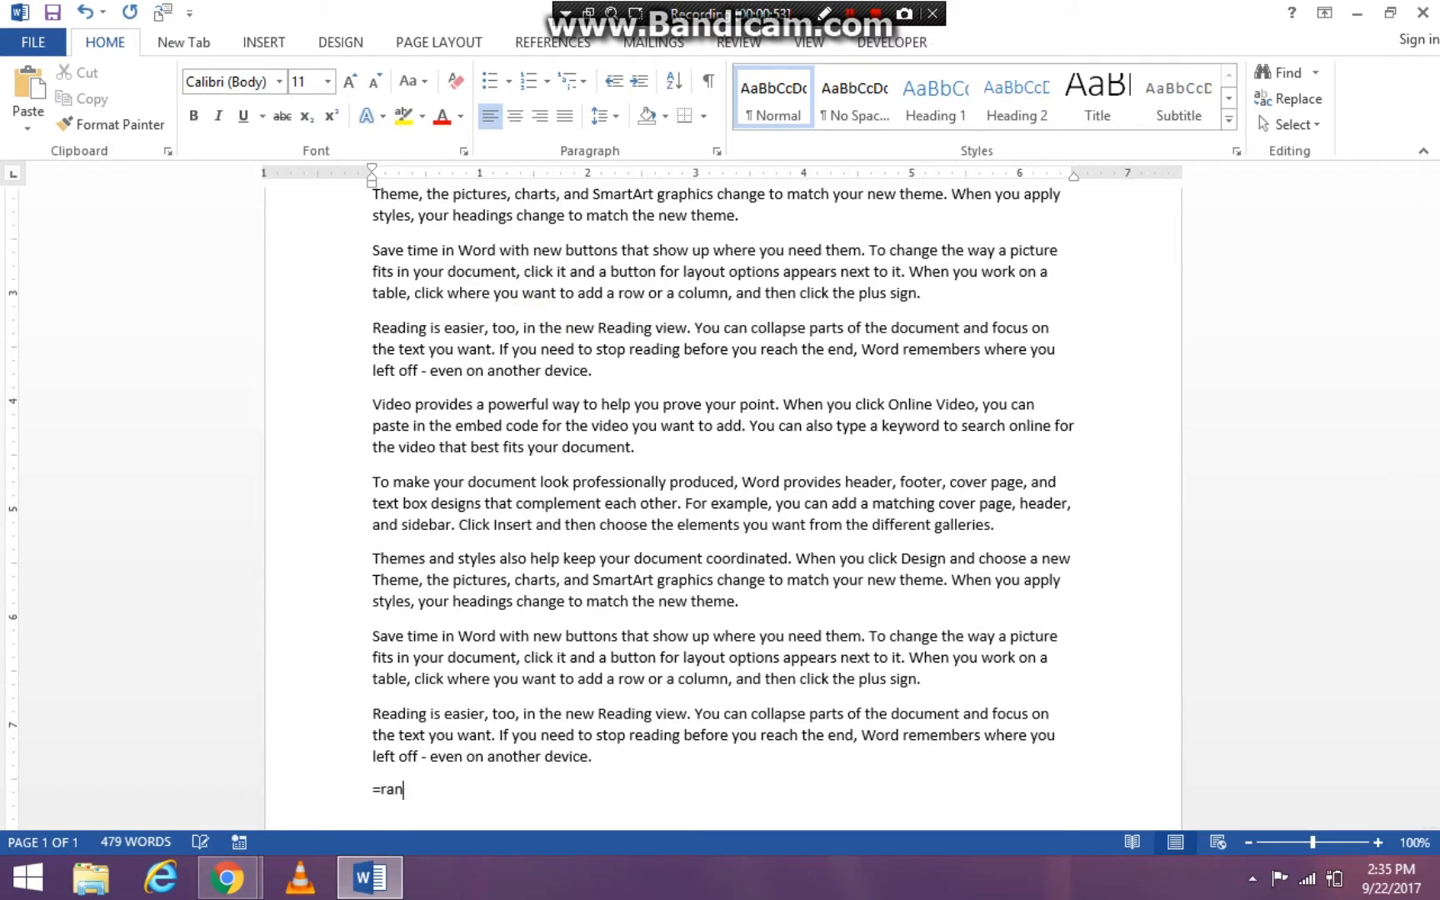
pyautogui.write('d(0')
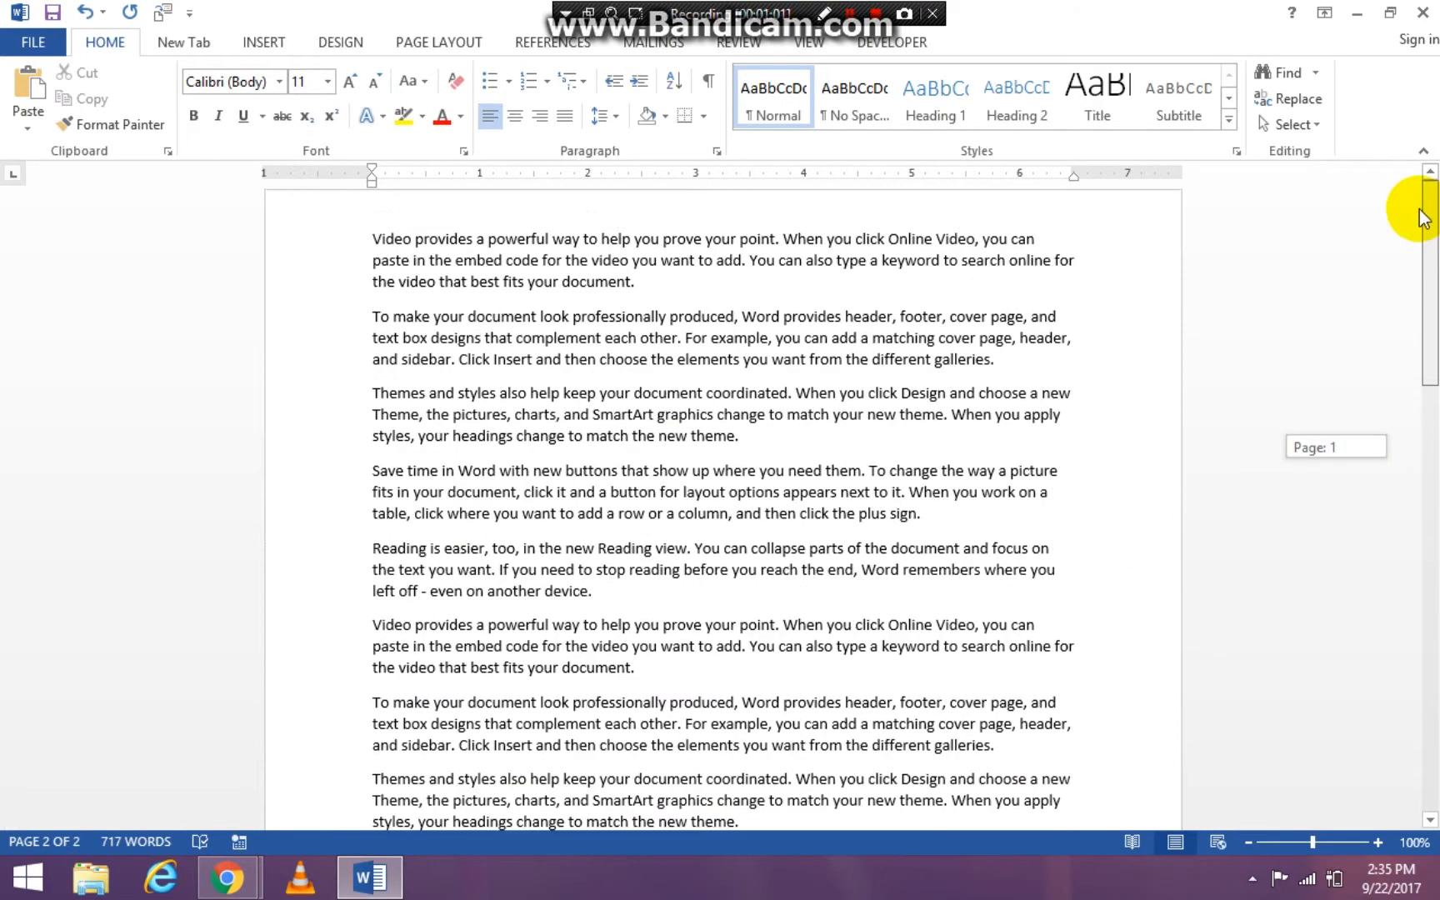
pyautogui.scroll(3)
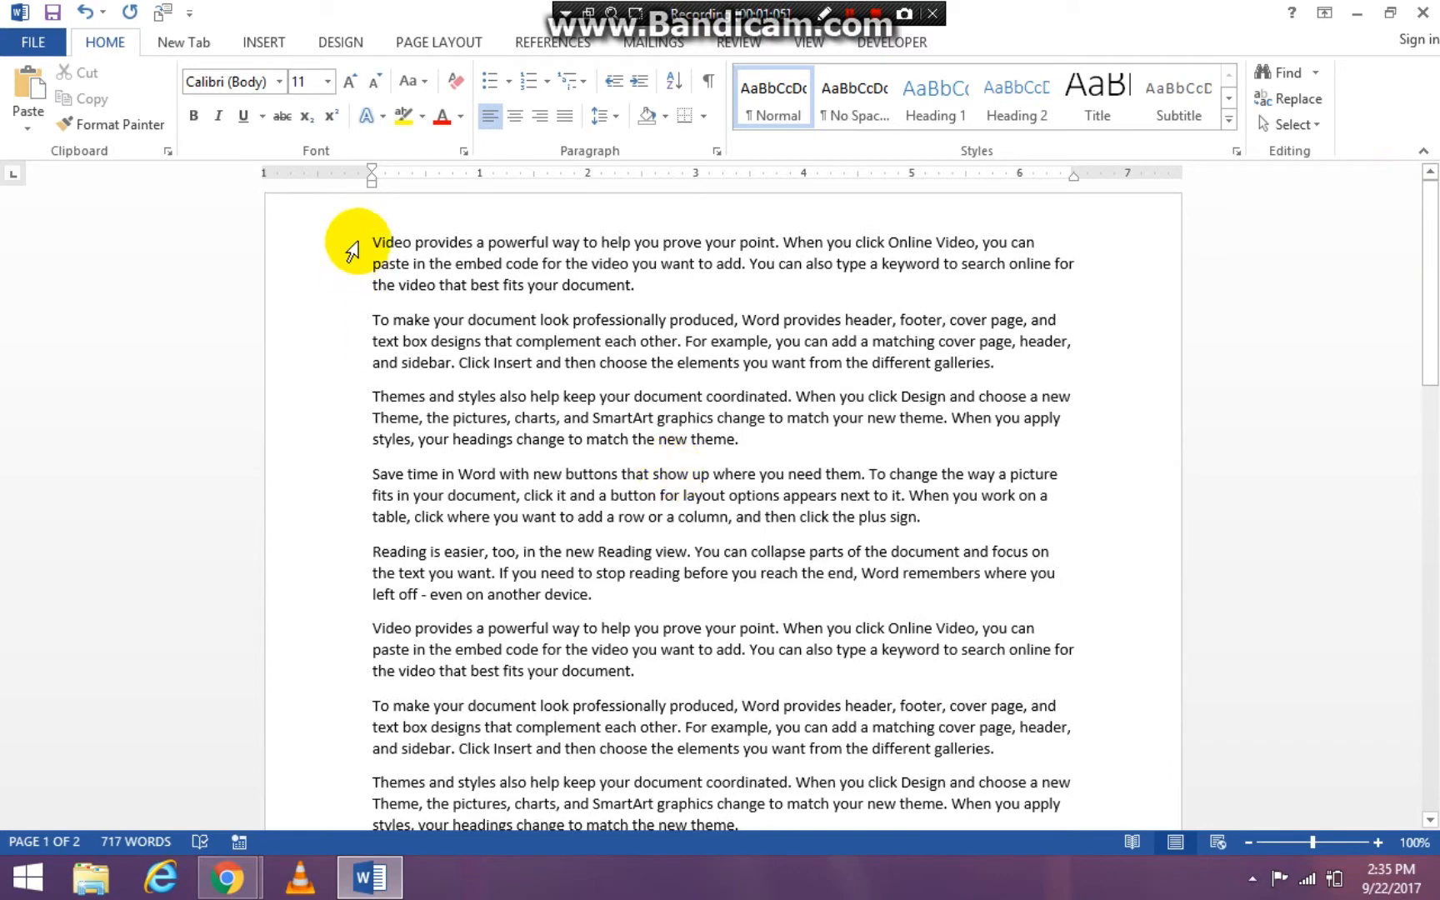
# - Apply Narrow margins and switch the pages to landscape orientation
pyautogui.click(438, 42)
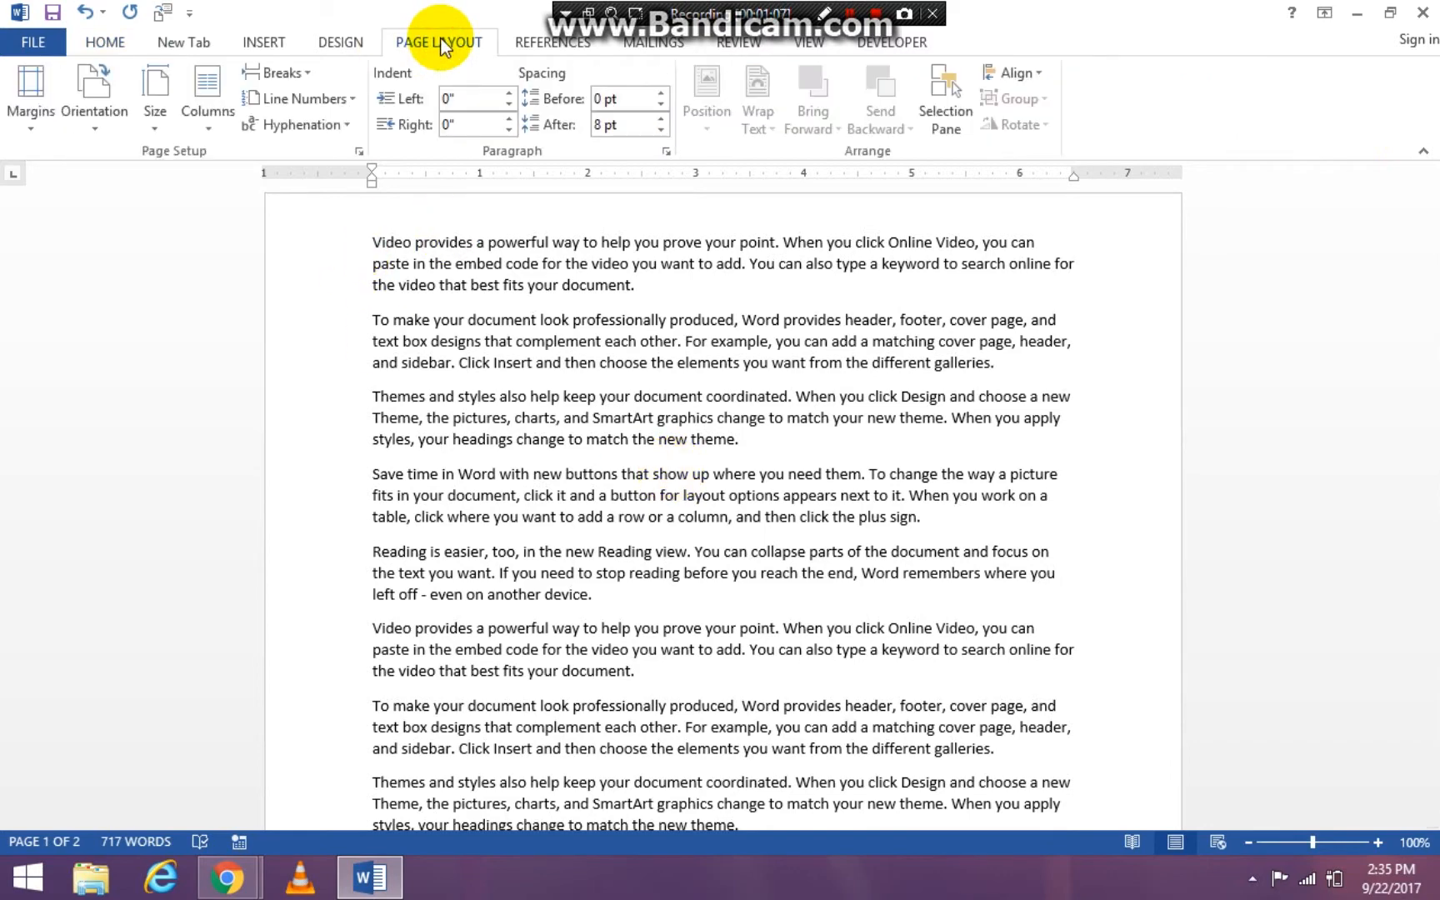
pyautogui.click(29, 97)
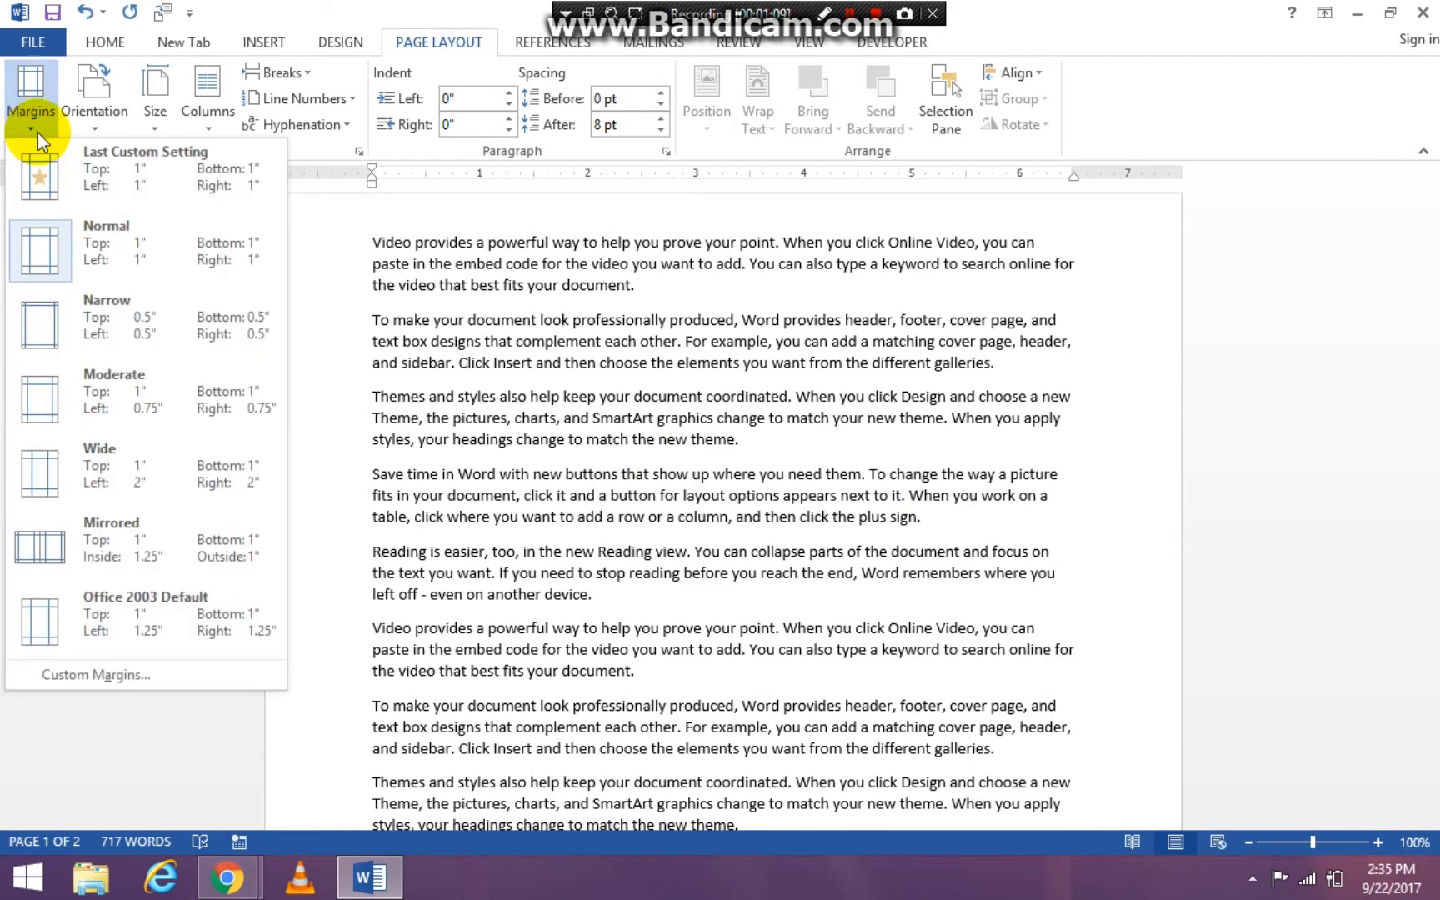
pyautogui.moveTo(87, 243)
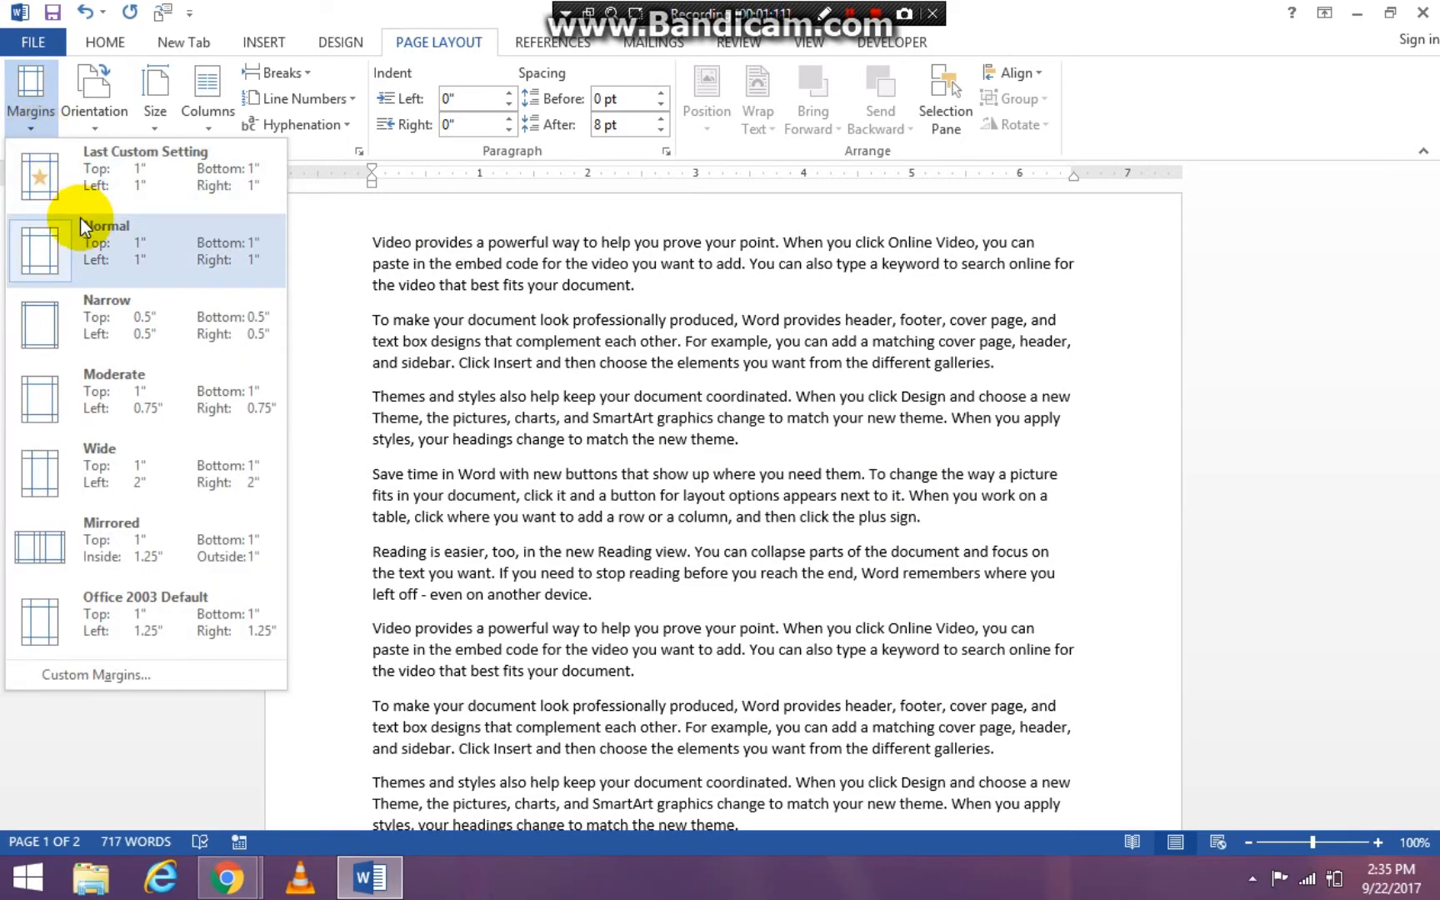
pyautogui.click(105, 242)
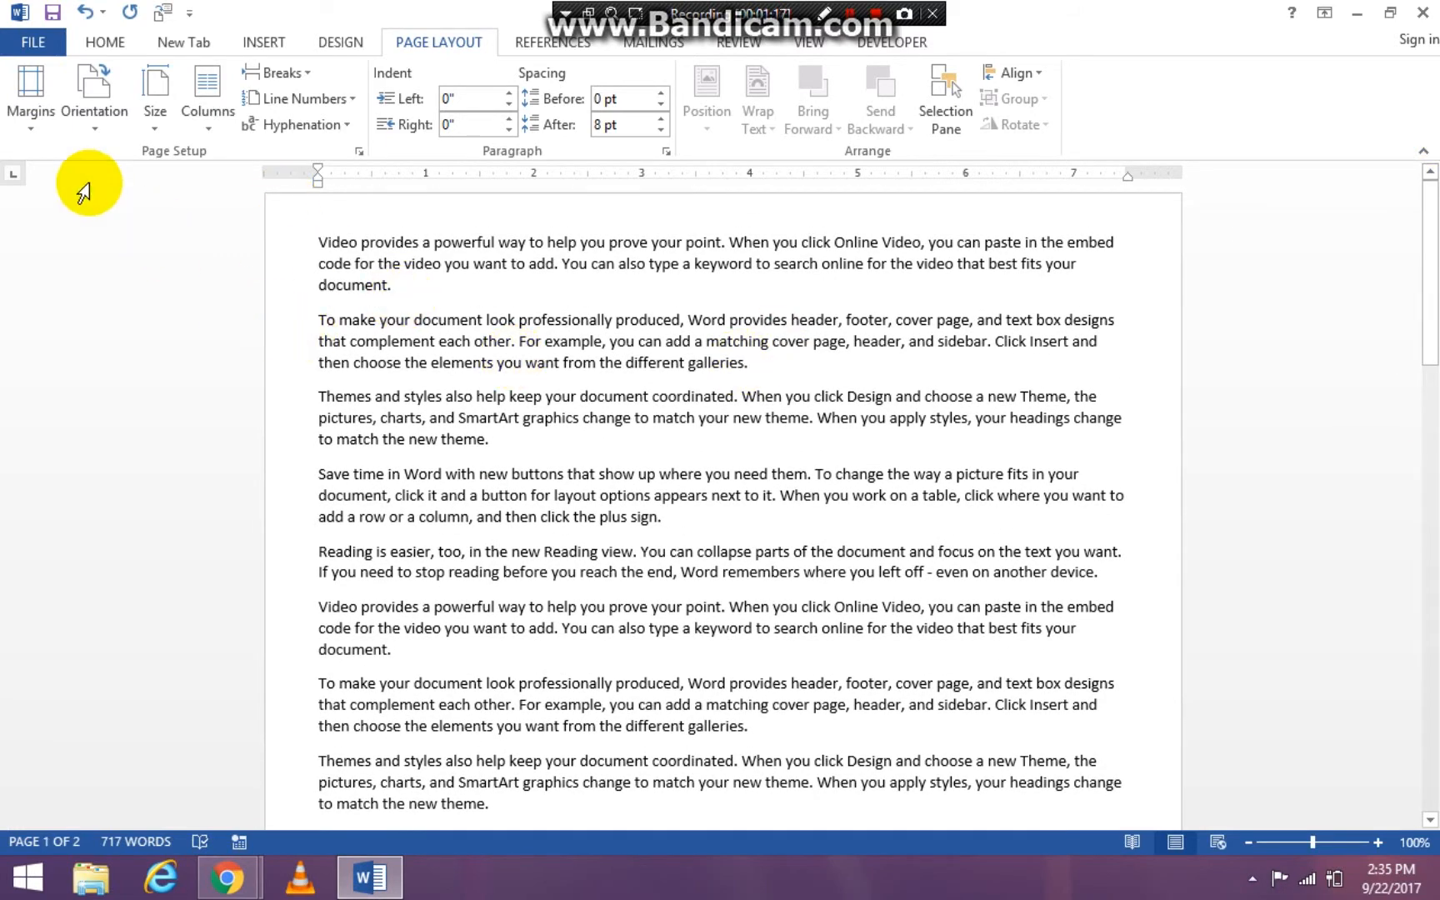
pyautogui.click(30, 92)
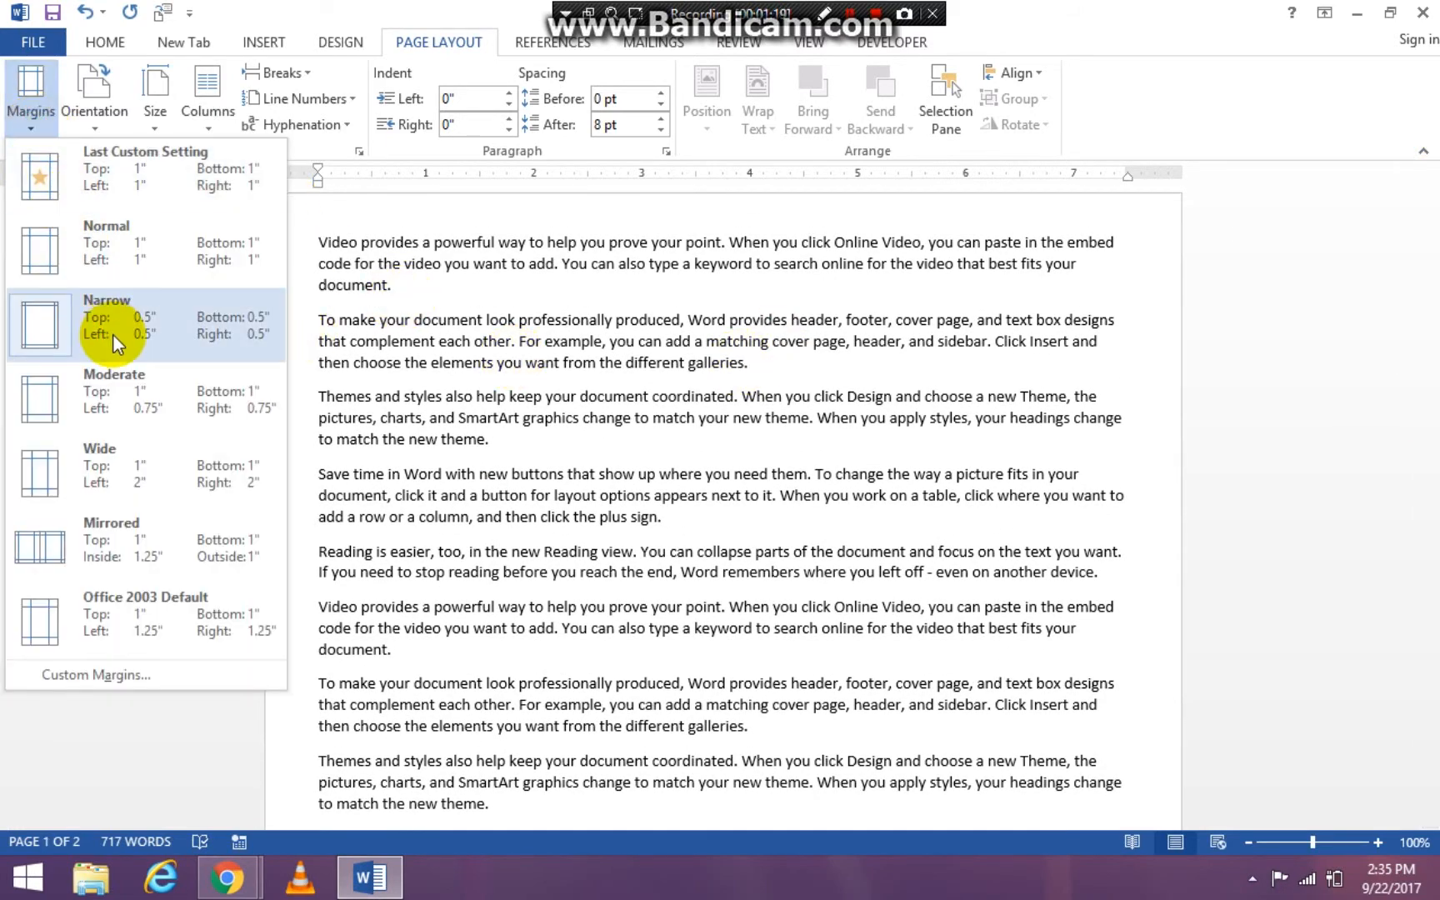
pyautogui.click(144, 317)
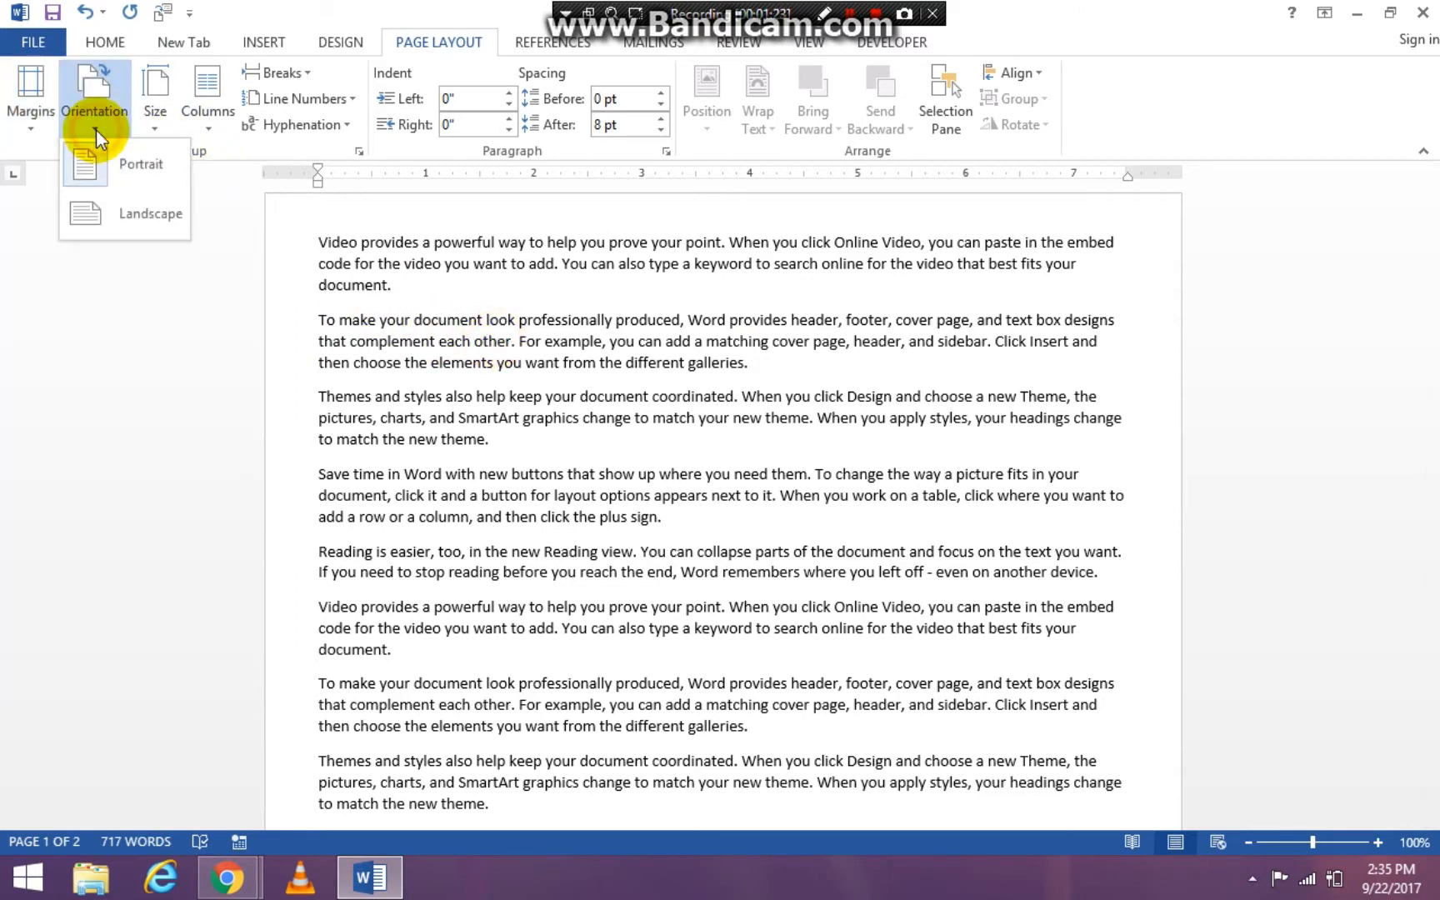
pyautogui.click(150, 213)
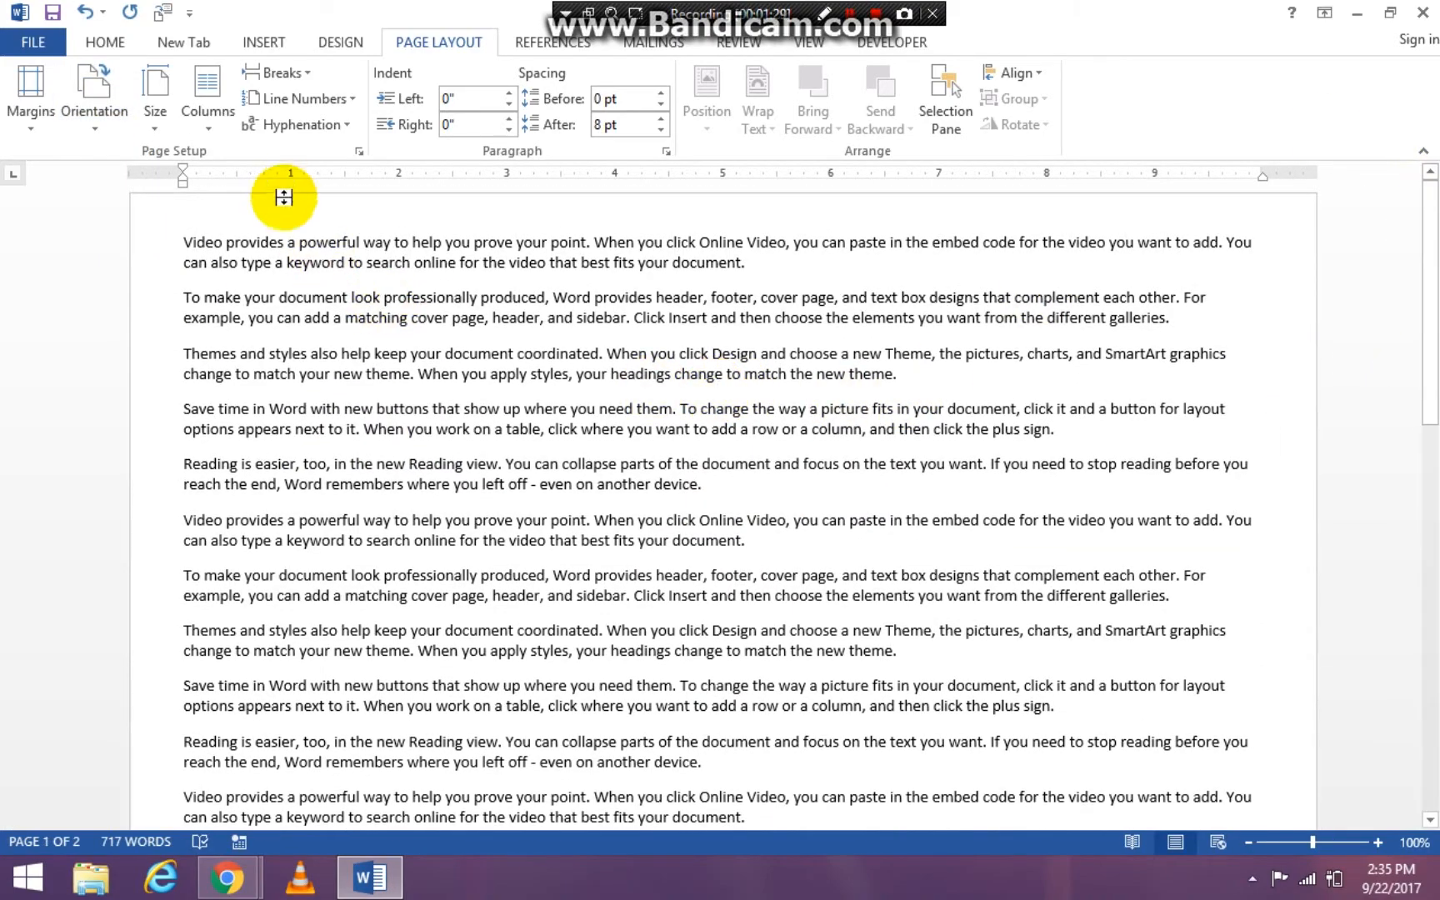
pyautogui.moveTo(1276, 501)
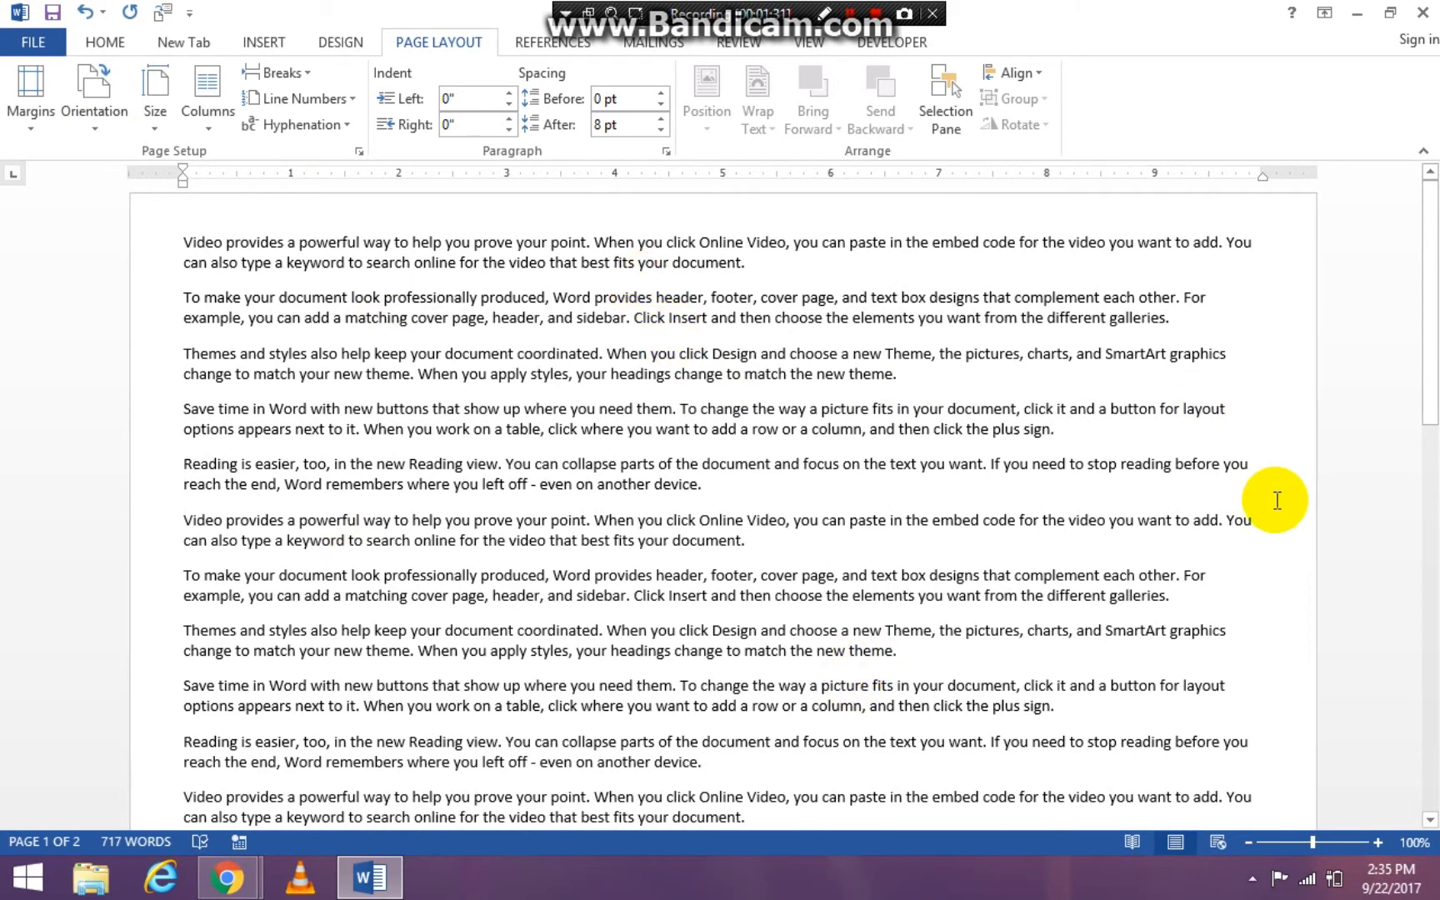
pyautogui.moveTo(478, 423)
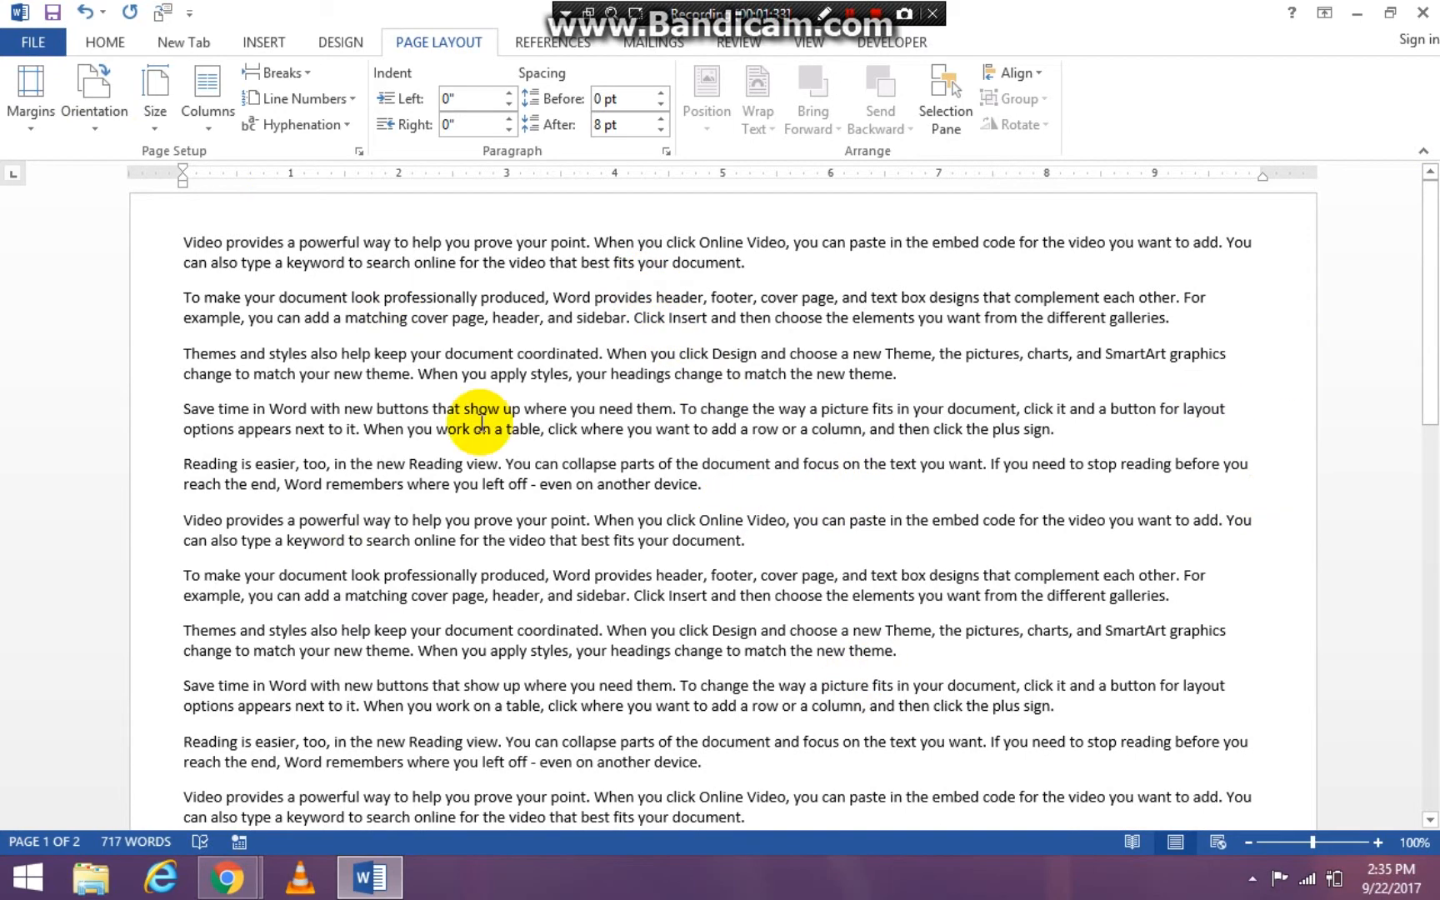
# - Set the text in three equal columns with 1" spacing through More Columns
pyautogui.click(207, 91)
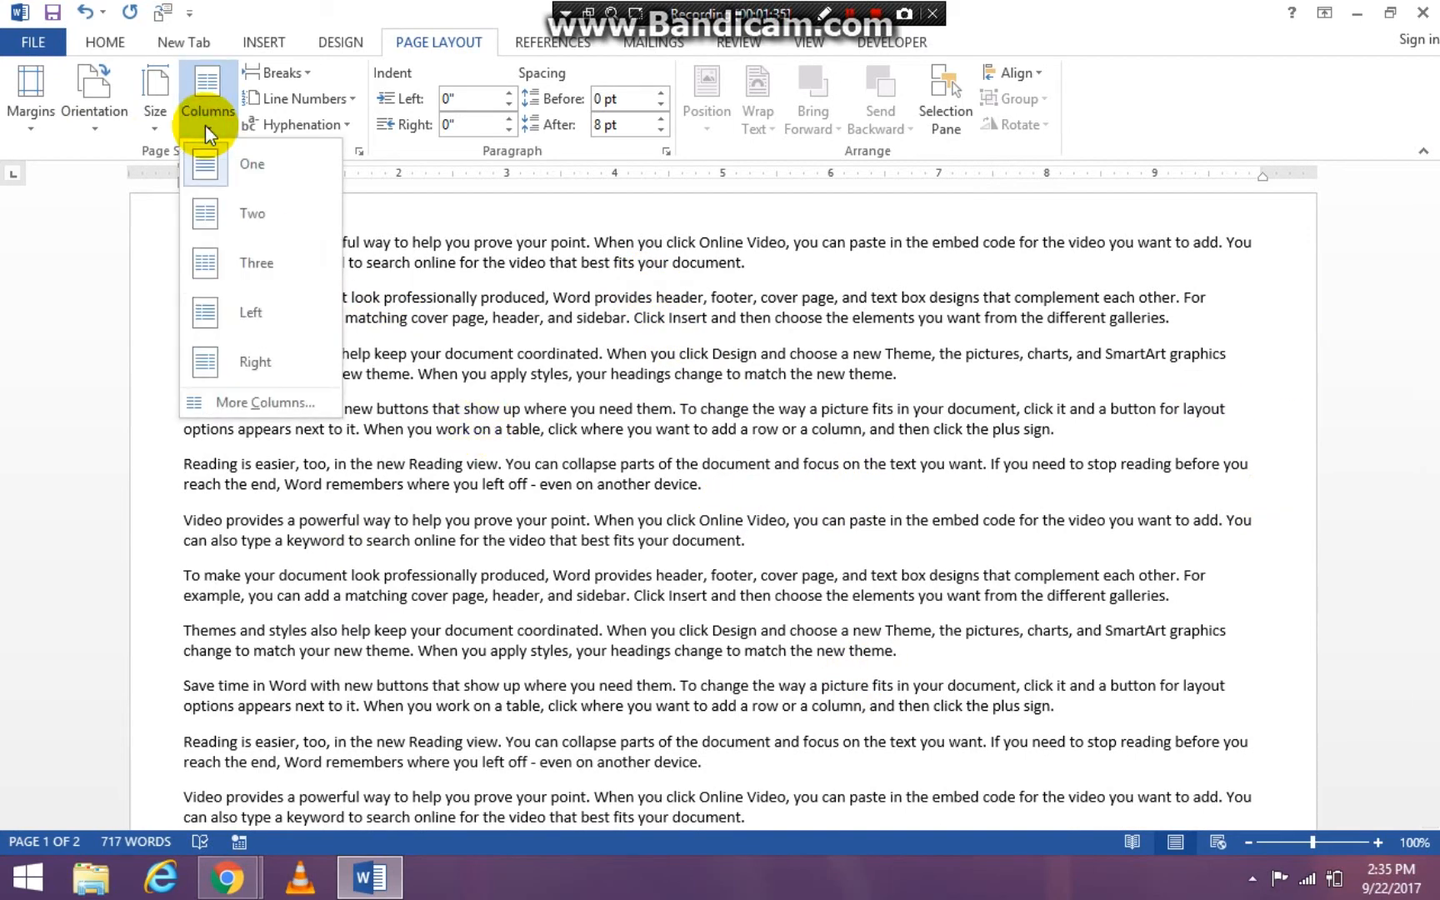
pyautogui.click(272, 401)
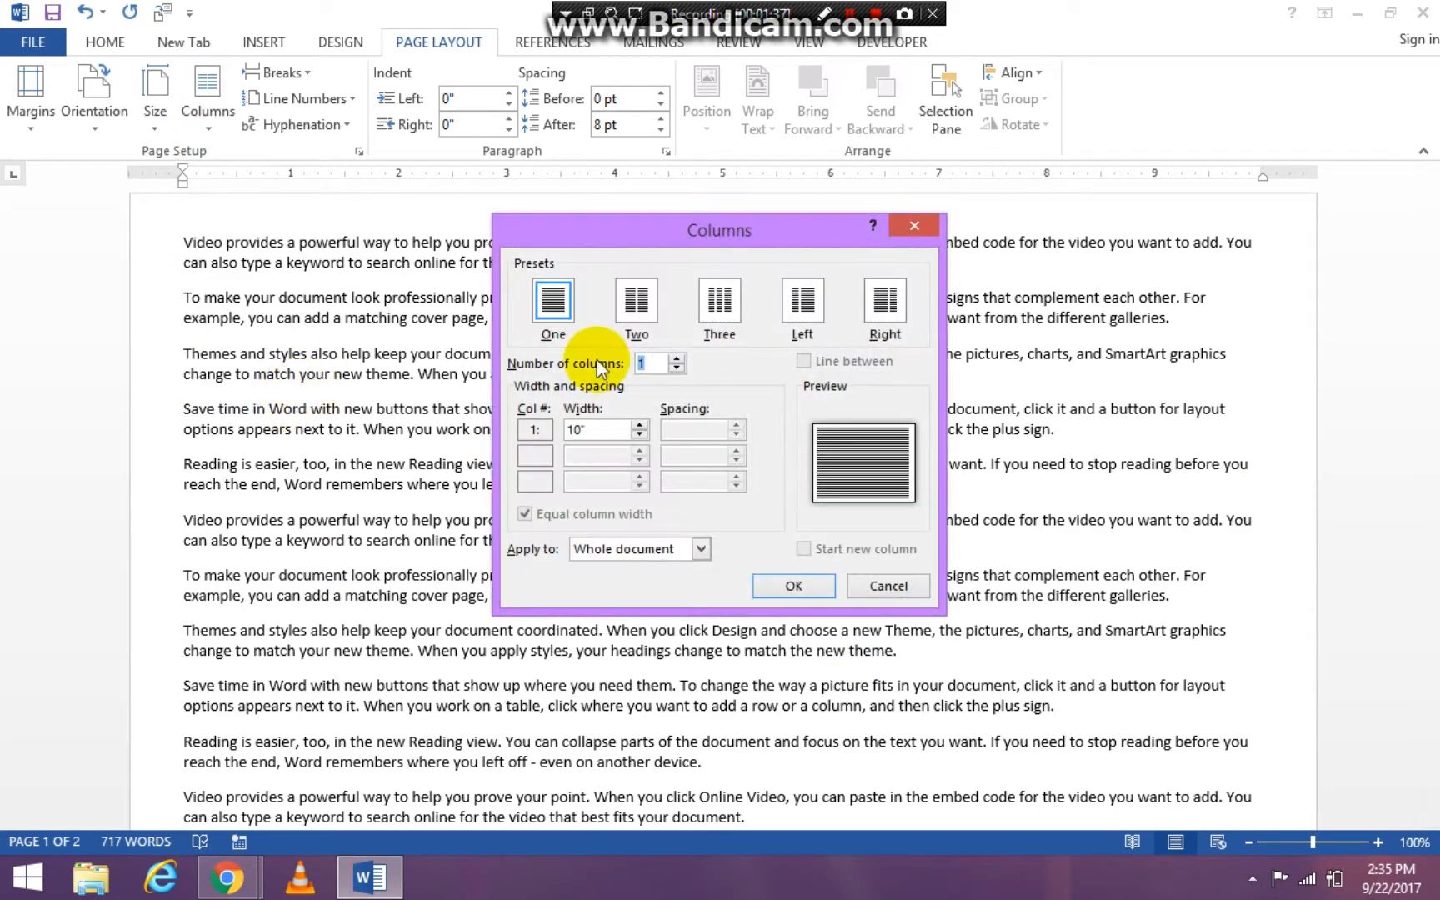
pyautogui.click(720, 300)
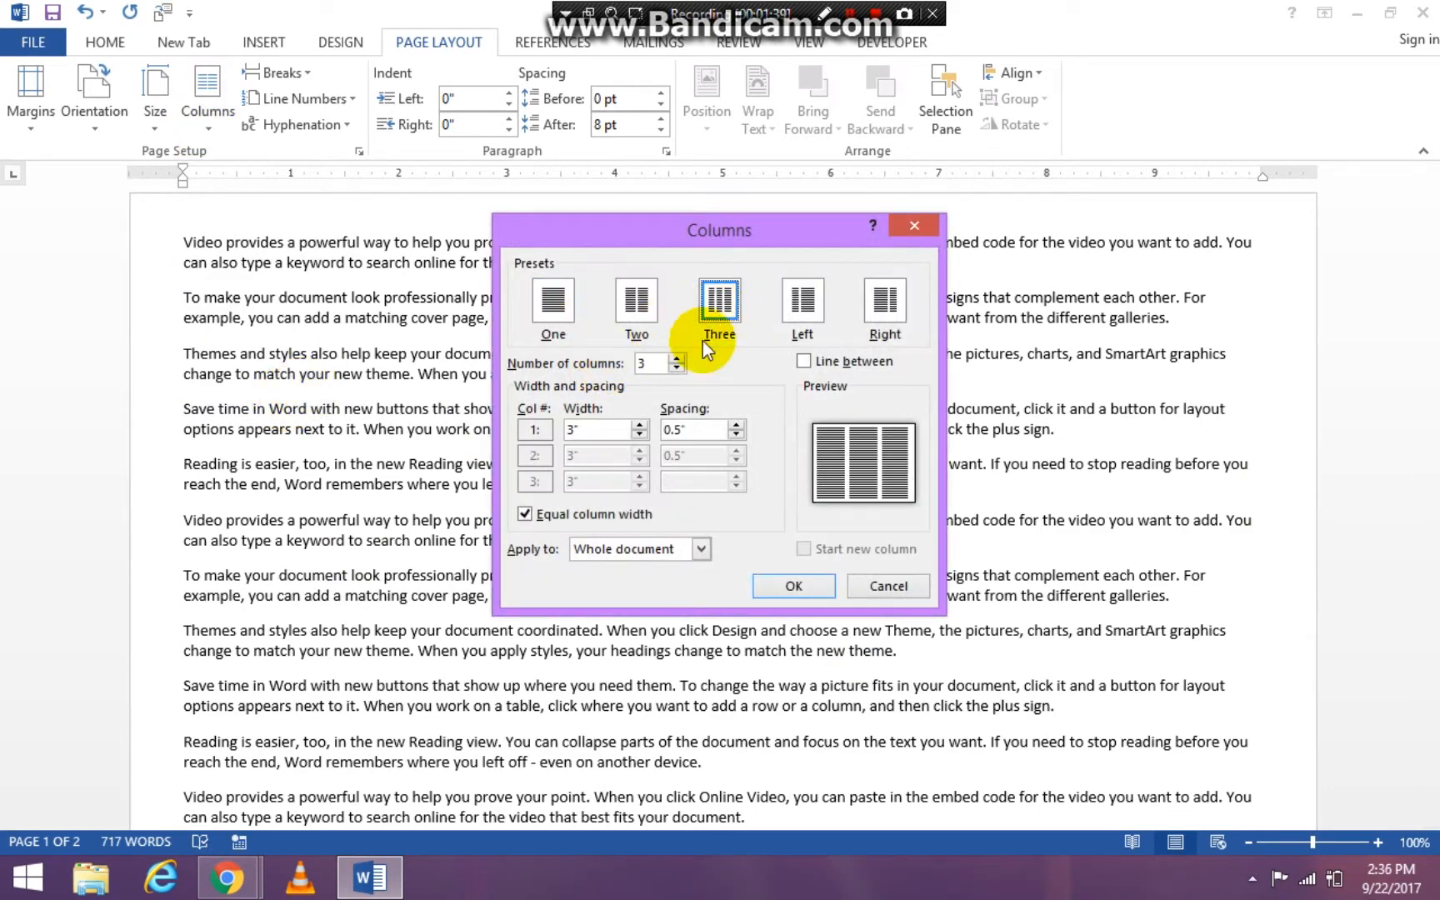
pyautogui.moveTo(735, 445)
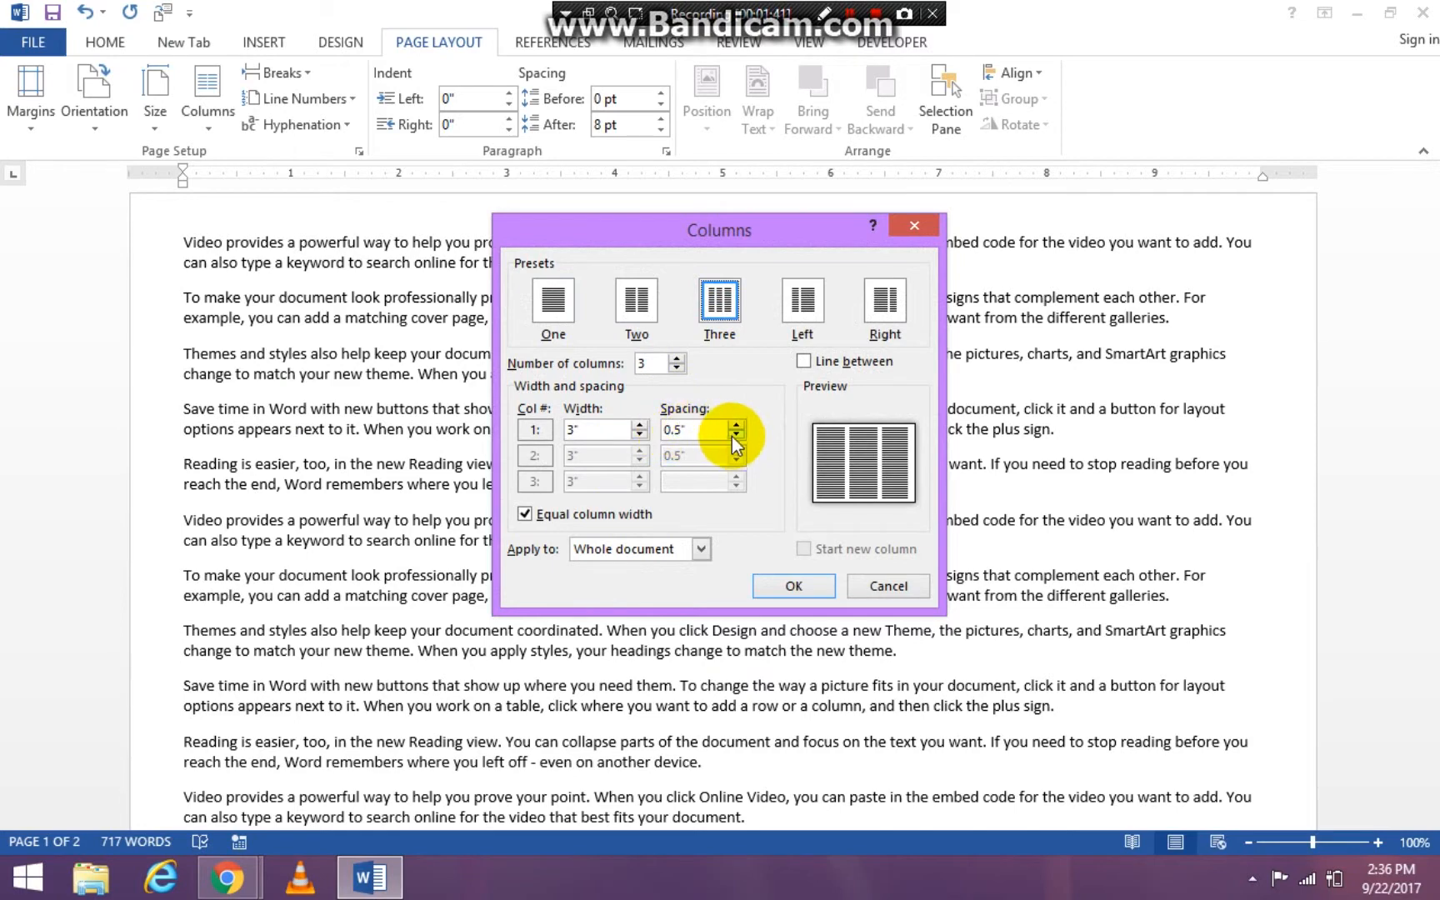
pyautogui.moveTo(712, 427)
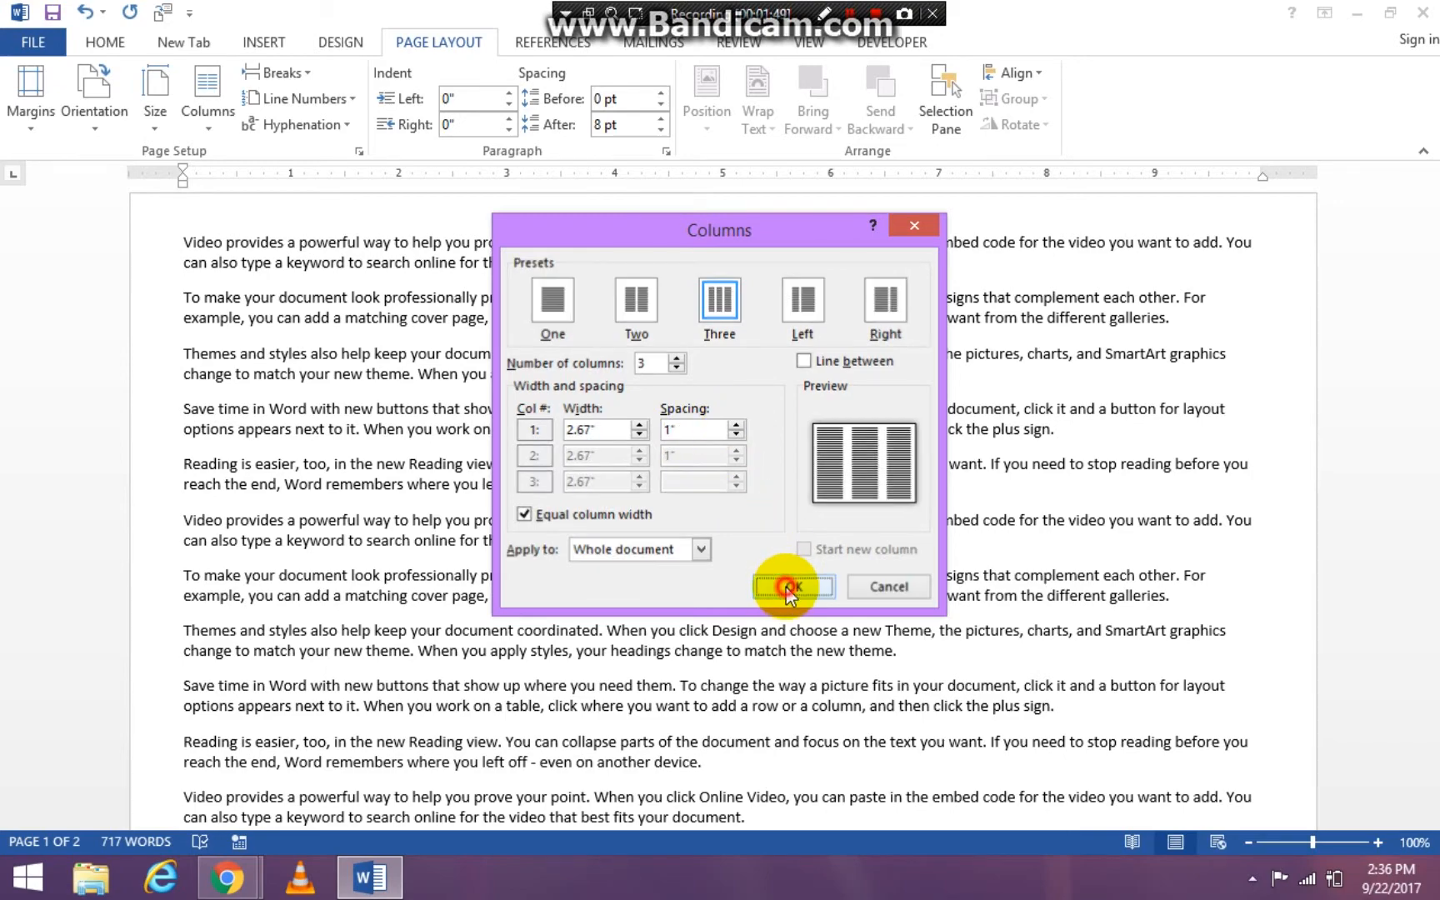
pyautogui.click(789, 586)
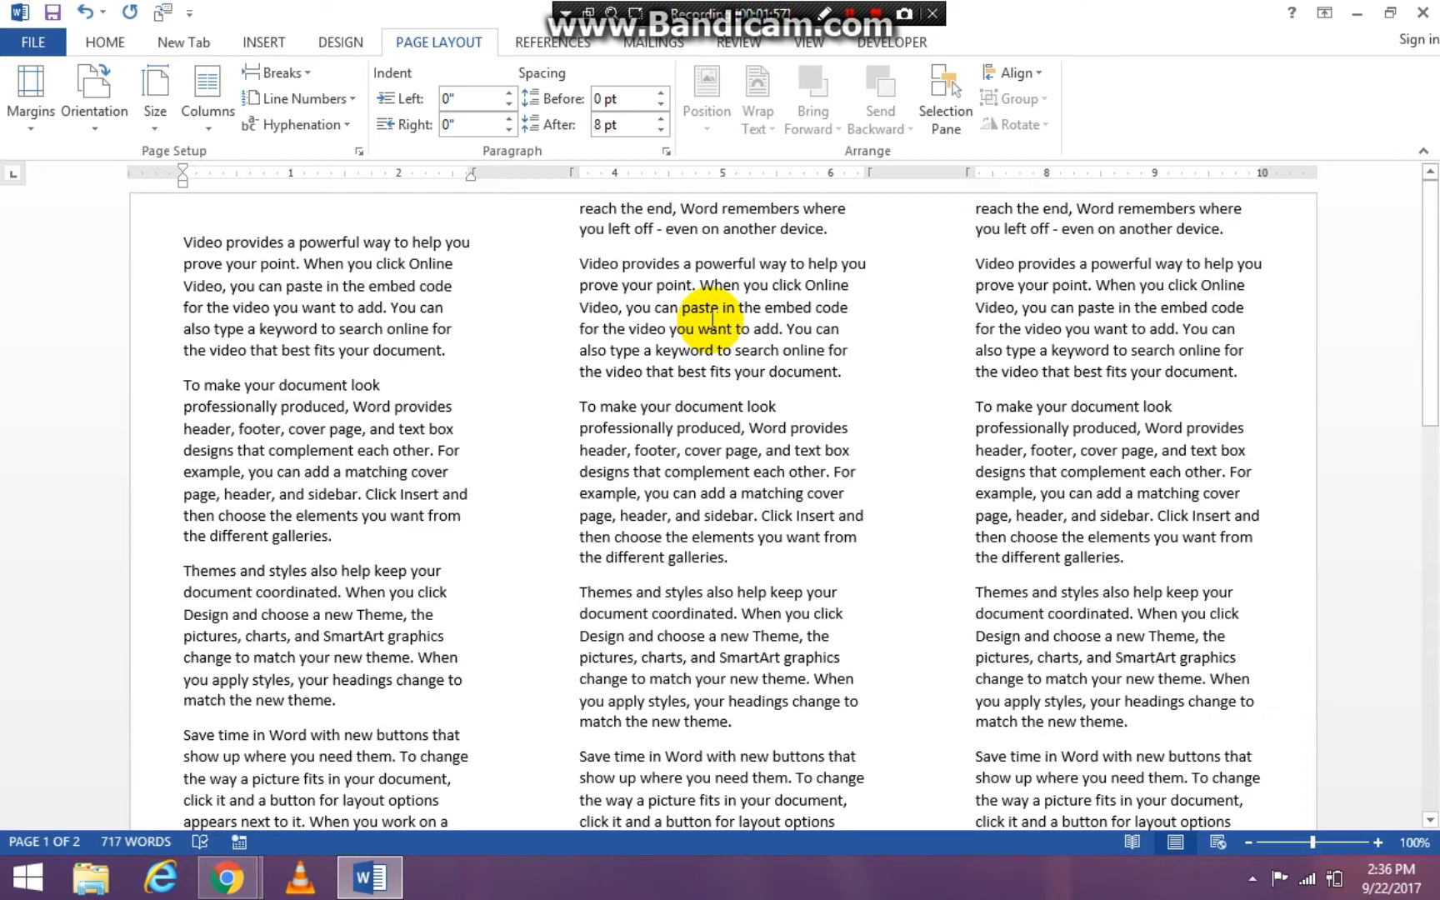
pyautogui.moveTo(1325, 220)
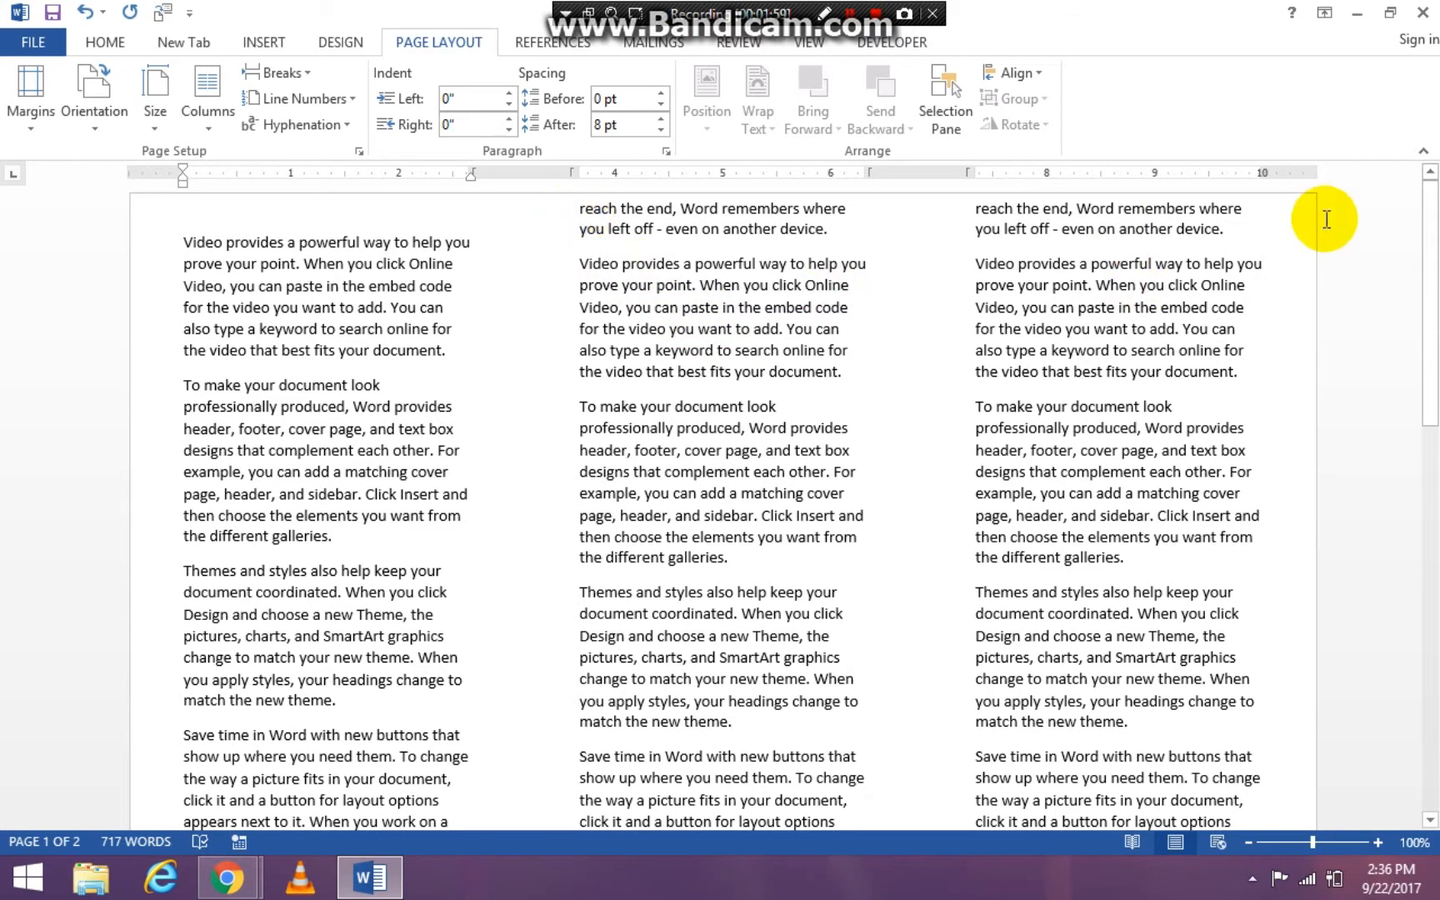
pyautogui.moveTo(1167, 267)
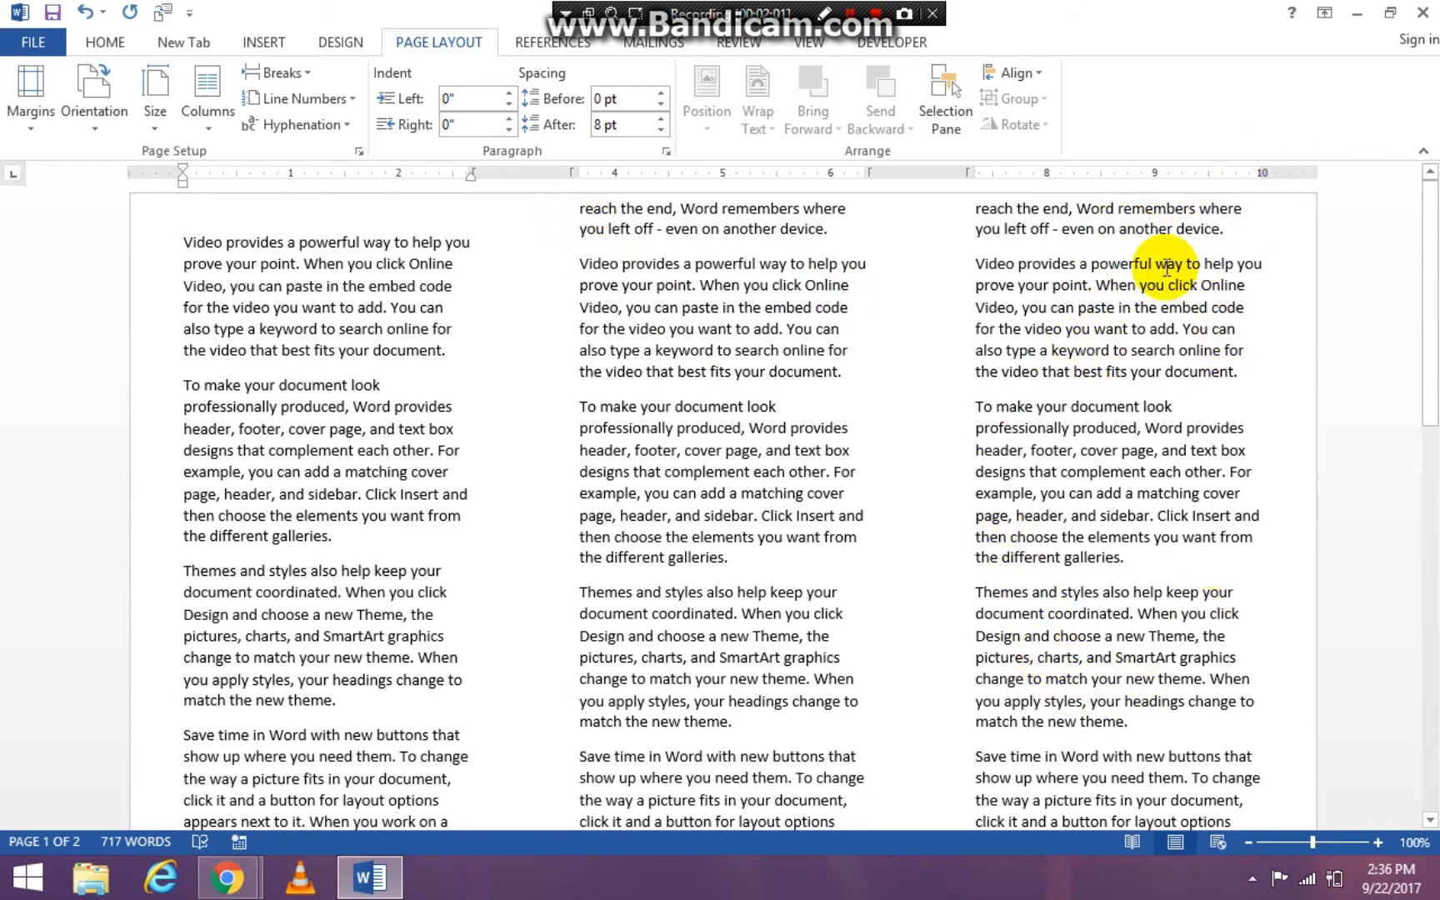
pyautogui.moveTo(1072, 659)
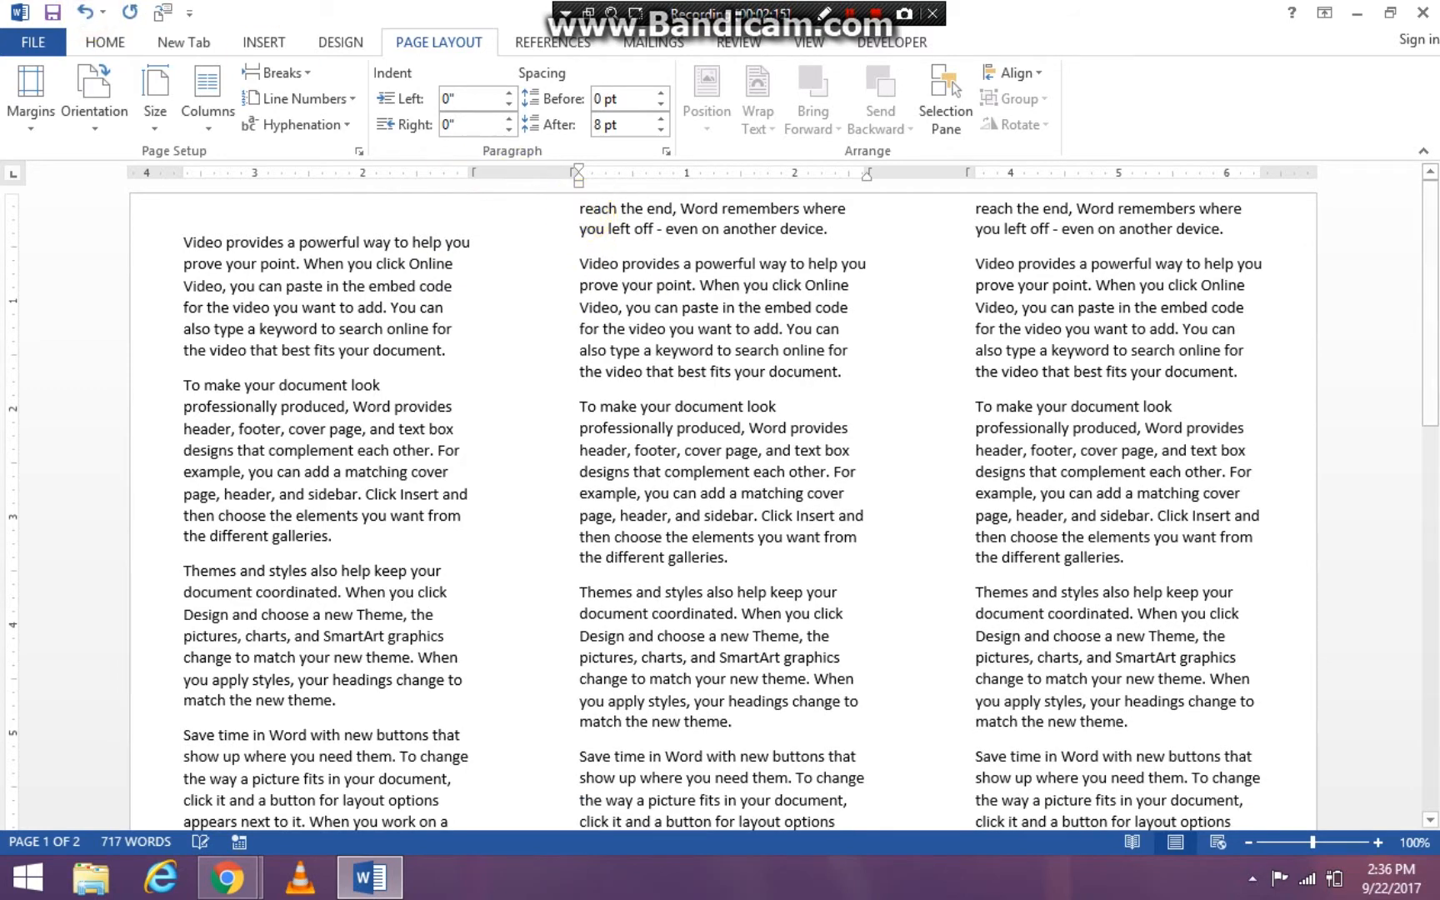
# - Scroll back up to view the middle column's added blank line
pyautogui.scroll(3)
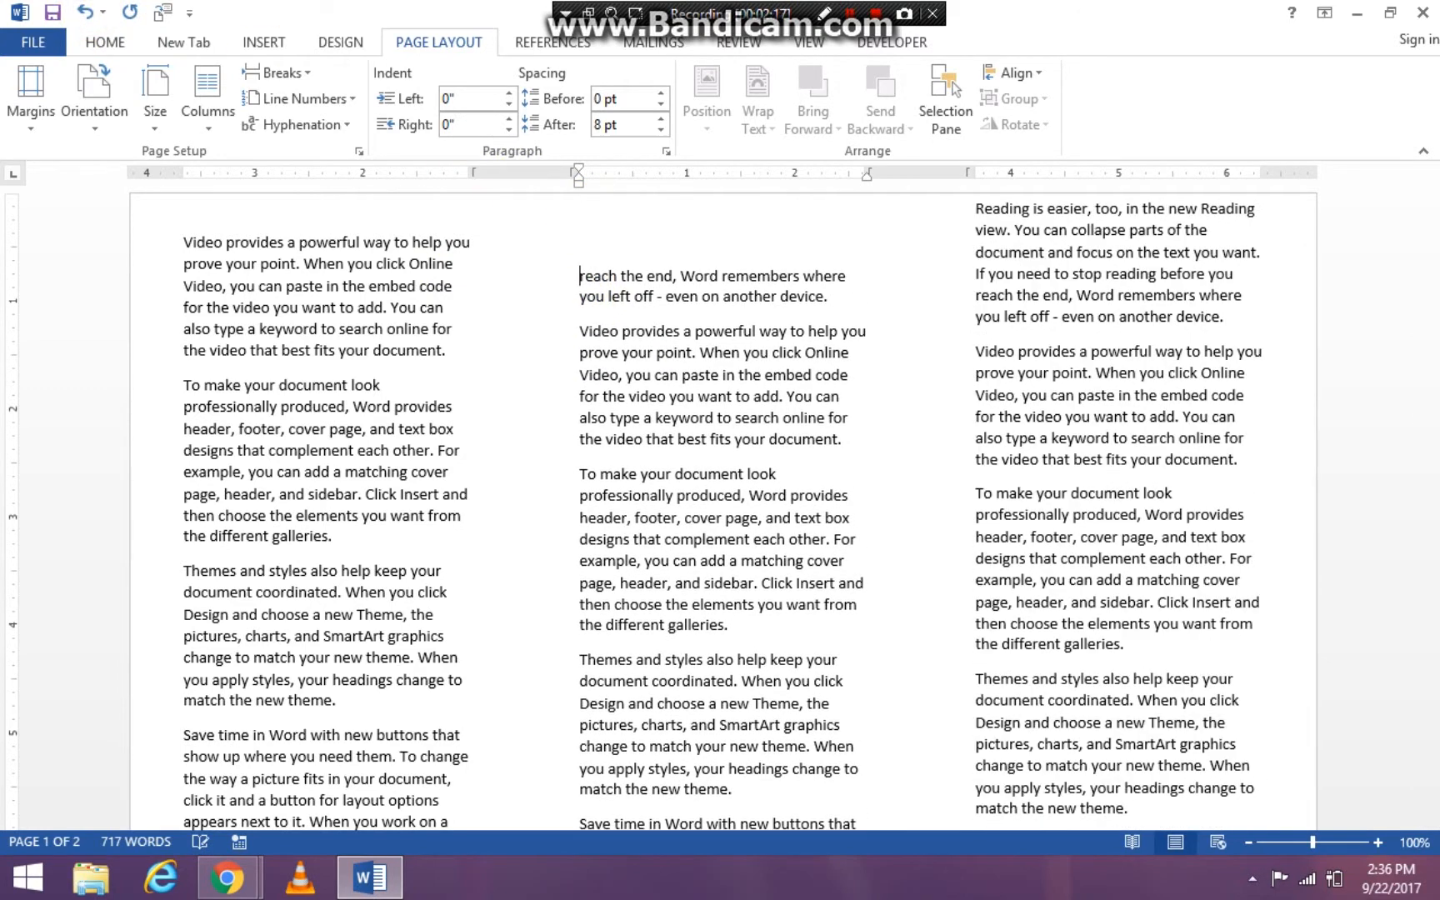
pyautogui.moveTo(580, 211)
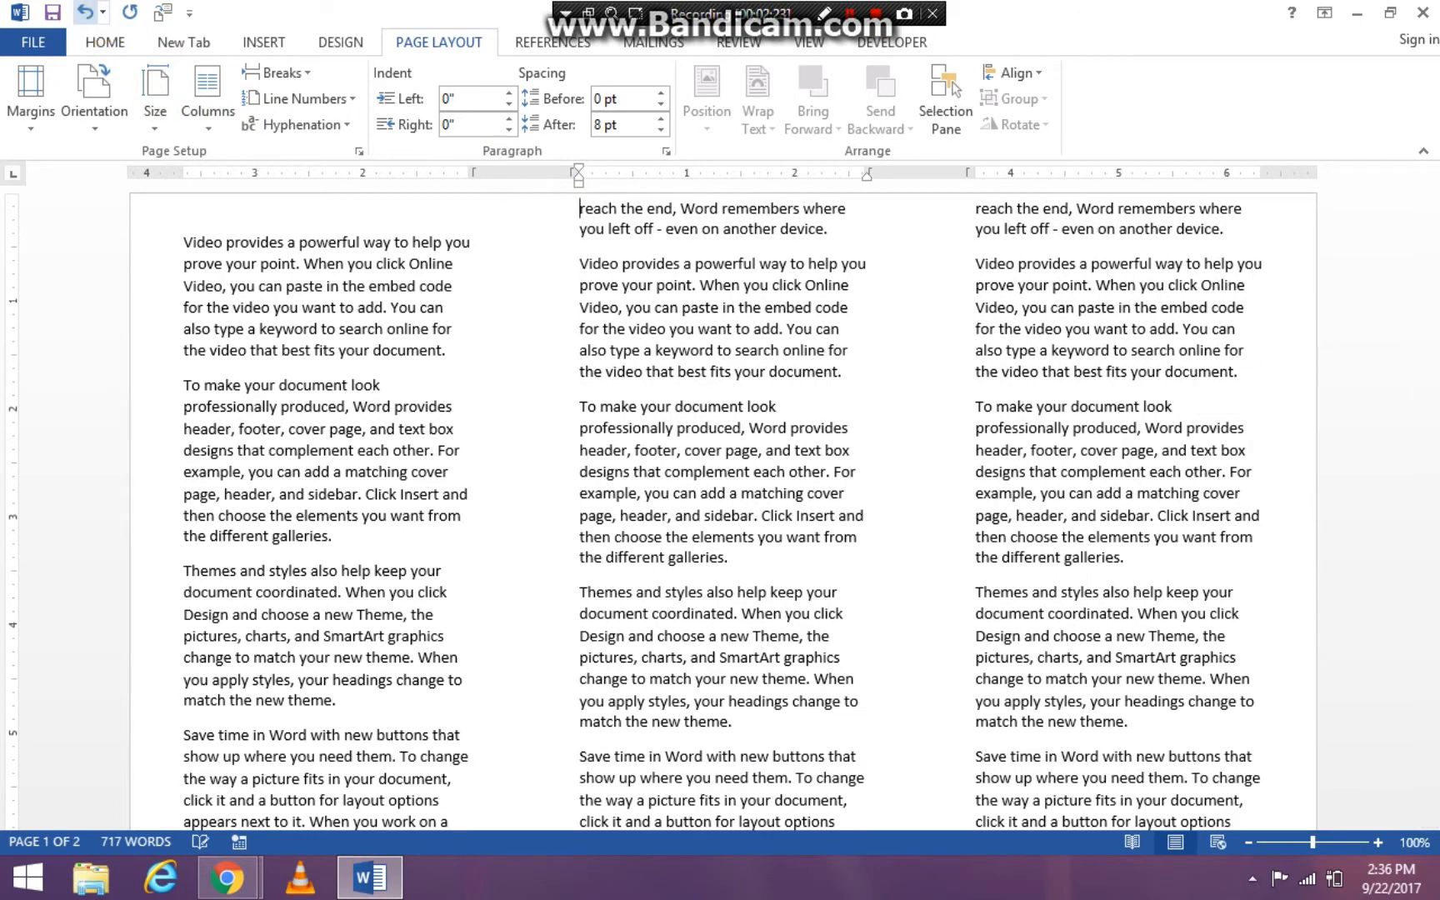
pyautogui.scroll(3)
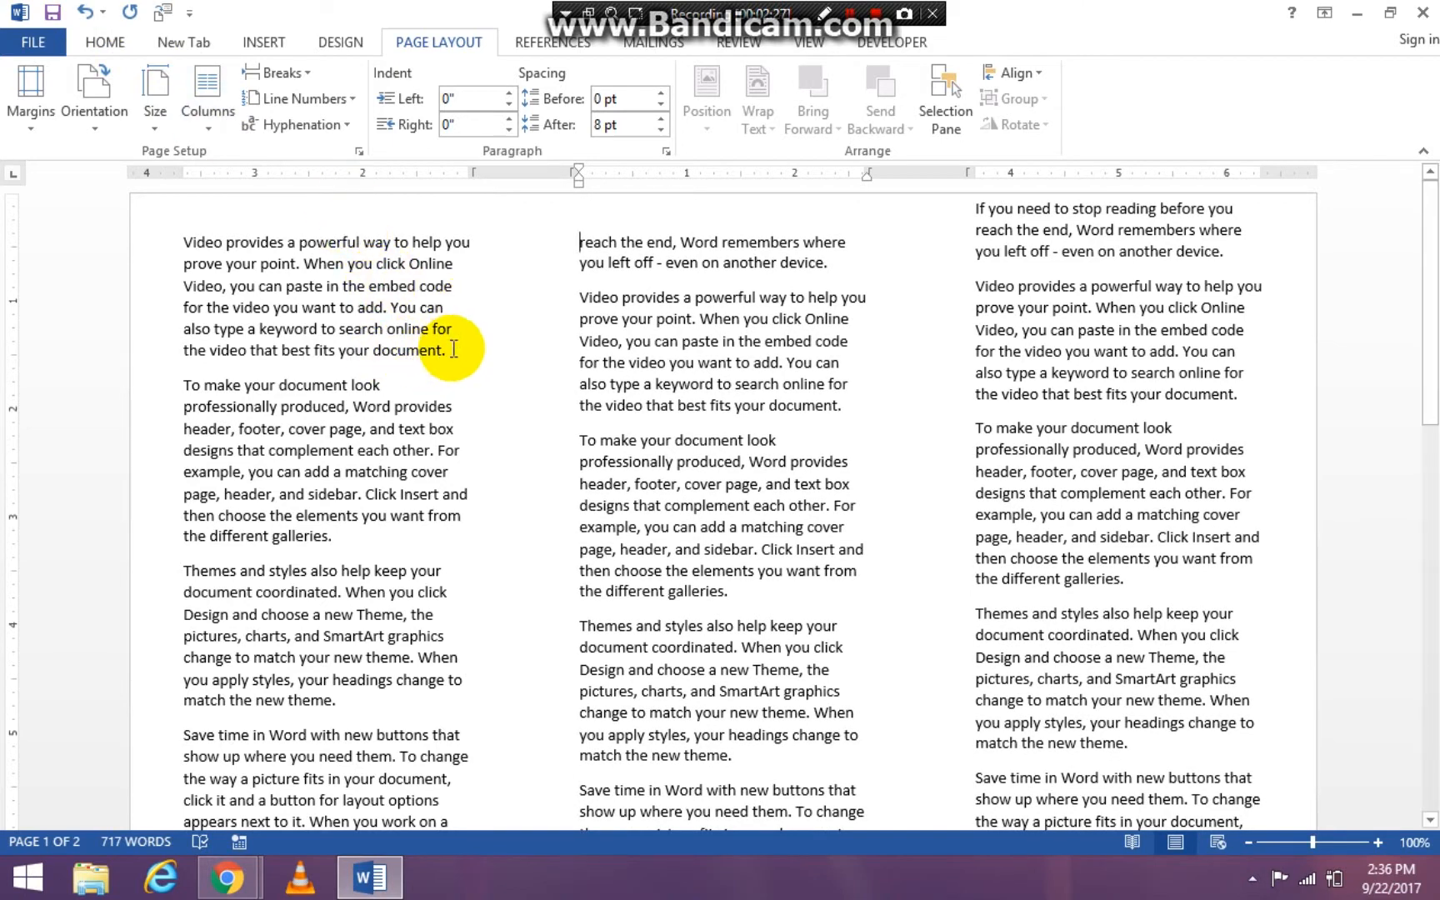
pyautogui.moveTo(450, 353)
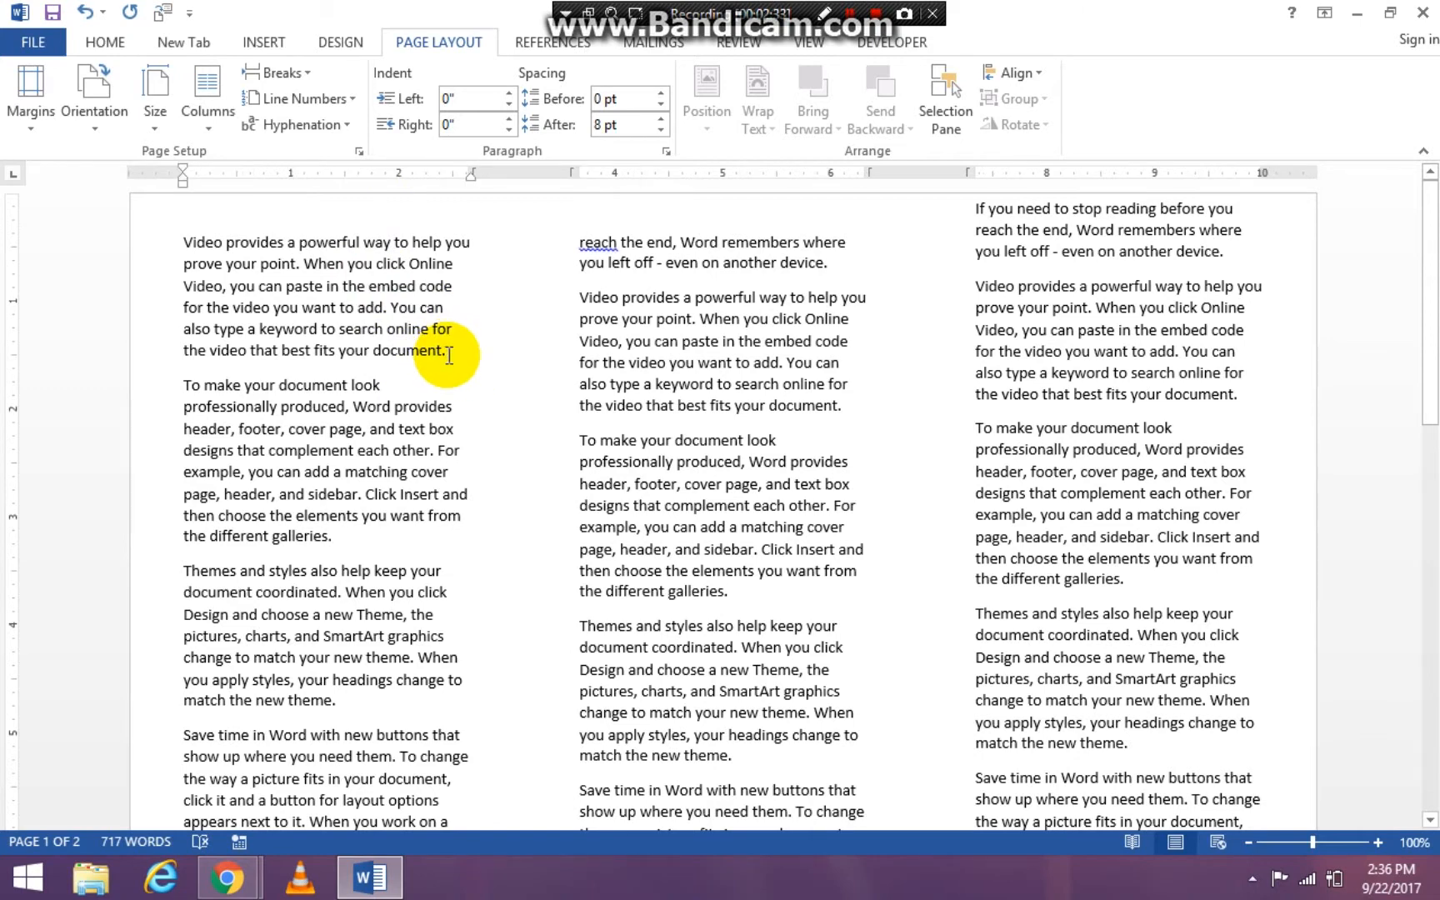
pyautogui.moveTo(267, 42)
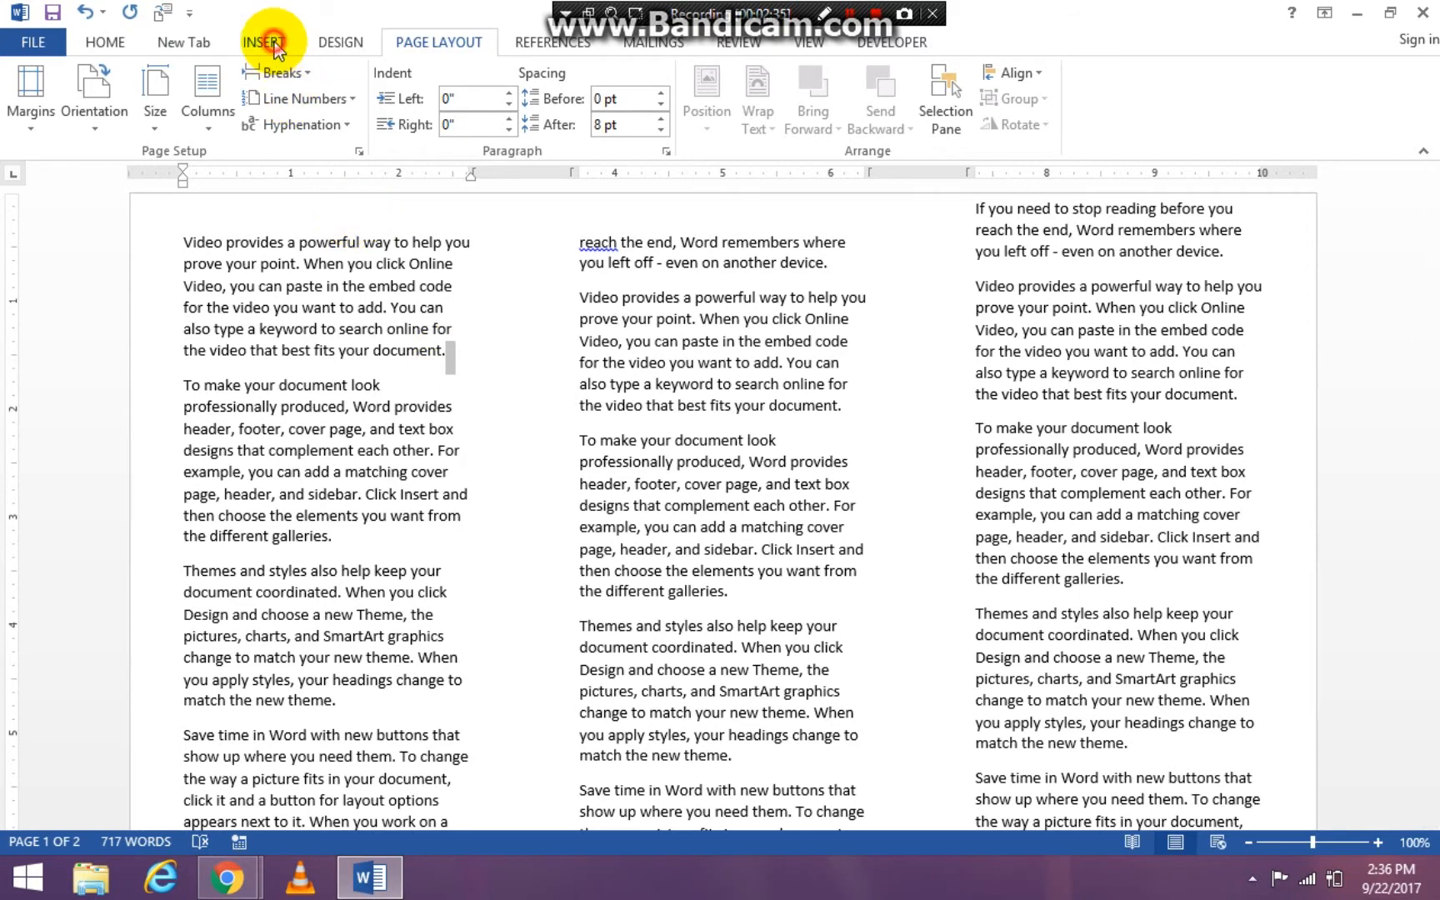
# - Search Online Pictures for 'dance' and insert the pink ballerina silhouettes image
pyautogui.click(263, 42)
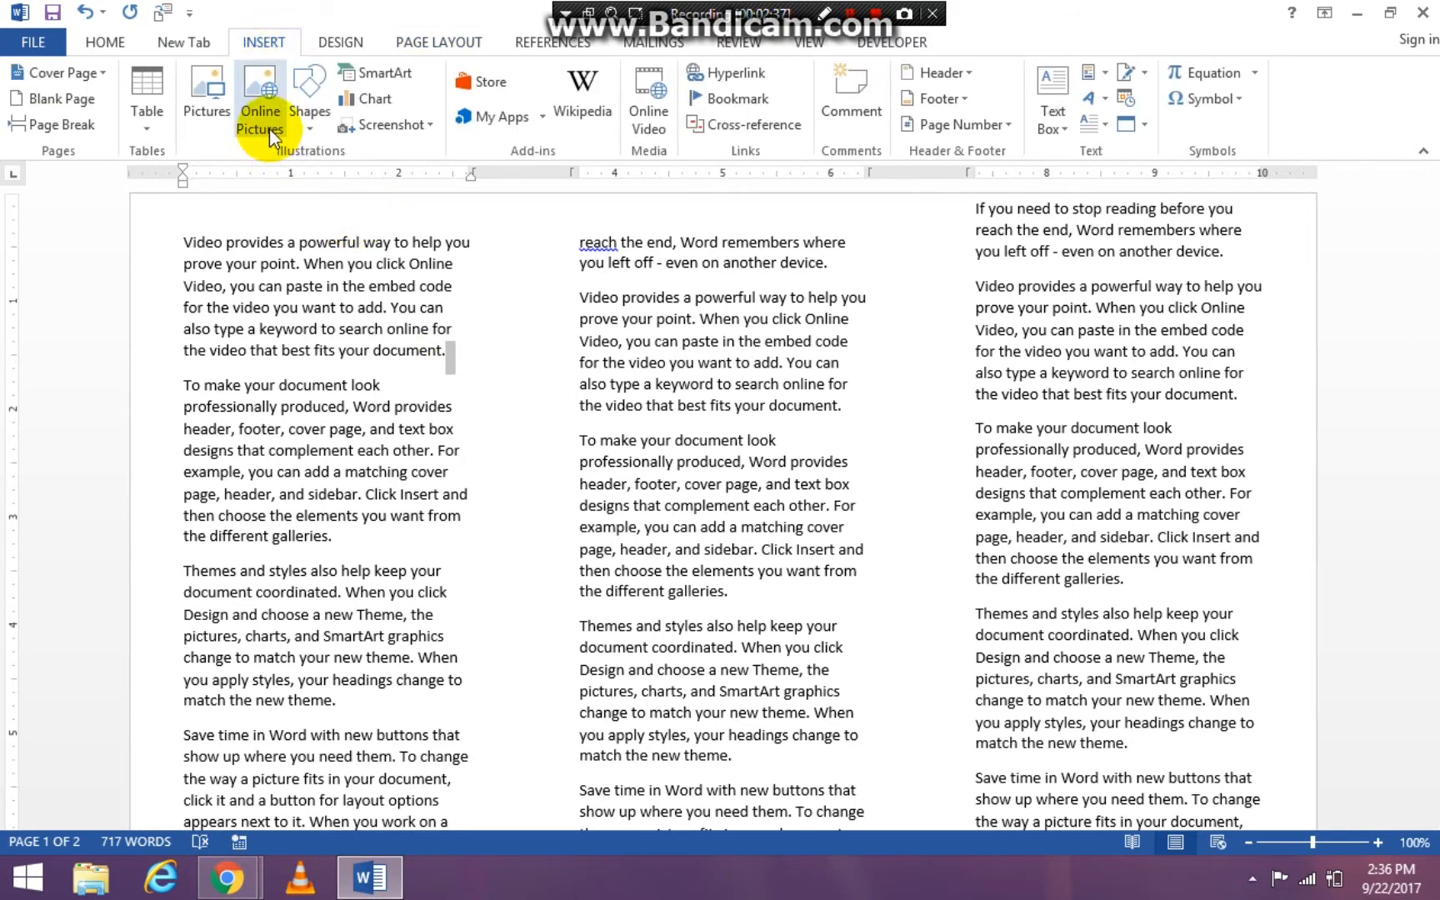
pyautogui.click(260, 92)
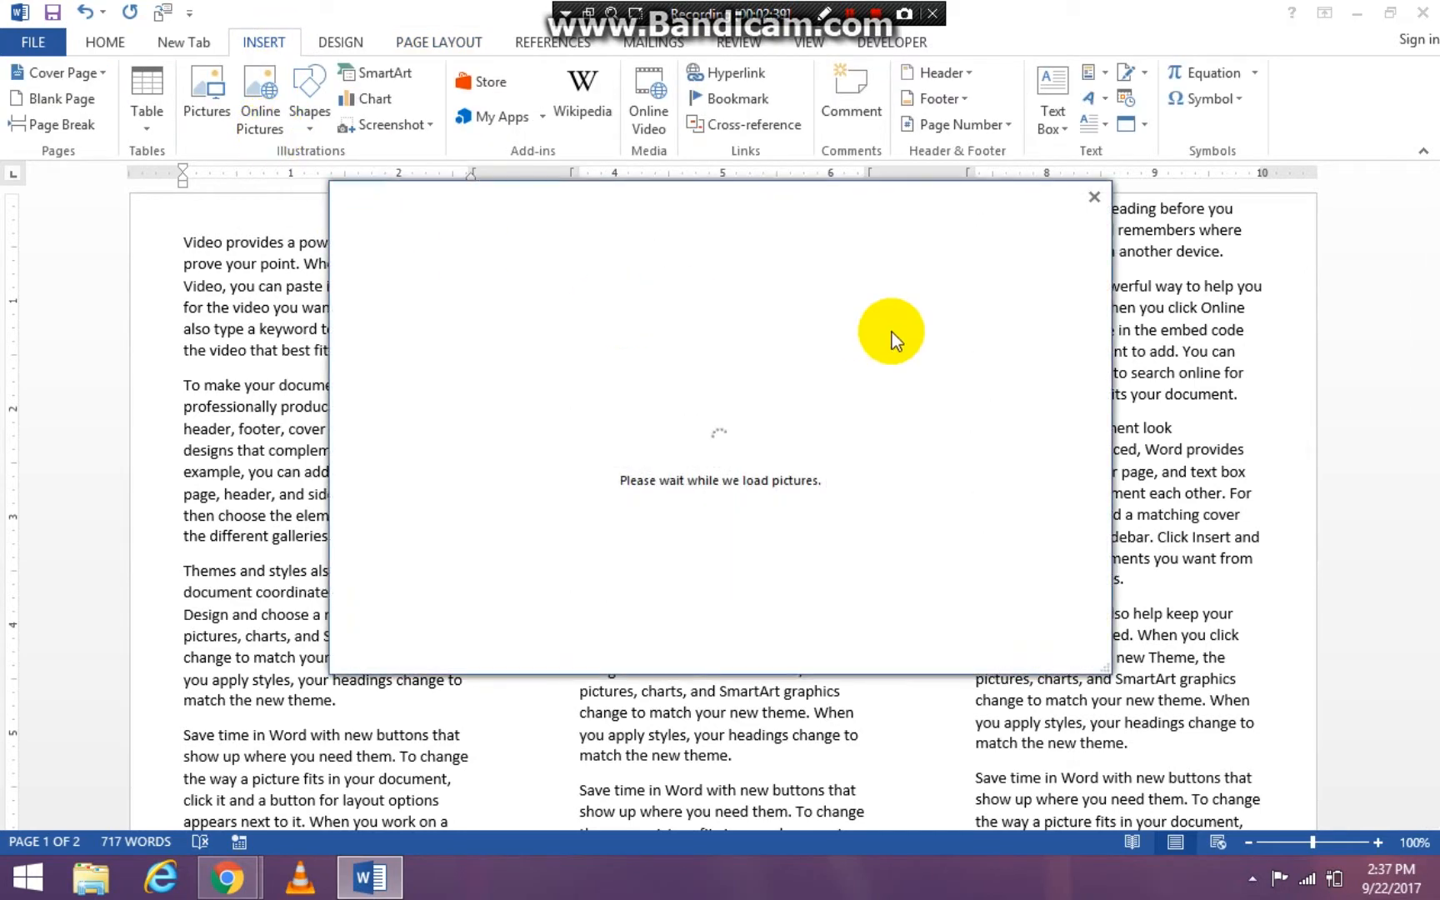
pyautogui.moveTo(854, 358)
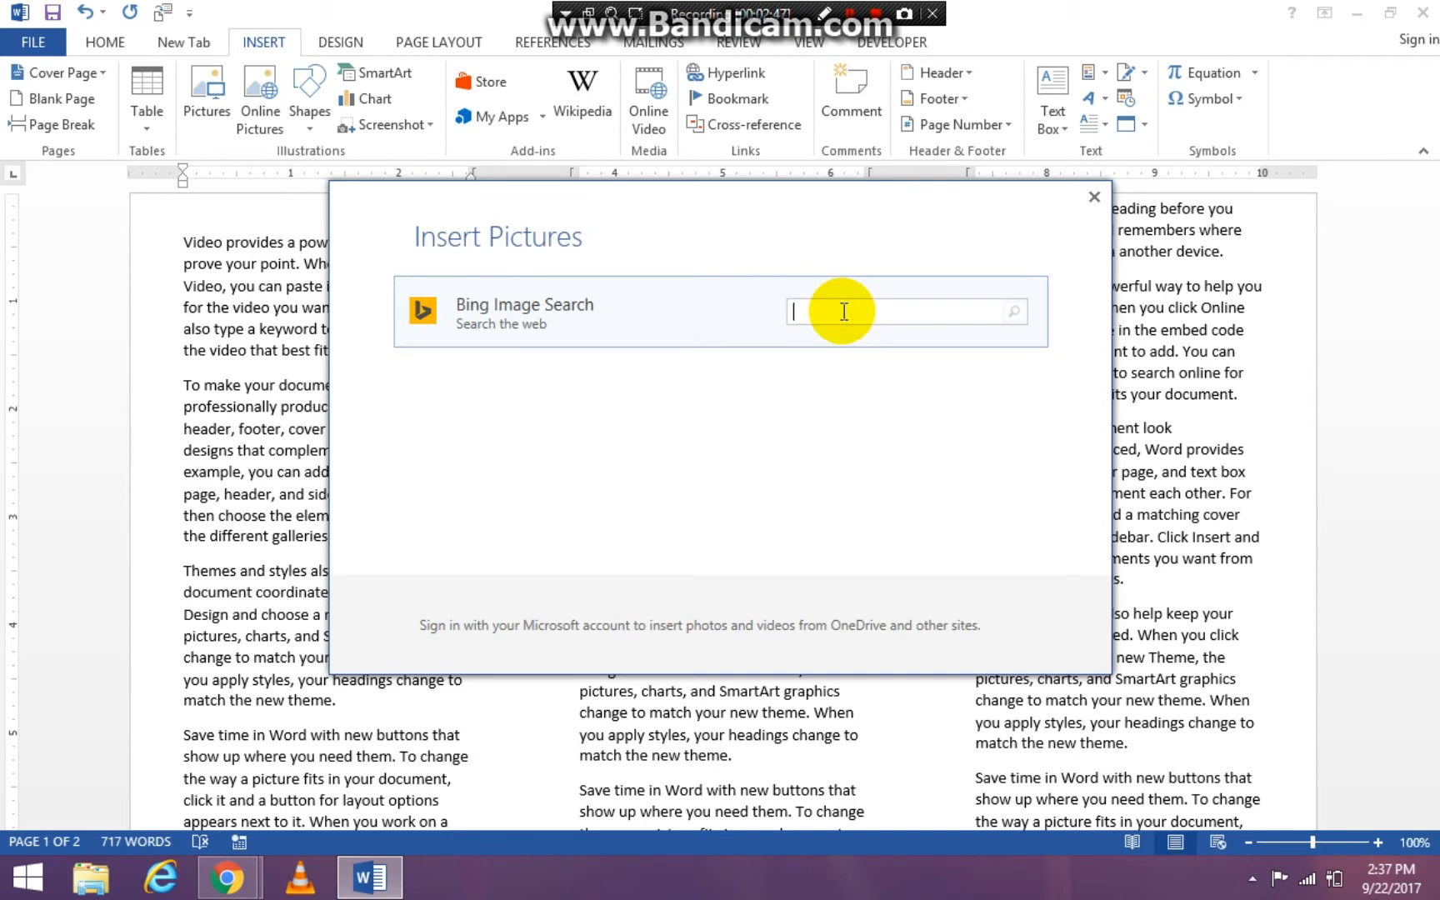
pyautogui.write('dace')
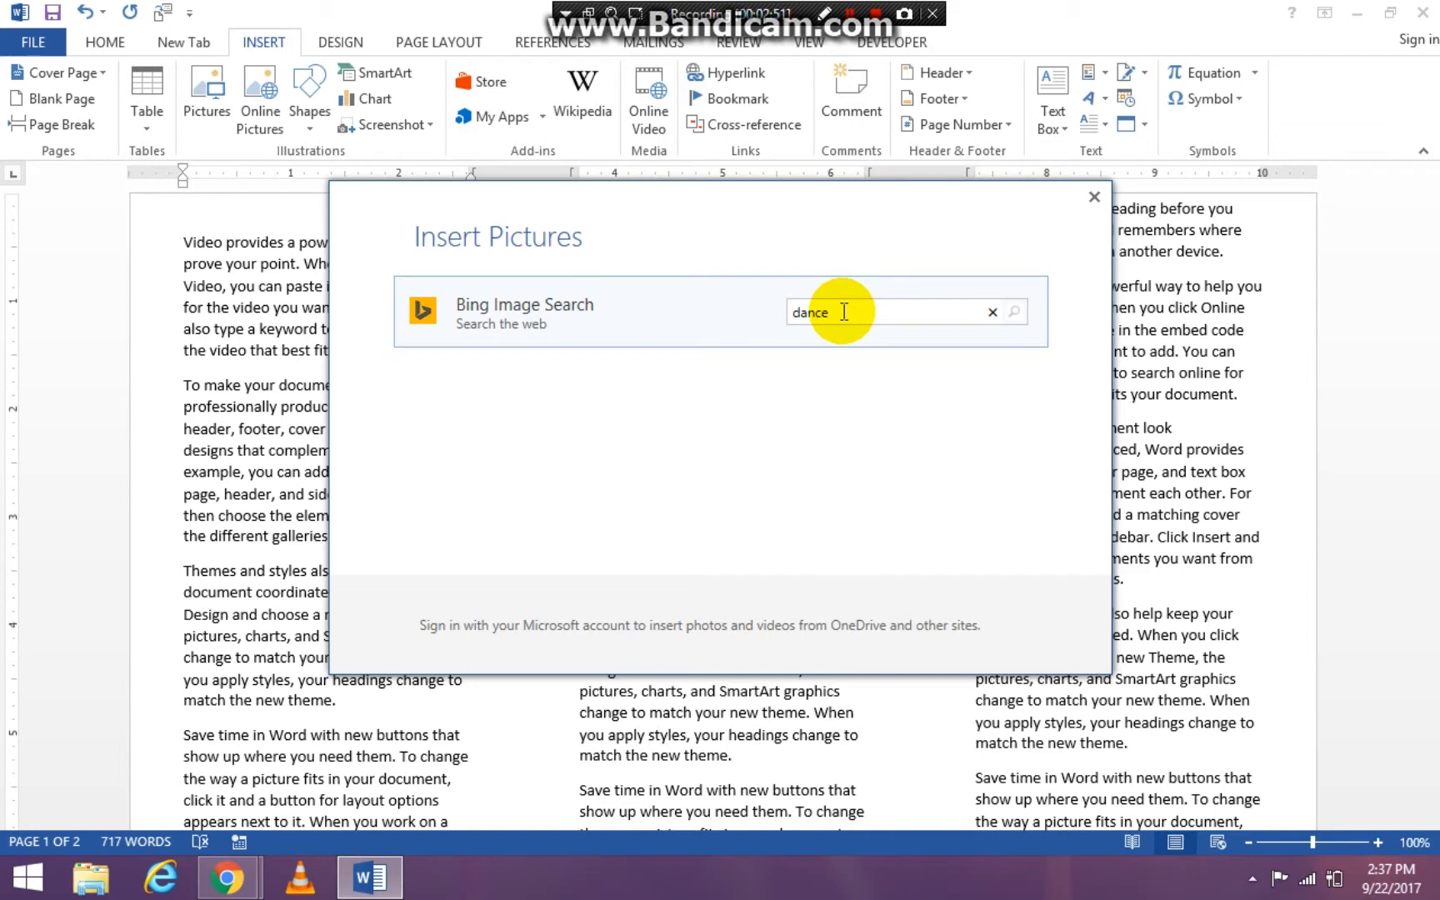
pyautogui.click(1014, 311)
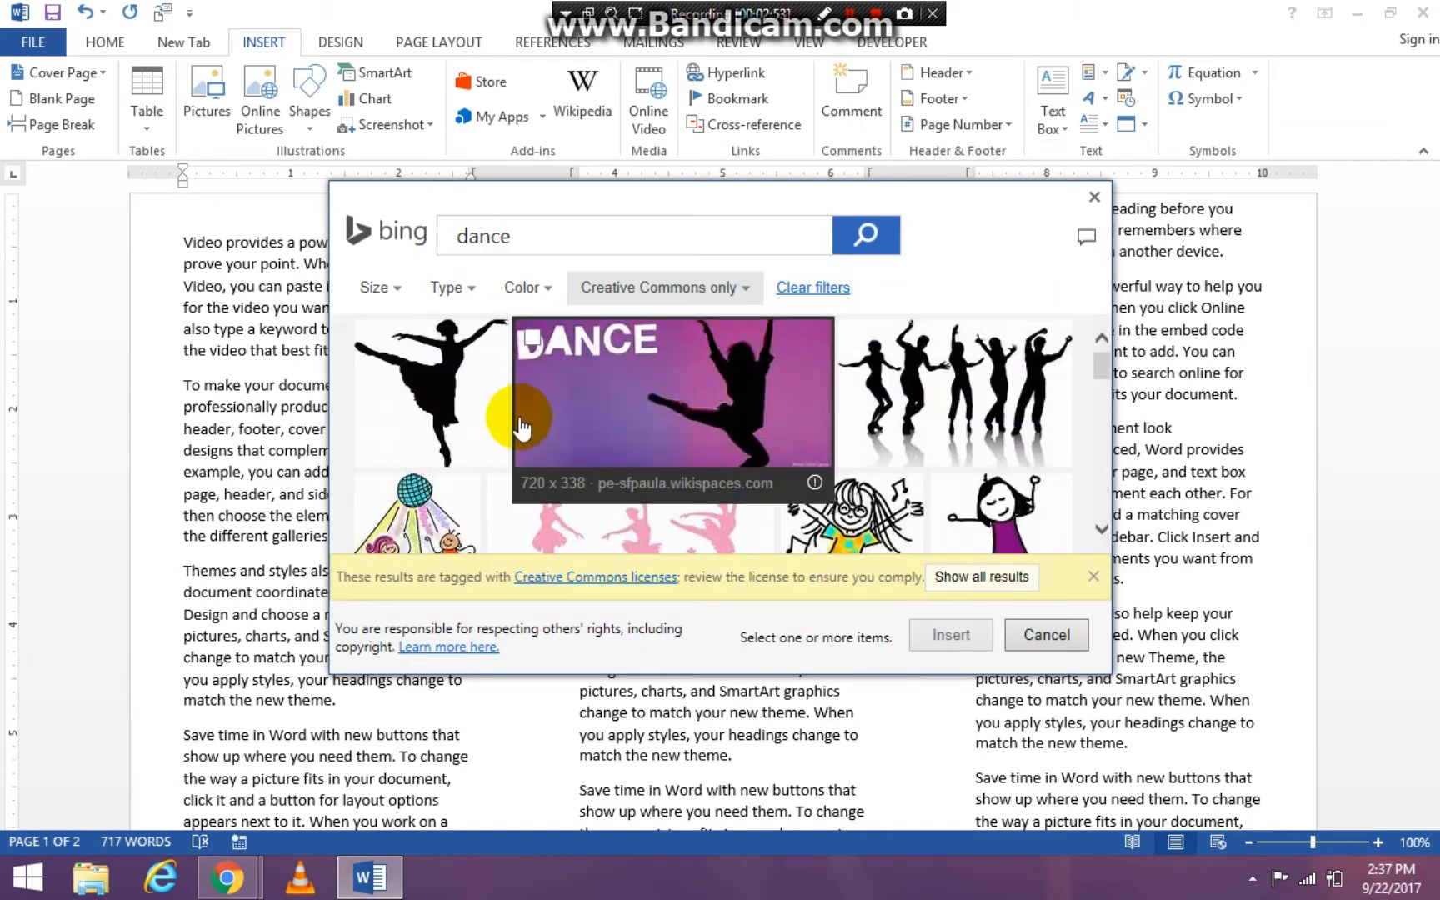
pyautogui.click(631, 514)
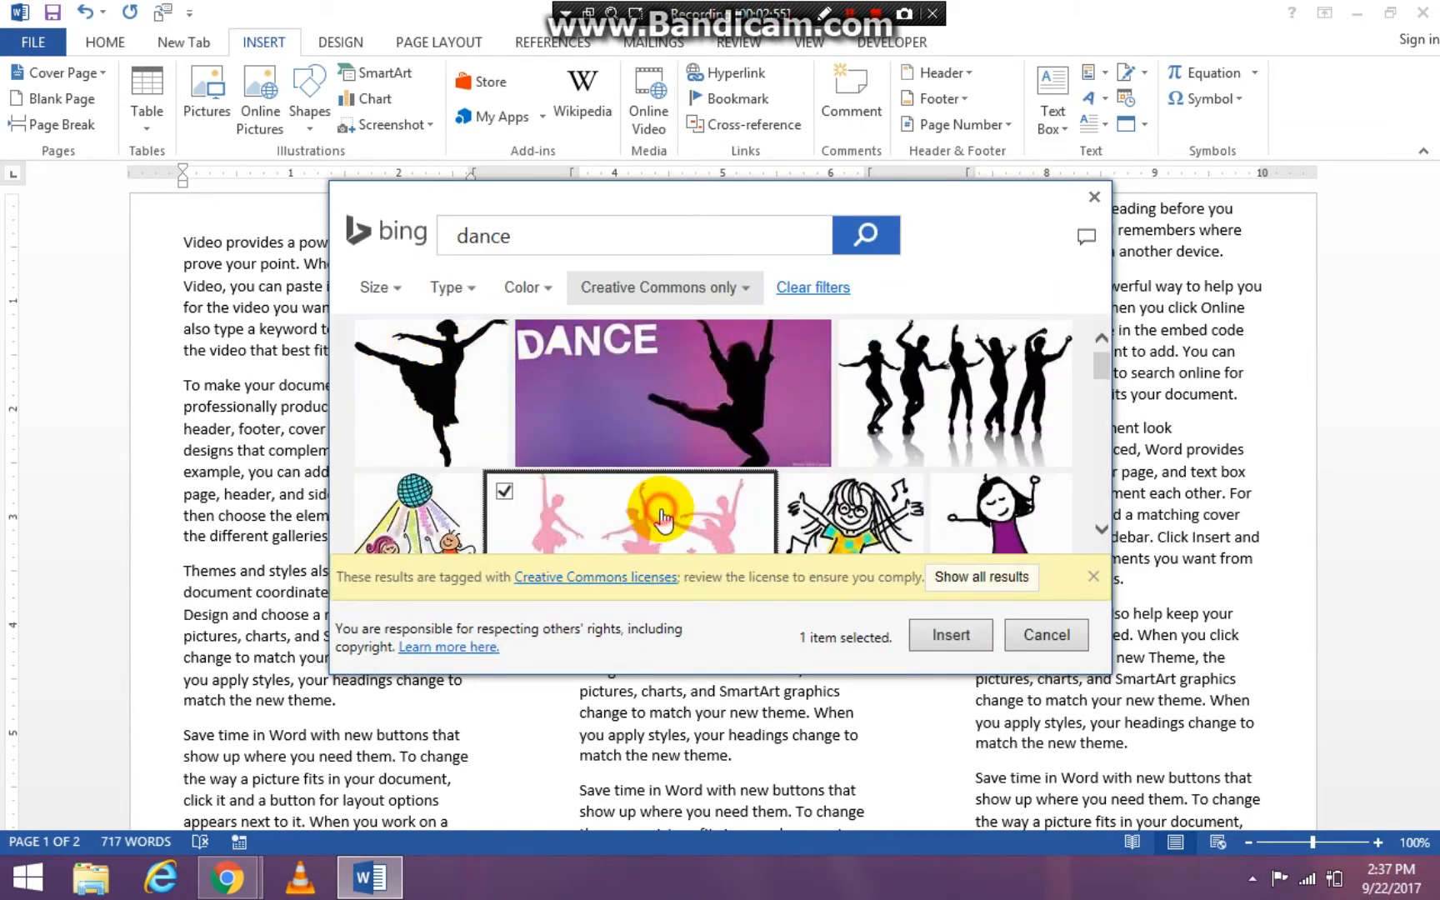
pyautogui.click(1045, 635)
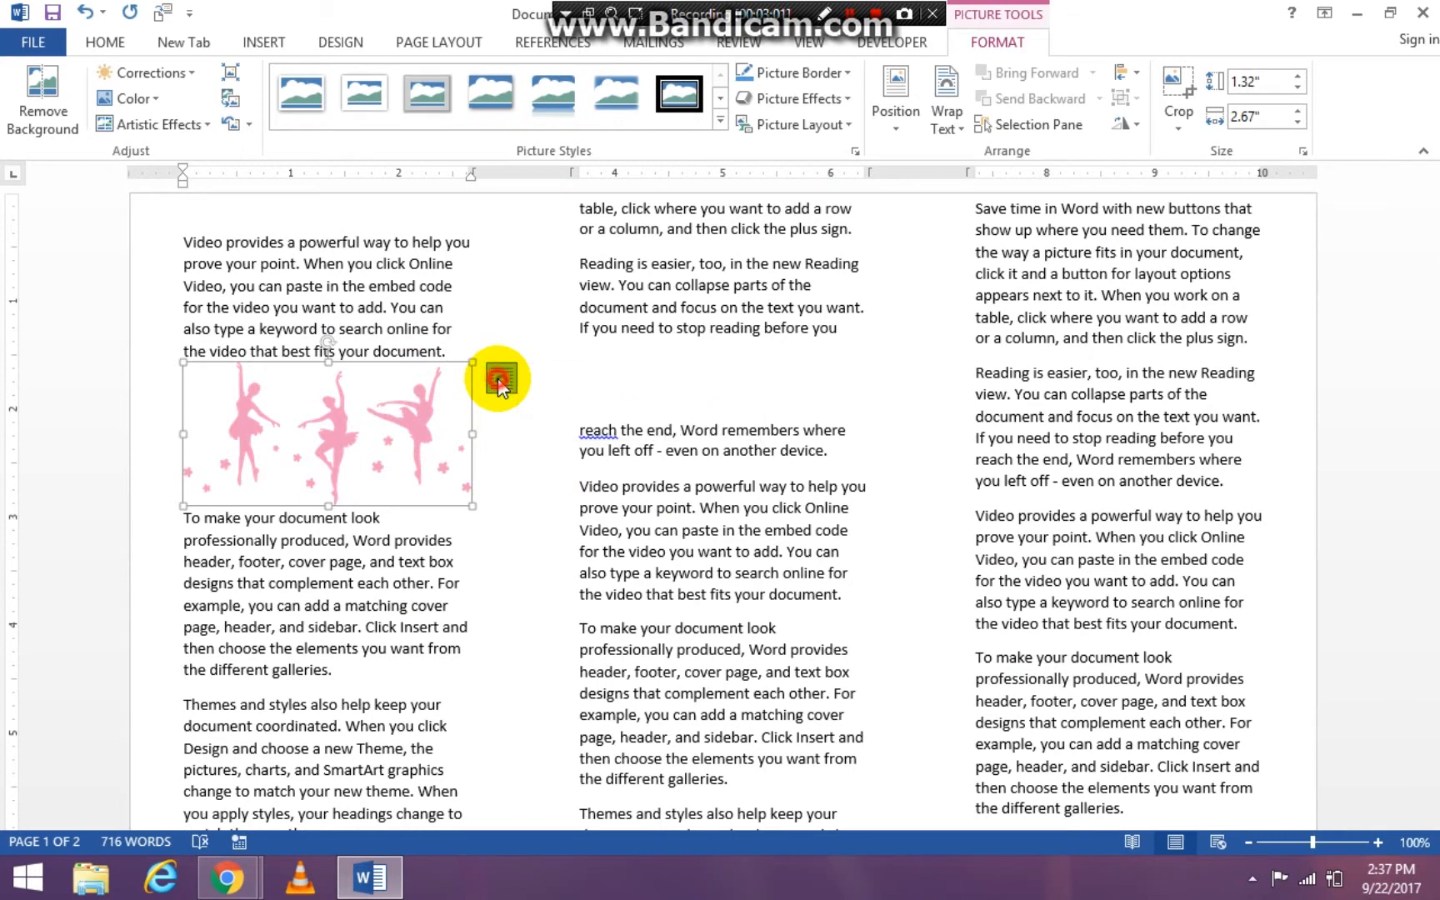
# - Give the ballerina picture Square text wrapping so column text flows around it
pyautogui.click(499, 377)
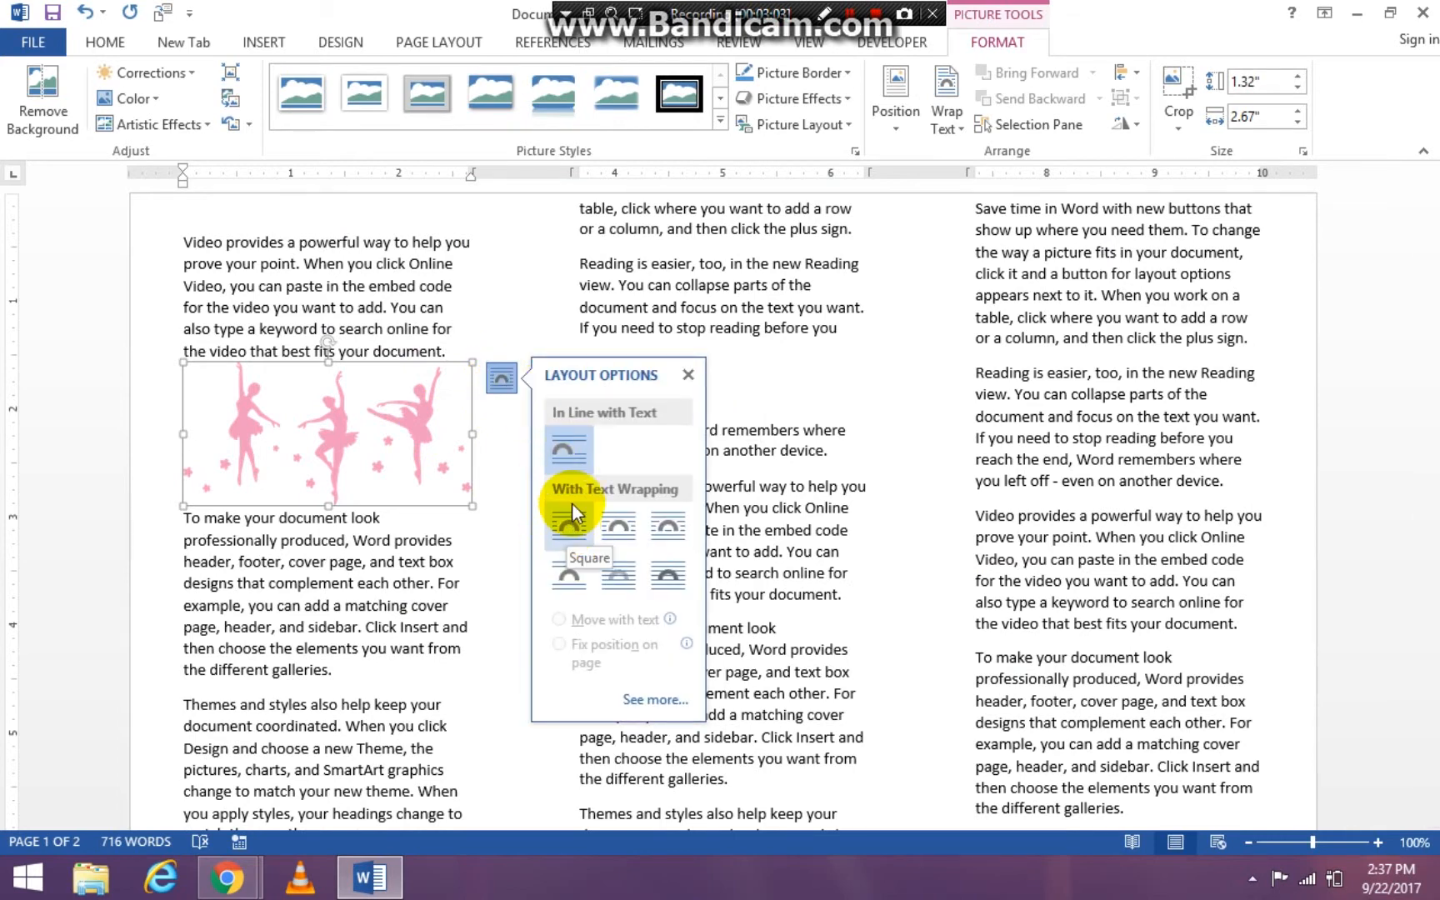
pyautogui.moveTo(666, 492)
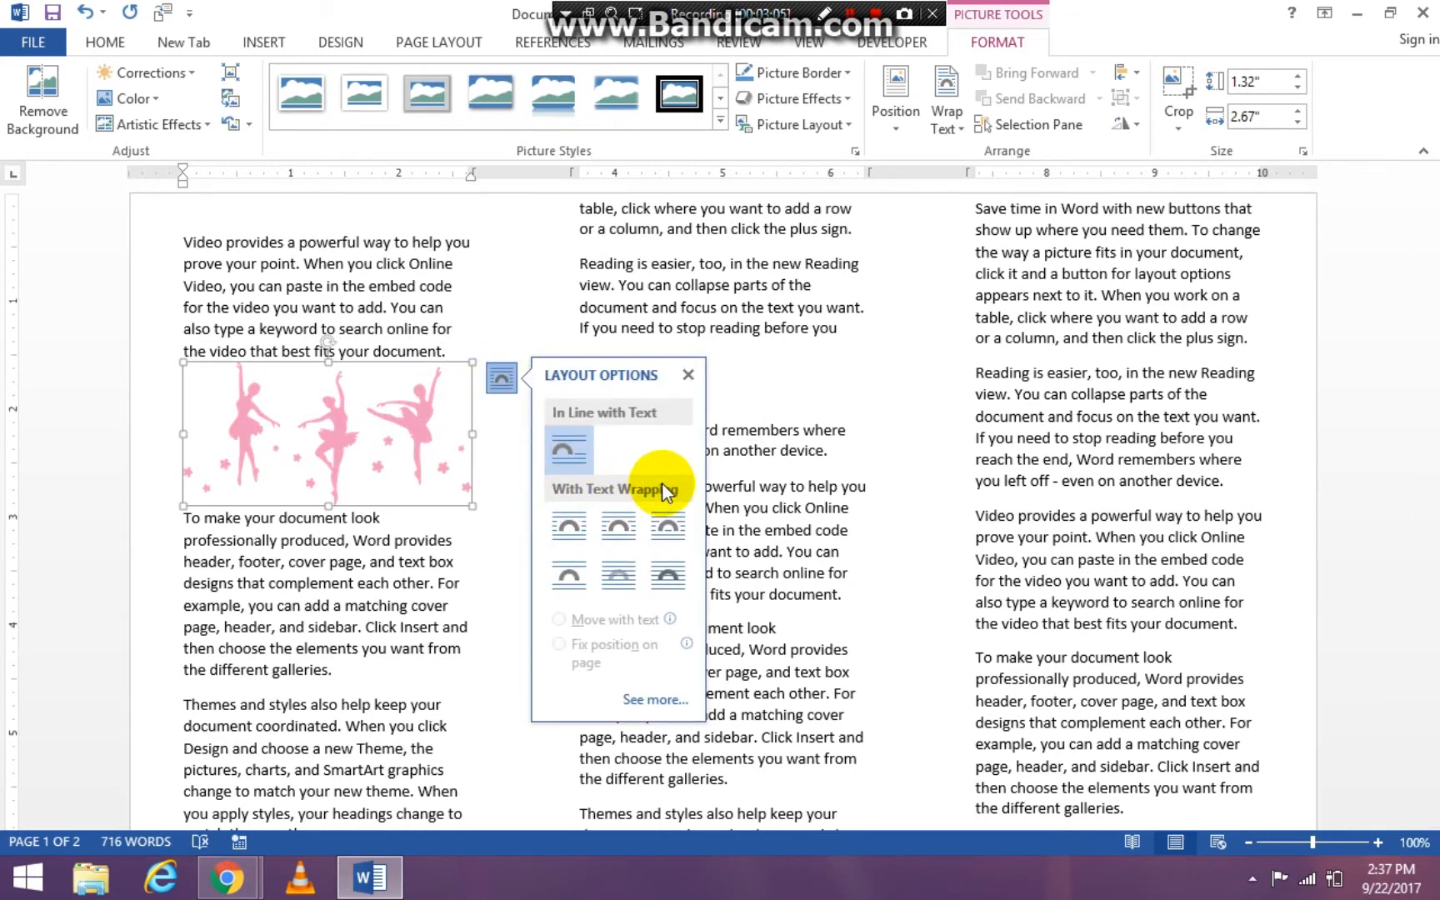
pyautogui.moveTo(627, 487)
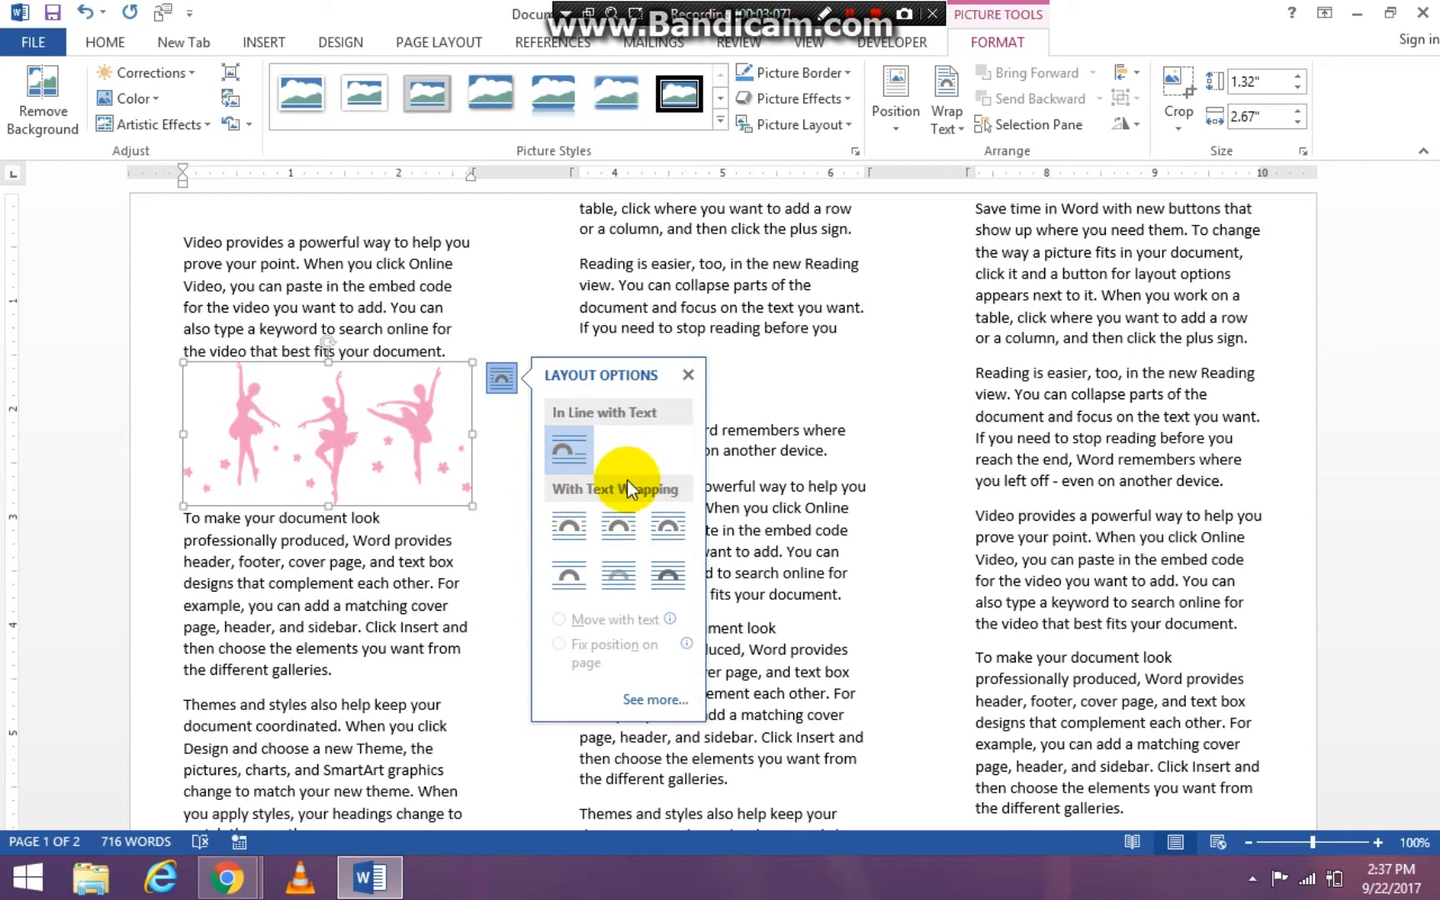
pyautogui.click(569, 524)
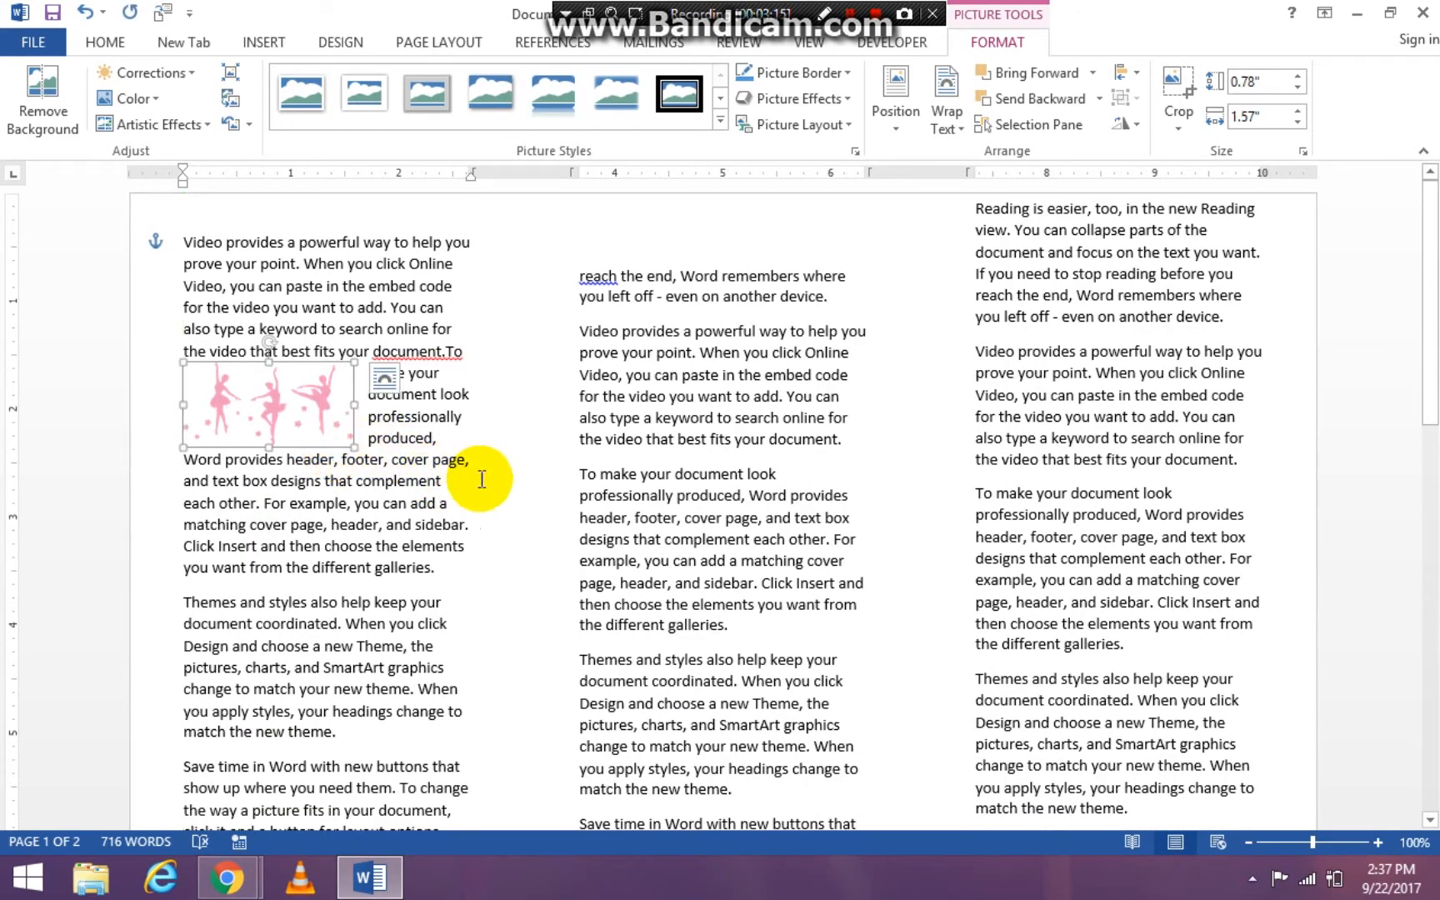
# - Recolor the ballerina picture to a blue tone and deselect it
pyautogui.click(340, 398)
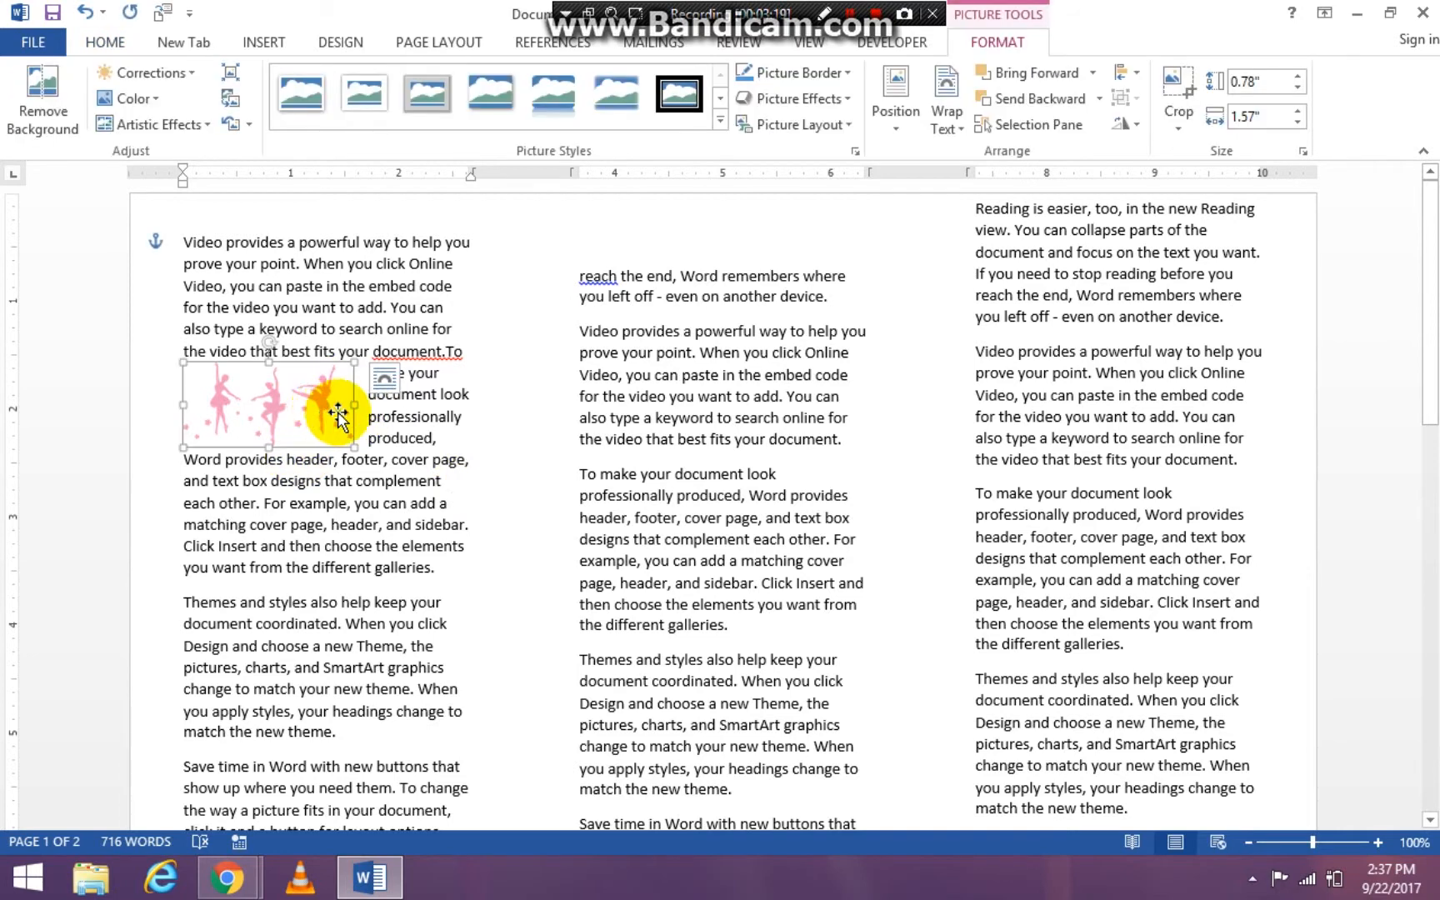
pyautogui.moveTo(115, 155)
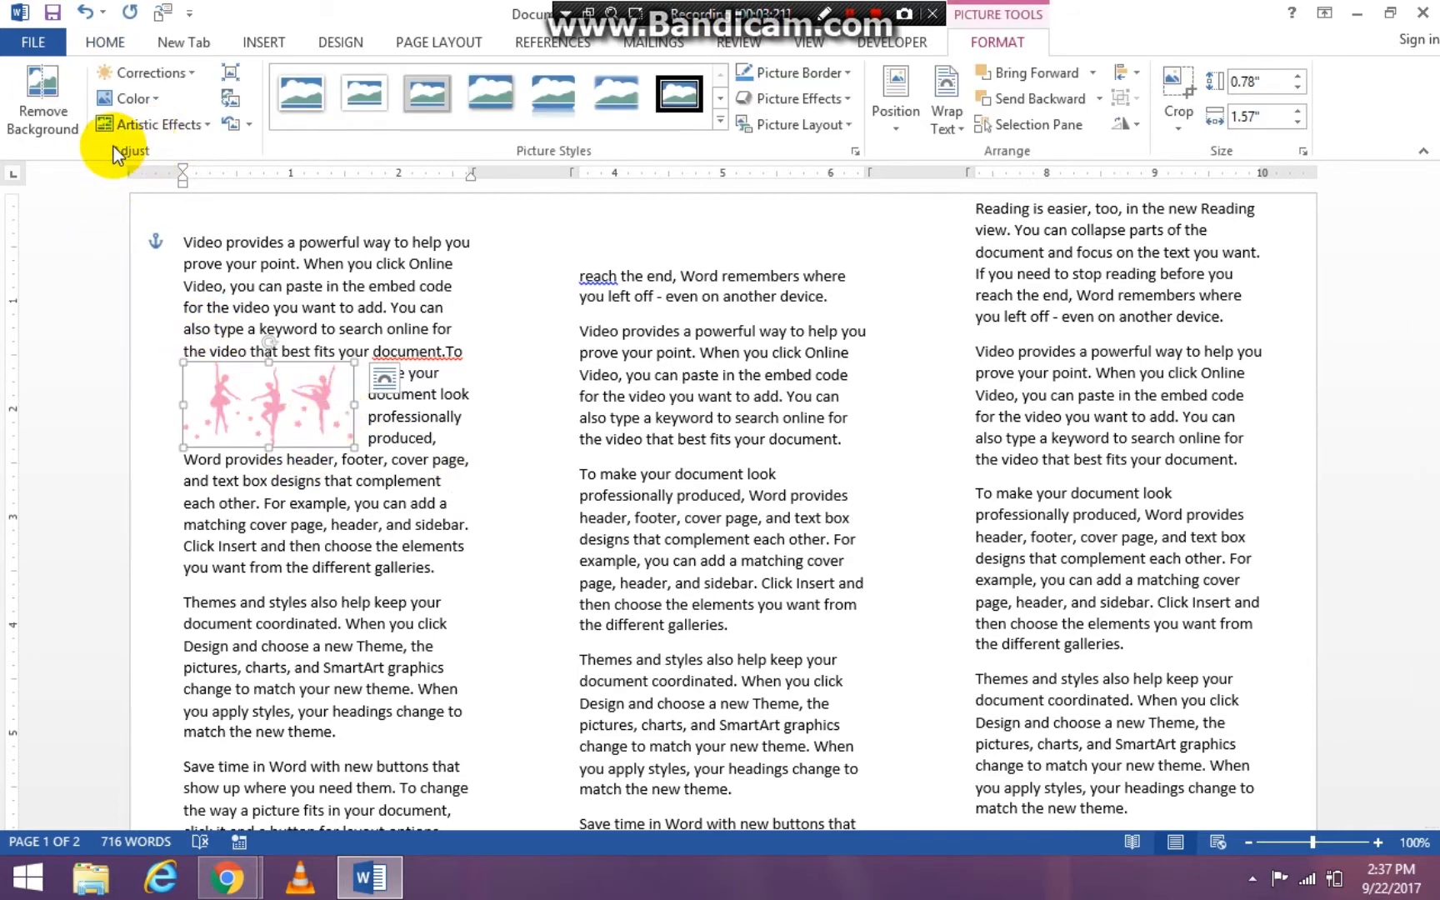
pyautogui.moveTo(170, 159)
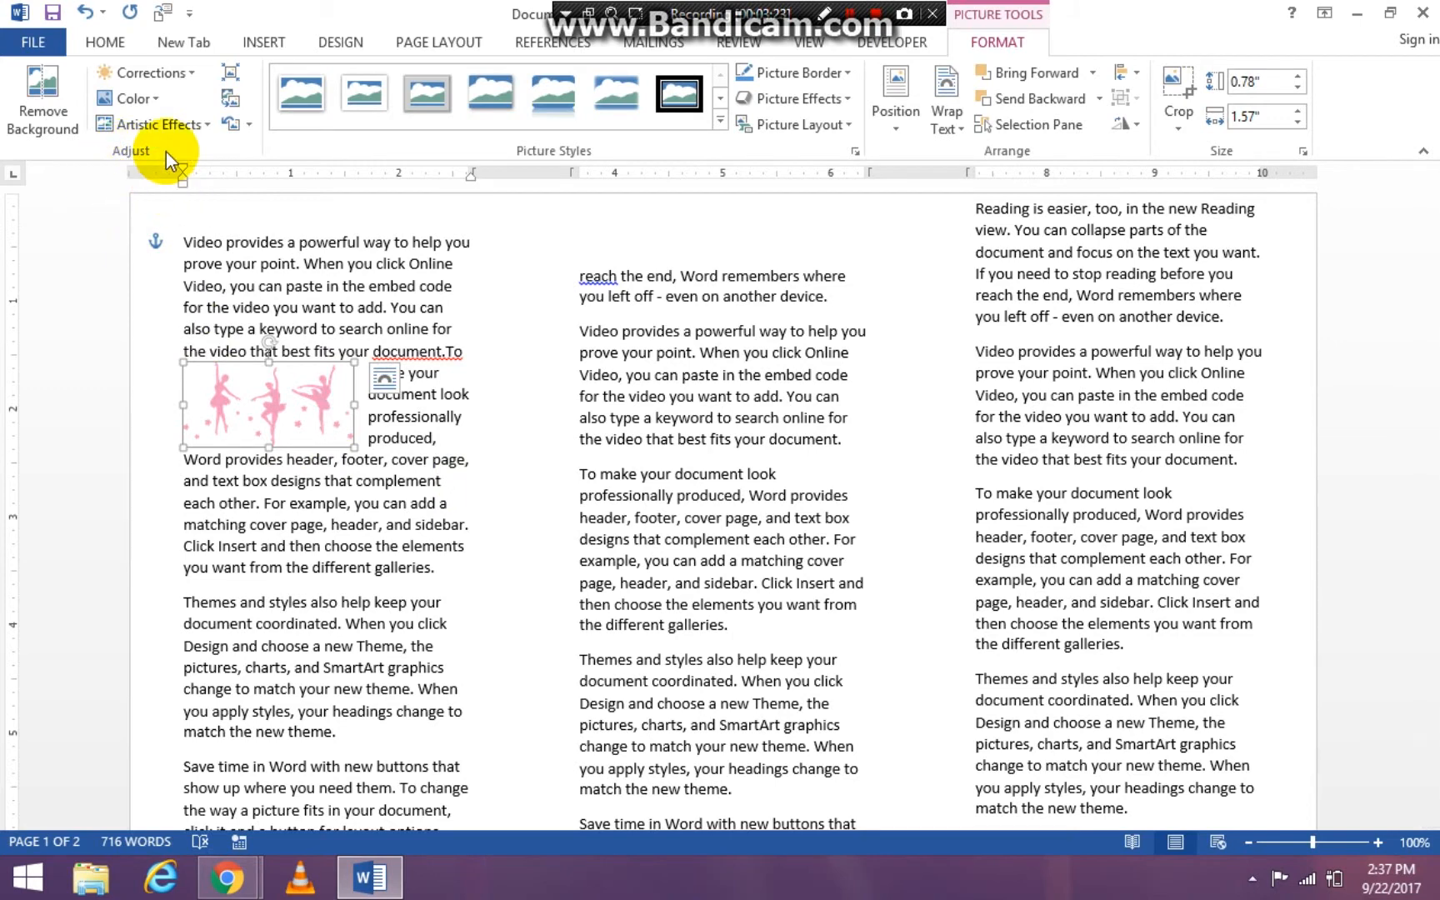
pyautogui.click(136, 98)
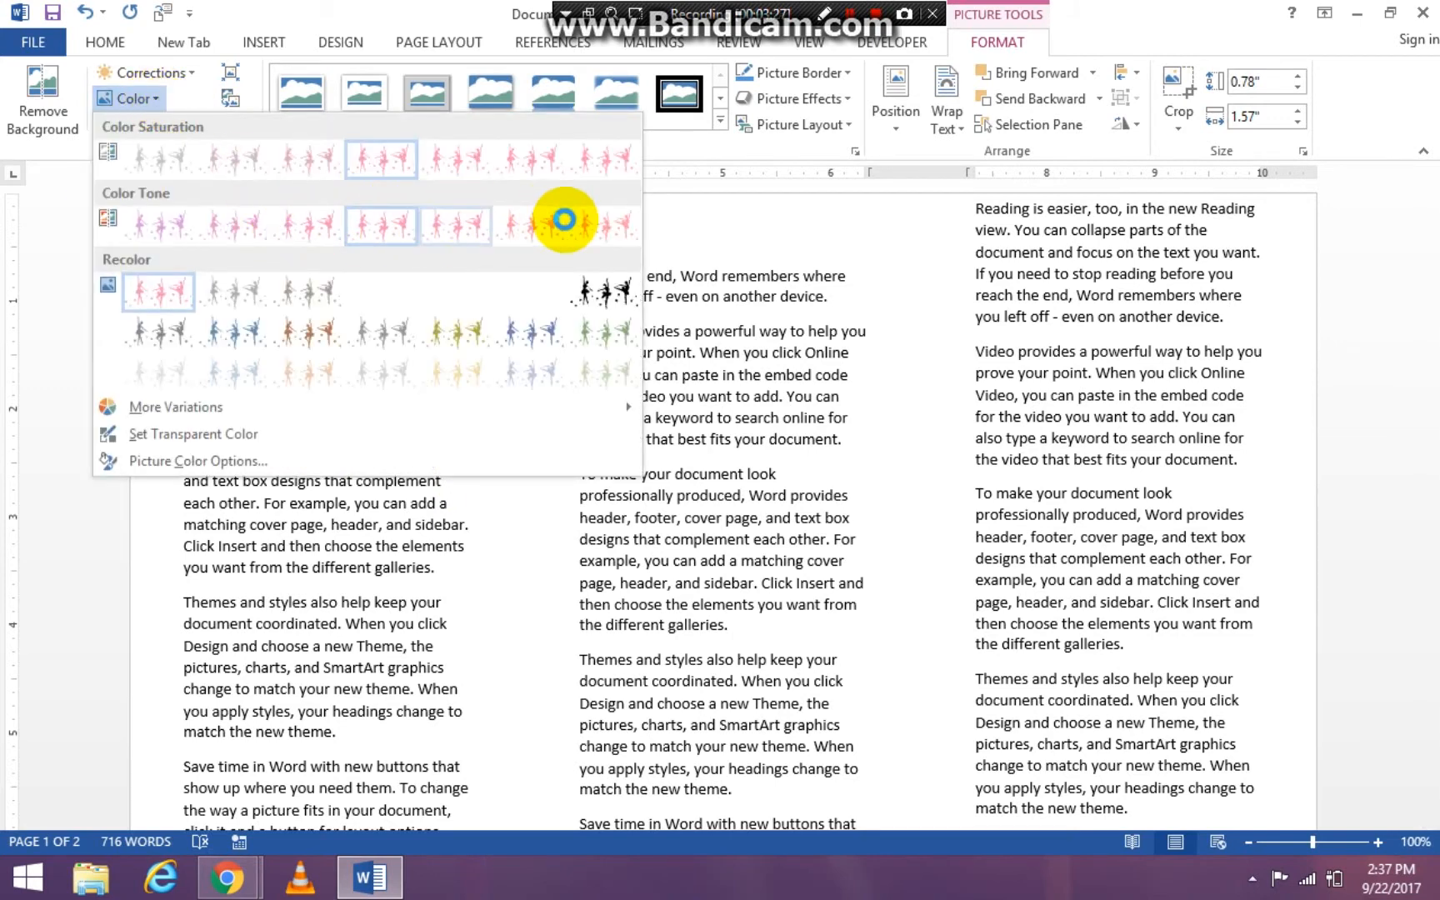
pyautogui.moveTo(533, 331)
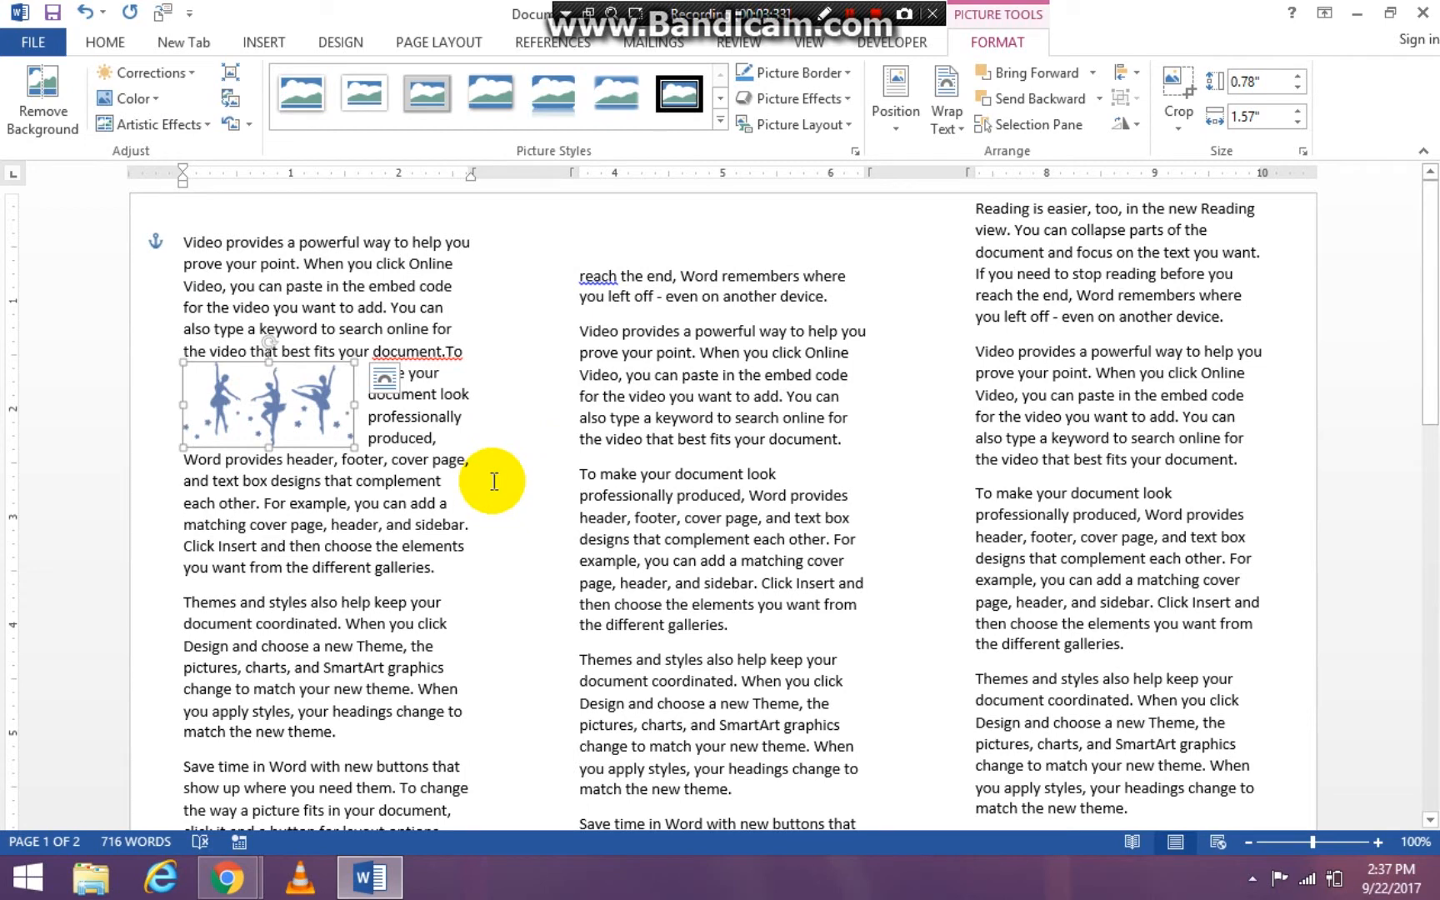
pyautogui.click(466, 494)
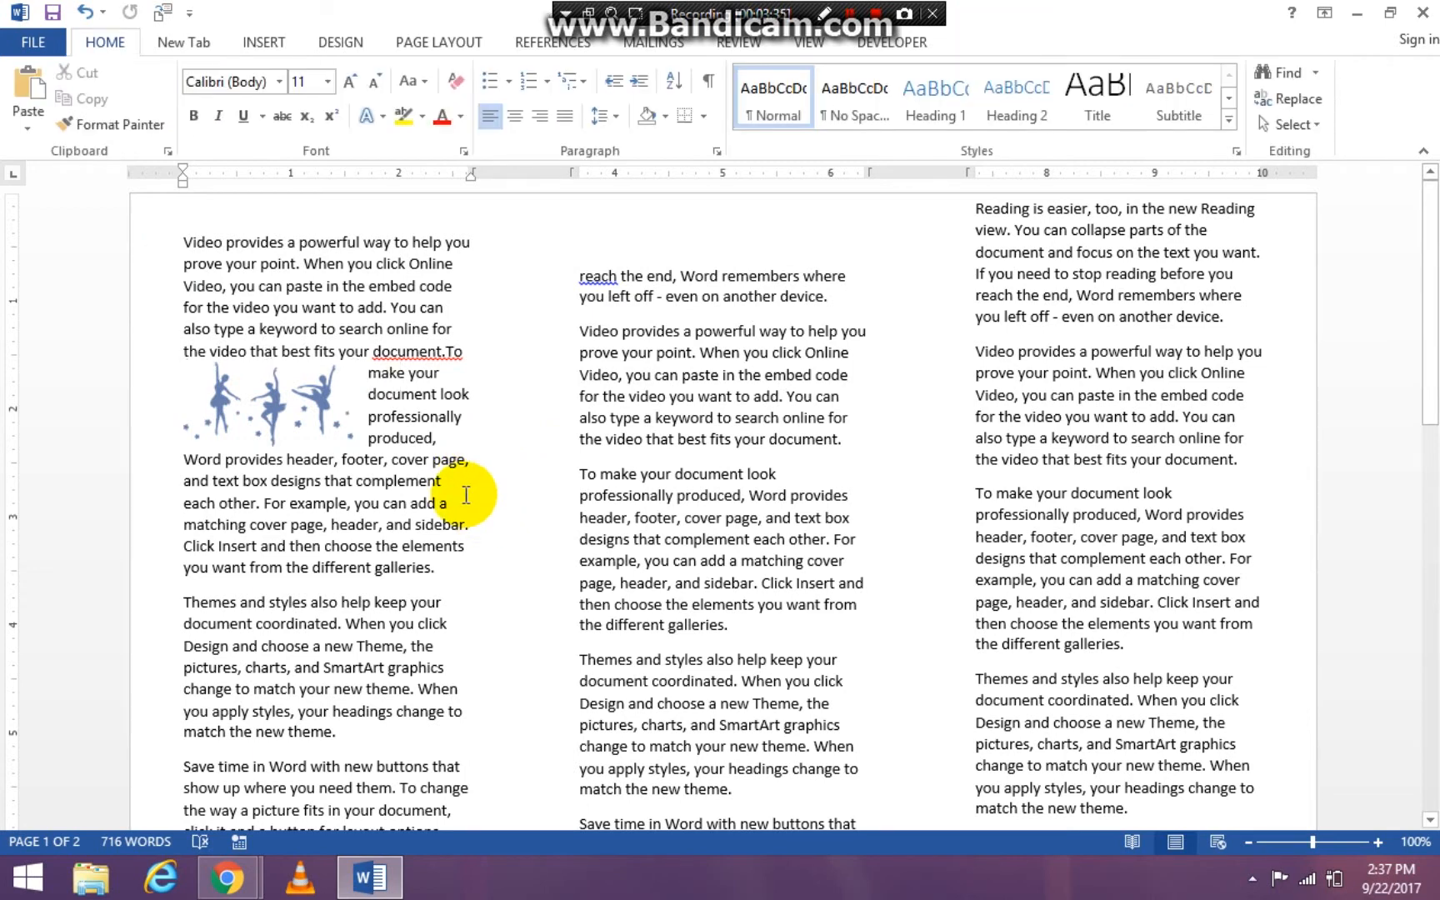
# - Add a dotted Picture Border outline to the ballerina picture
pyautogui.click(266, 404)
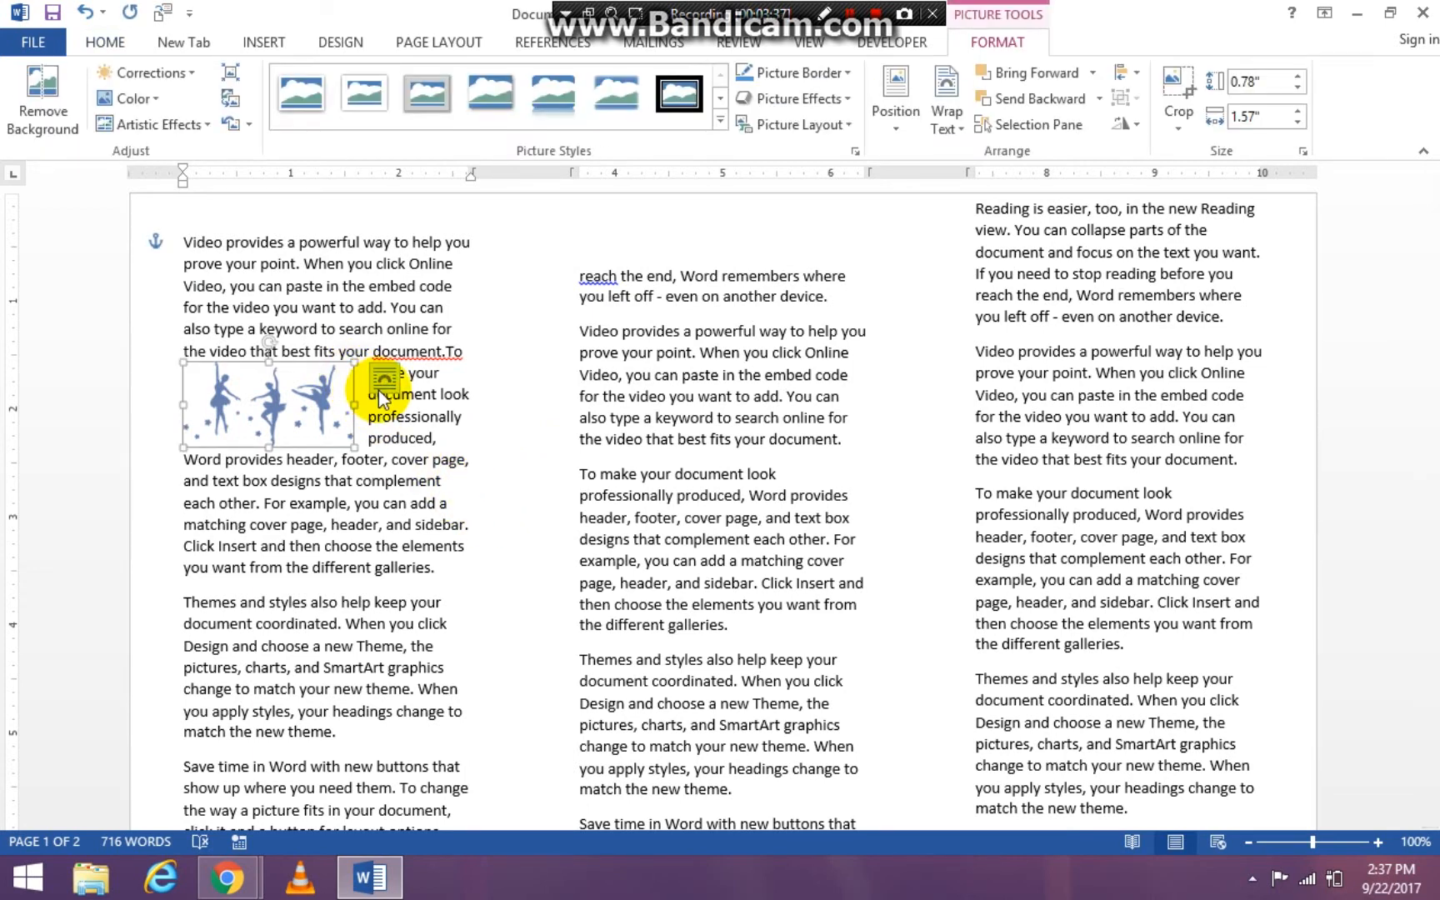
pyautogui.moveTo(450, 362)
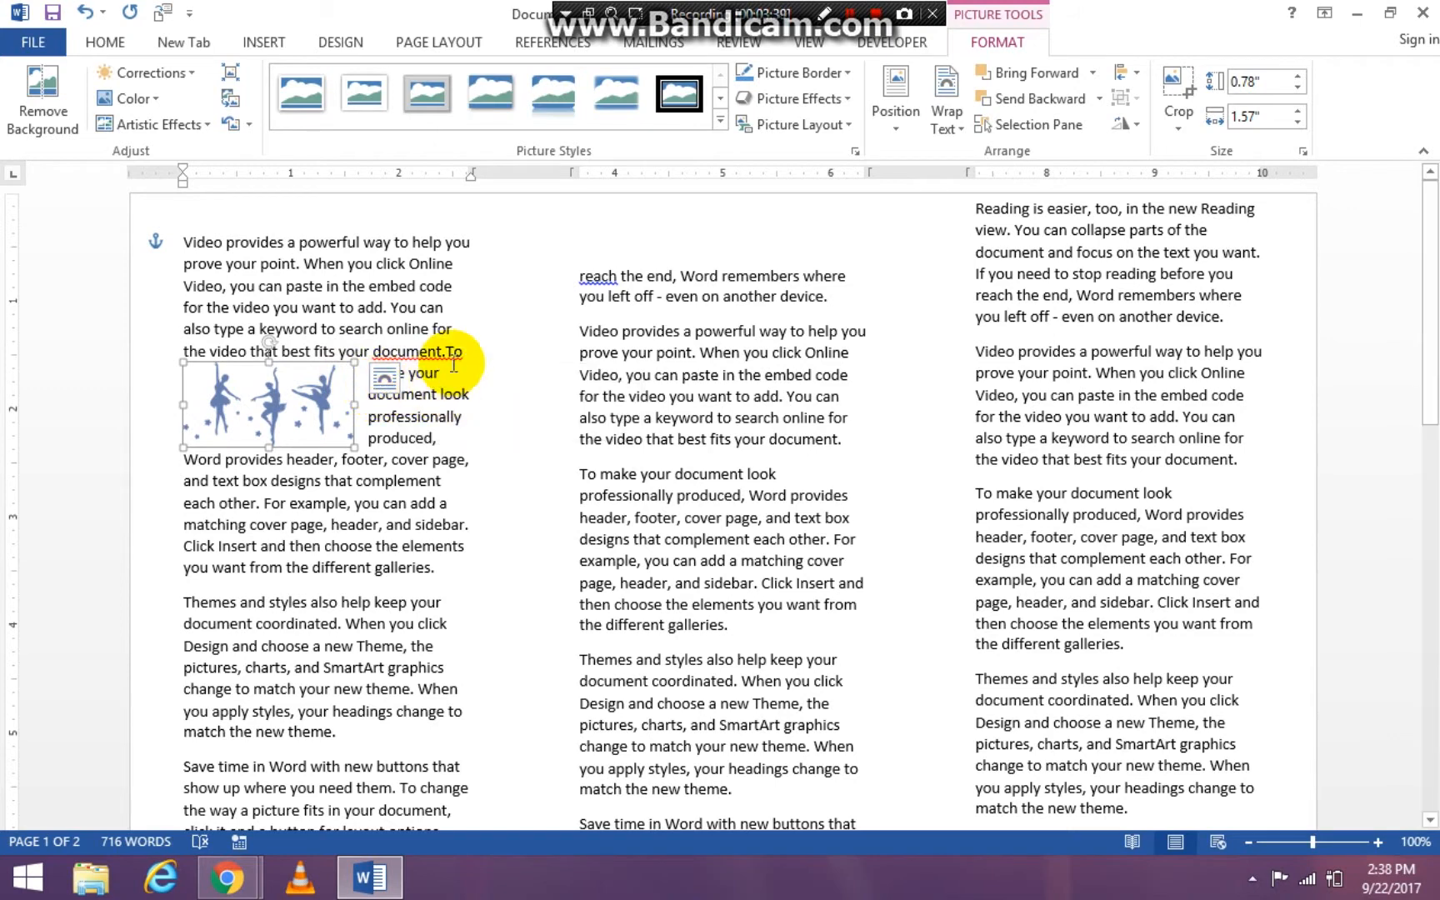
pyautogui.moveTo(488, 314)
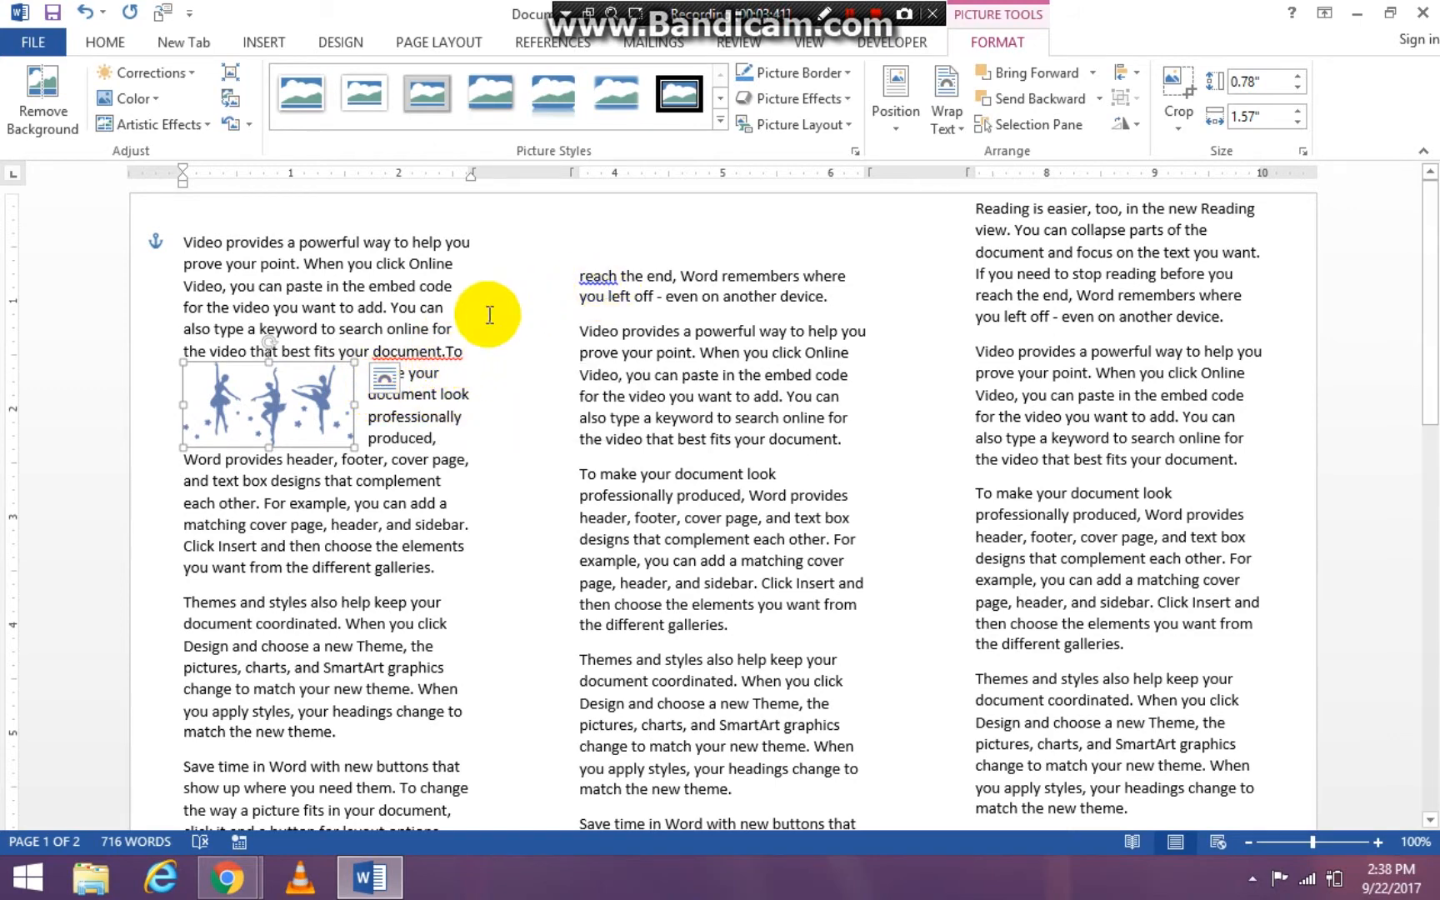
pyautogui.moveTo(587, 143)
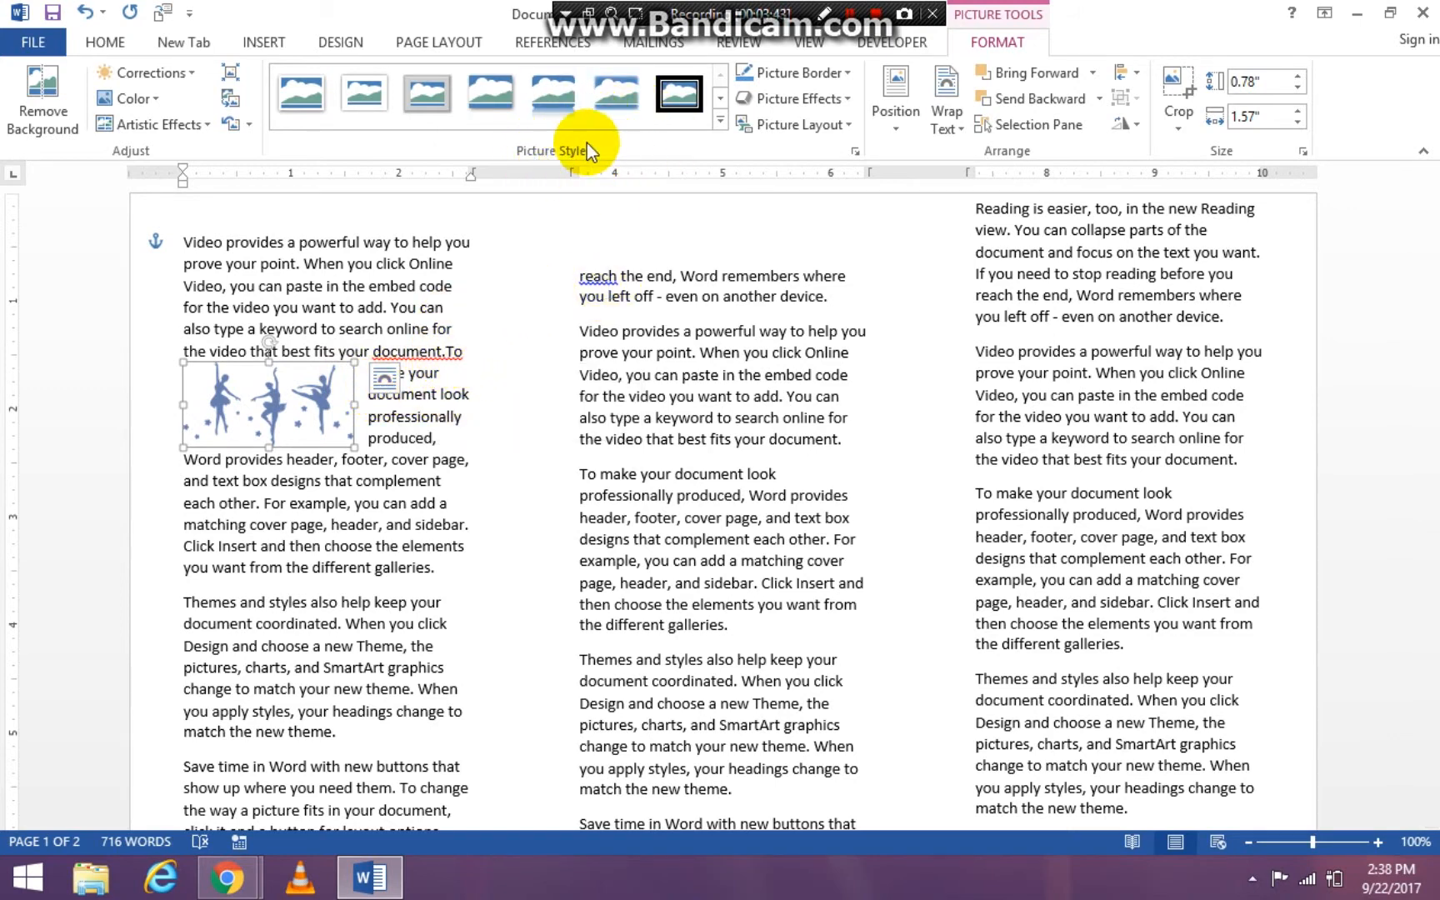
pyautogui.moveTo(799, 73)
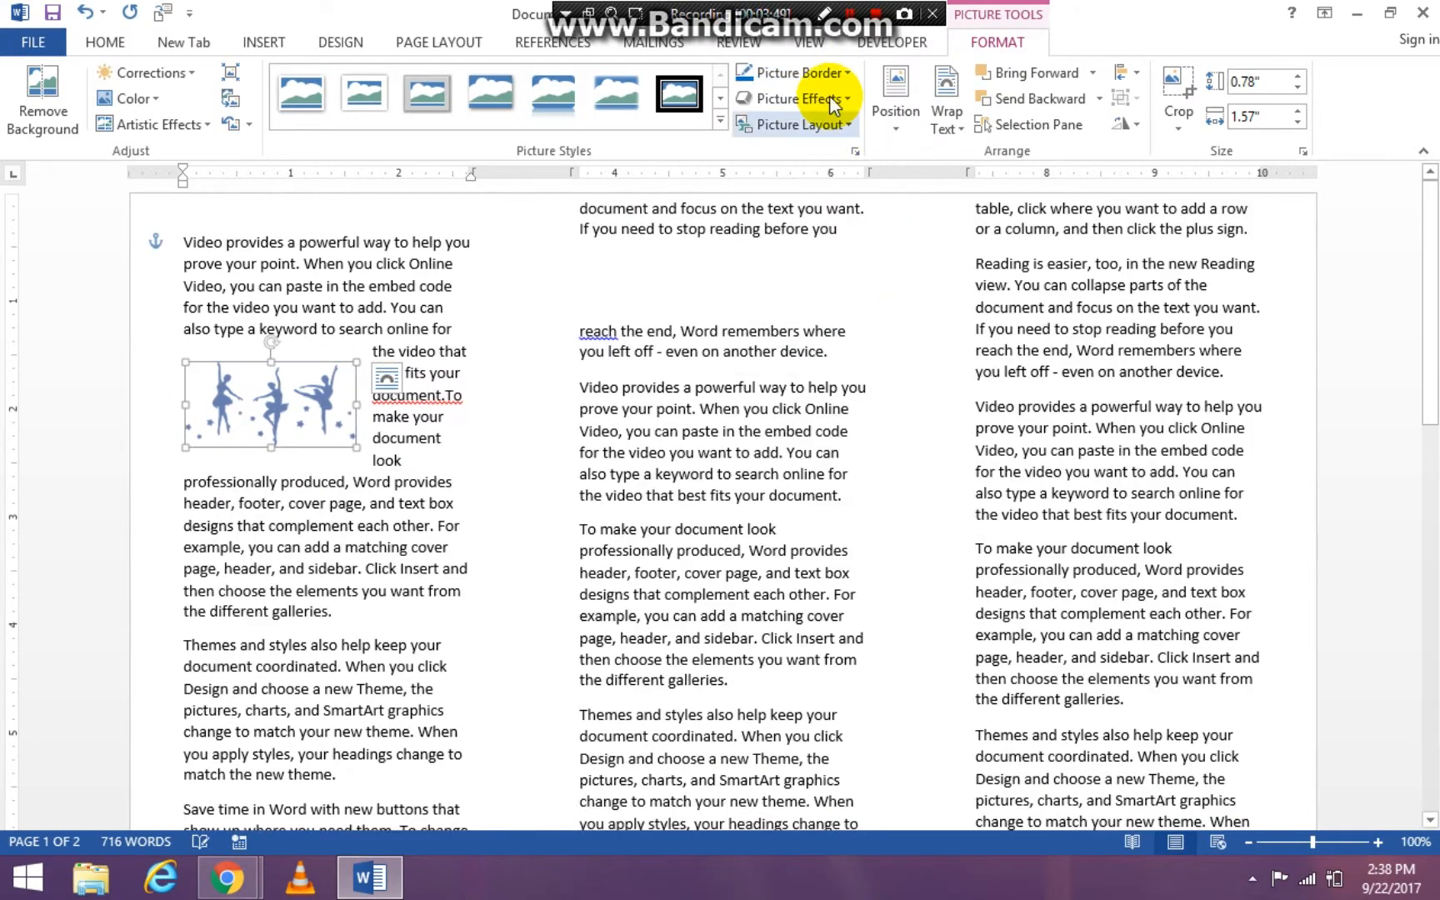
pyautogui.click(788, 73)
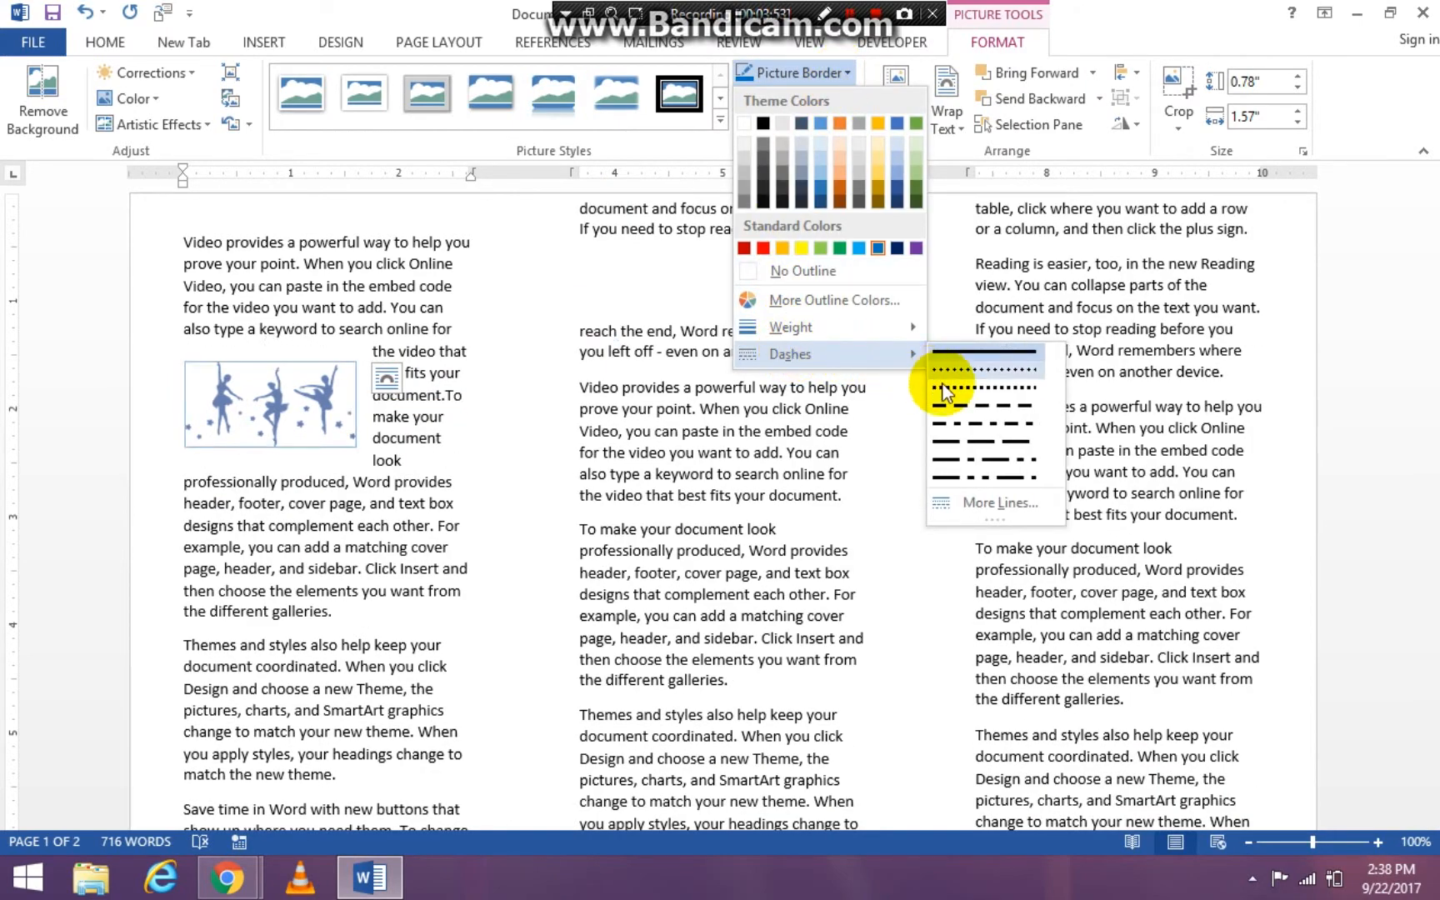
pyautogui.moveTo(982, 387)
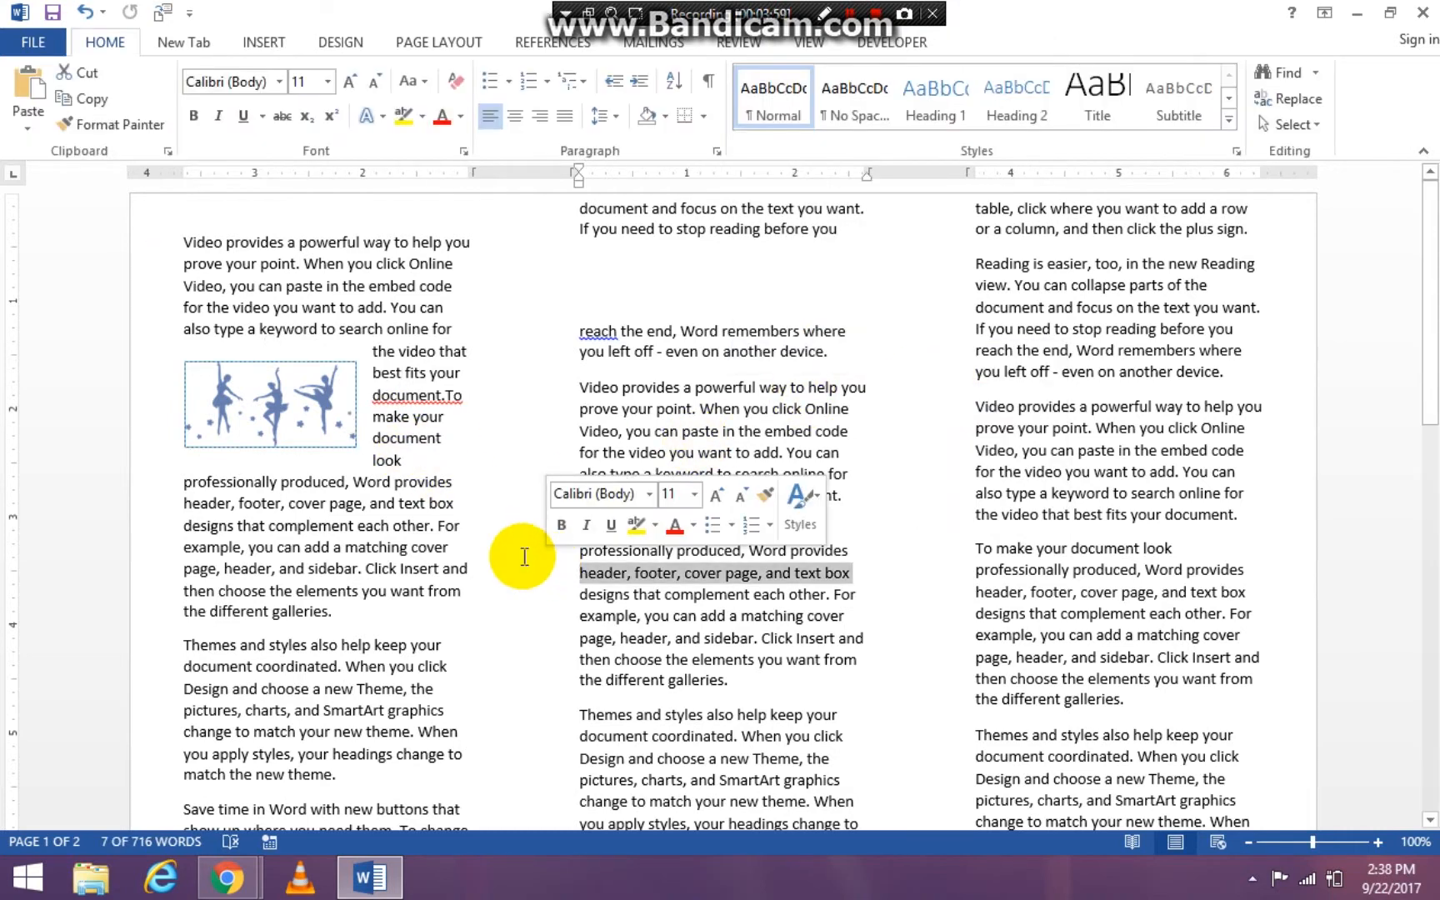
pyautogui.click(207, 408)
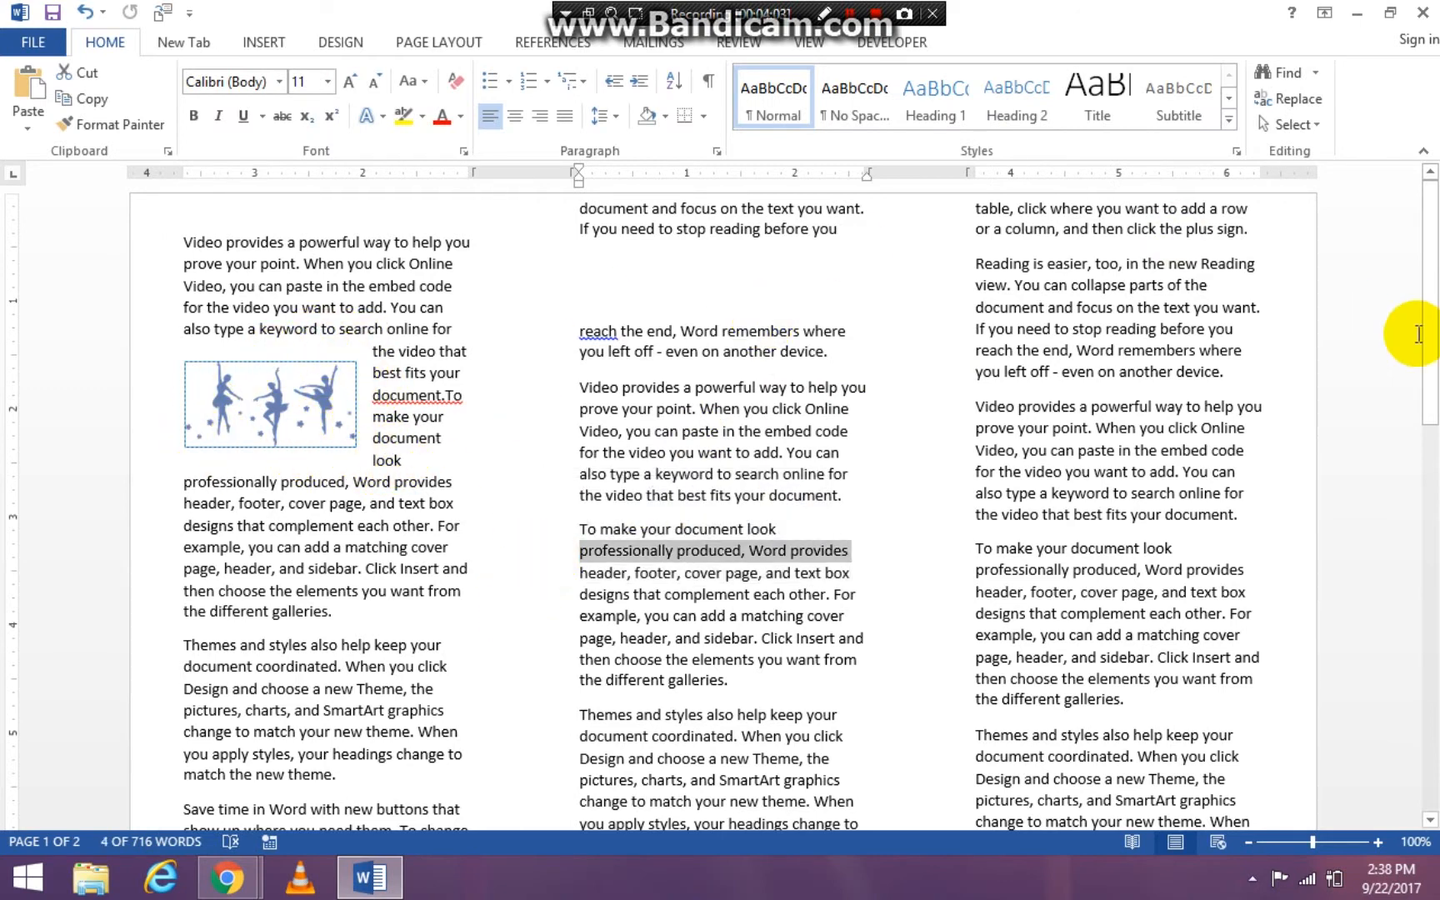
pyautogui.moveTo(569, 225)
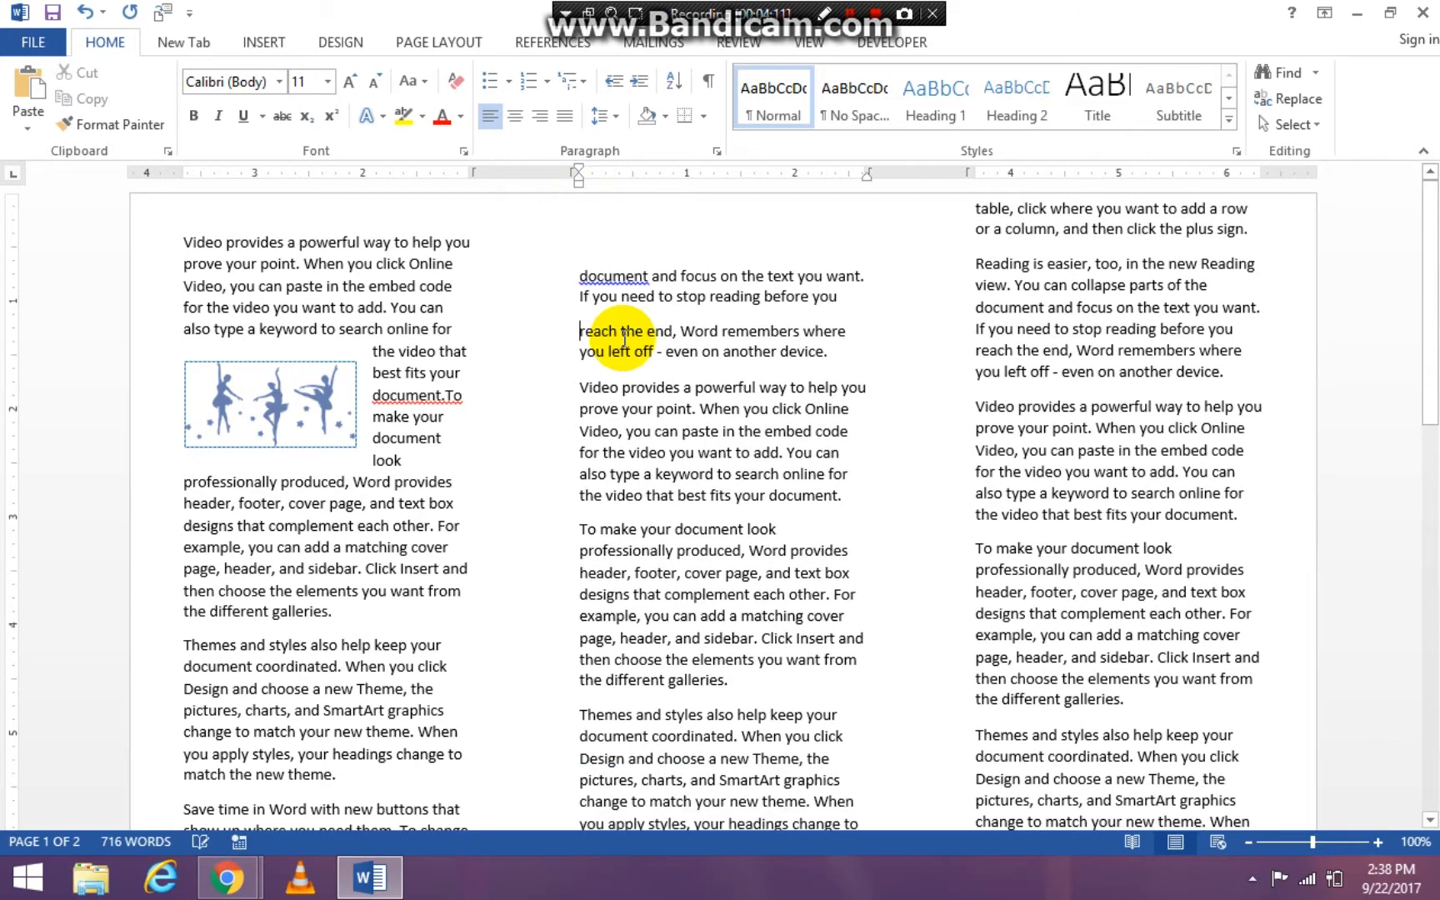
pyautogui.moveTo(840, 285)
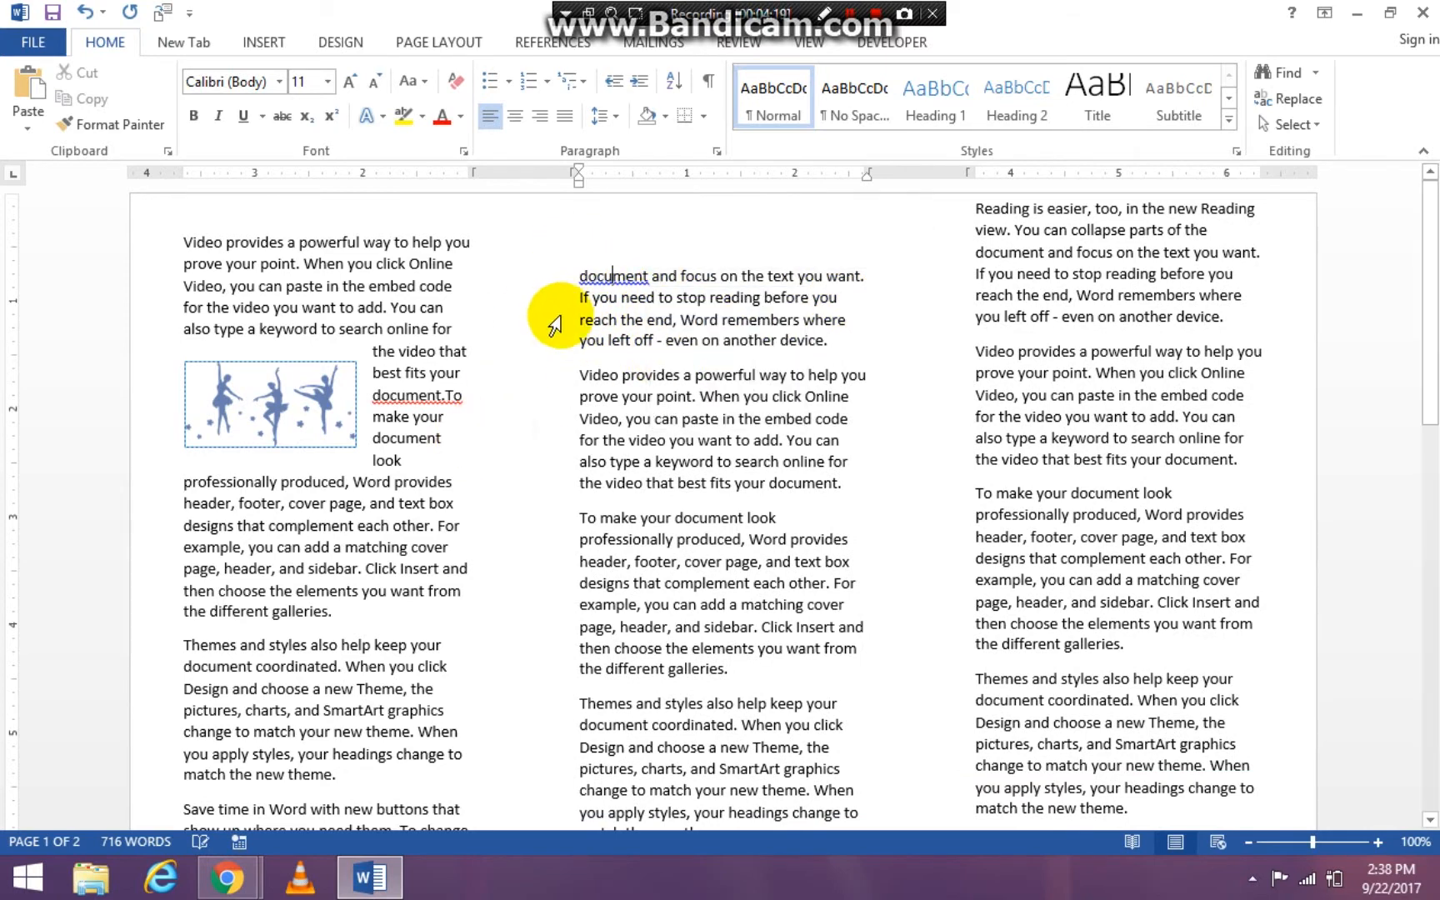
pyautogui.moveTo(595, 258)
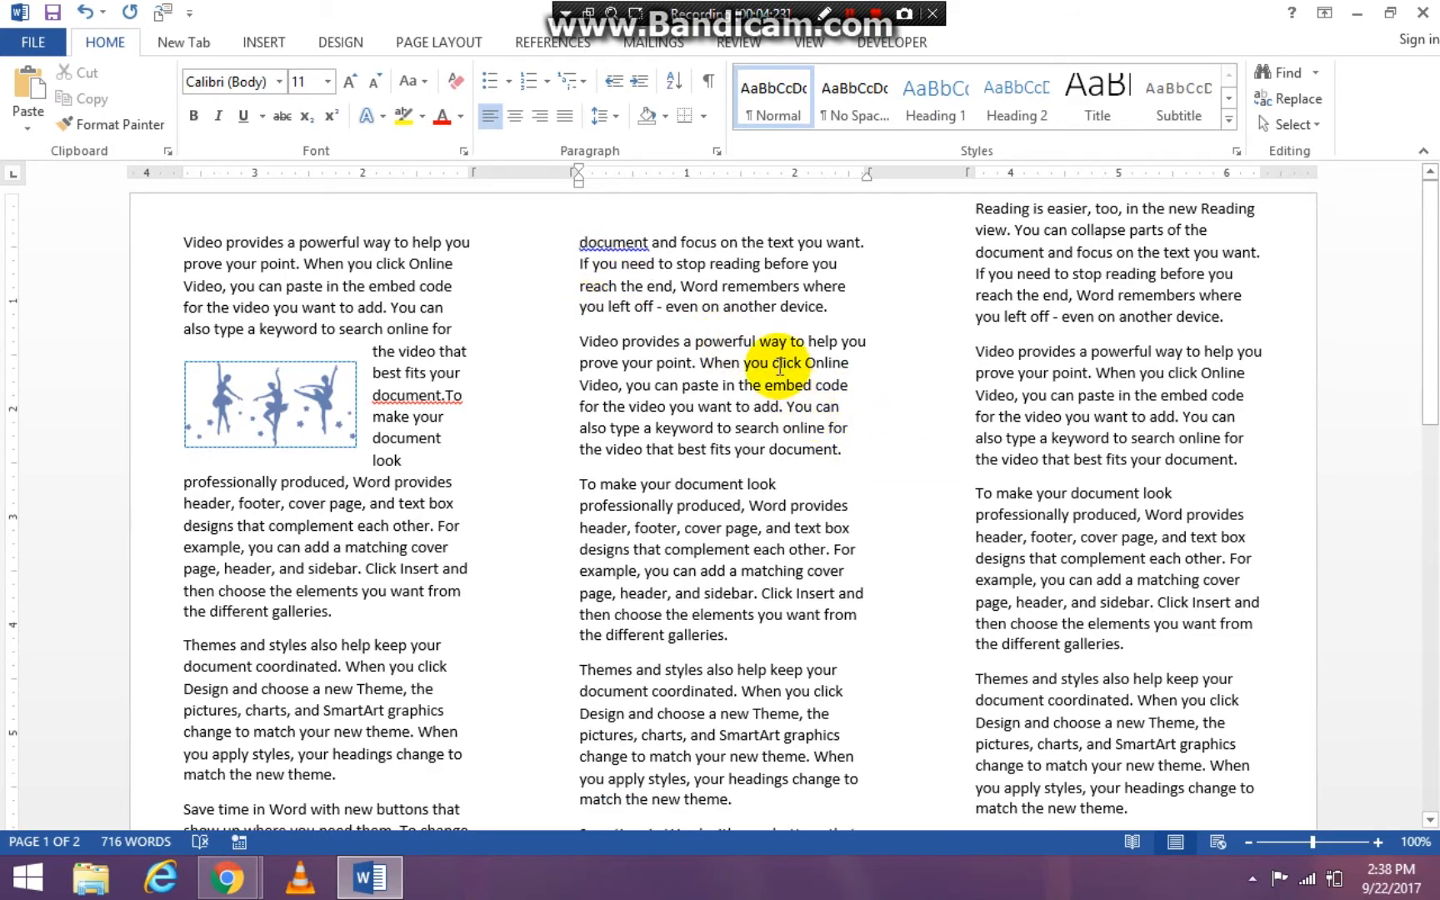
# - Rejoin the split 'Reading is easier' paragraph at the top of the middle column
pyautogui.scroll(-3)
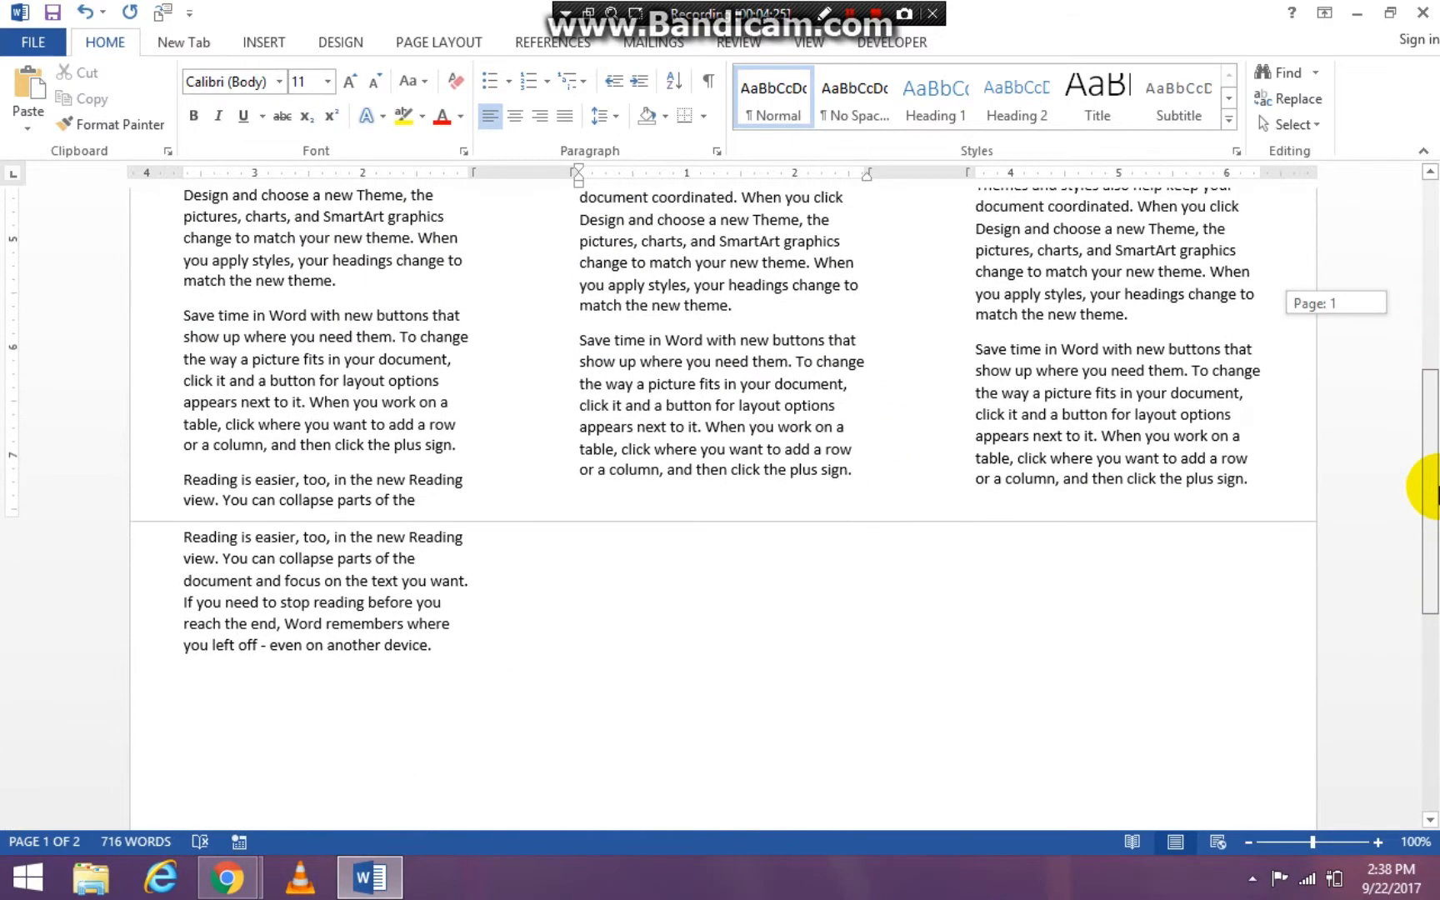
pyautogui.scroll(3)
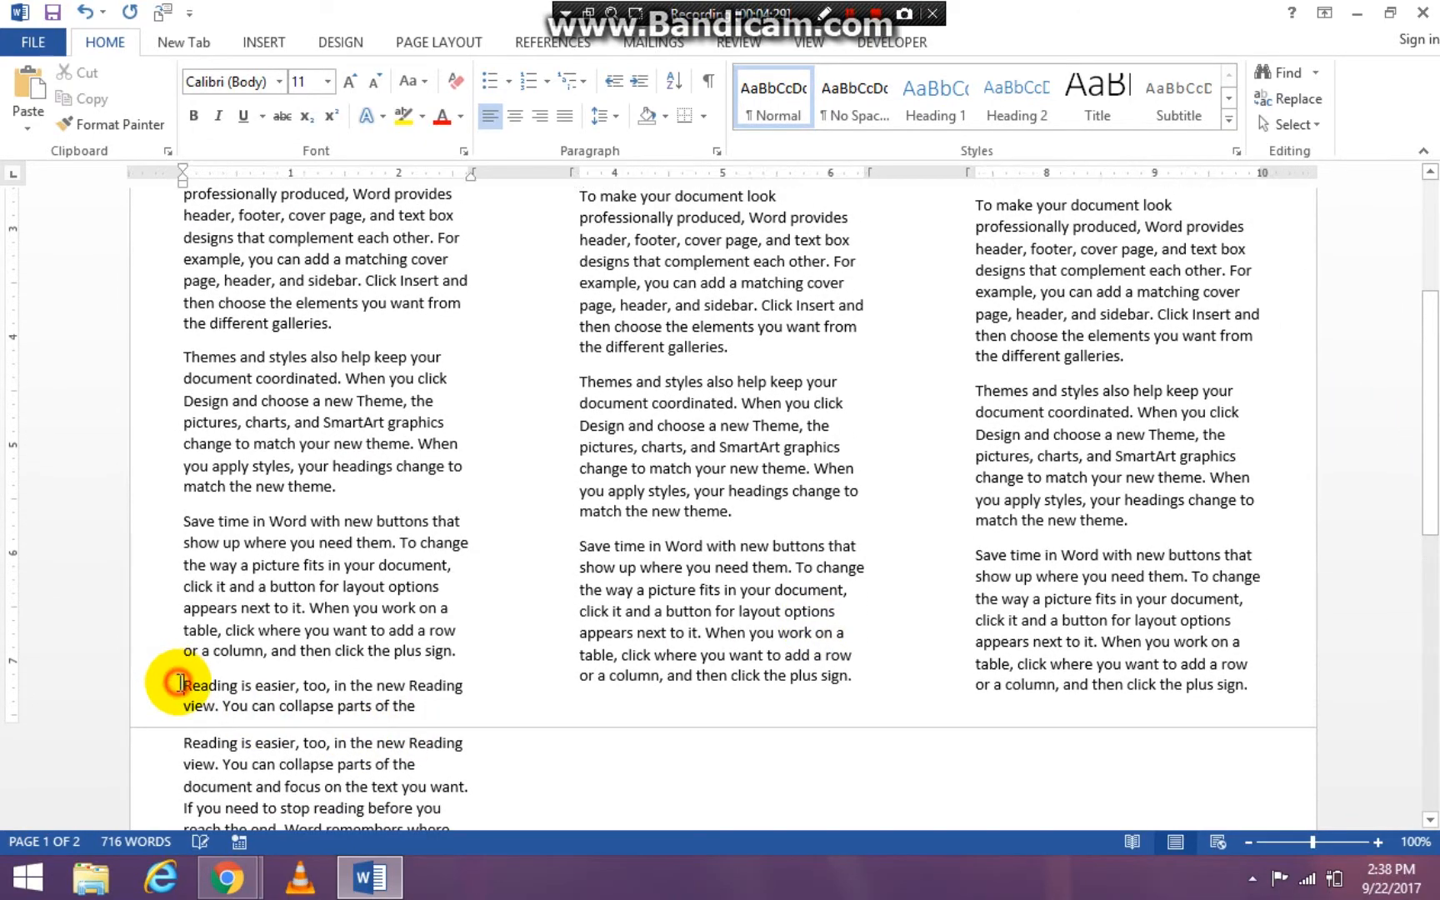
pyautogui.scroll(3)
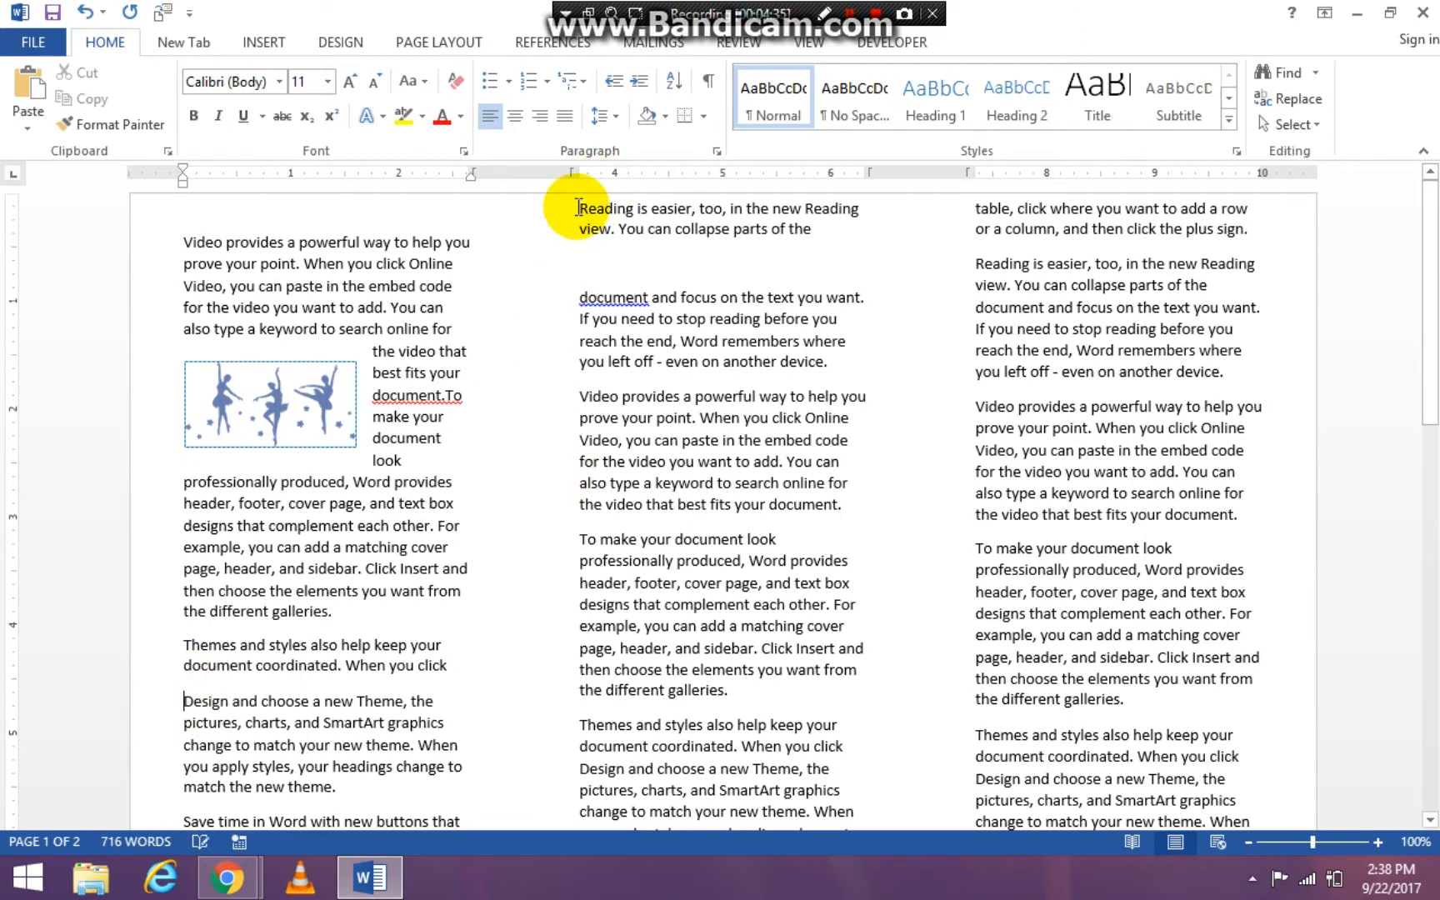
pyautogui.scroll(3)
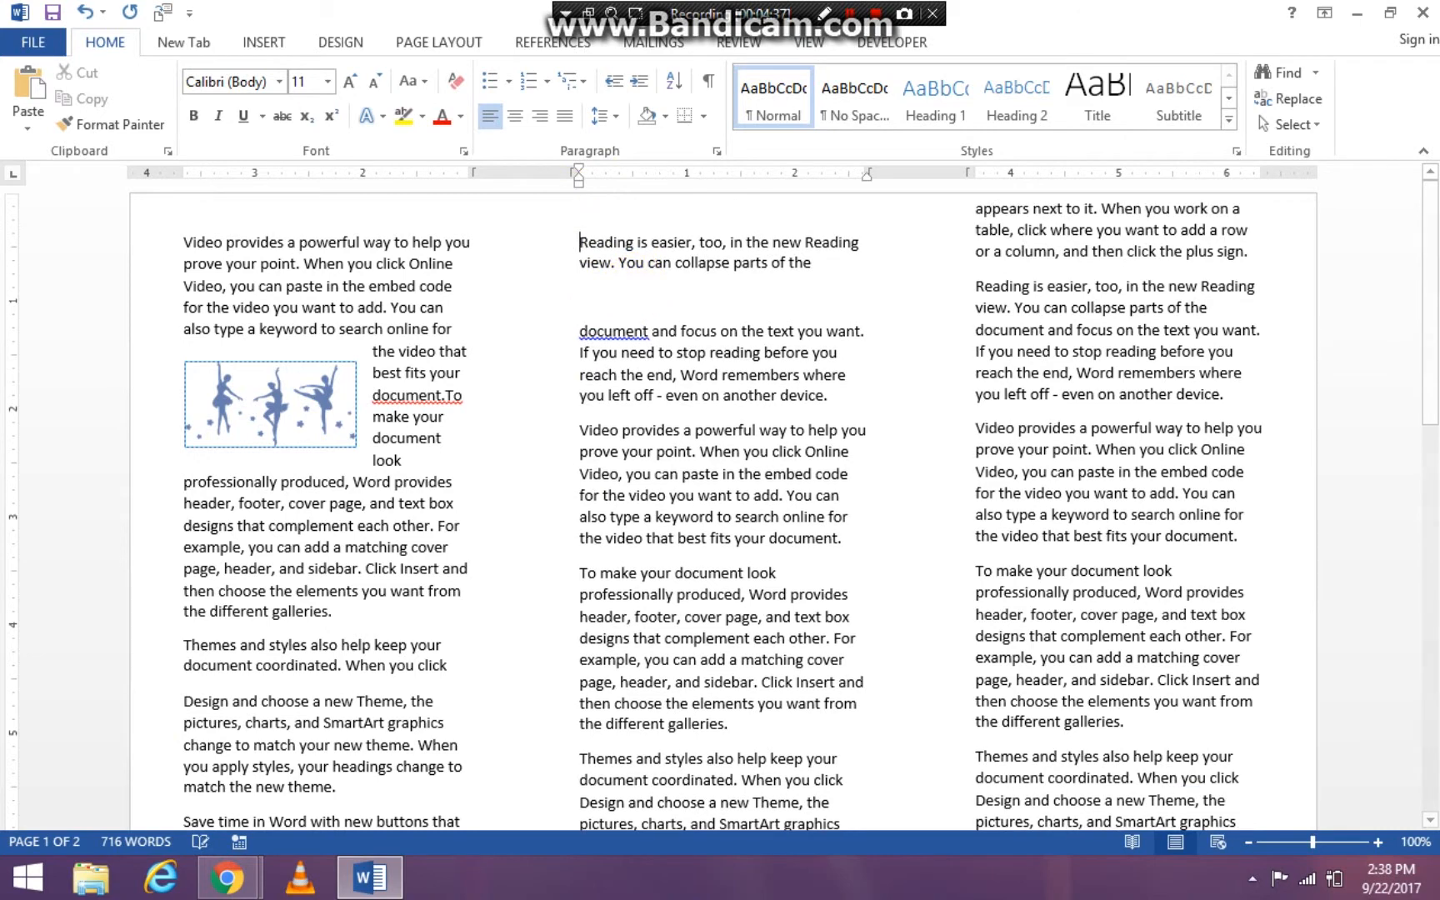
pyautogui.moveTo(628, 288)
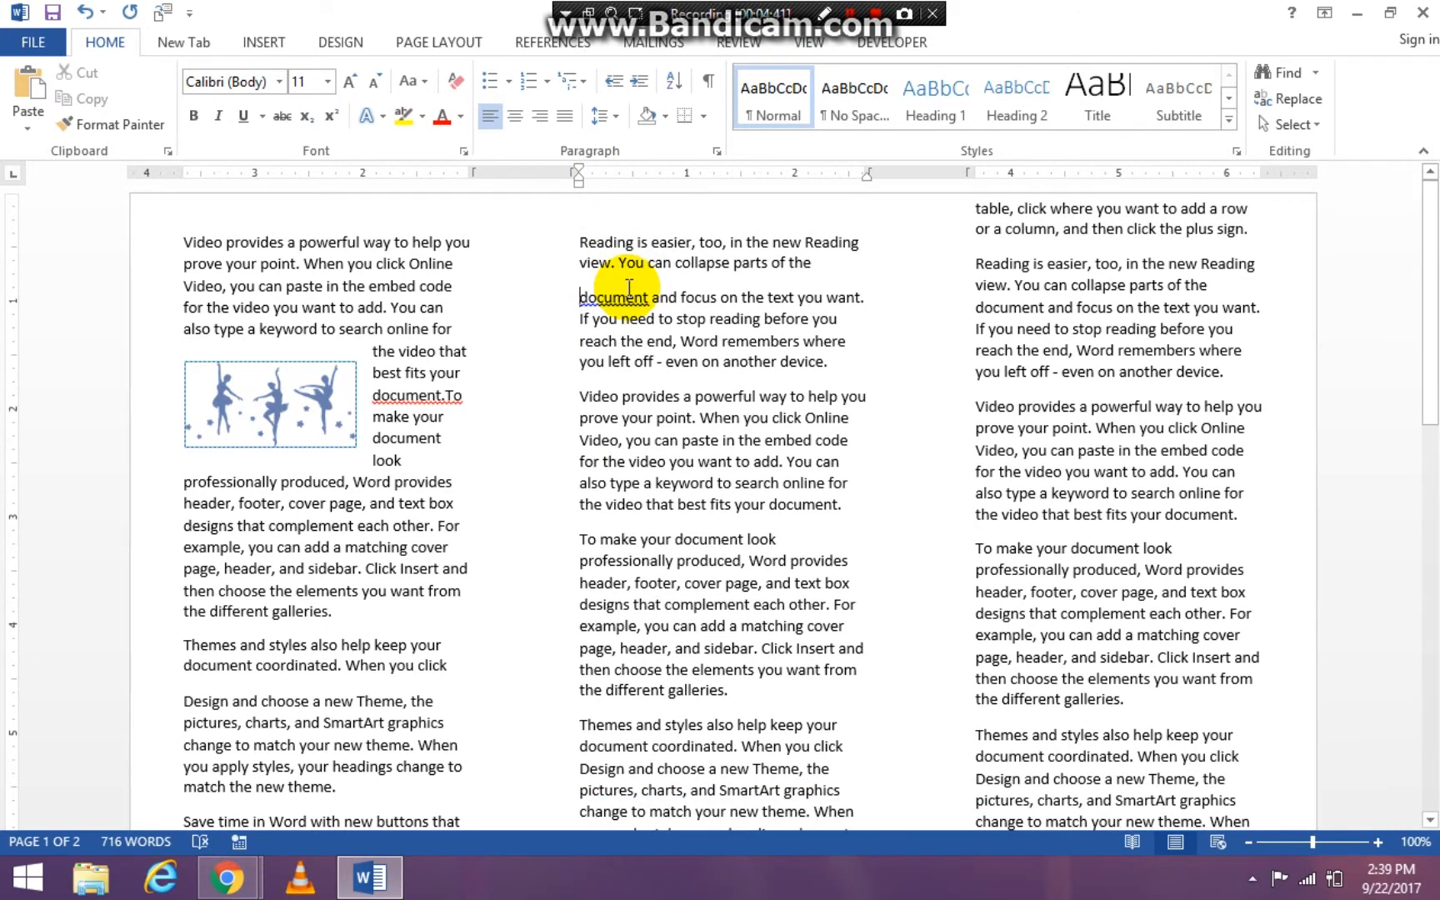
pyautogui.click(817, 261)
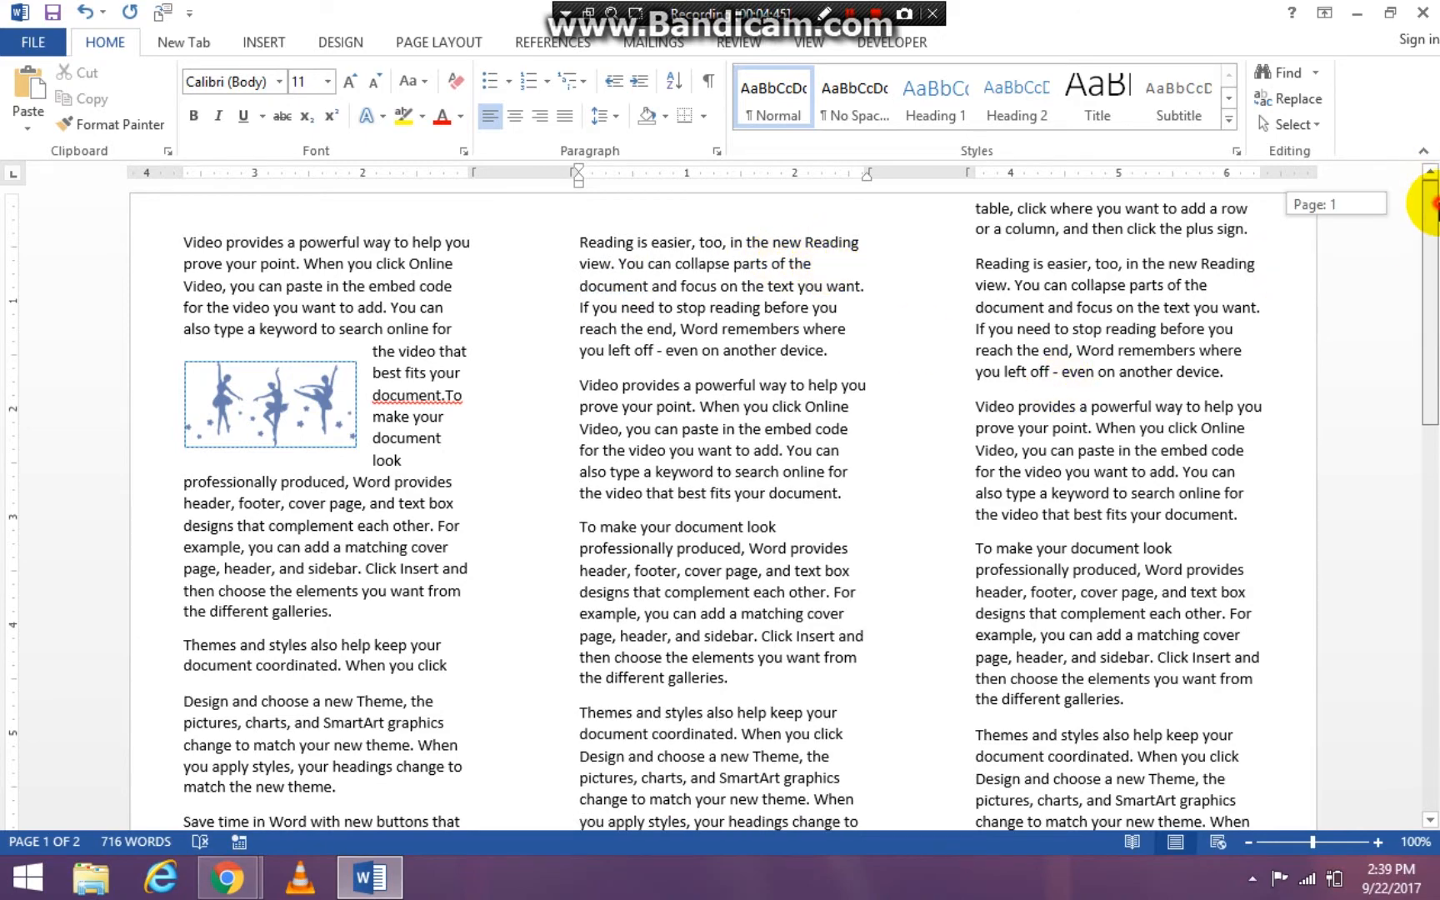
pyautogui.scroll(-3)
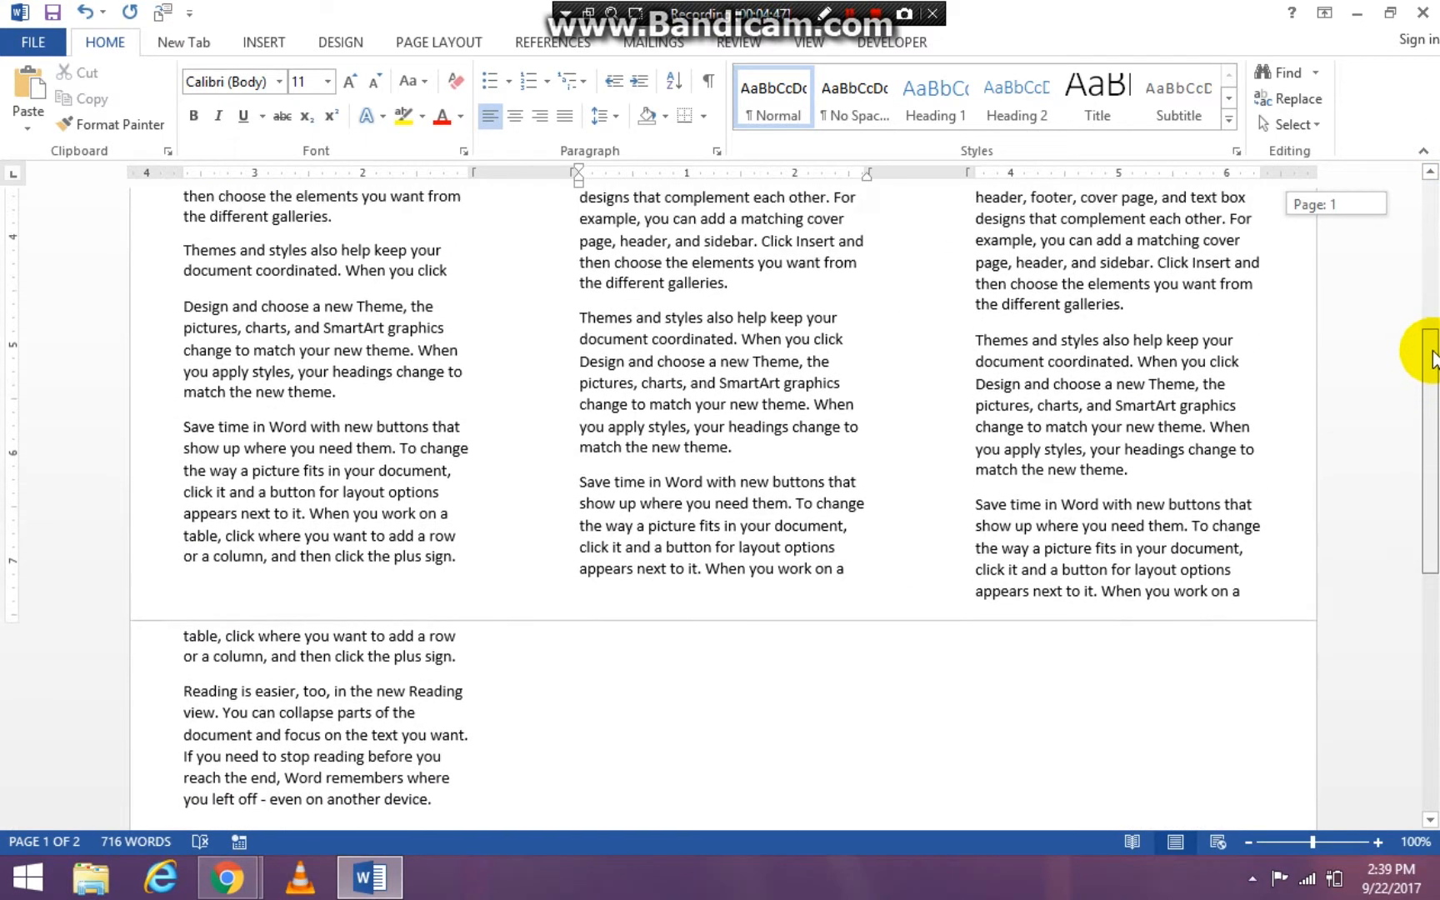
pyautogui.scroll(3)
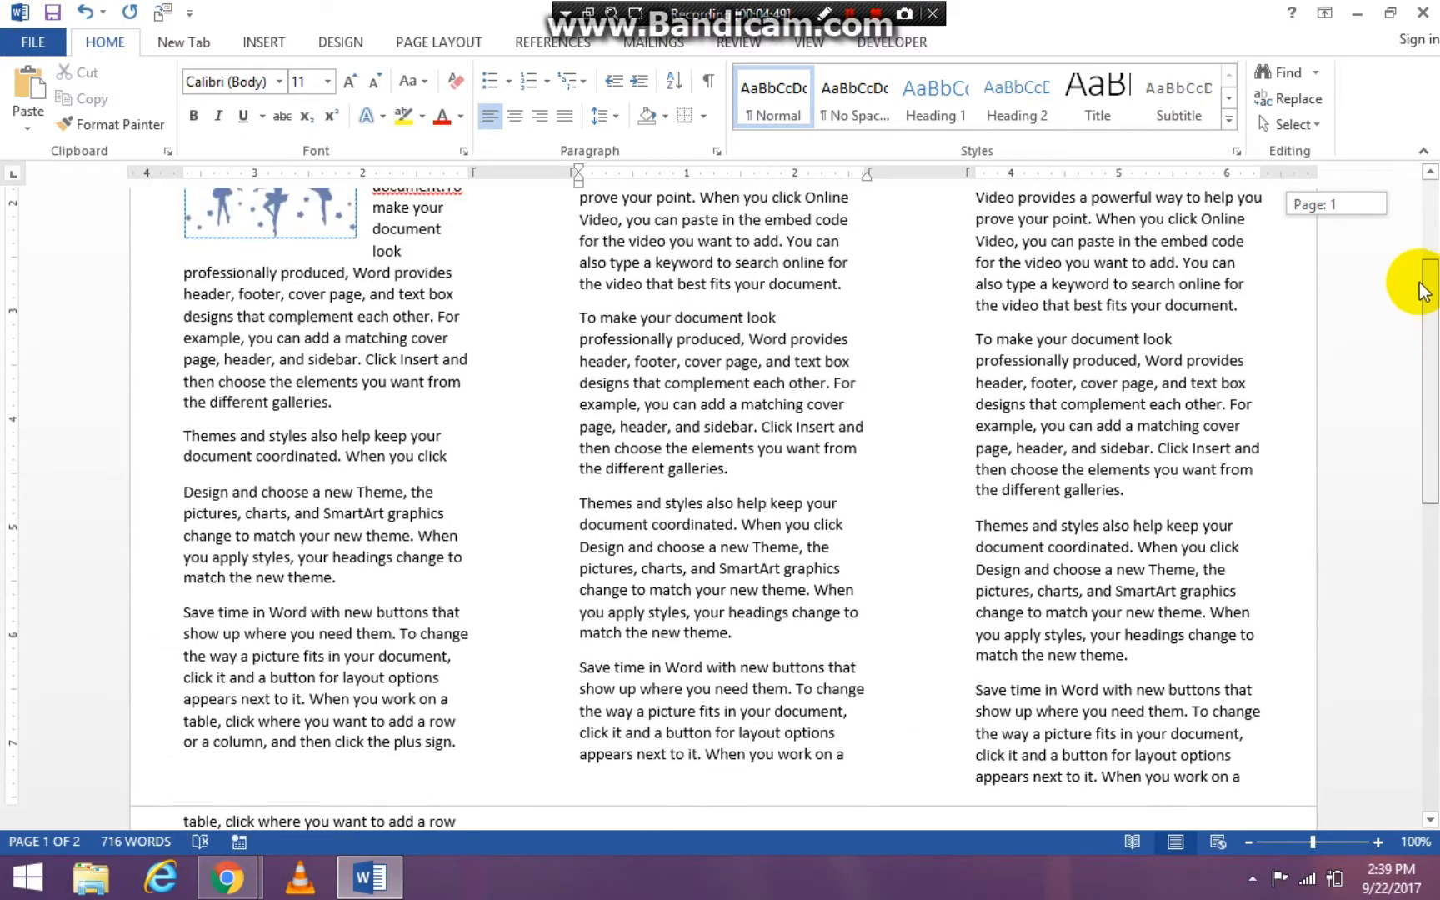
pyautogui.scroll(3)
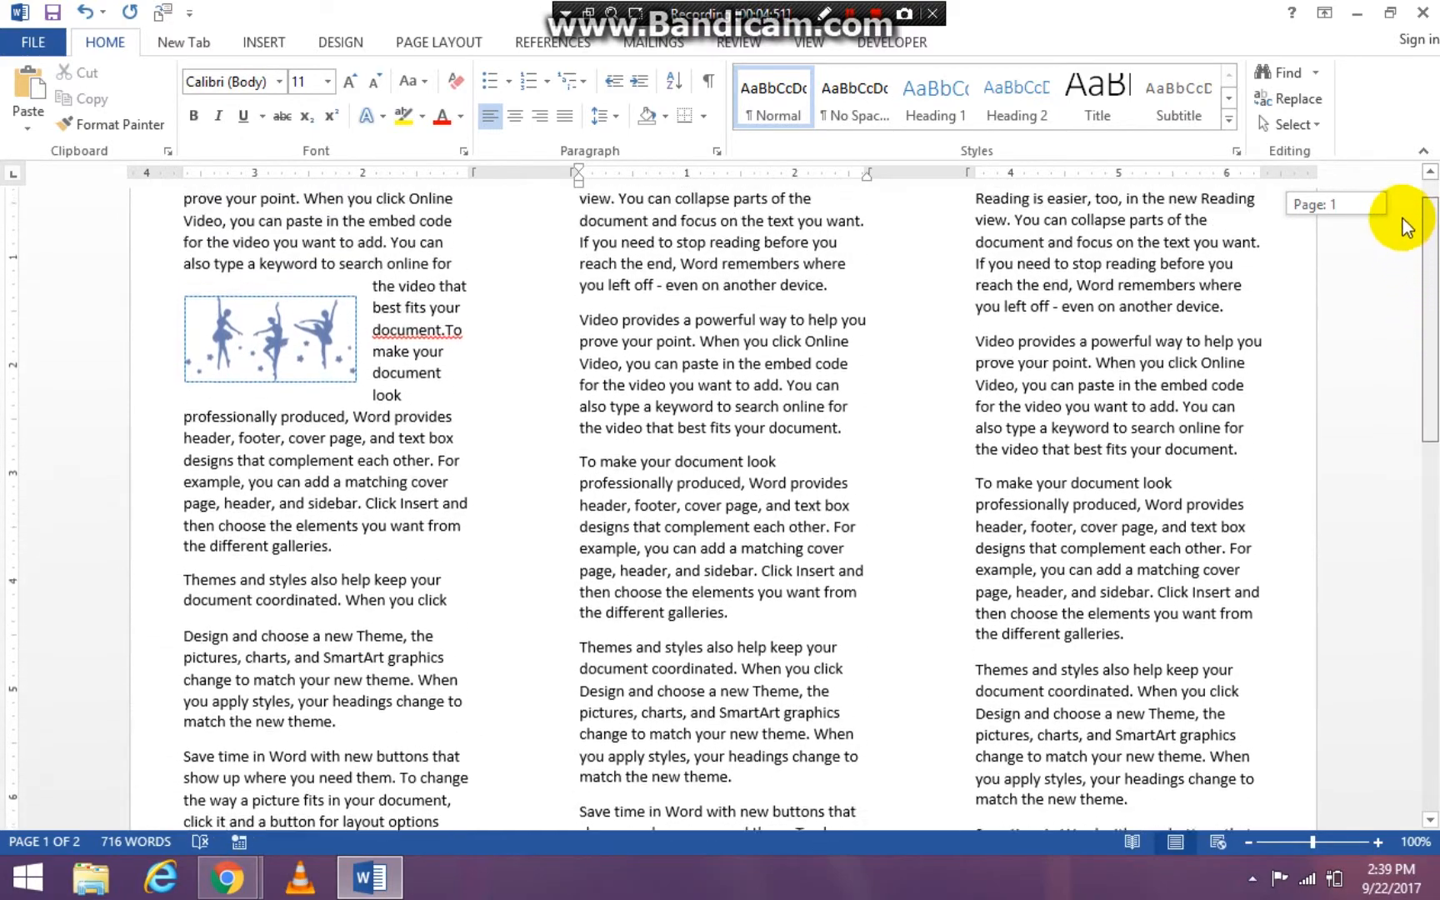
pyautogui.scroll(3)
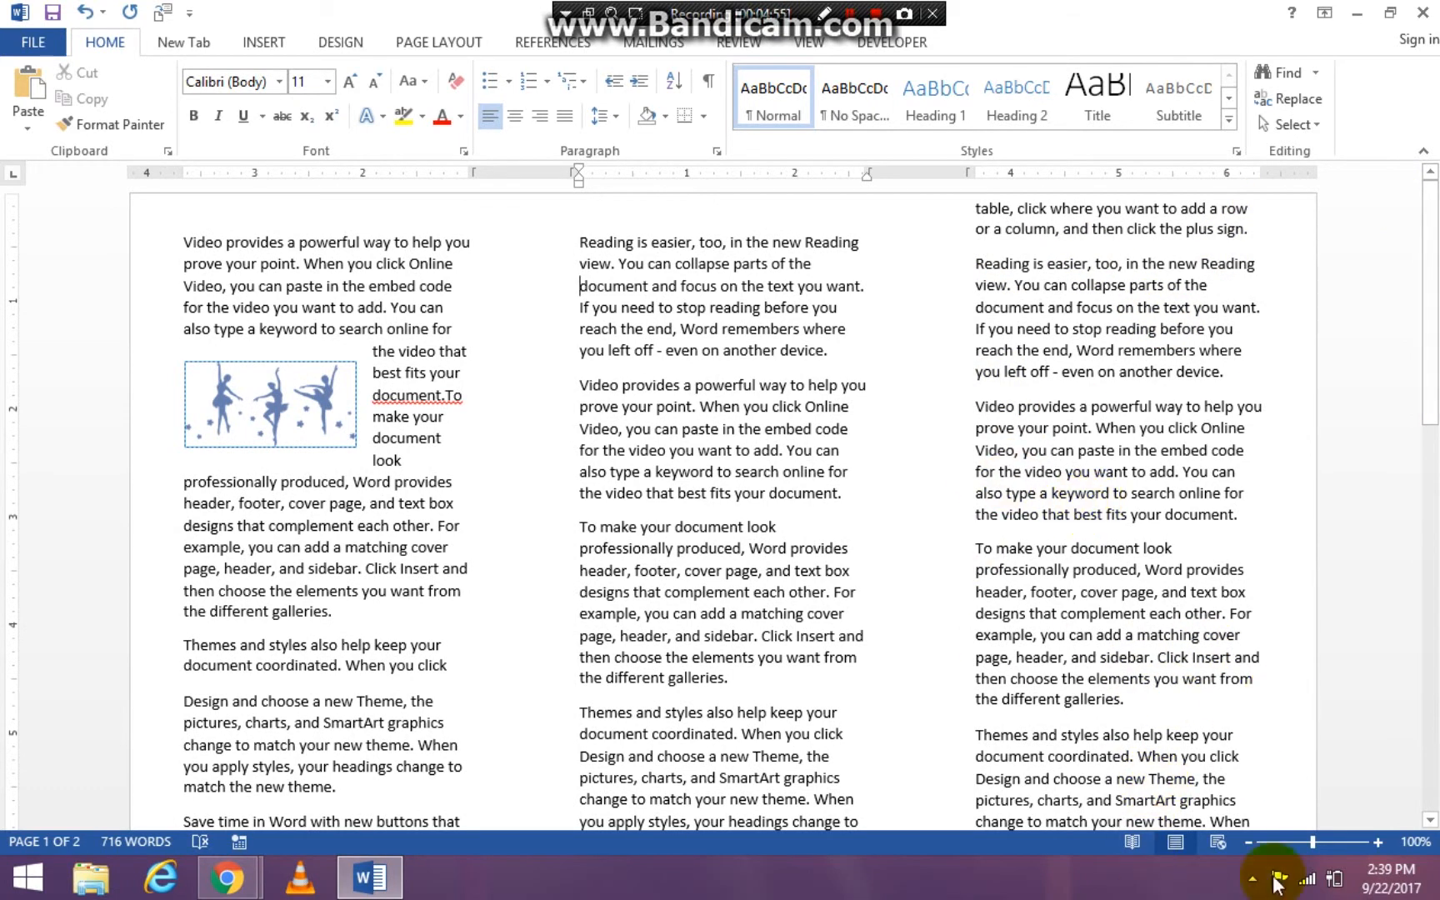
# - Type the 'Denise's Dance Studio' title at the top of the third column and color it blue
pyautogui.doubleClick(1048, 405)
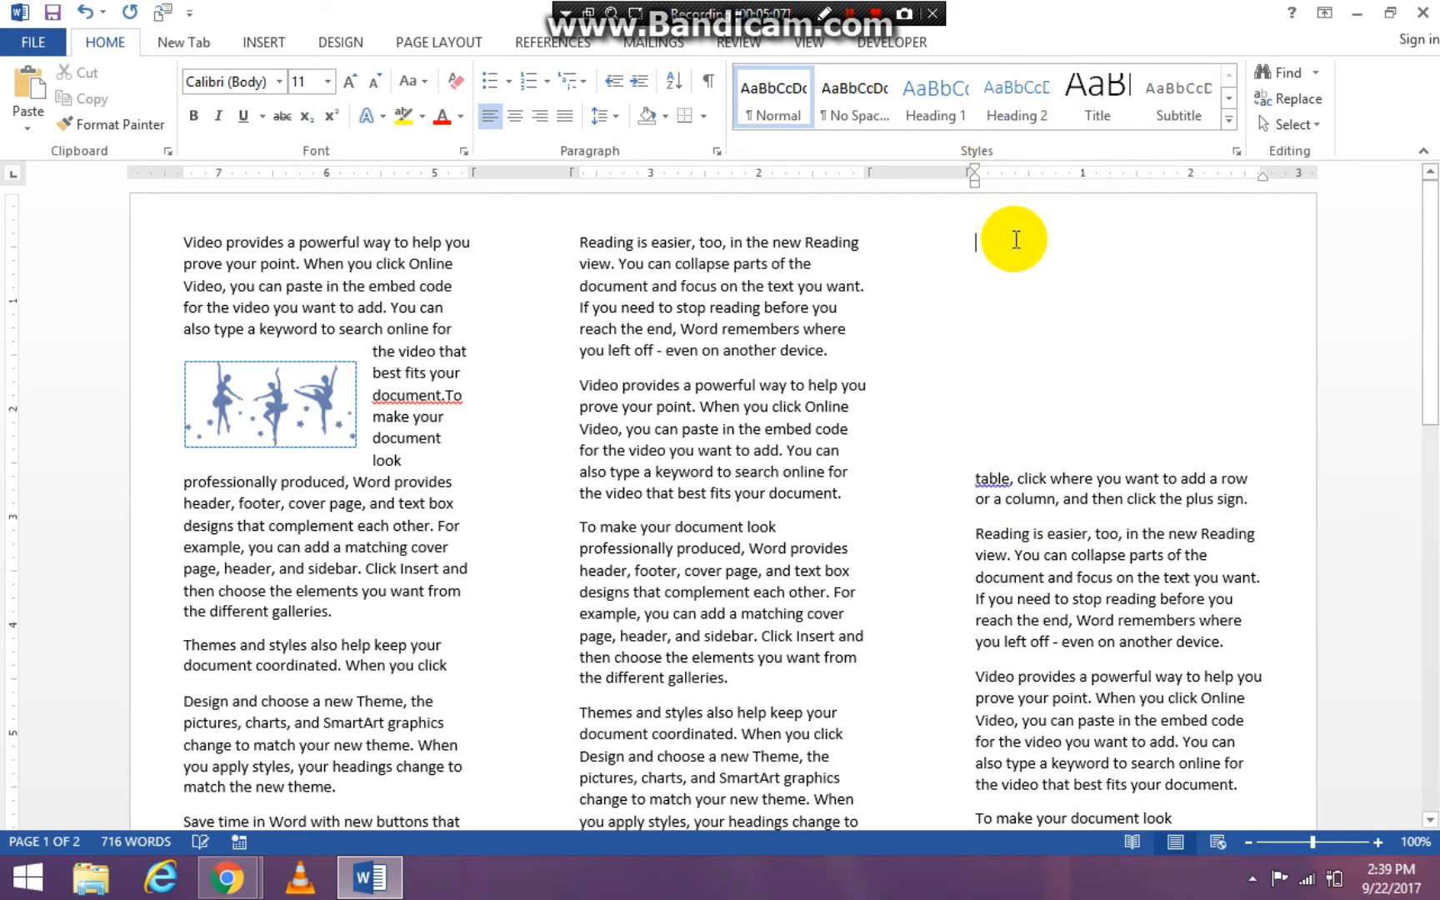
pyautogui.write('Denise’s Dan')
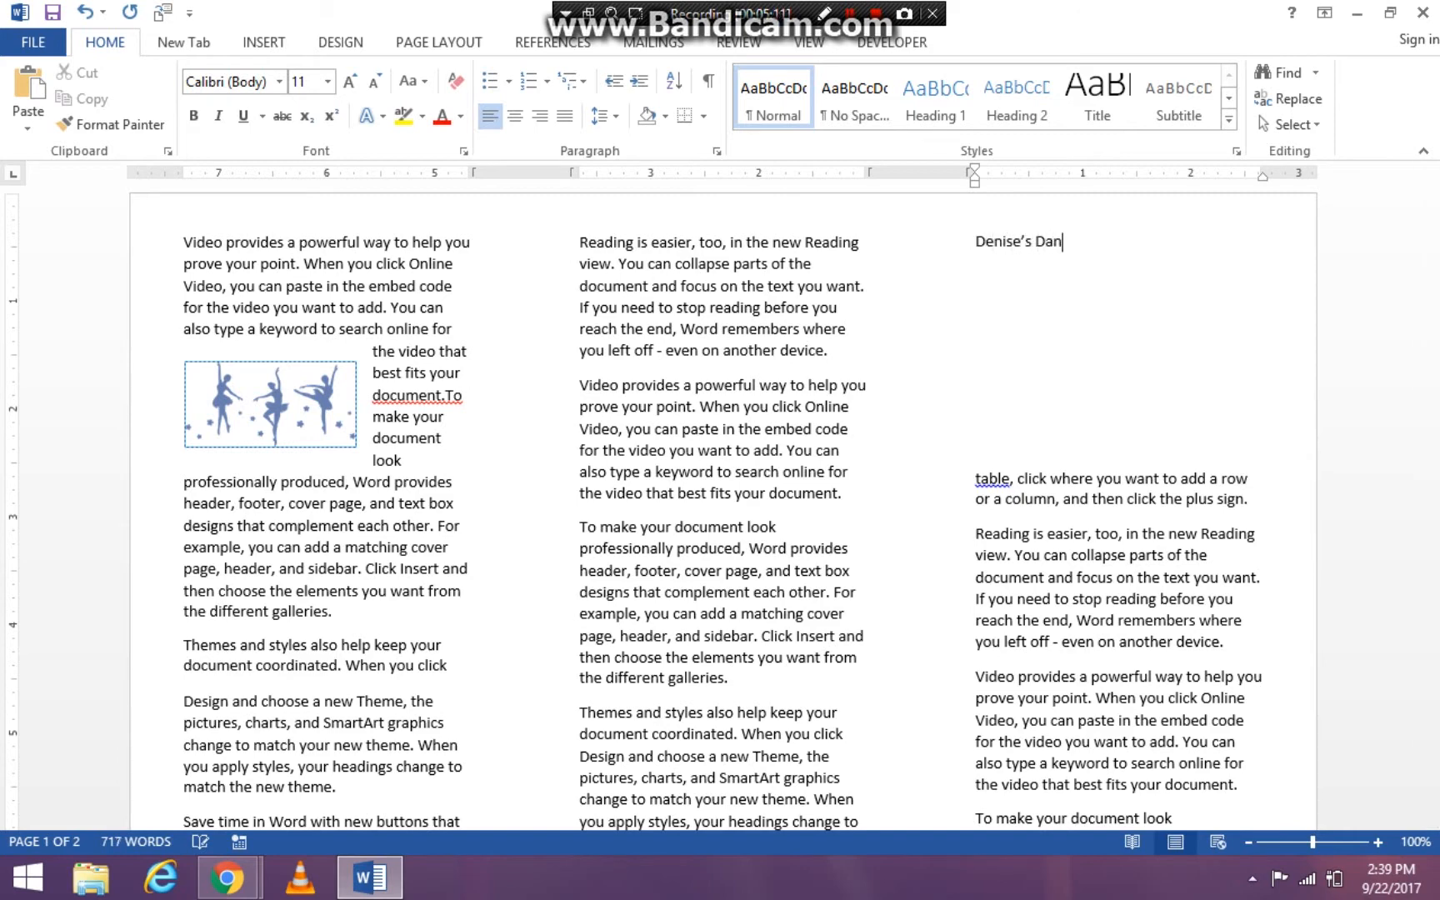
pyautogui.write('ce Studio')
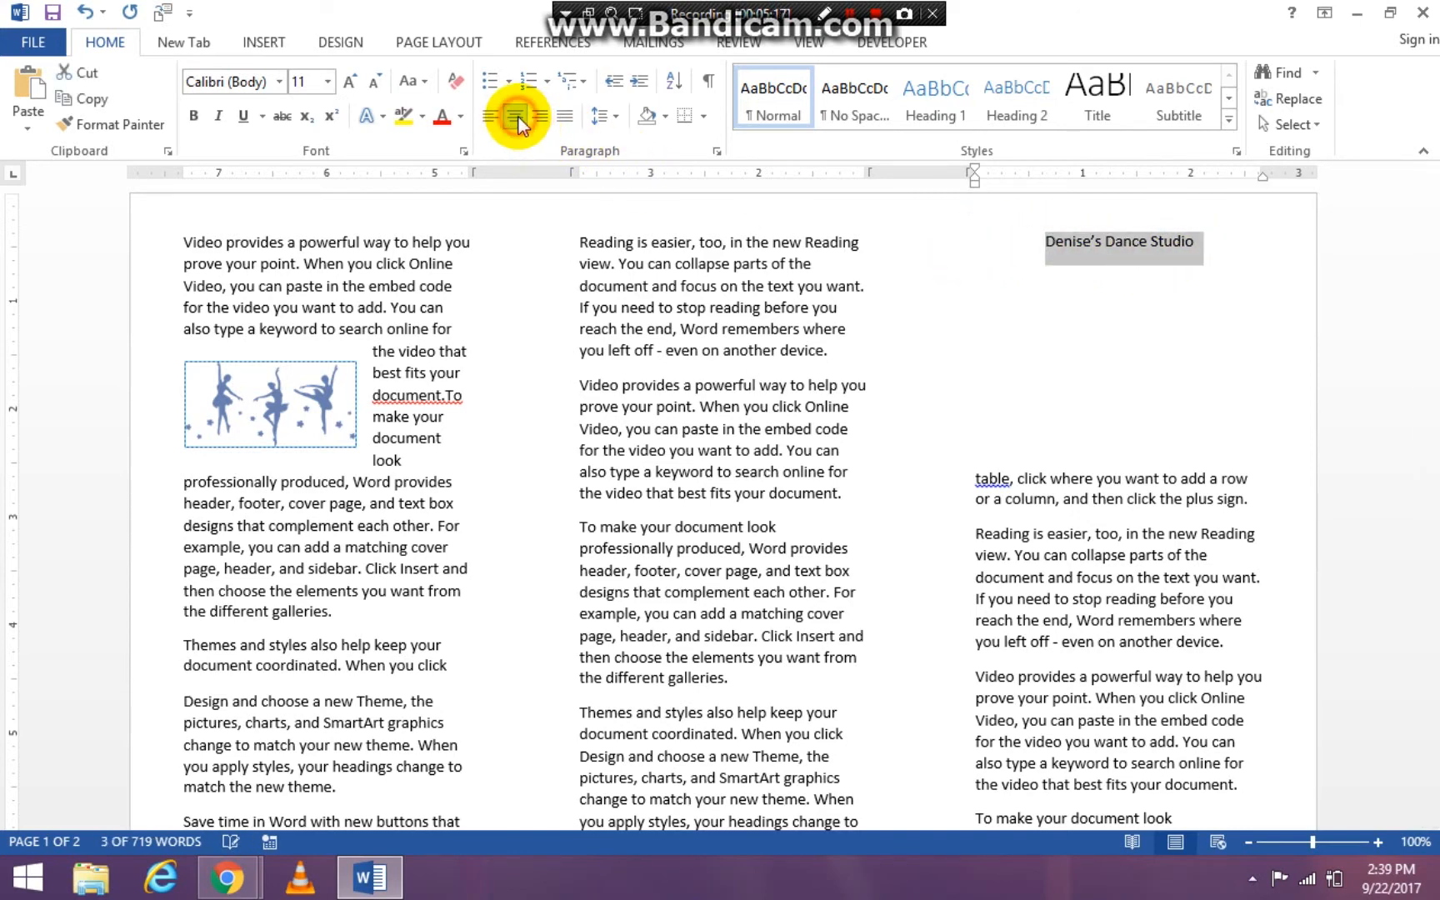
pyautogui.moveTo(433, 142)
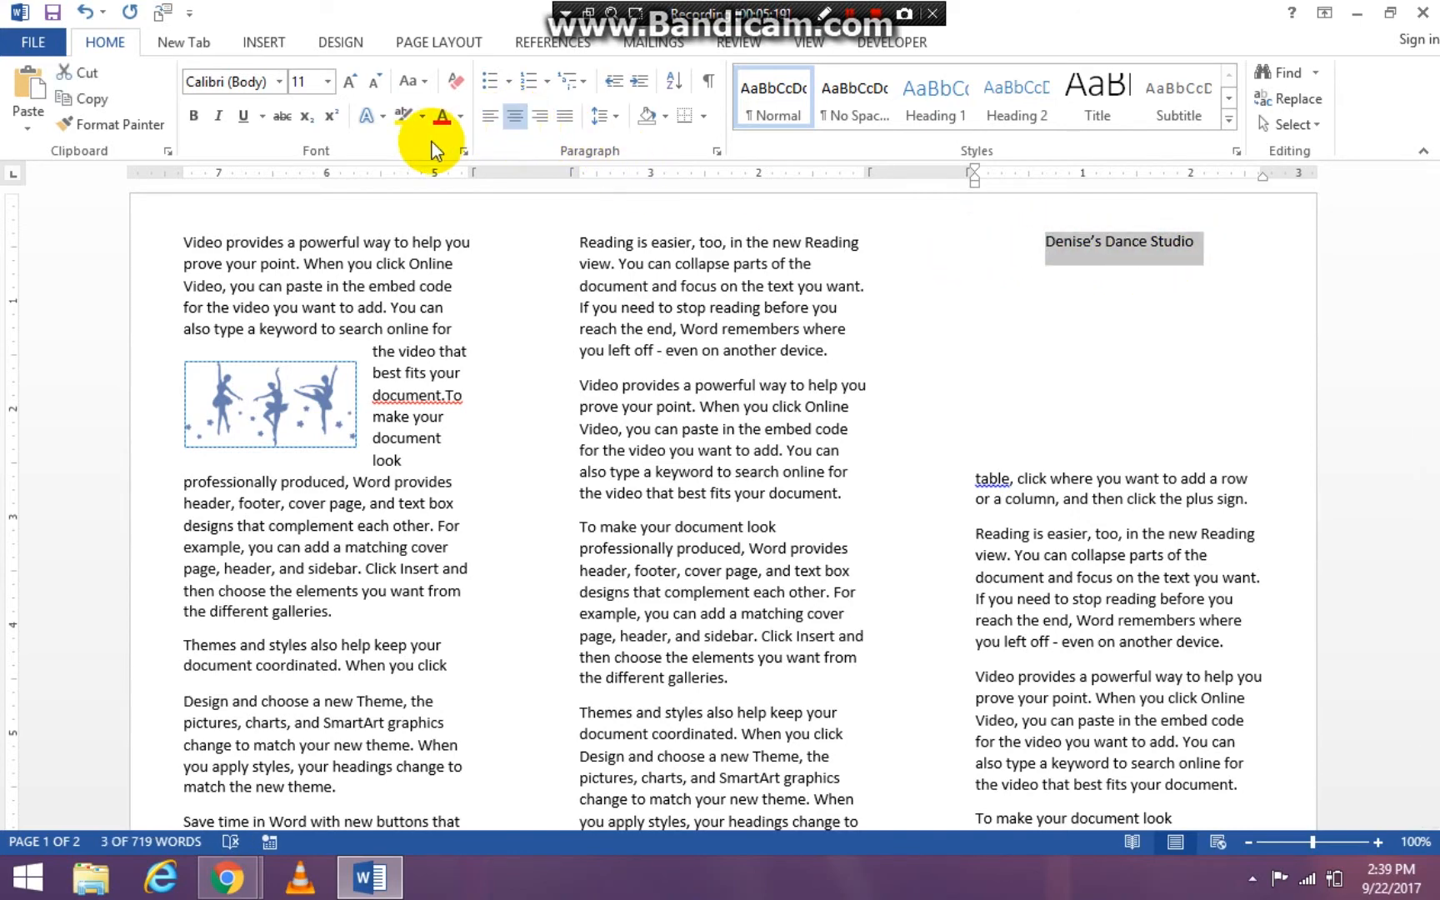
pyautogui.click(460, 117)
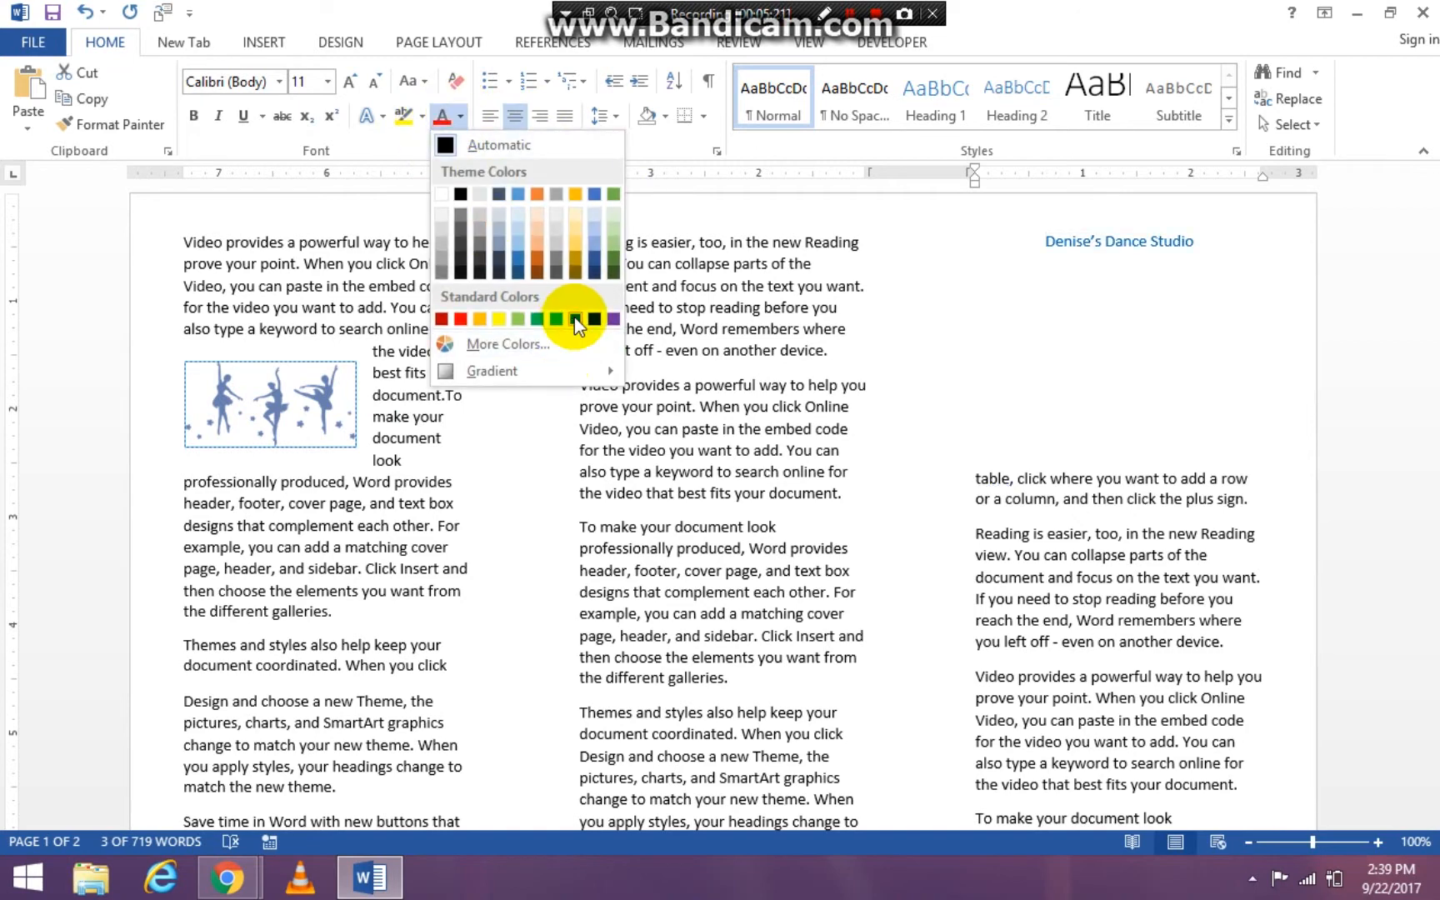
pyautogui.moveTo(560, 322)
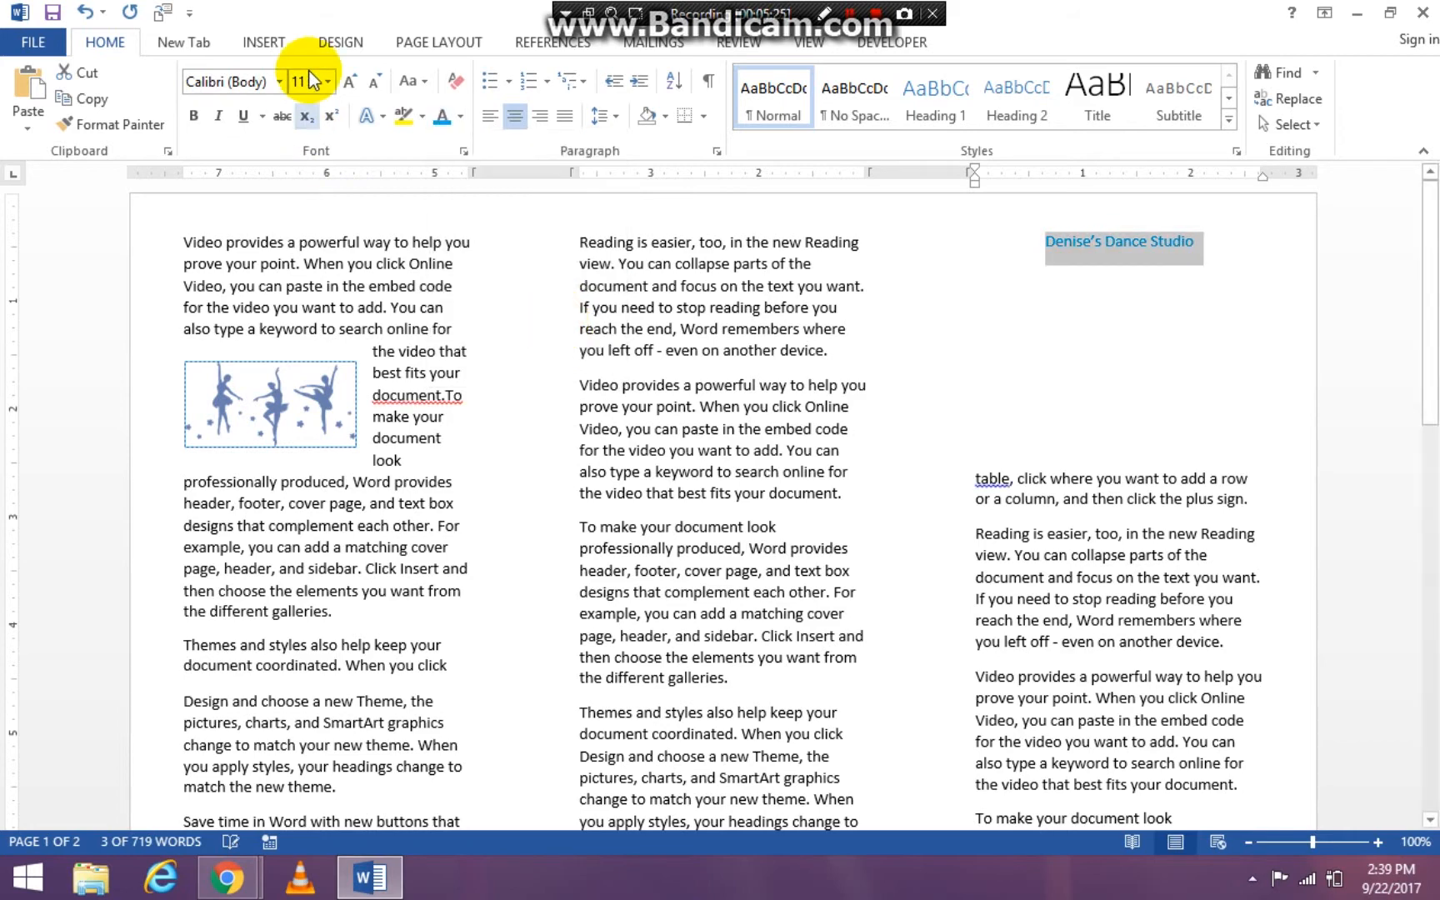
# - Enlarge the studio title to 28 pt with Grow Font and Shrink Font
pyautogui.click(350, 81)
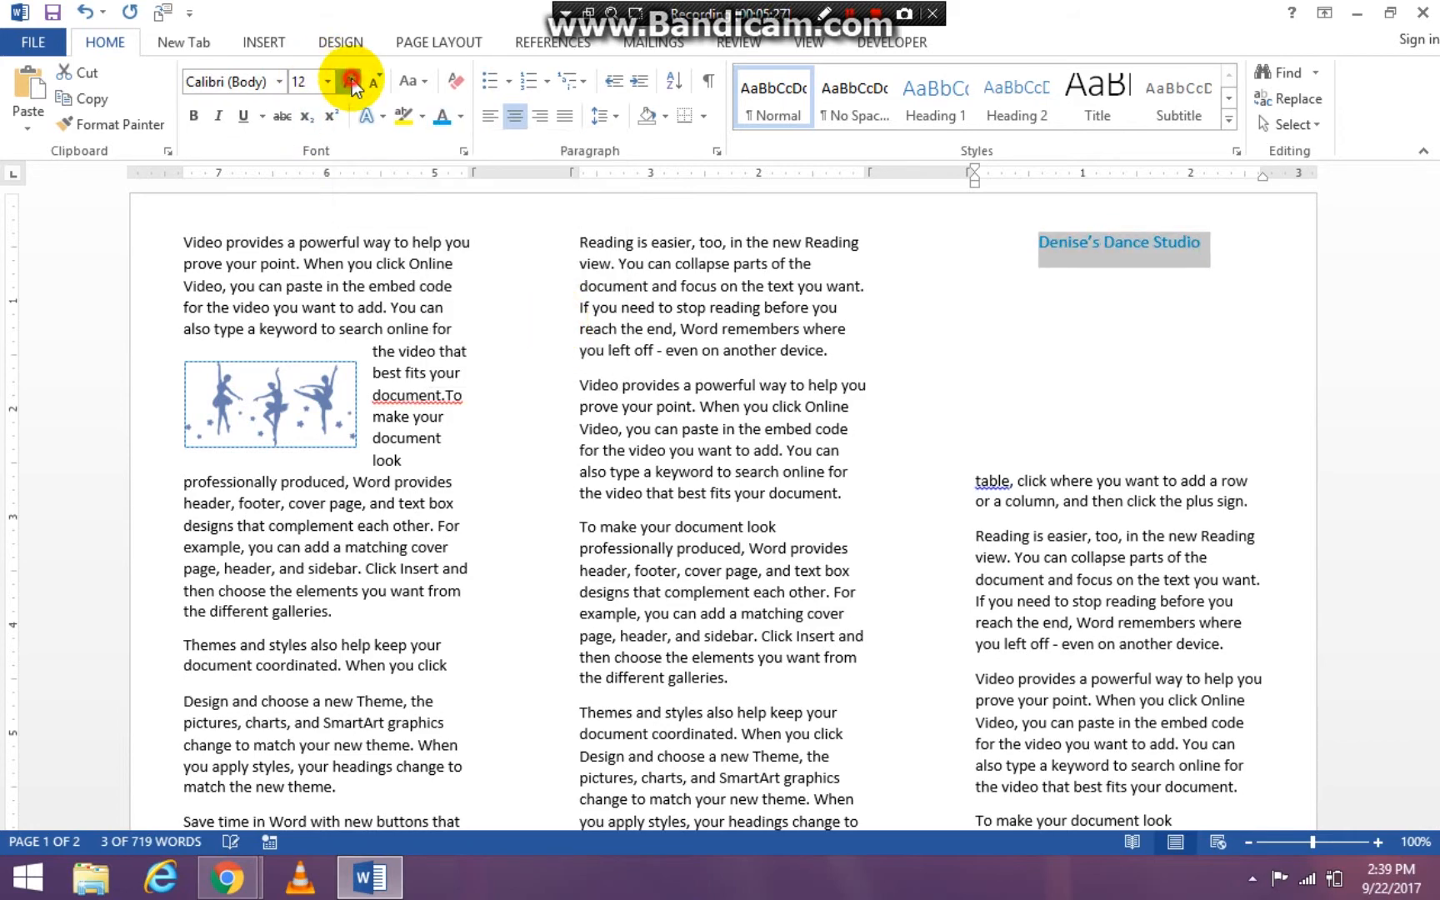
pyautogui.click(352, 82)
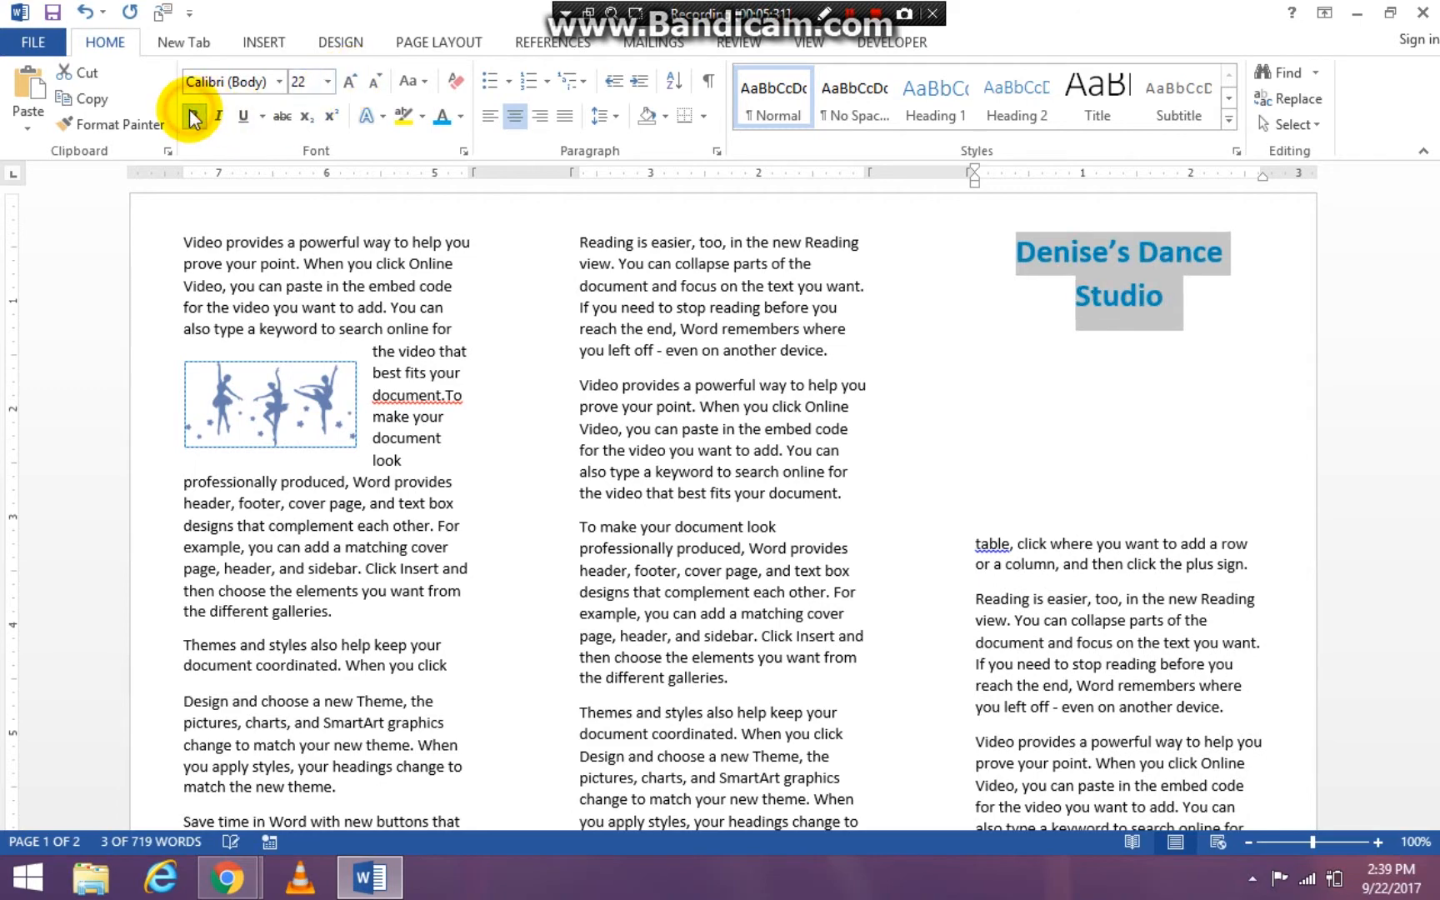
pyautogui.click(976, 342)
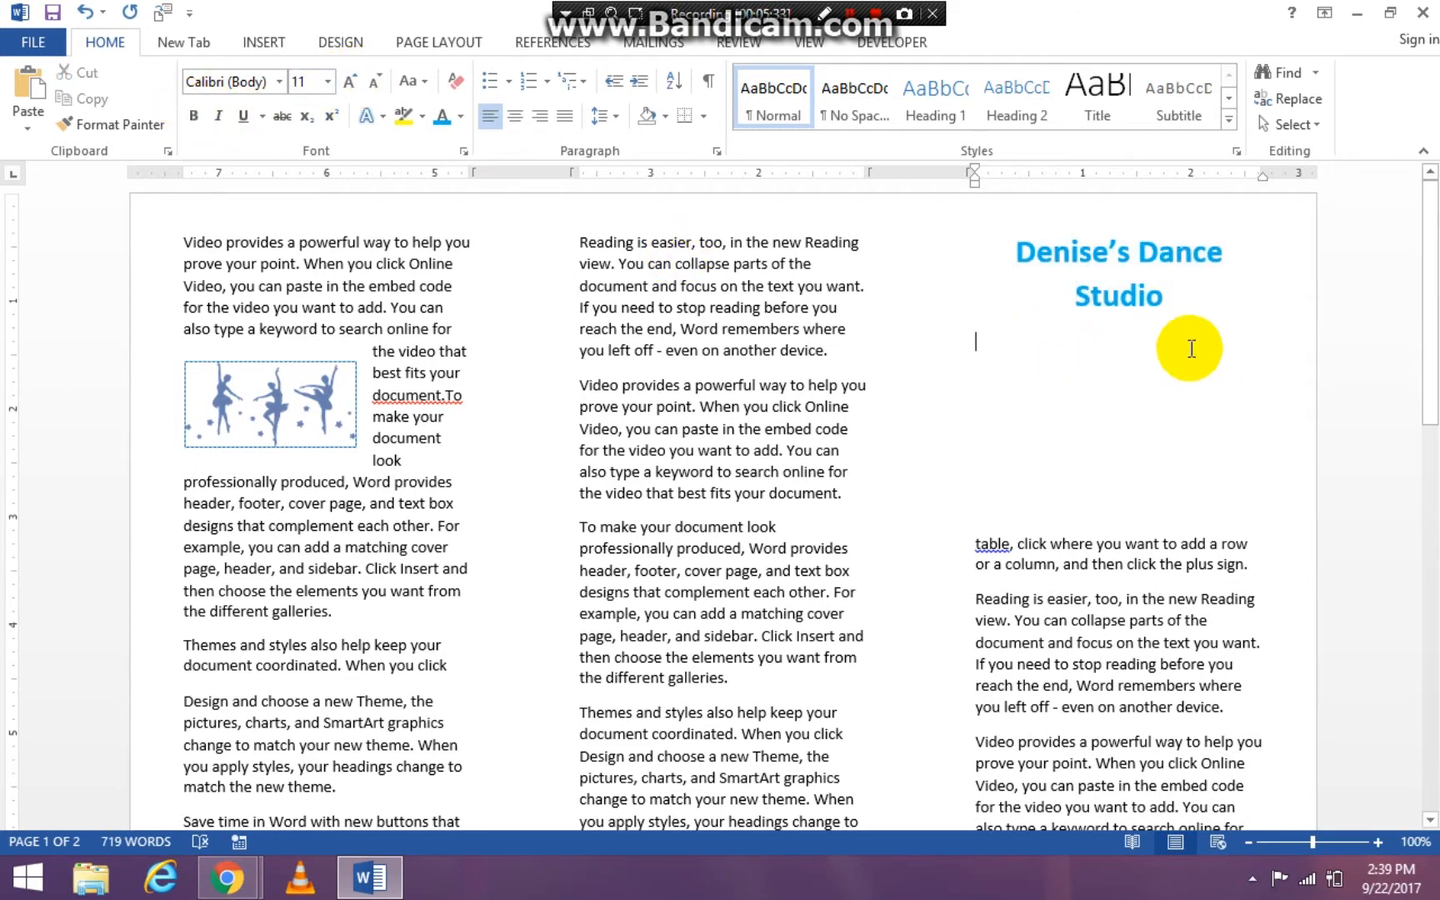
pyautogui.moveTo(1429, 289)
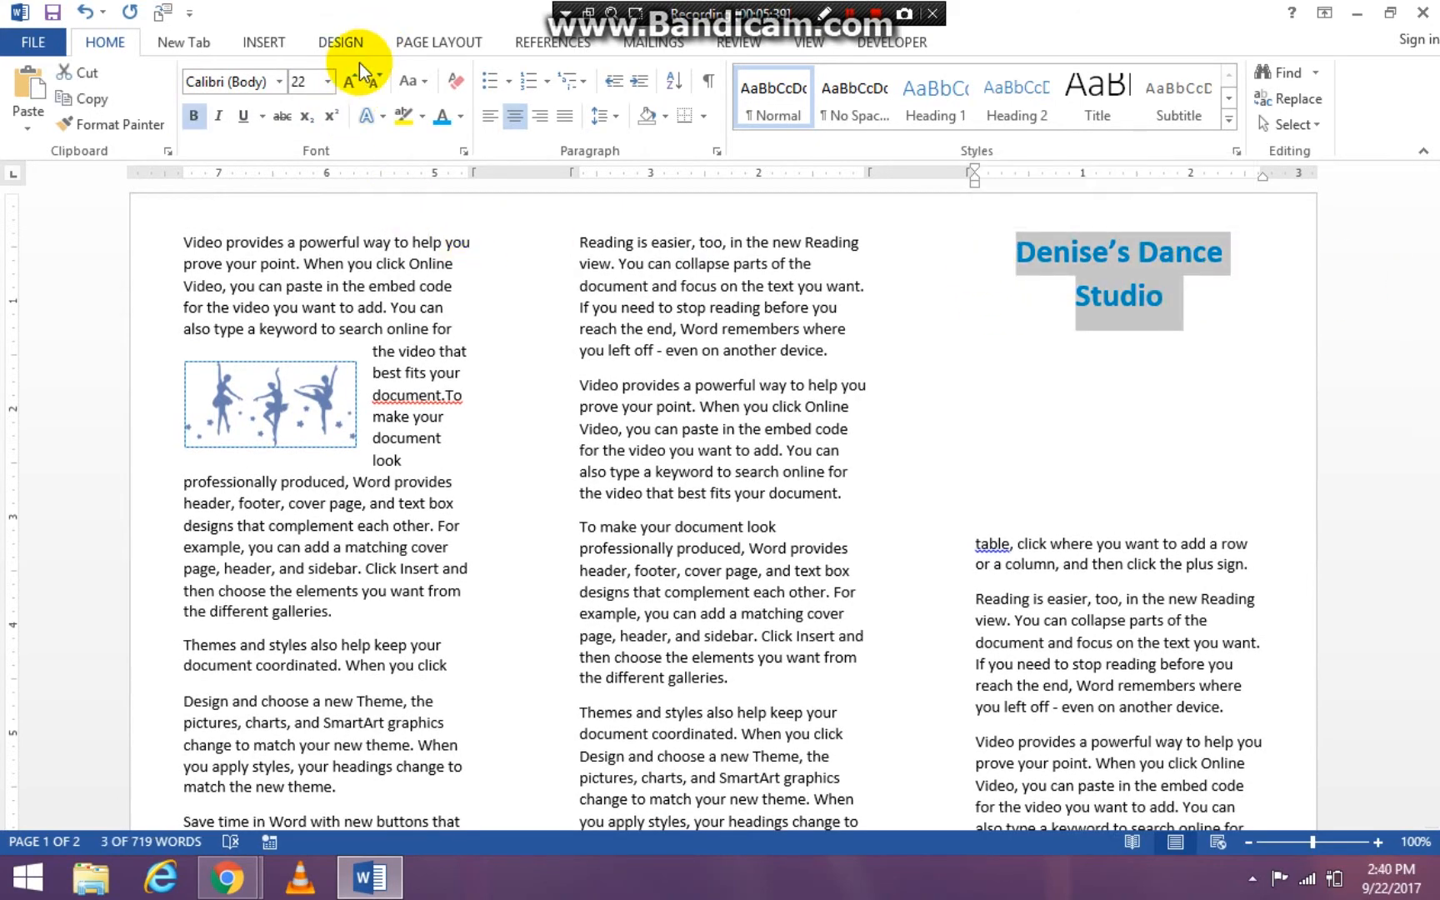
pyautogui.click(347, 82)
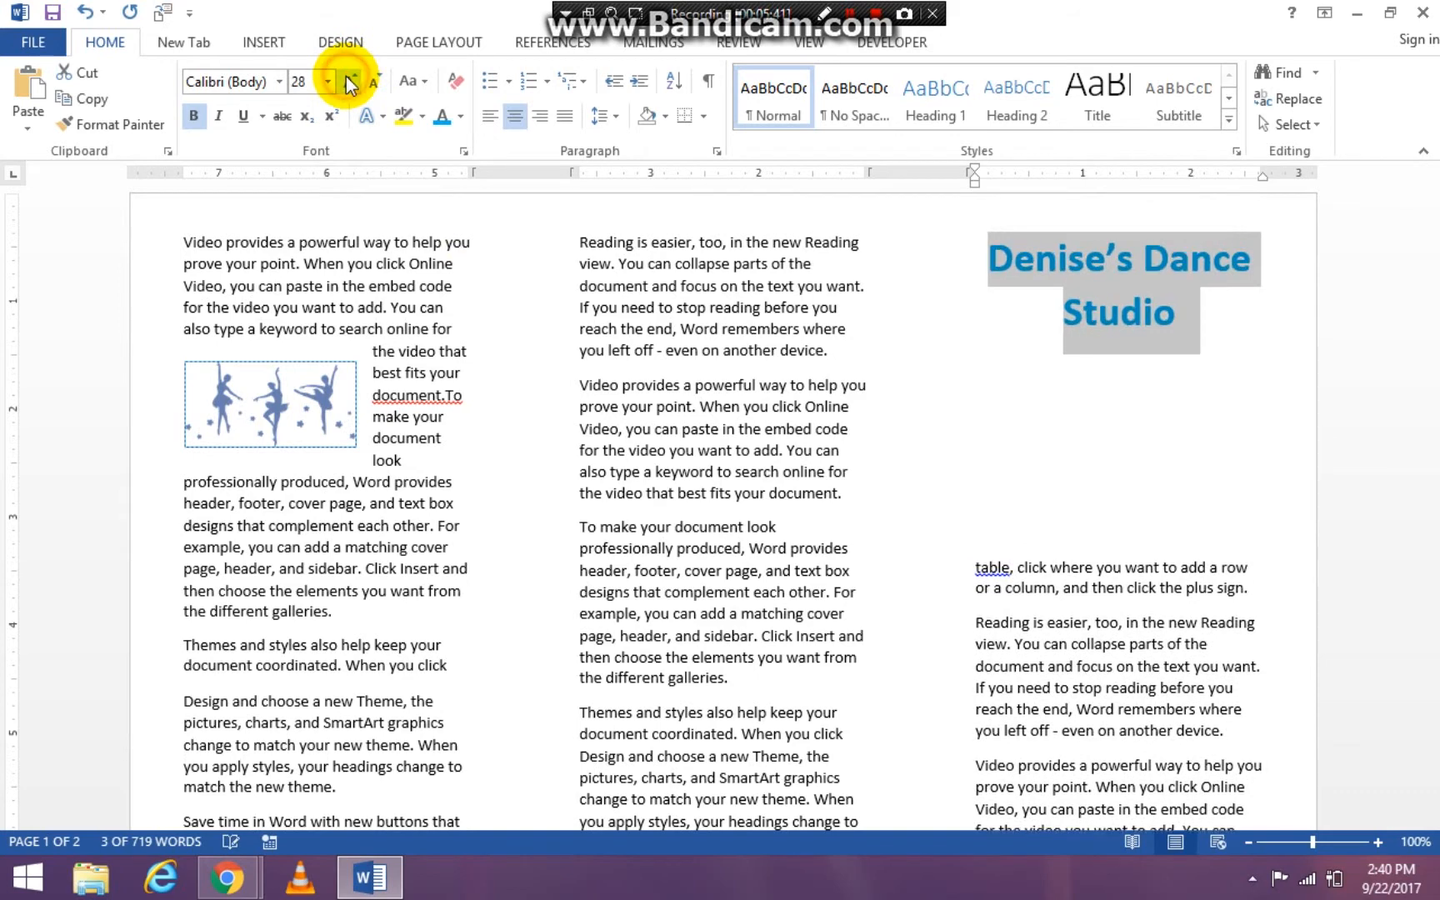
pyautogui.click(327, 76)
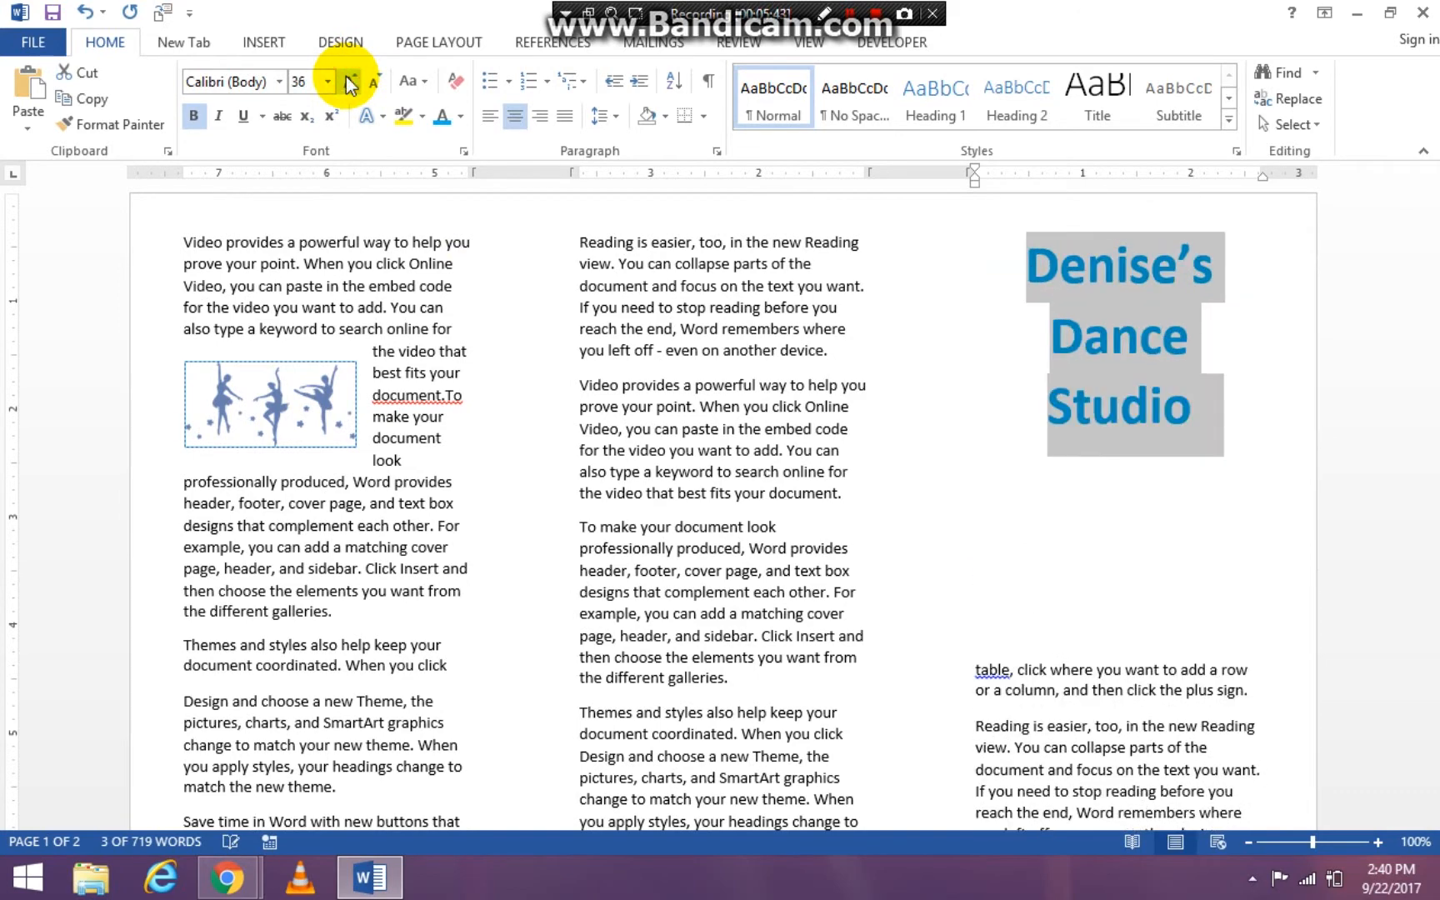
pyautogui.click(350, 82)
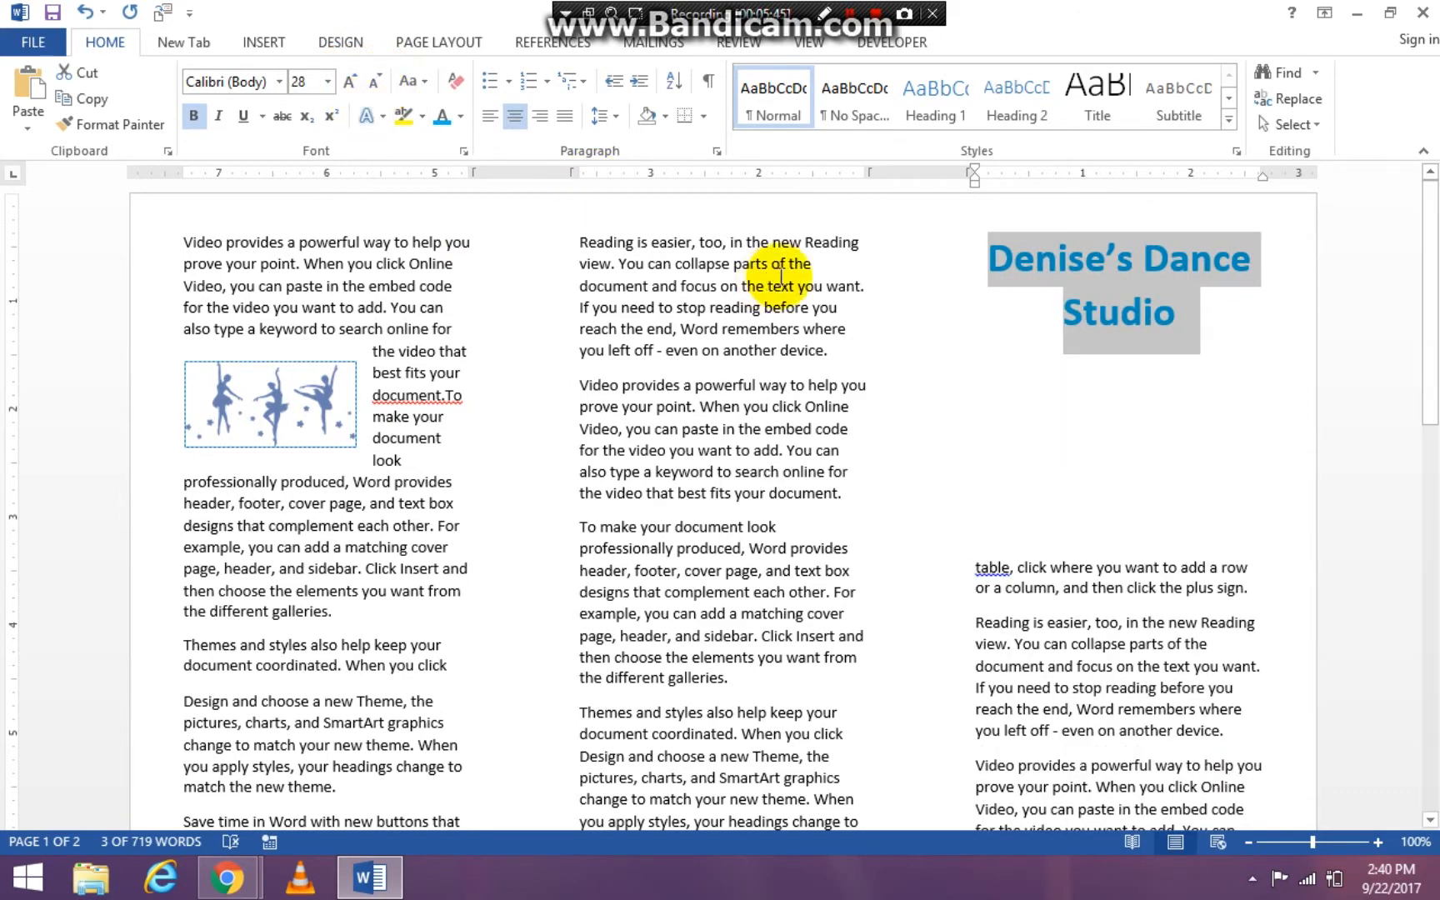
pyautogui.click(1135, 406)
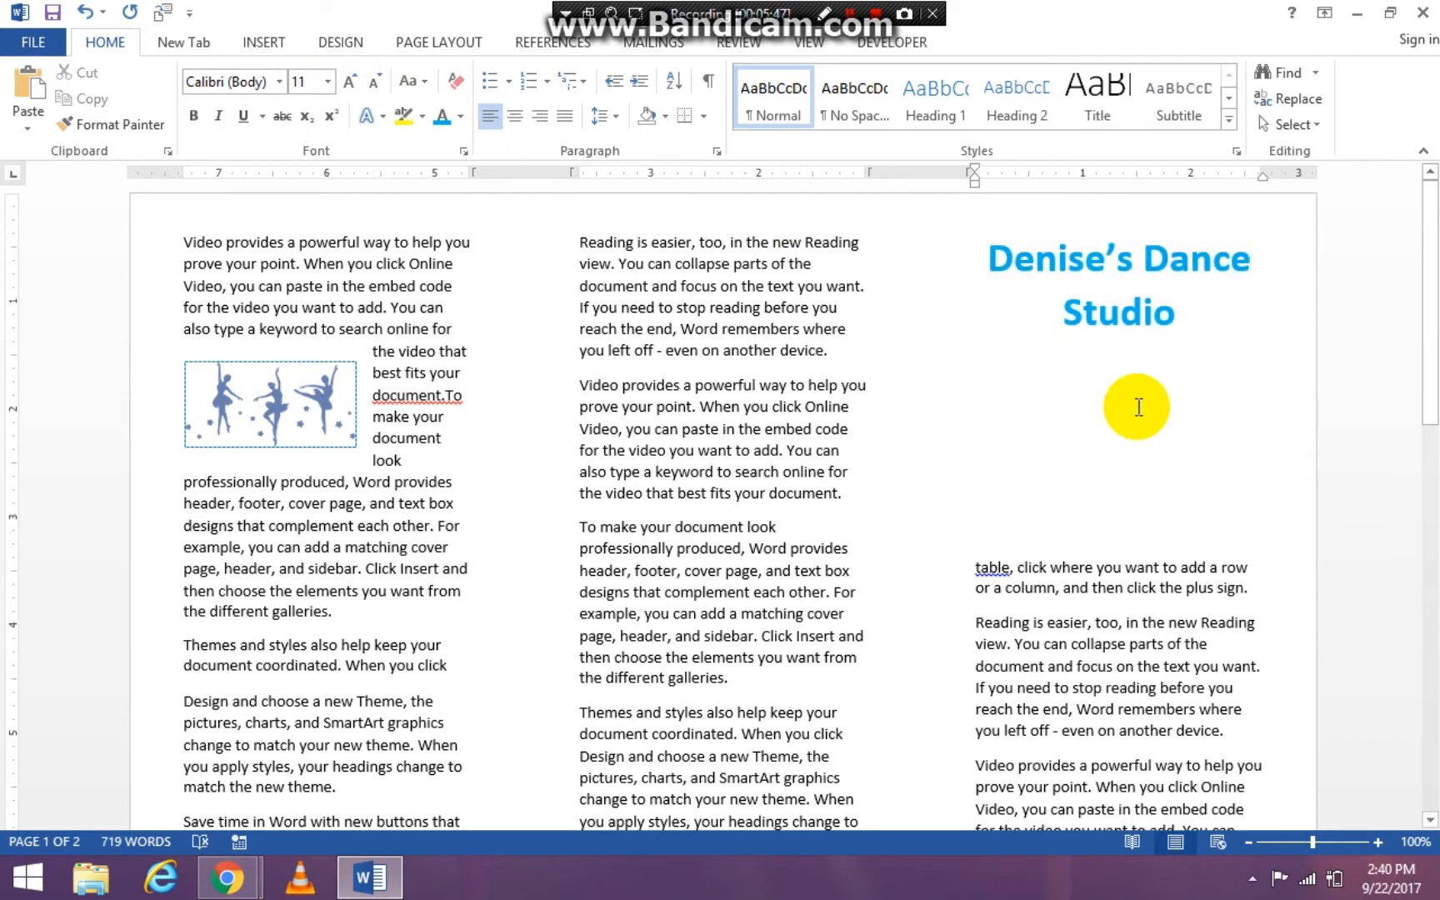
pyautogui.moveTo(1079, 370)
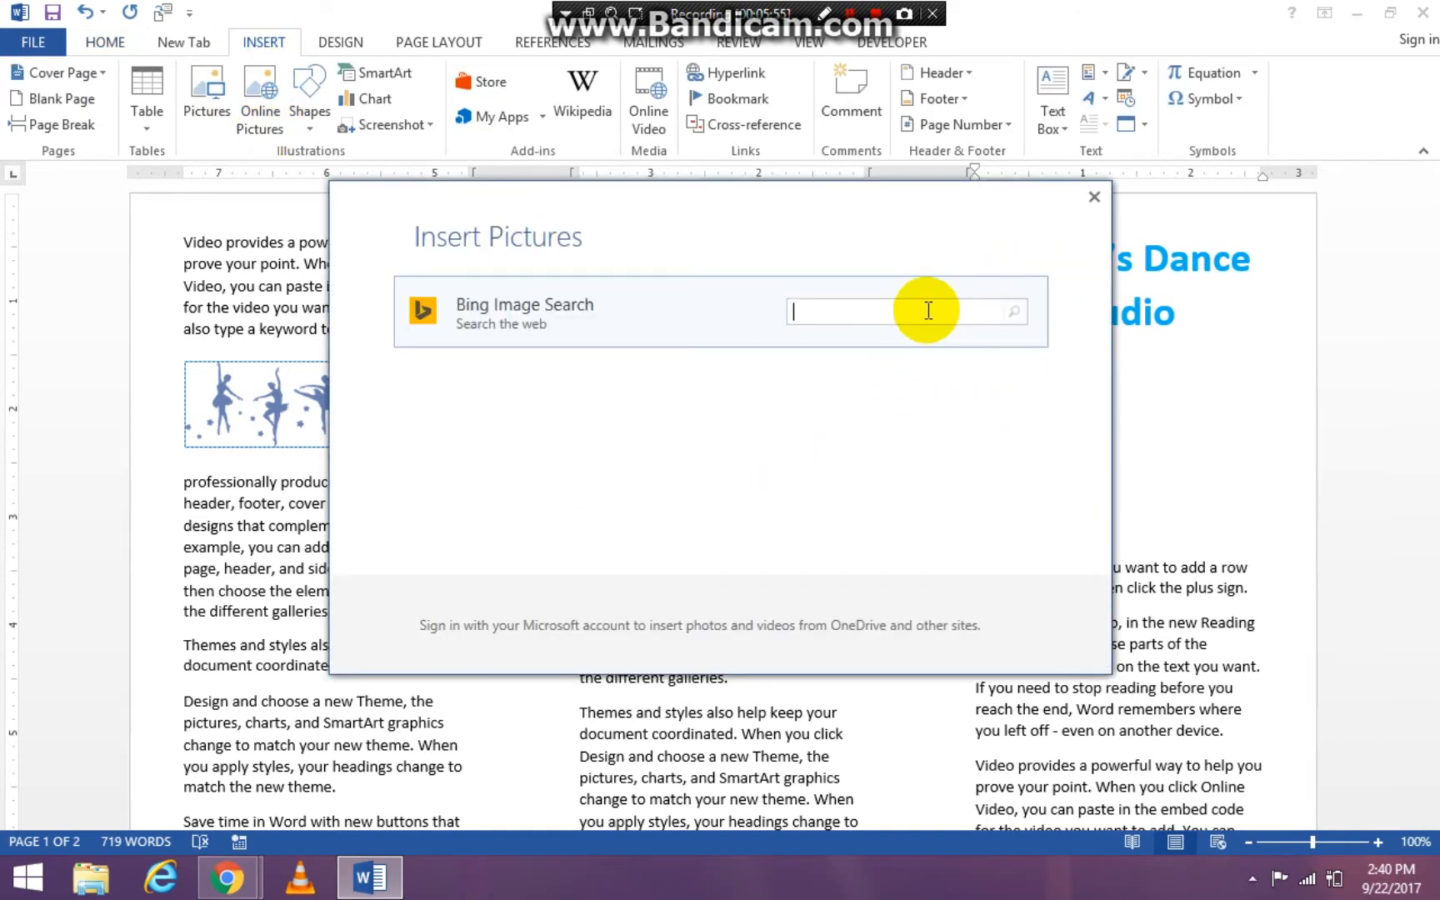
# - Search online pictures for 'dance' and insert the black ballerina silhouette
pyautogui.write('dan')
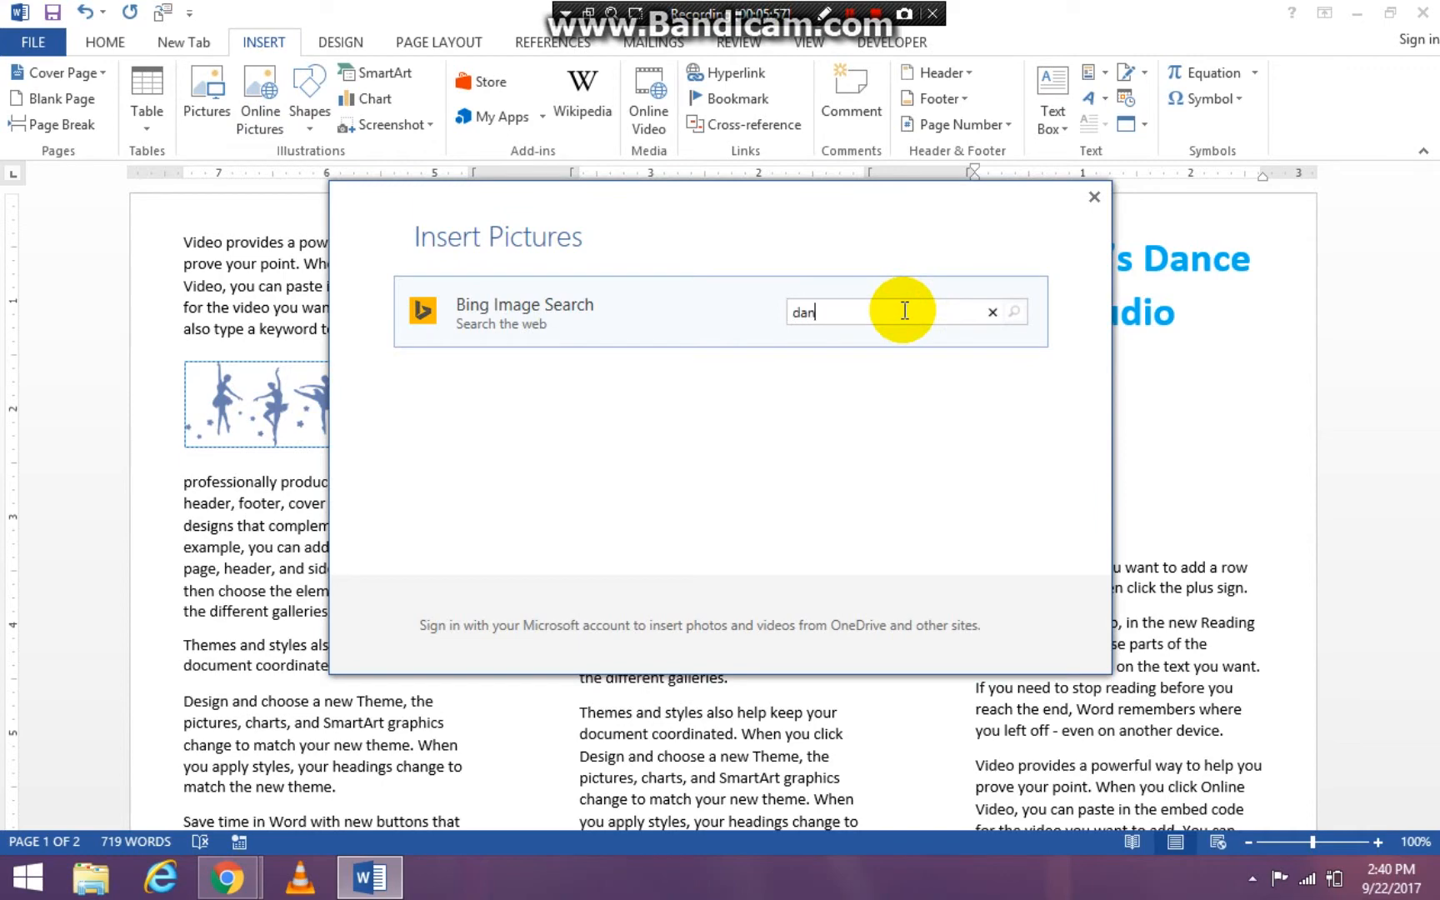
pyautogui.write('ce')
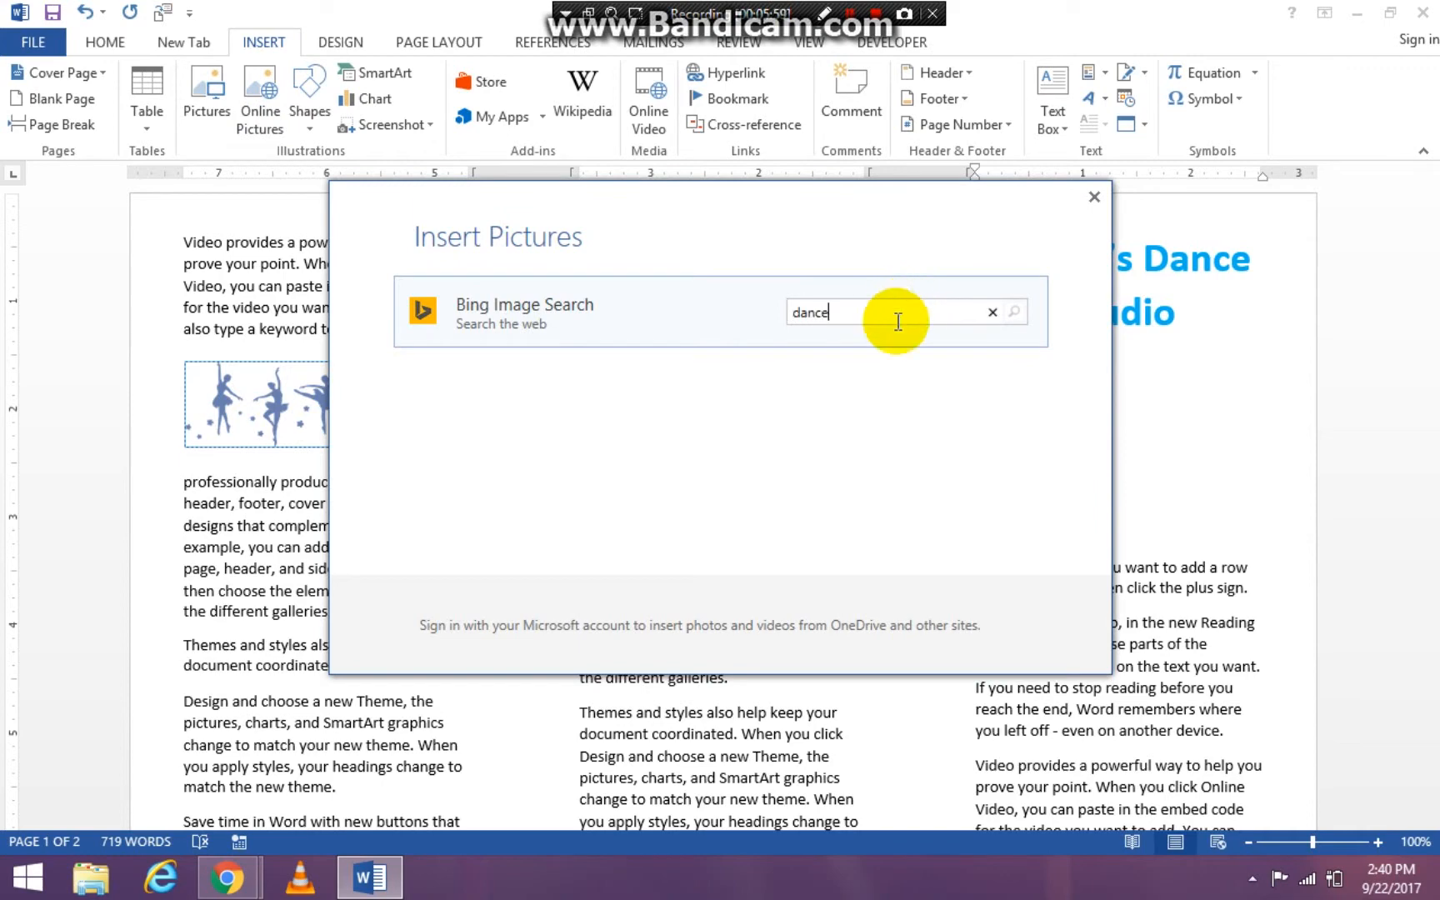
pyautogui.click(1013, 313)
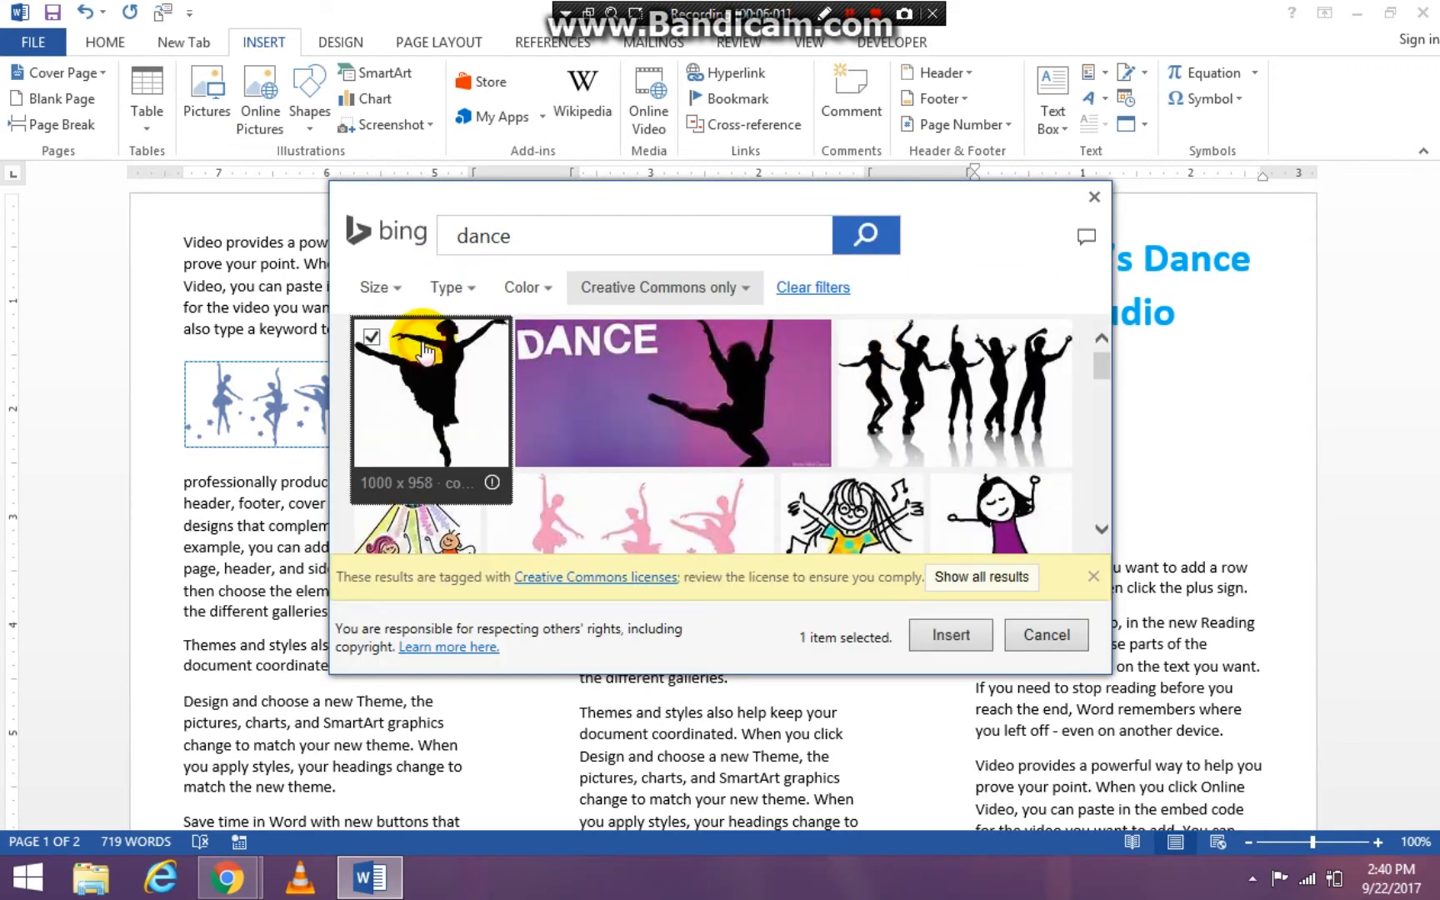
pyautogui.click(950, 635)
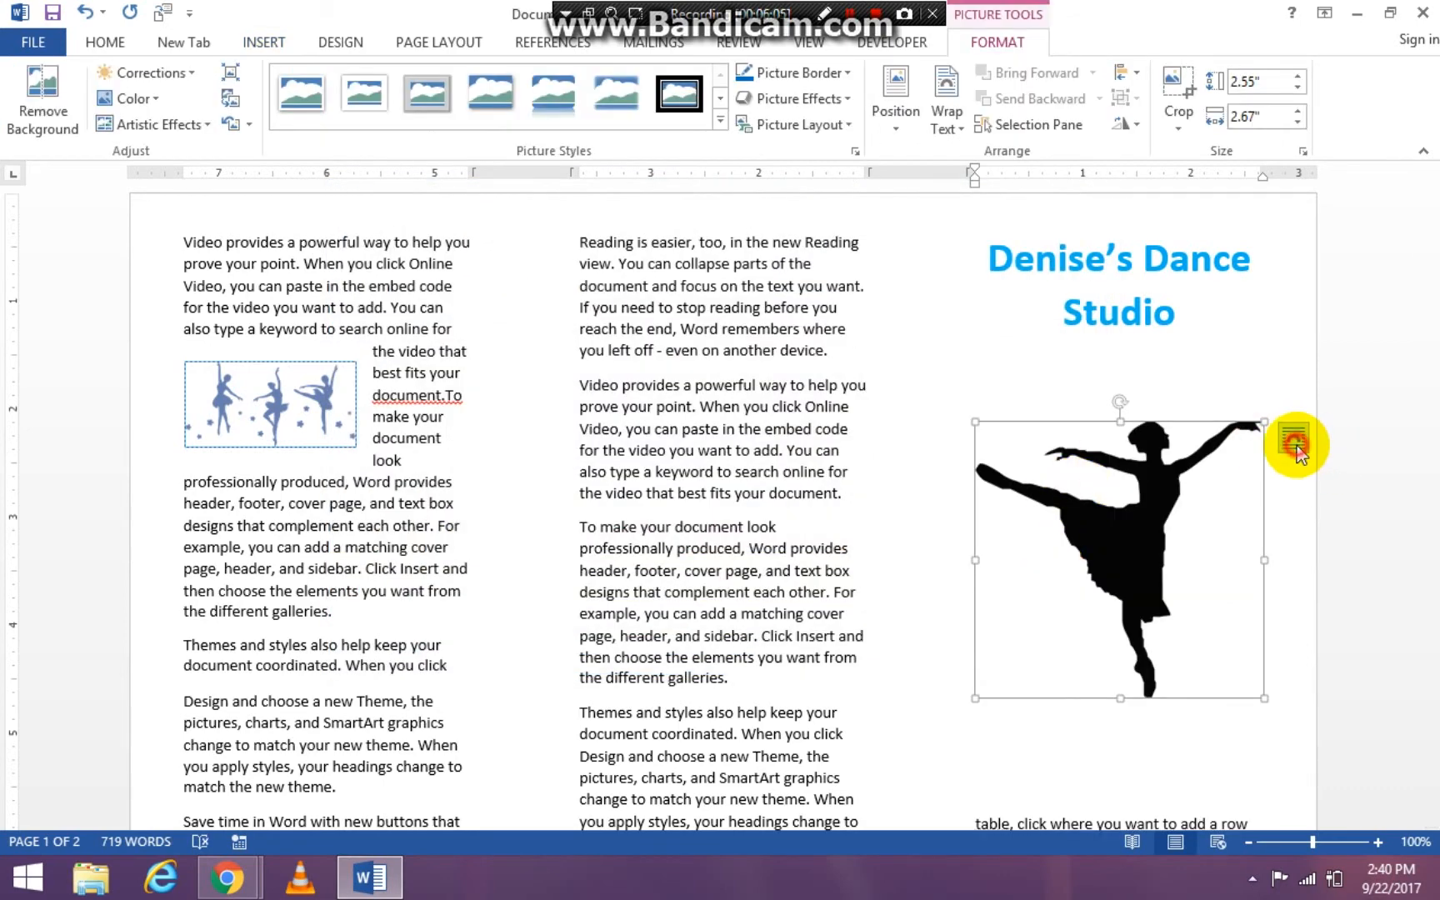
# - Set the ballerina picture's text wrapping to Square
pyautogui.click(1295, 442)
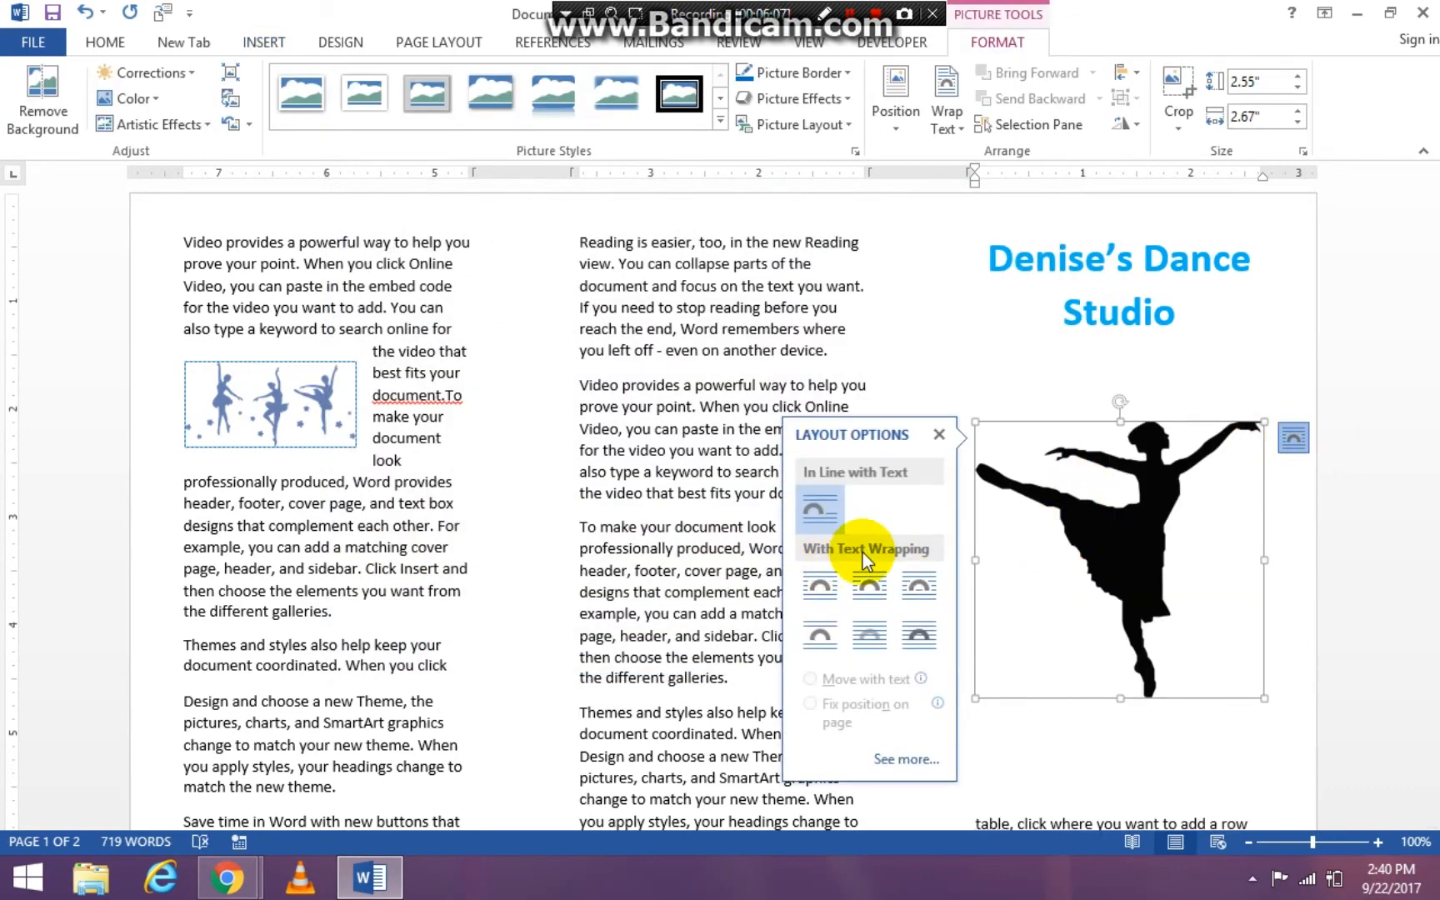
pyautogui.moveTo(818, 587)
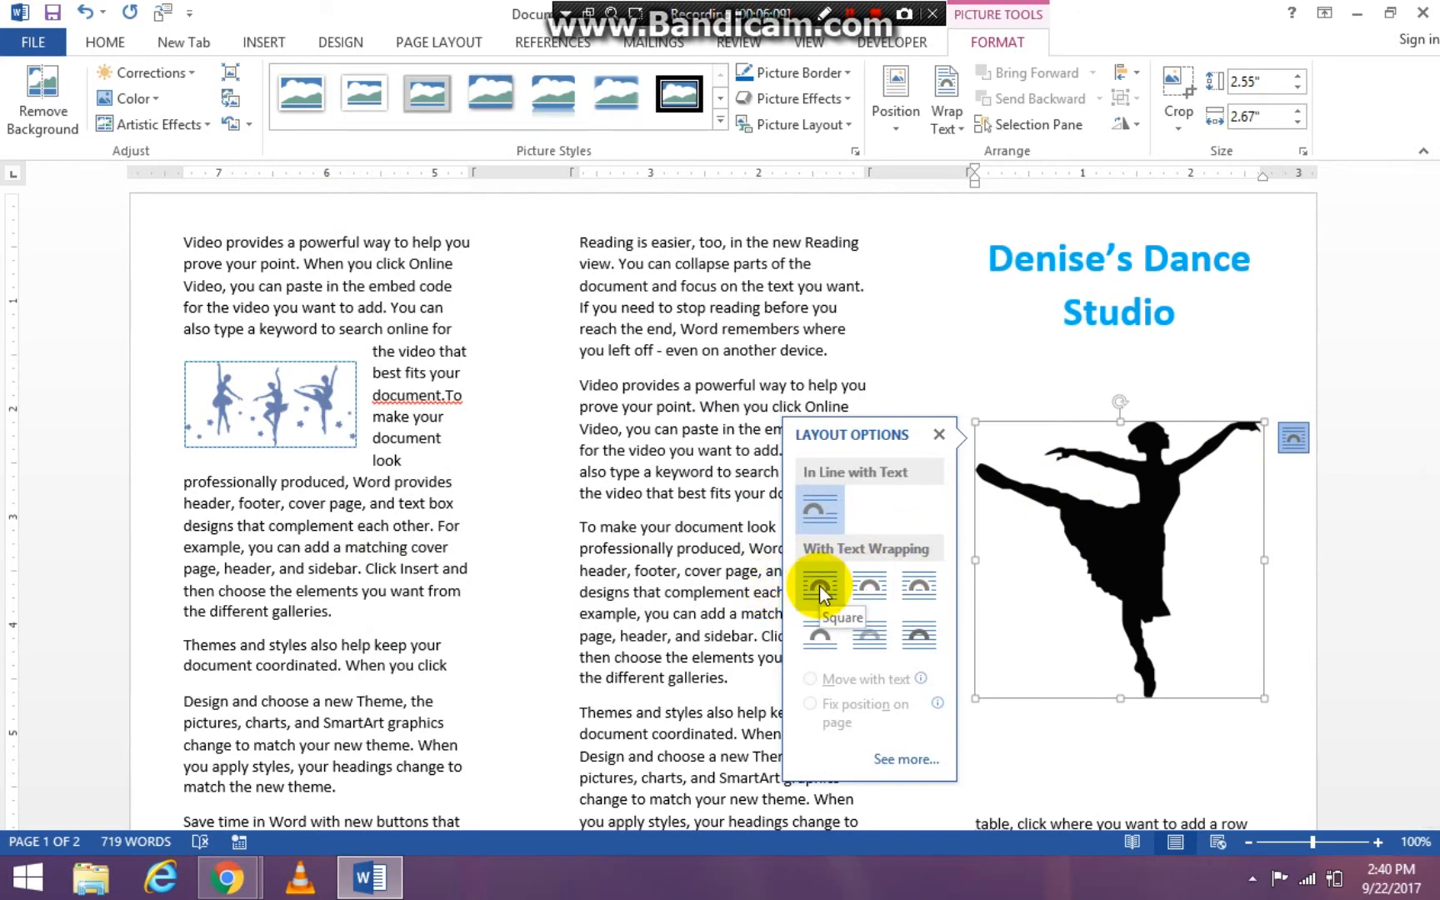
pyautogui.click(818, 586)
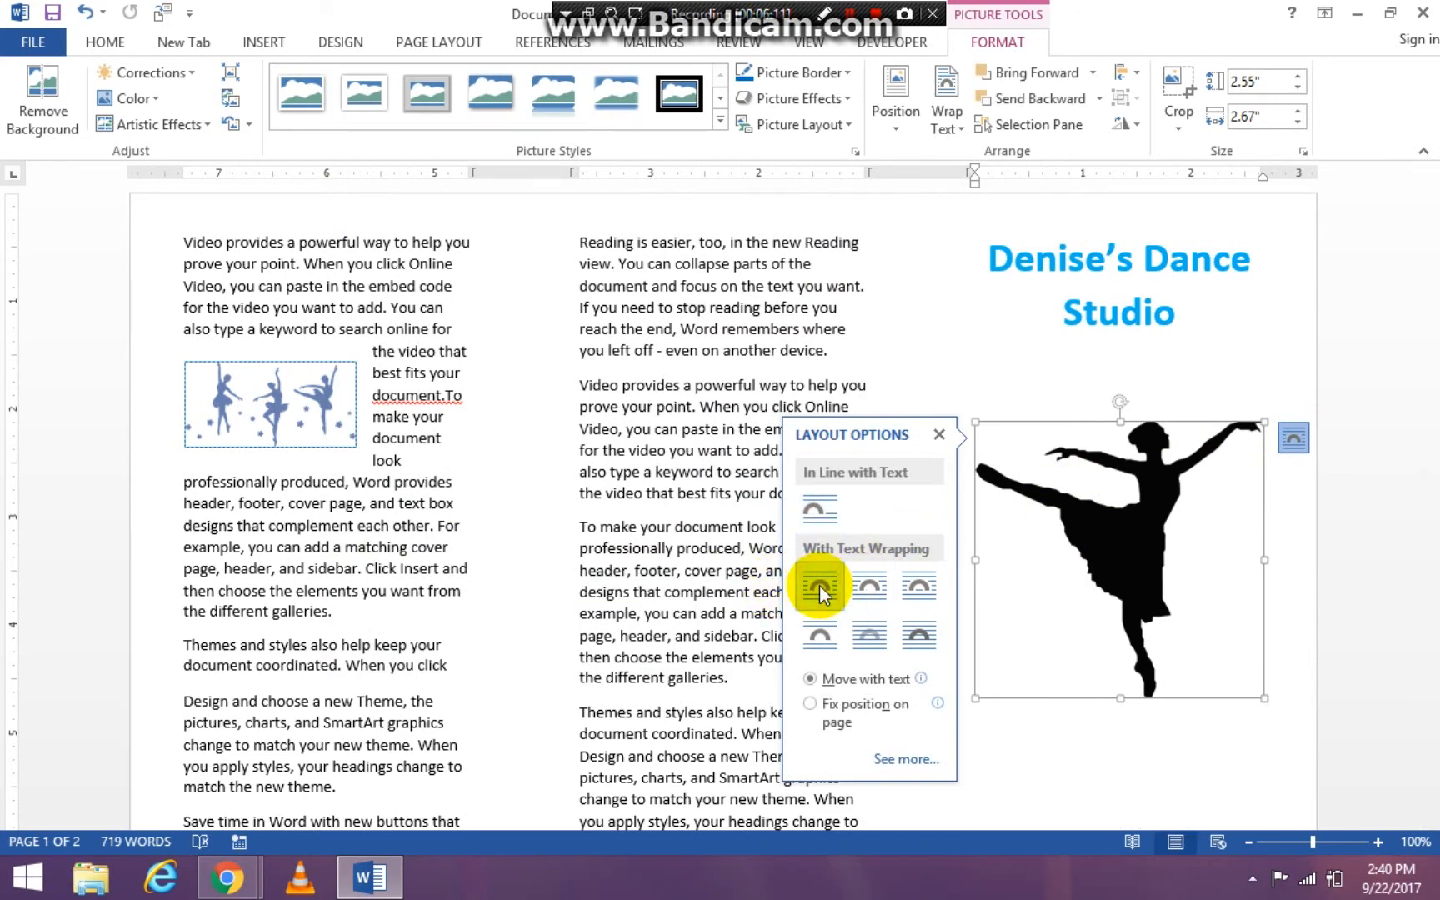
pyautogui.moveTo(1081, 705)
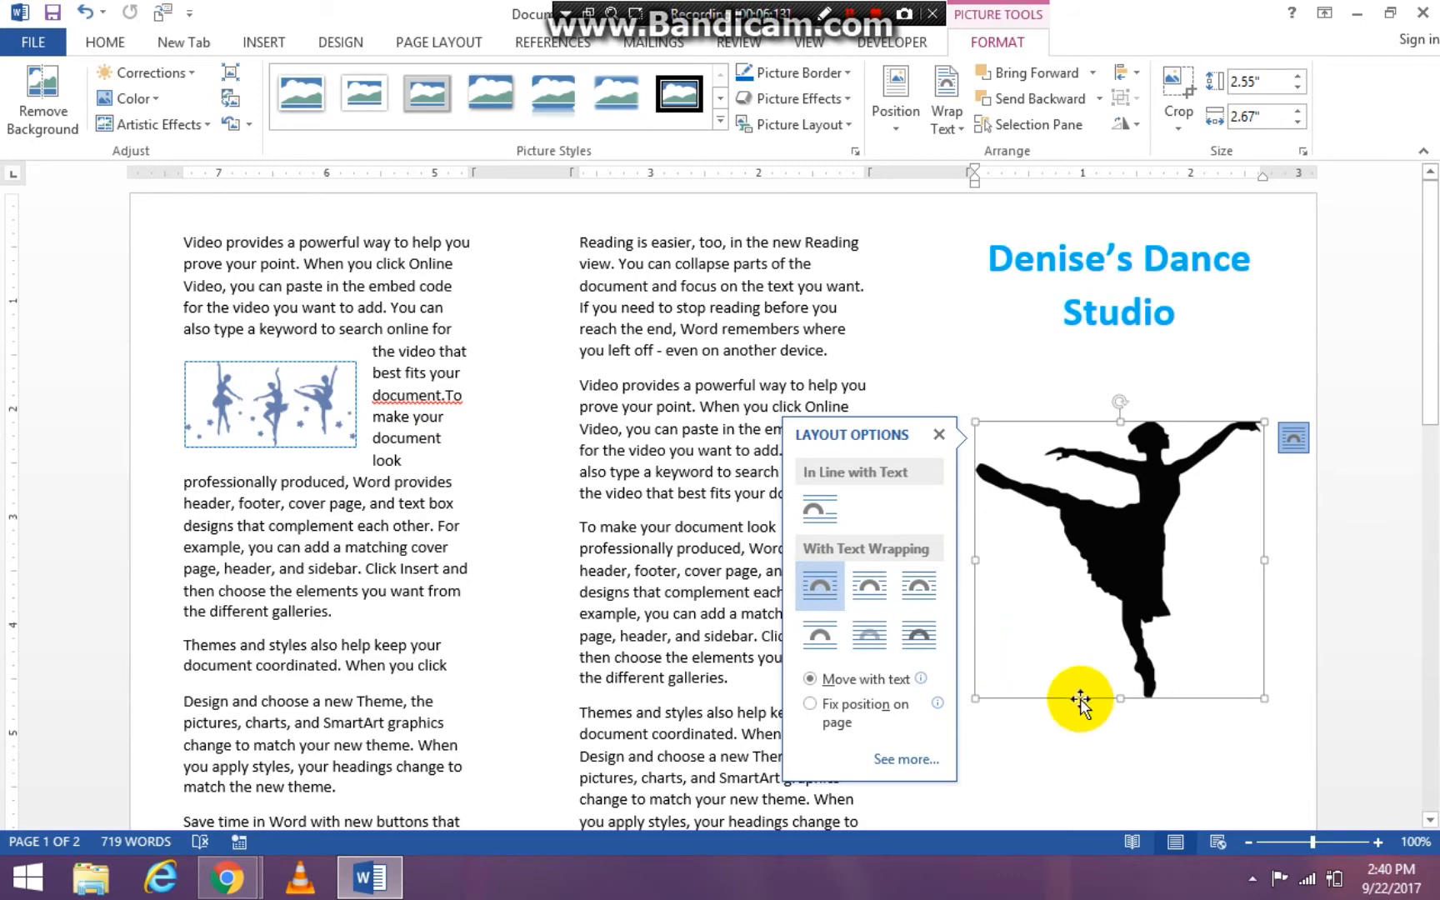
pyautogui.moveTo(1046, 730)
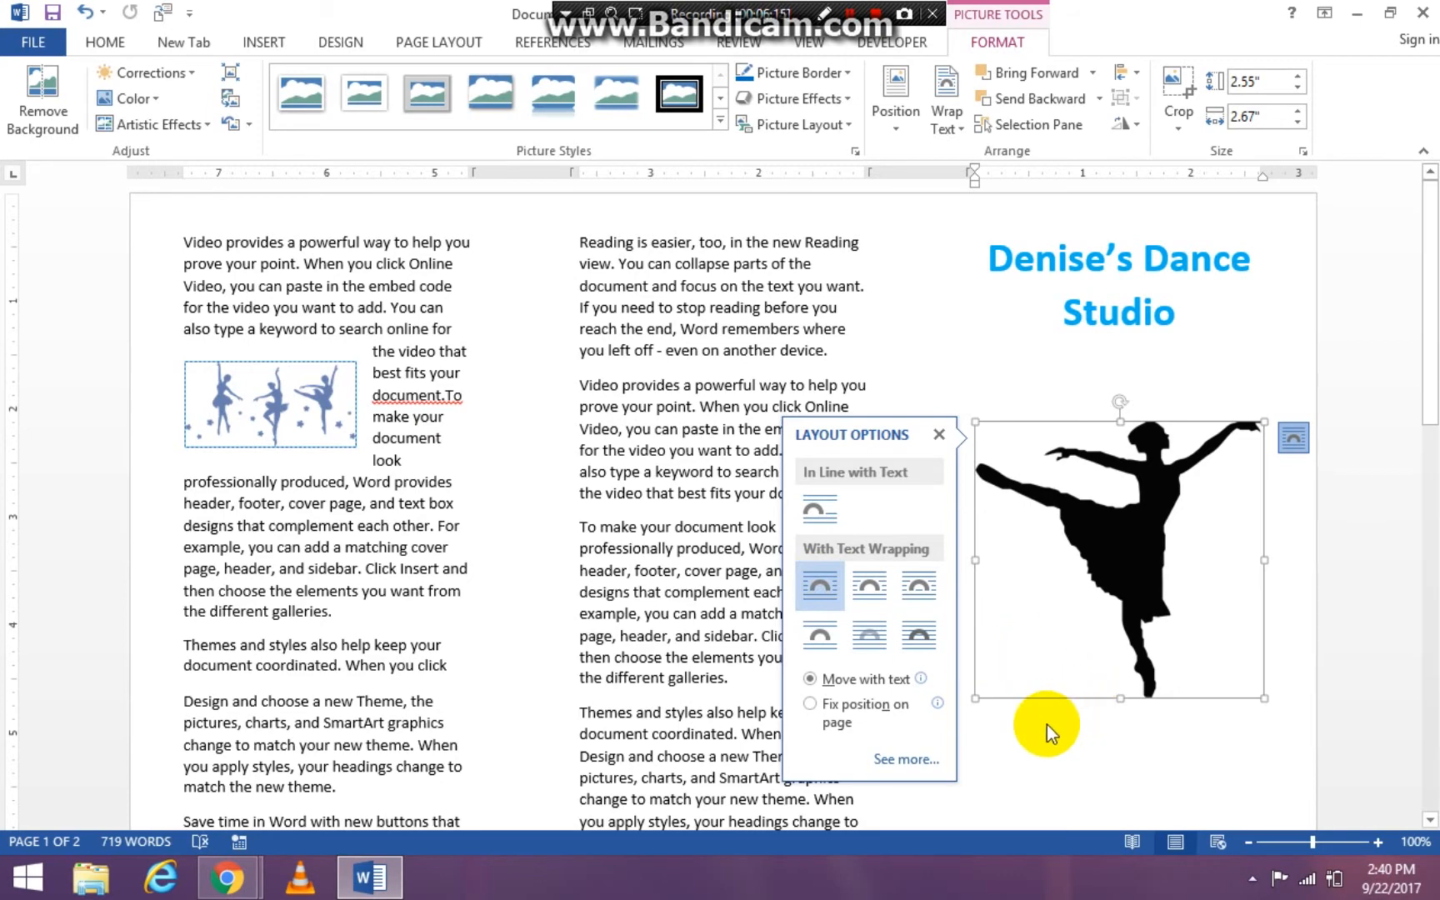
pyautogui.moveTo(1081, 751)
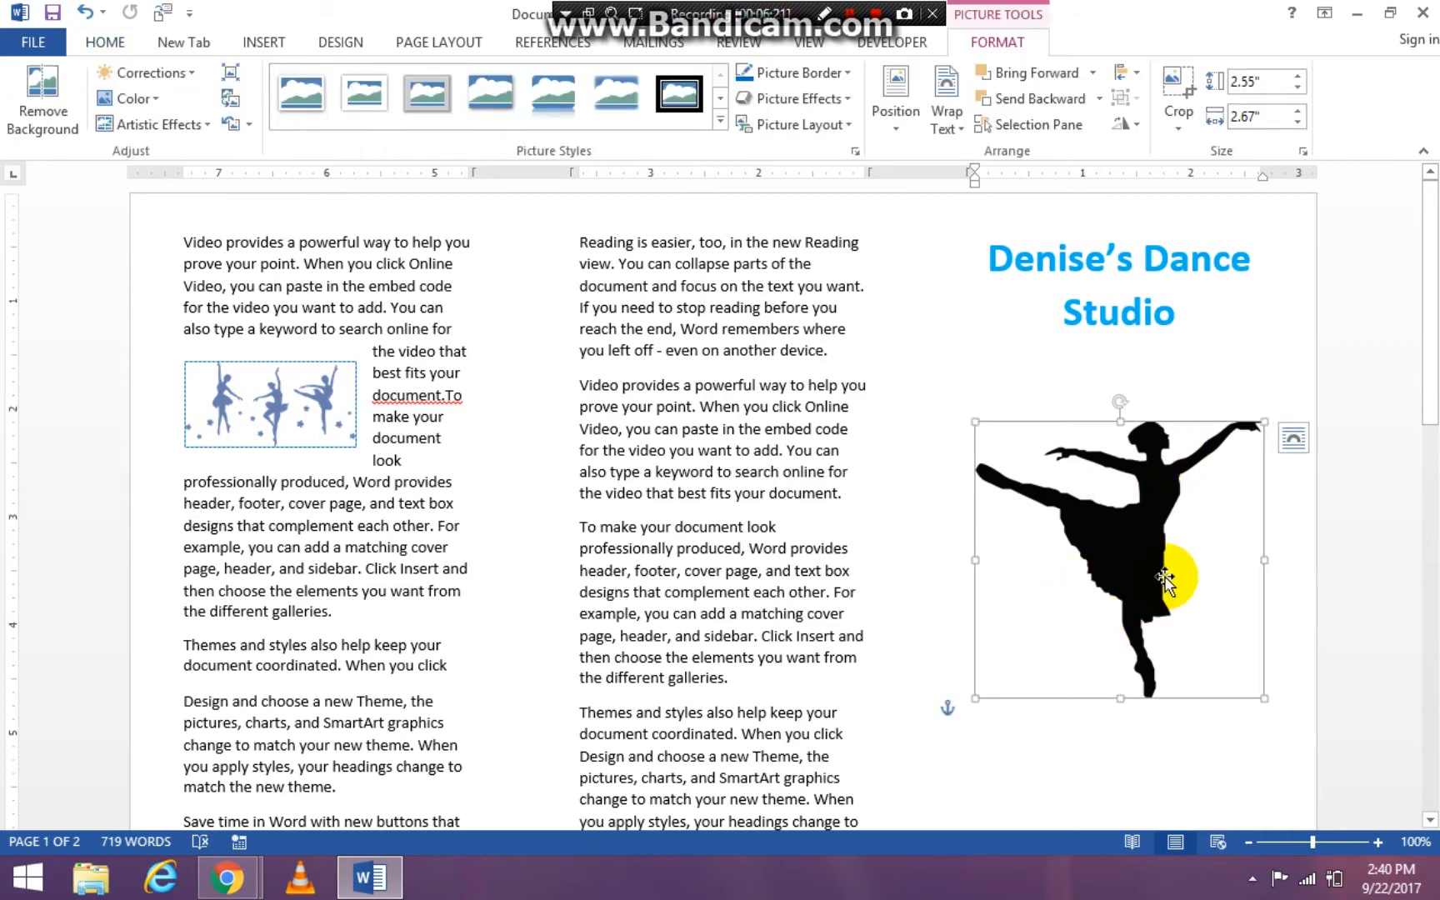
pyautogui.moveTo(140, 98)
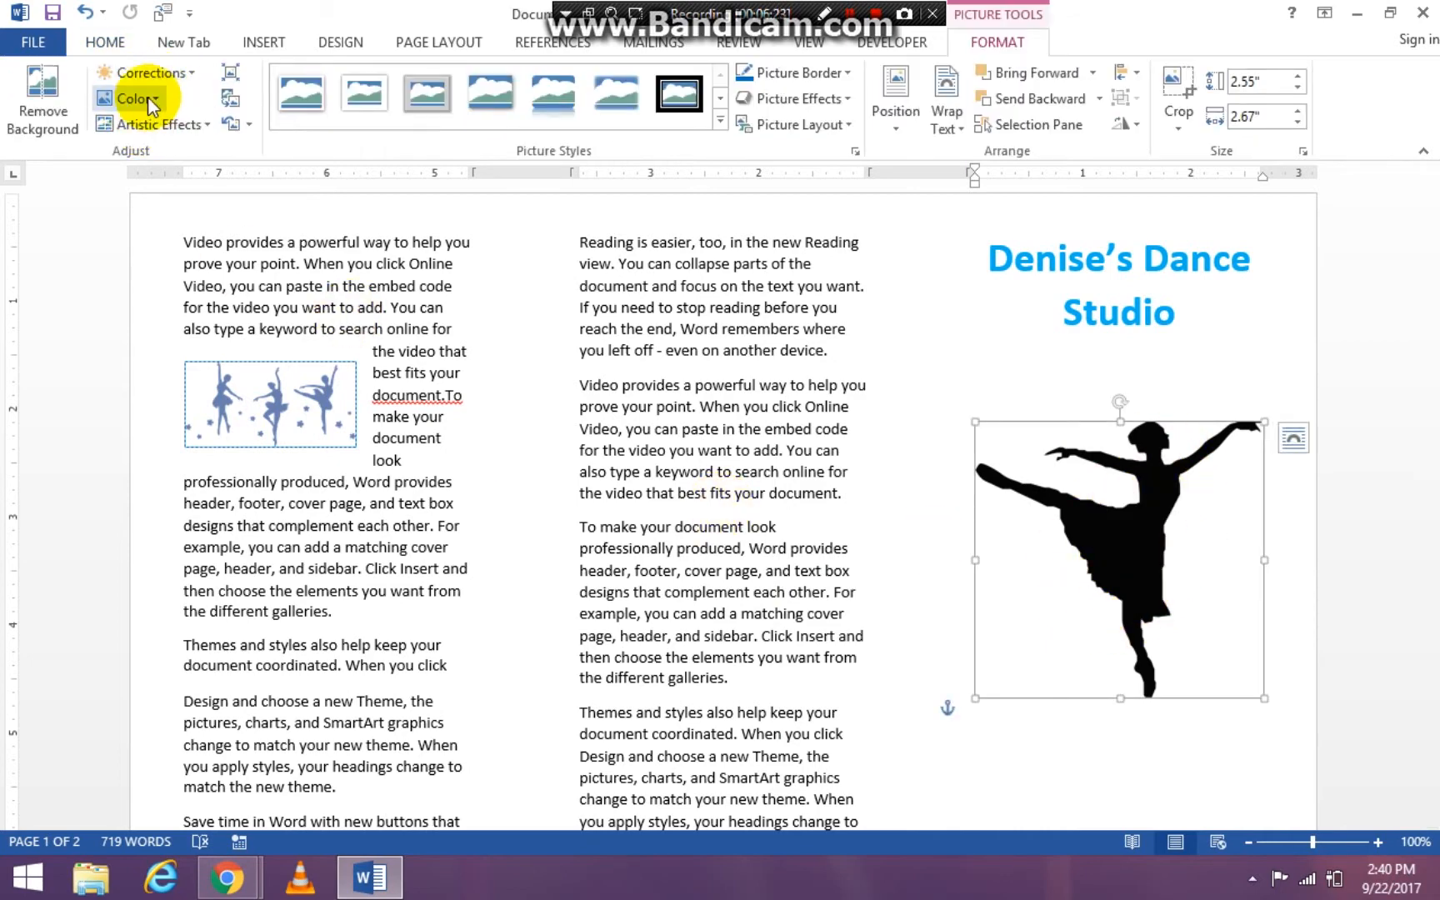
# - Recolor the ballerina silhouette blue and give it a dotted picture border
pyautogui.click(132, 99)
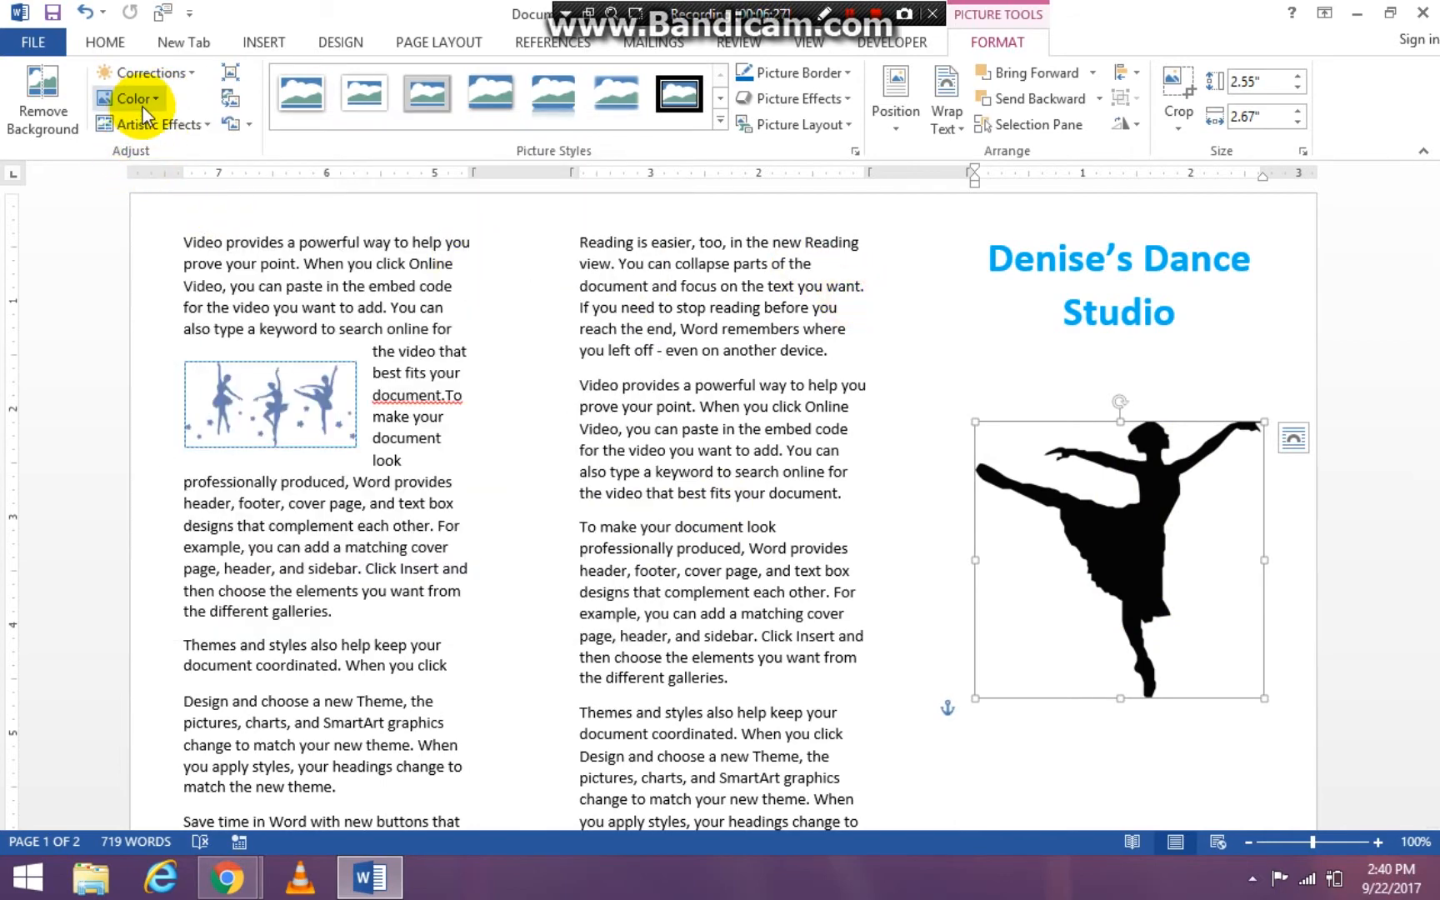
pyautogui.click(129, 98)
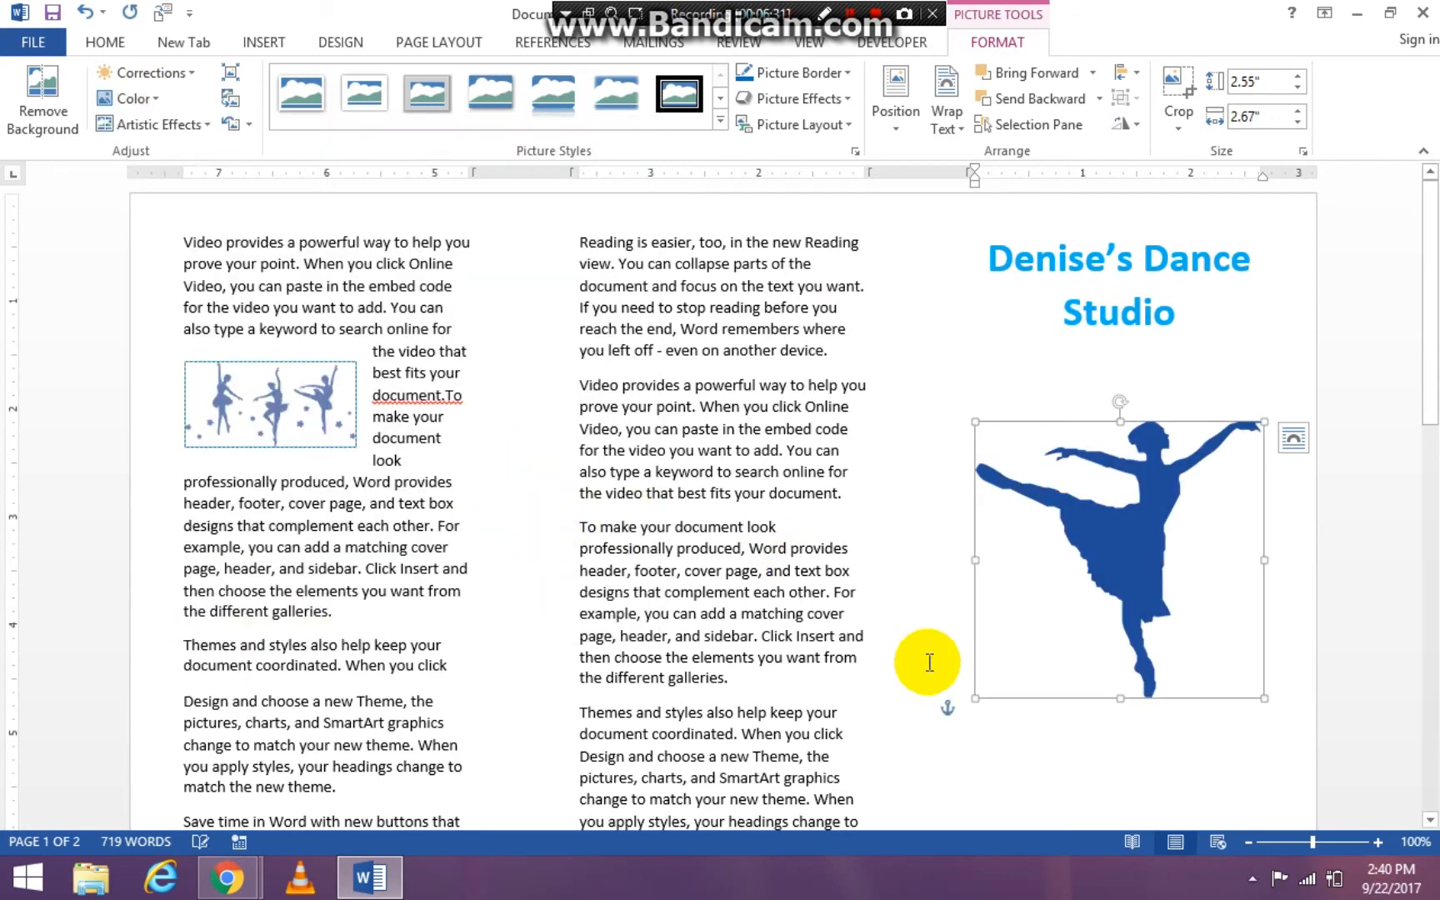
pyautogui.moveTo(947, 298)
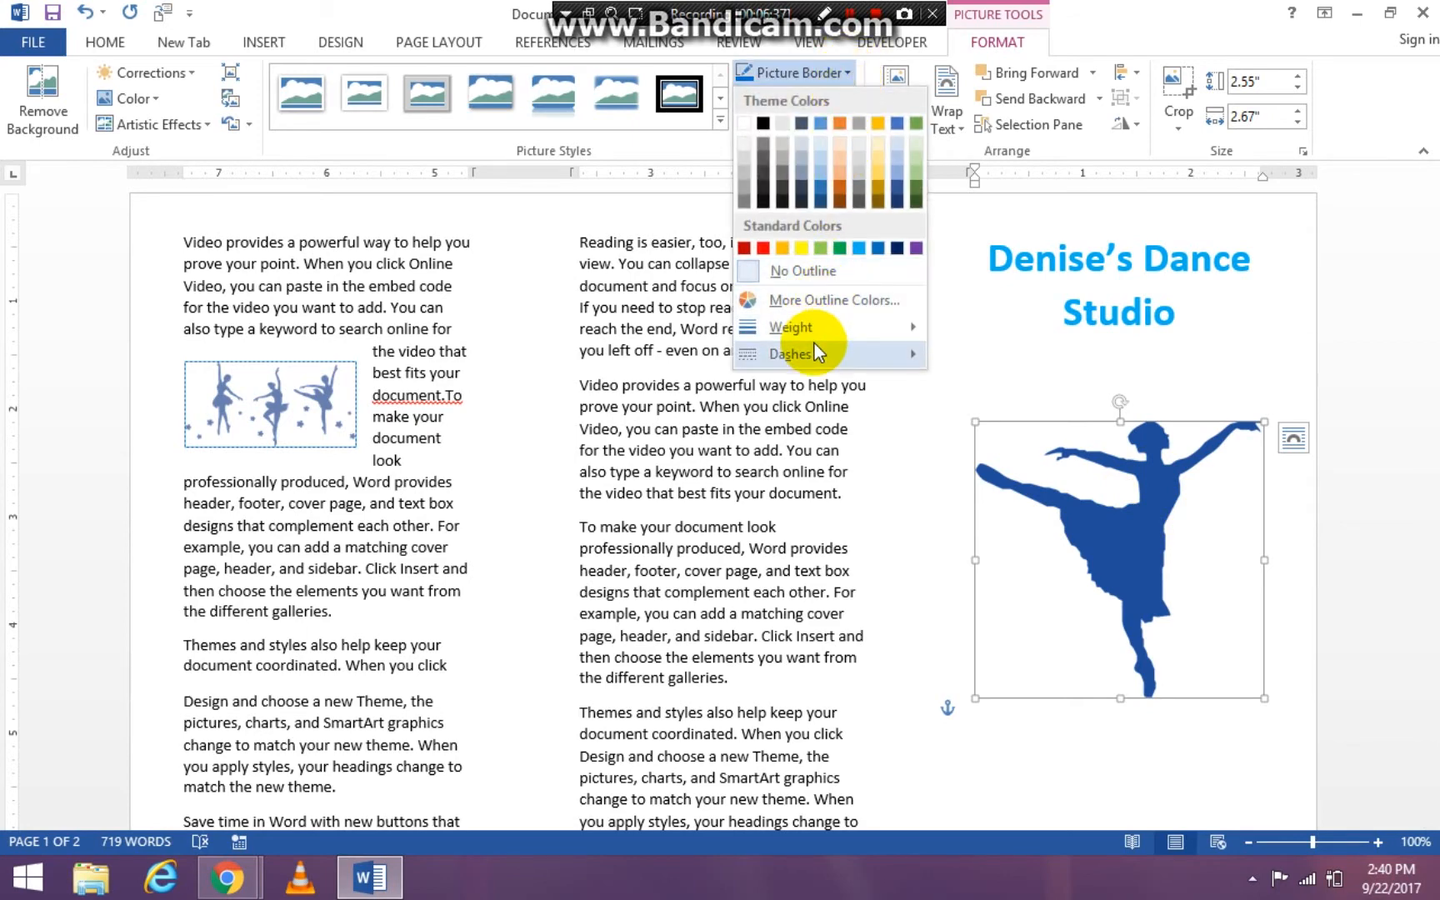
pyautogui.click(788, 353)
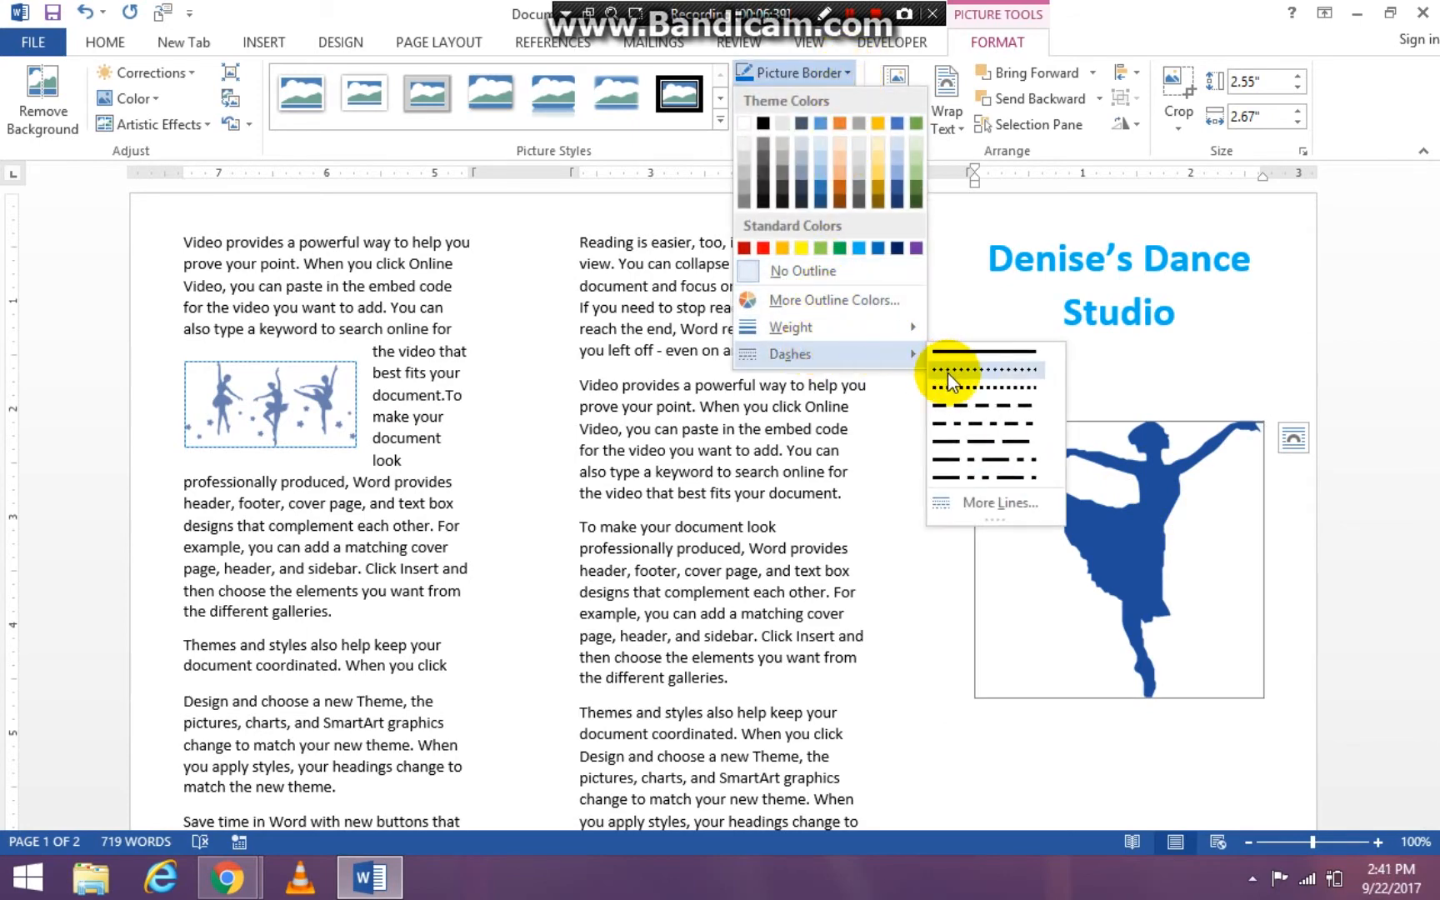
pyautogui.moveTo(955, 387)
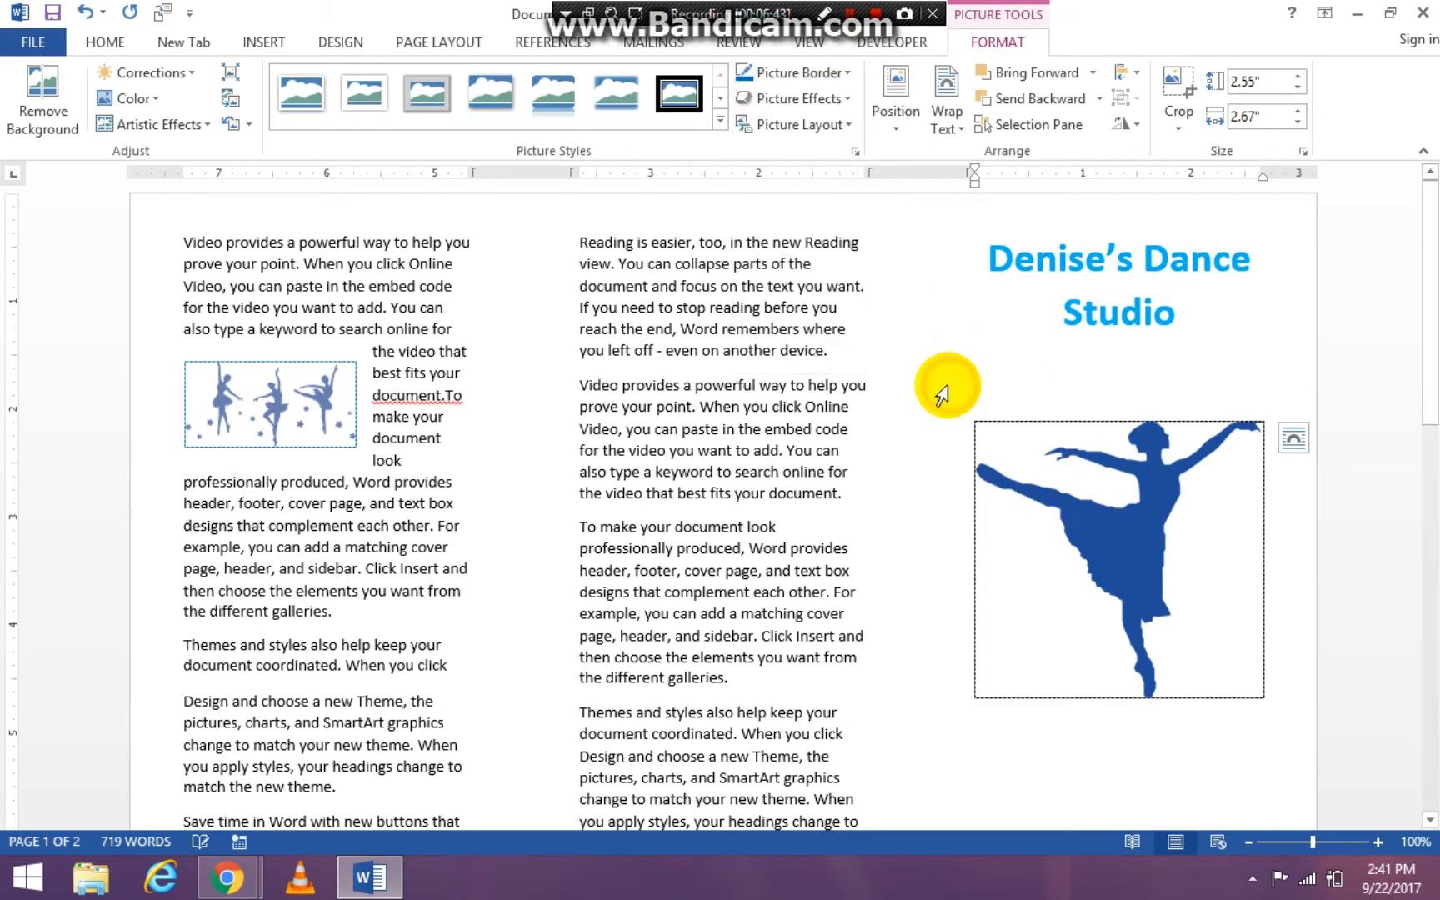
pyautogui.click(795, 72)
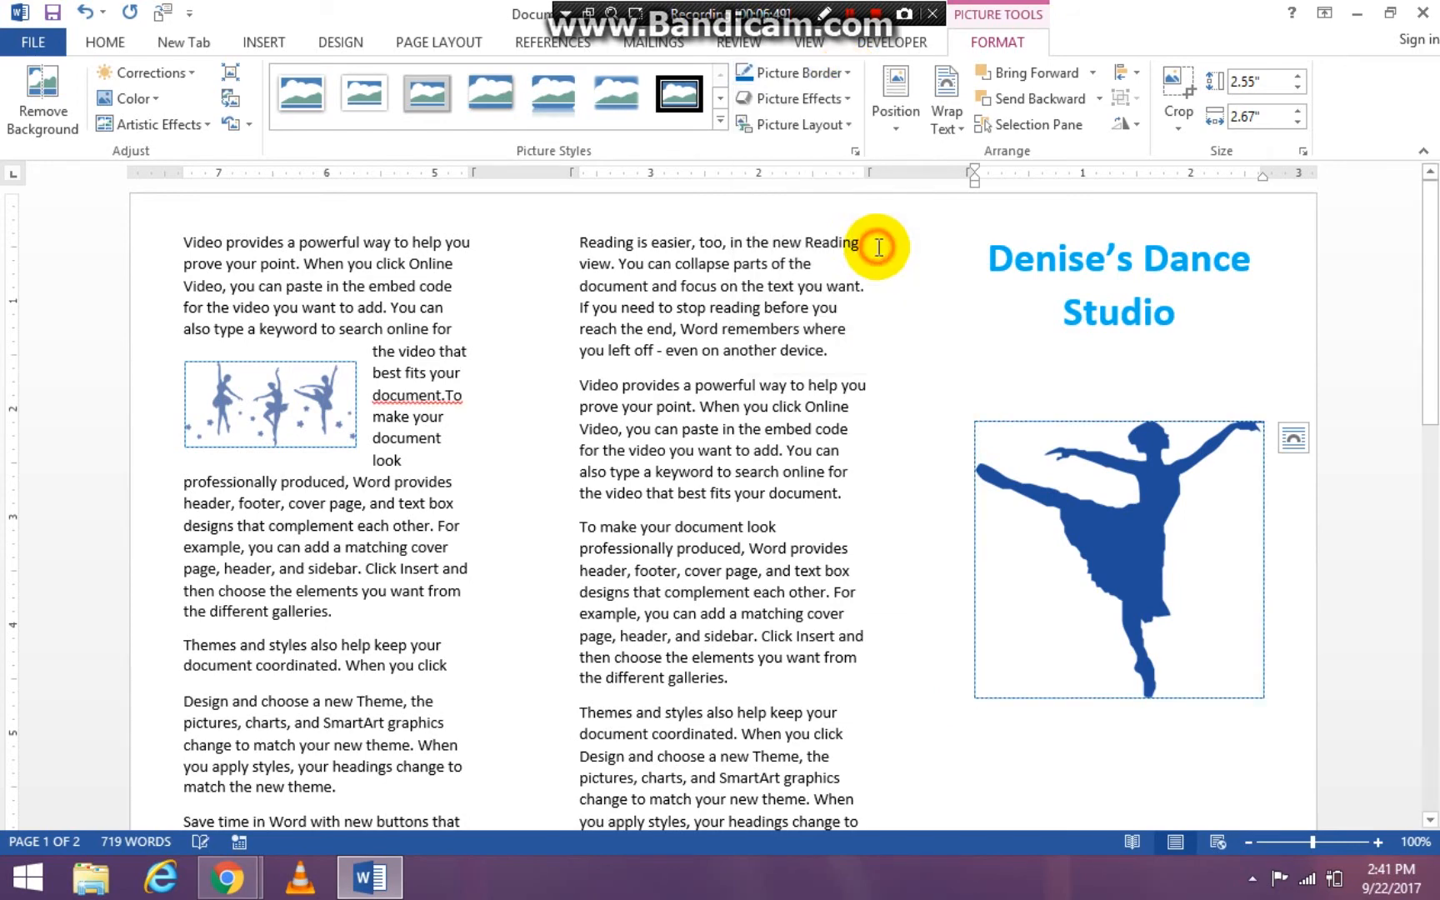
pyautogui.click(1235, 735)
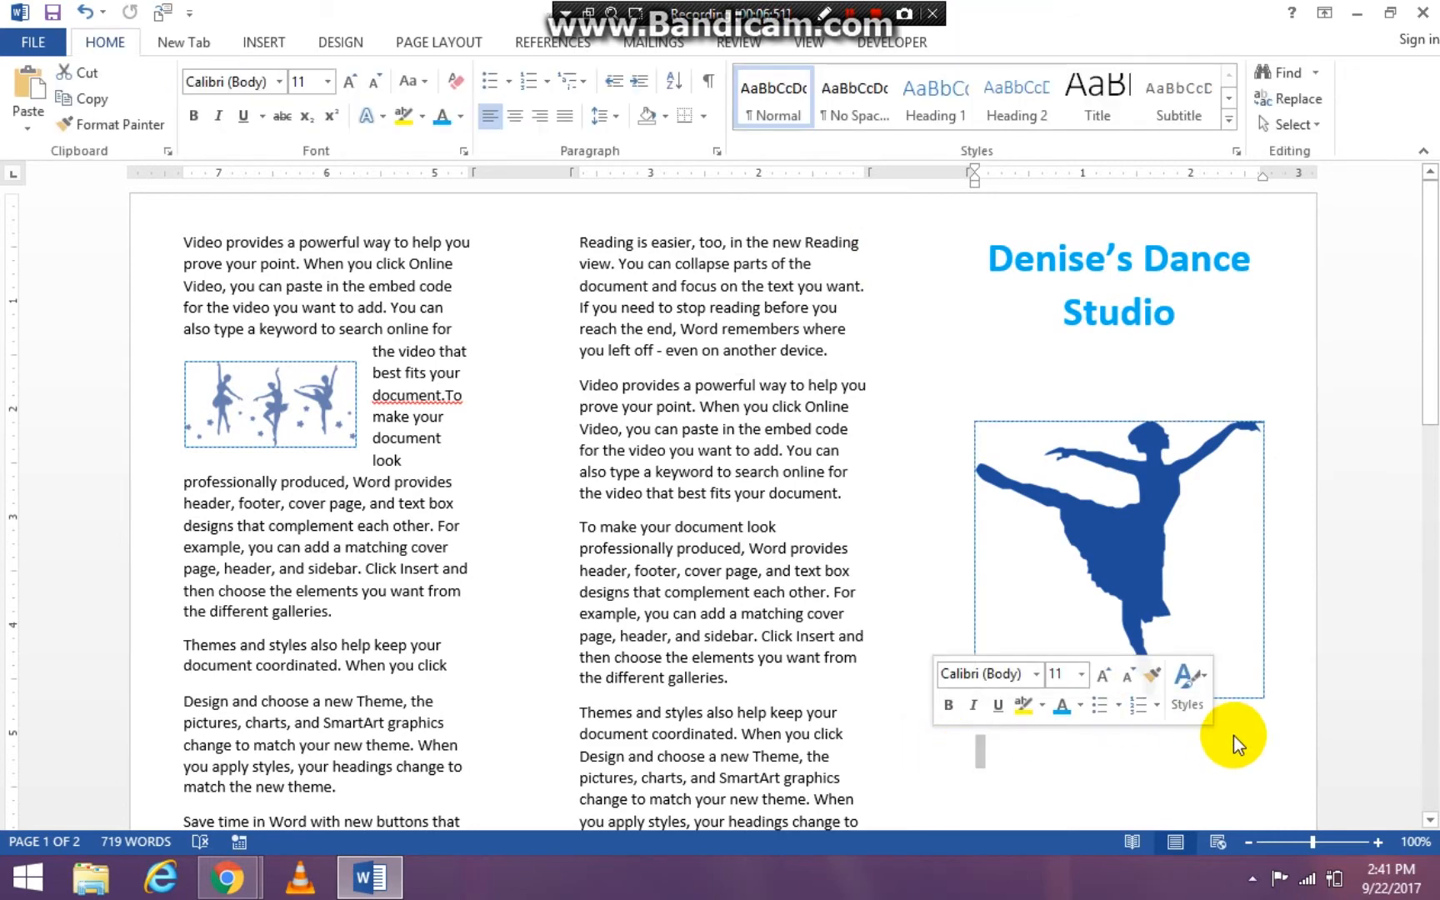
pyautogui.moveTo(1315, 510)
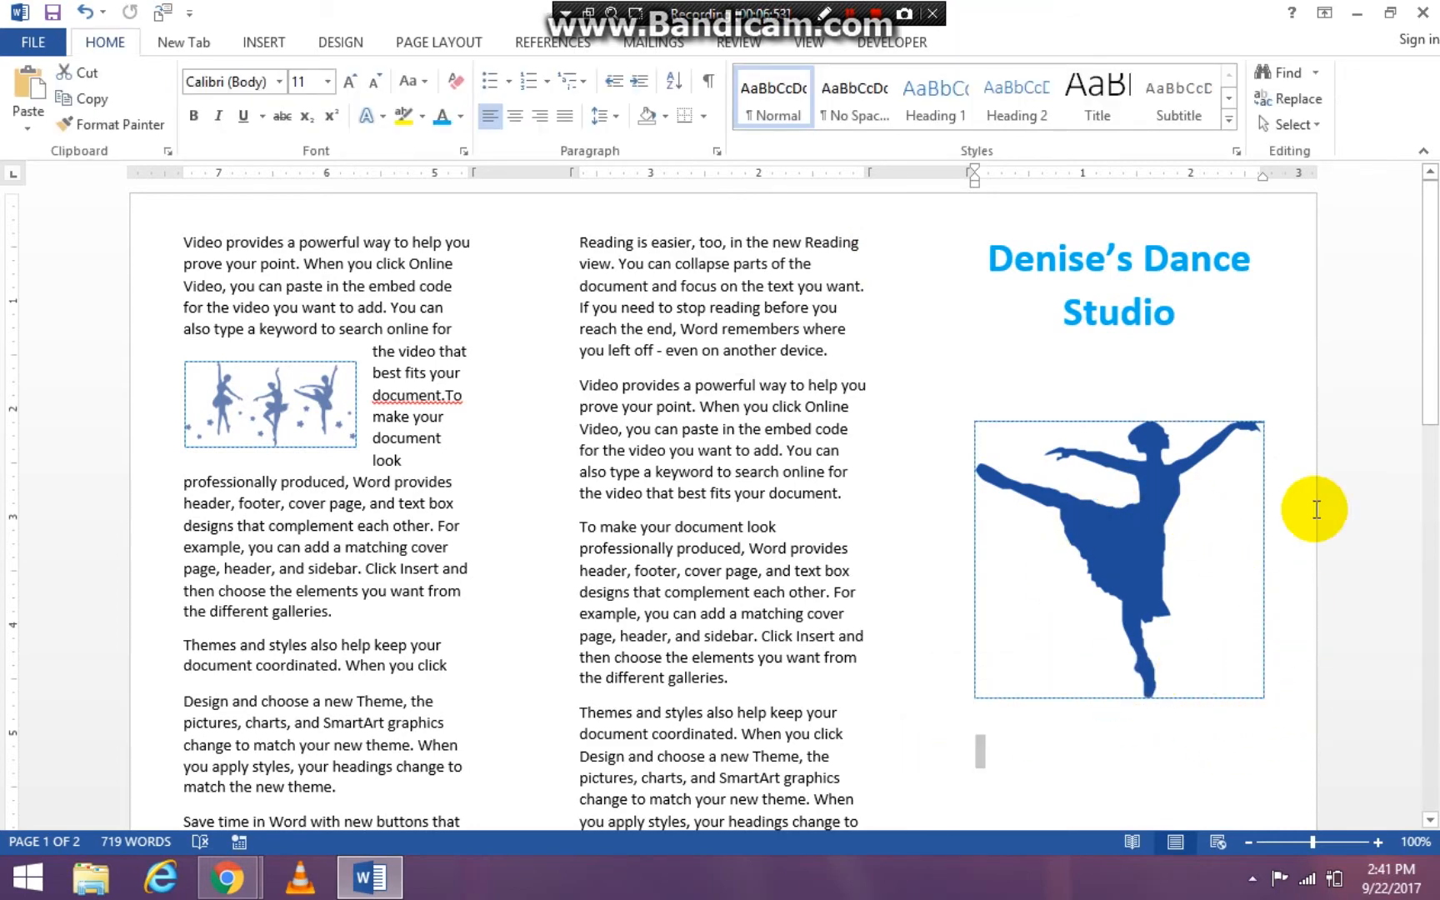
# - Type the address lines '123 Way Avenue' and 'Broomall, PA 19011' below the picture
pyautogui.scroll(-3)
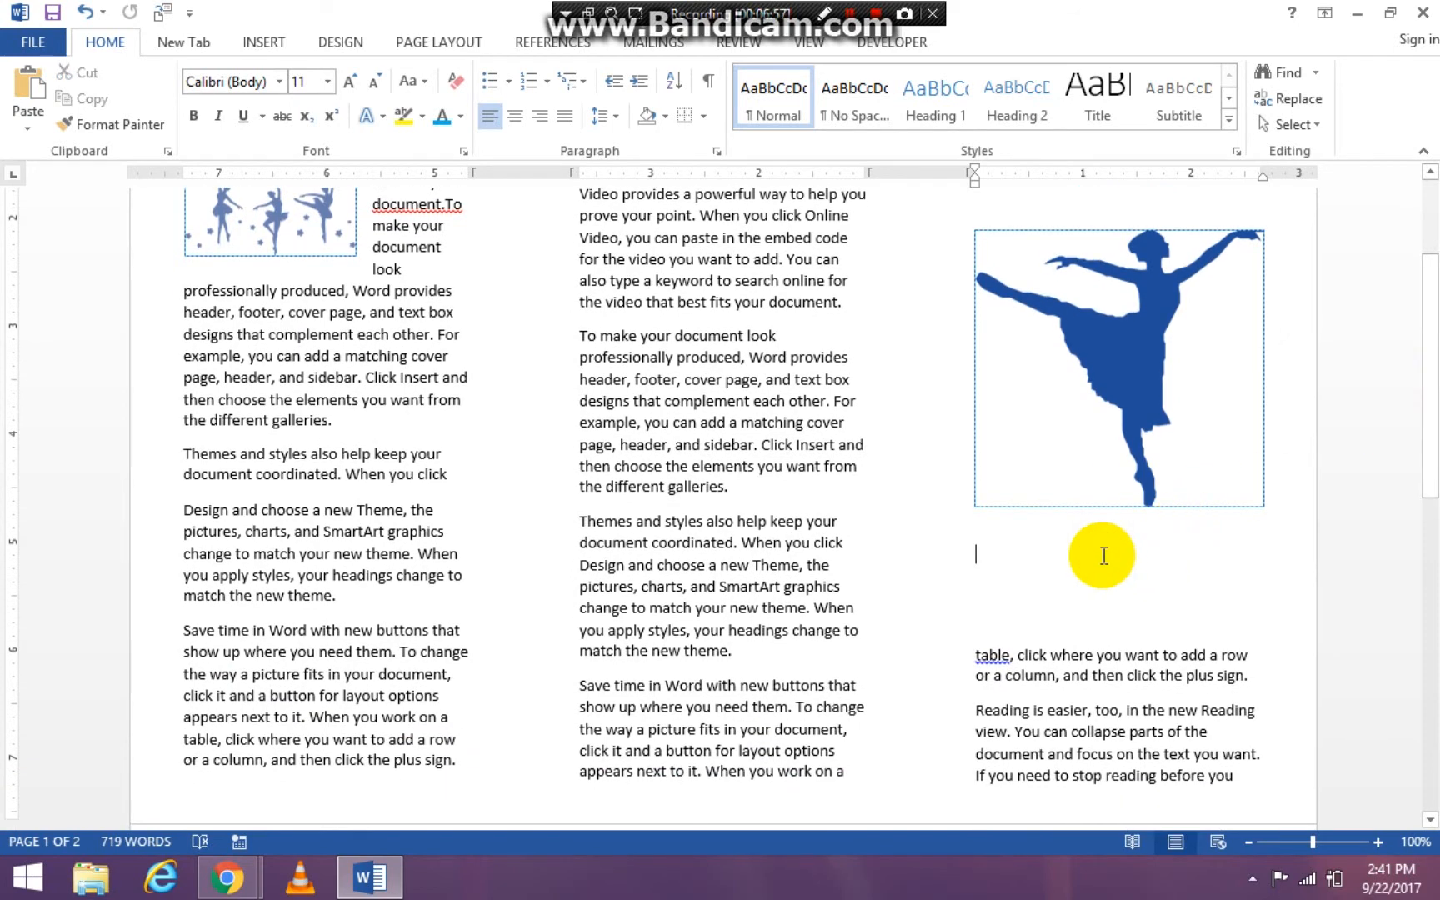
pyautogui.write('1b')
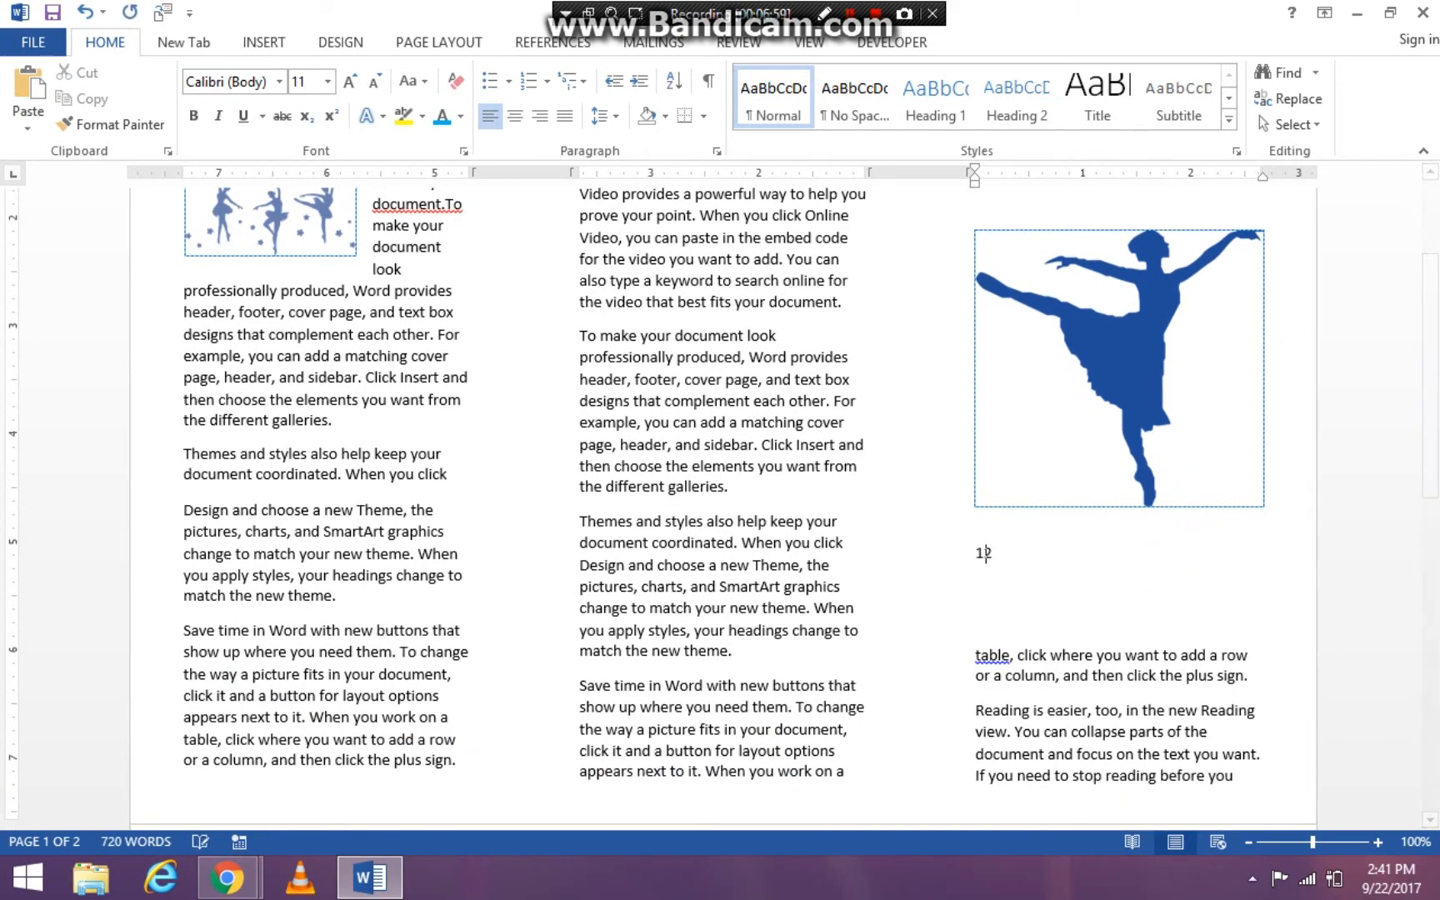
pyautogui.write('23 Way')
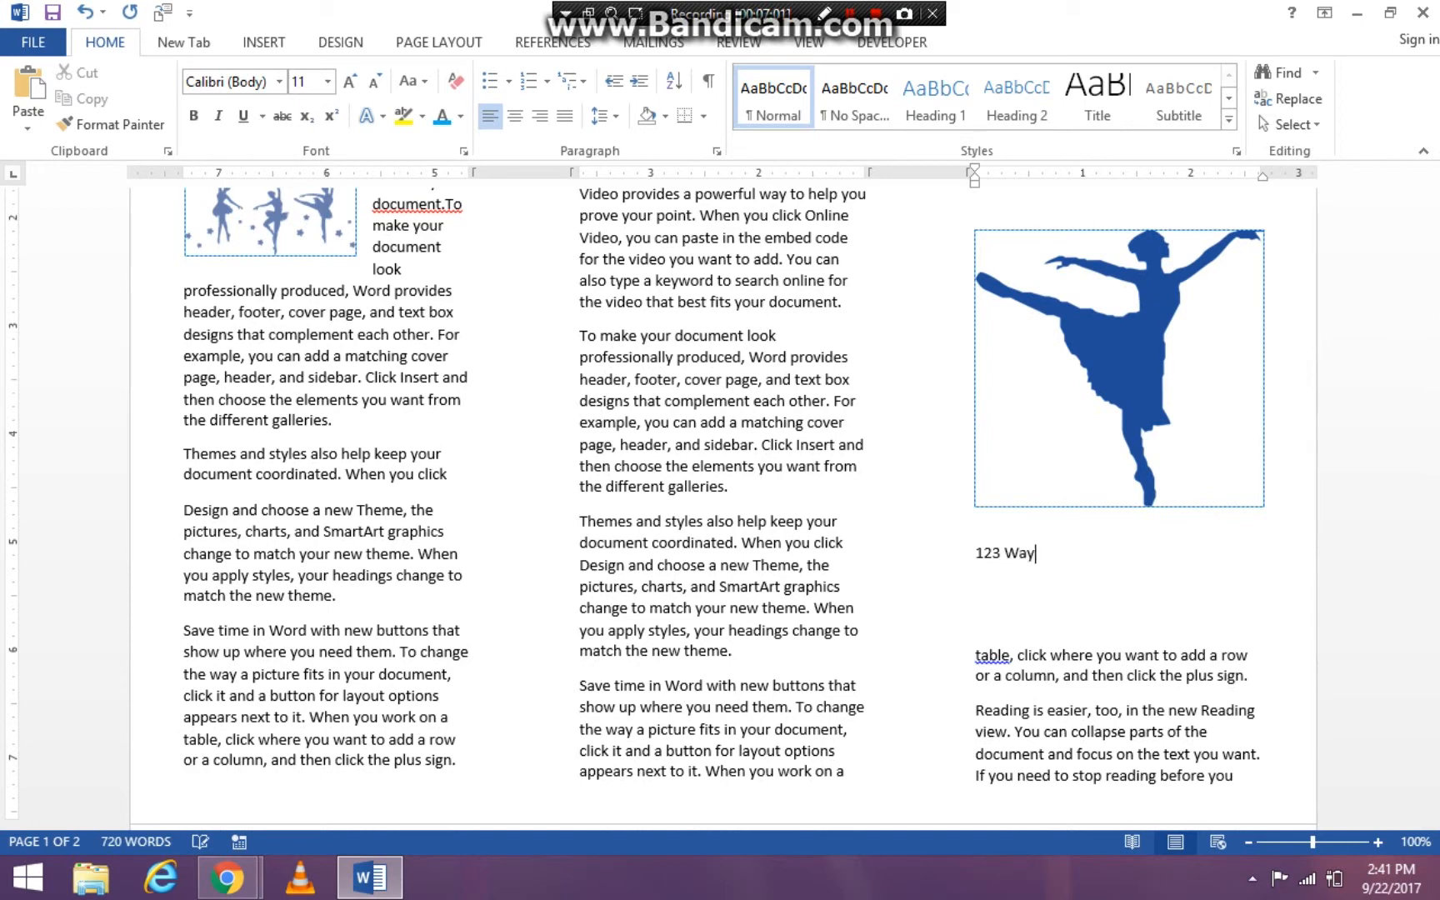
pyautogui.write('Avenu')
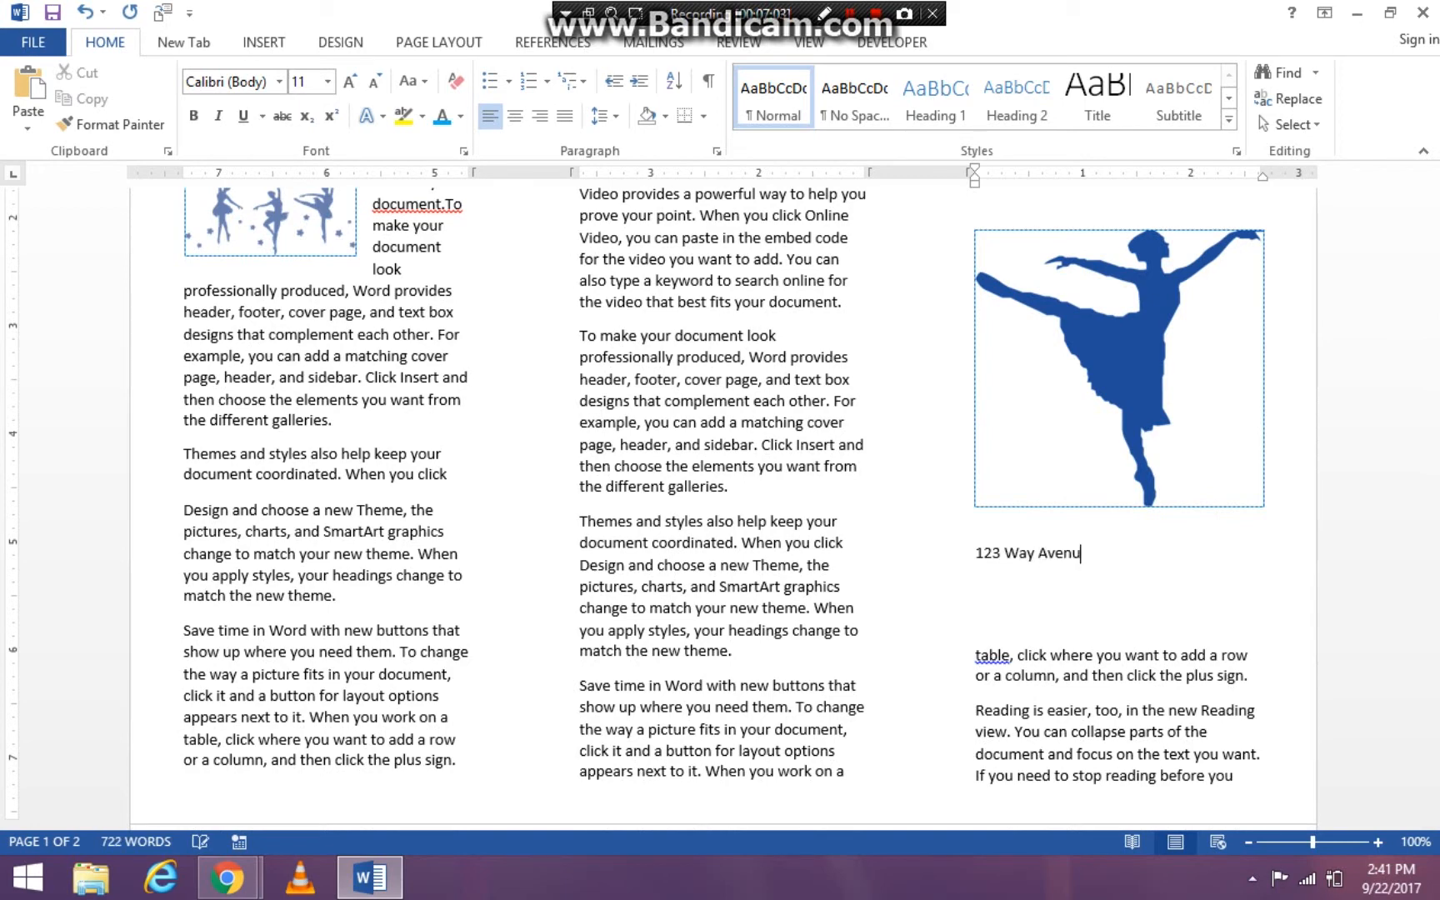
pyautogui.write('e')
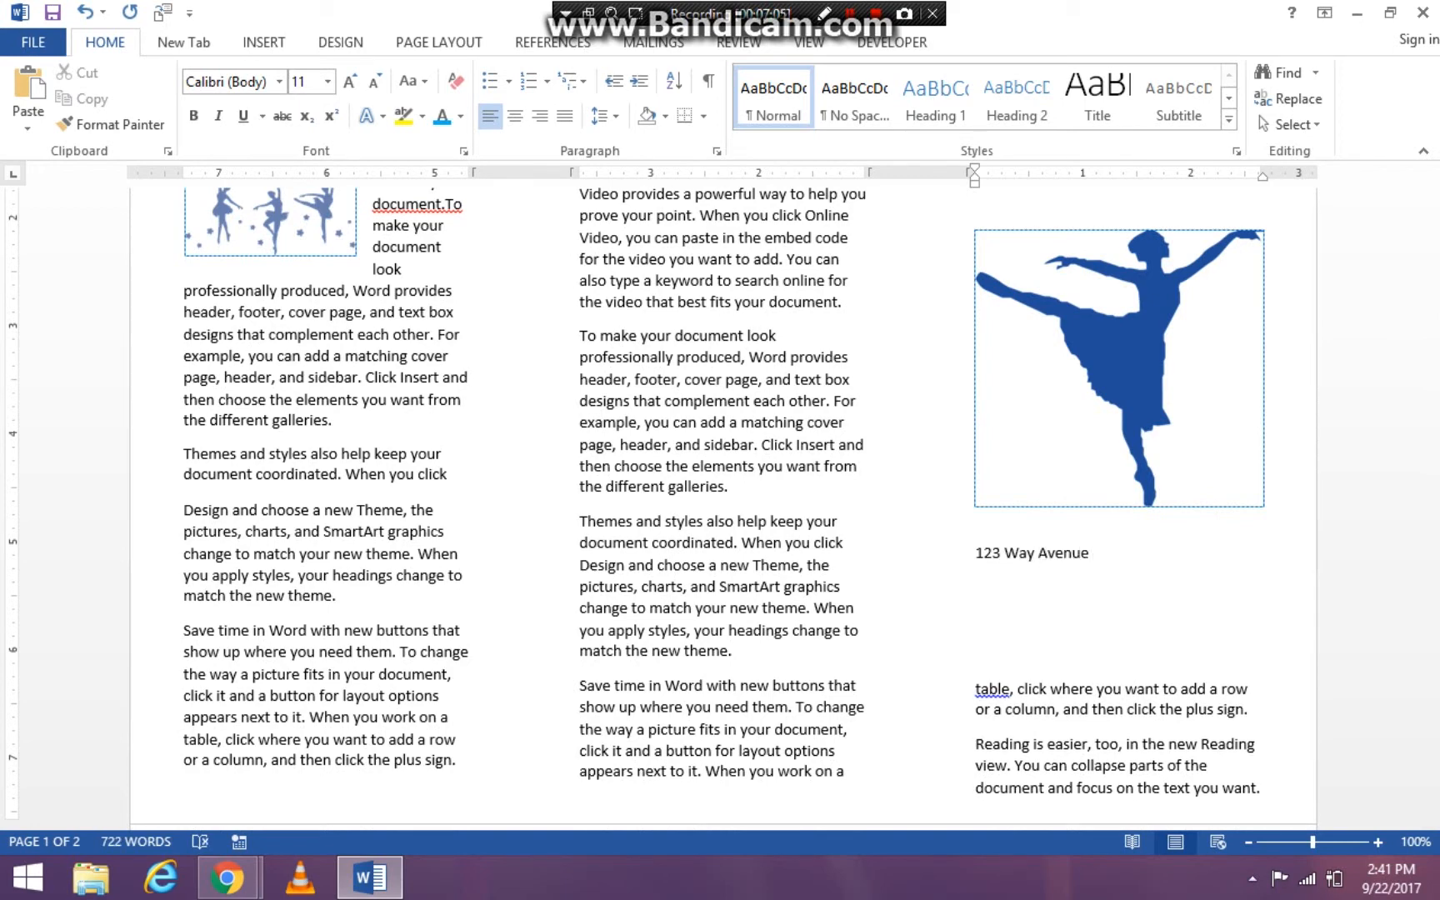
pyautogui.write('Bro')
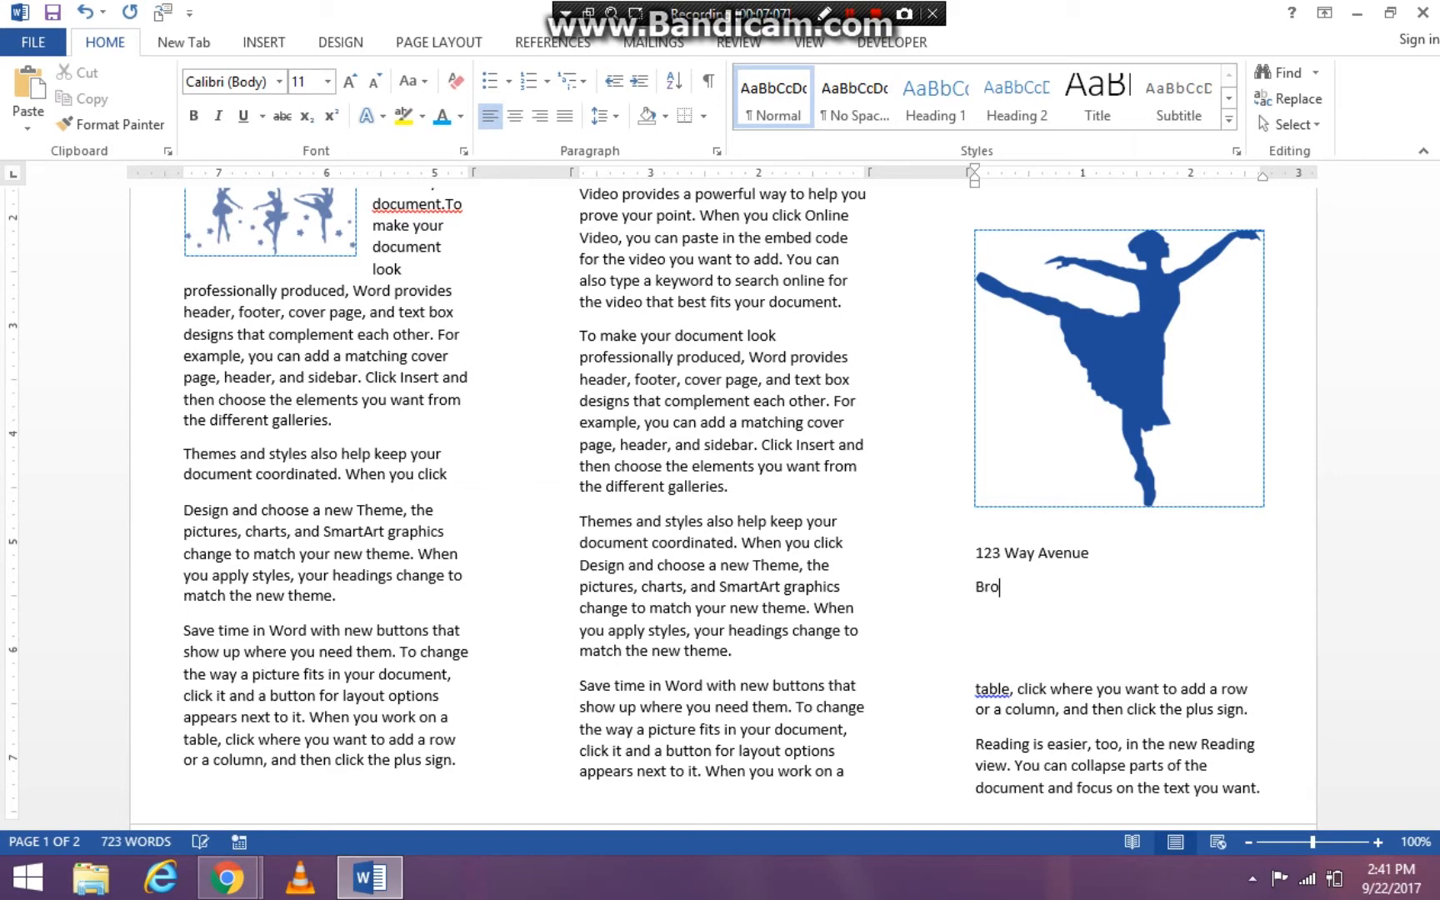
pyautogui.write('omall')
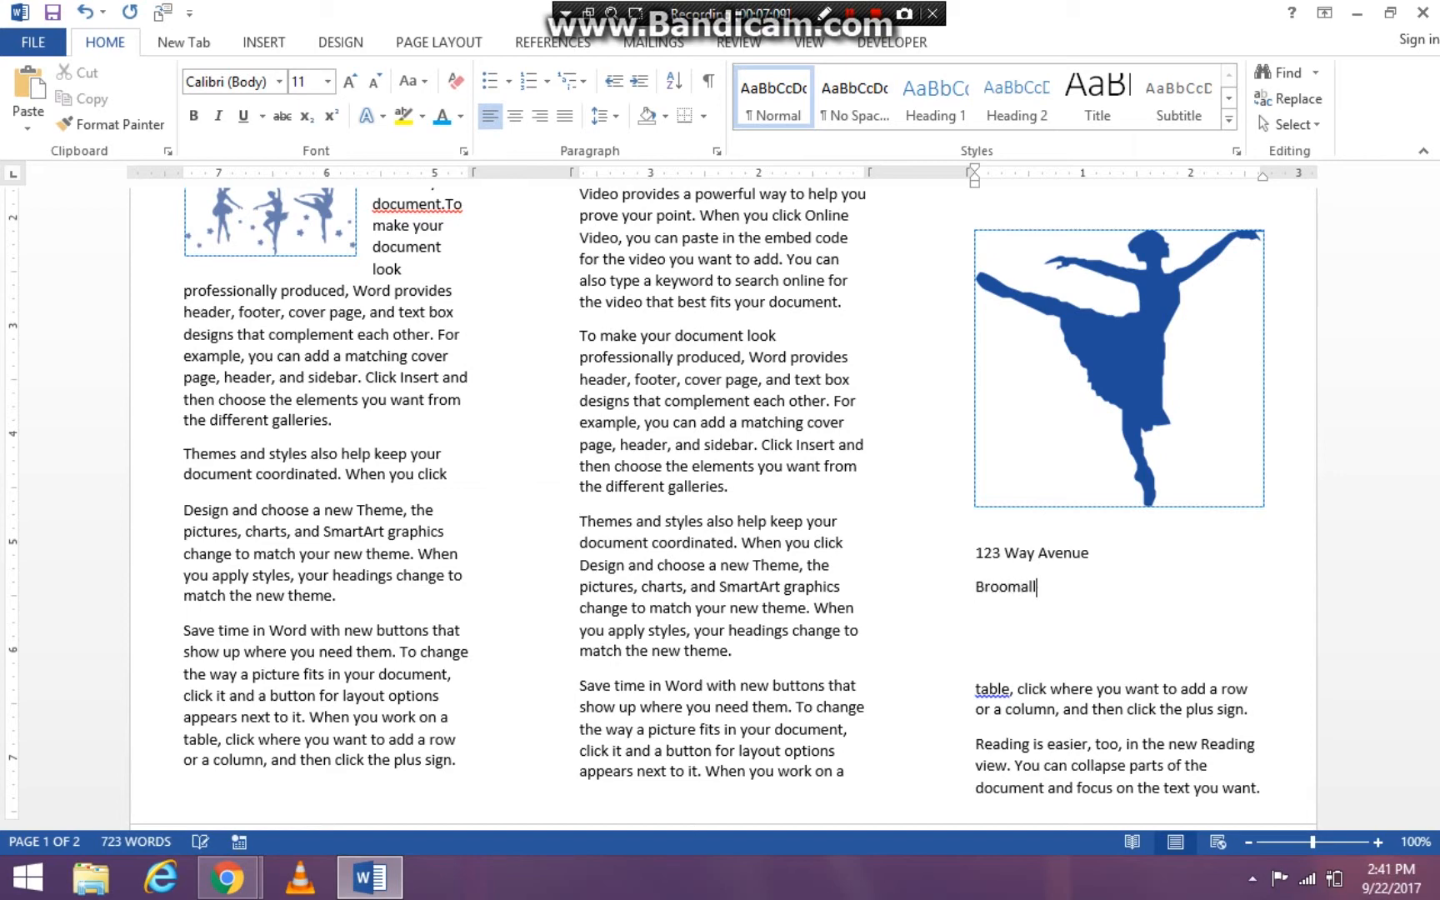
pyautogui.write(', PA 190')
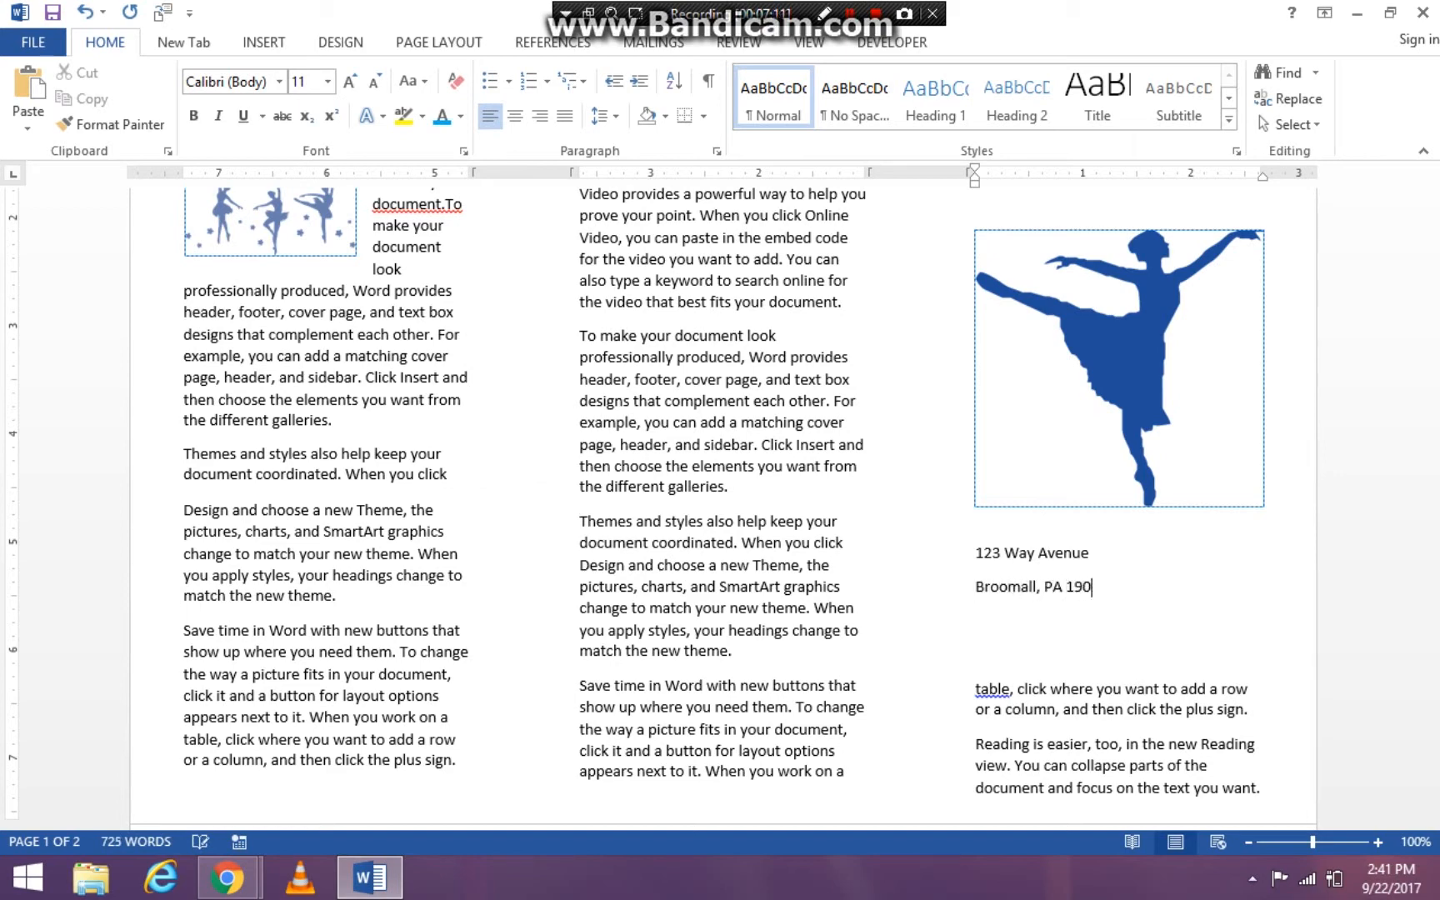
pyautogui.write('11')
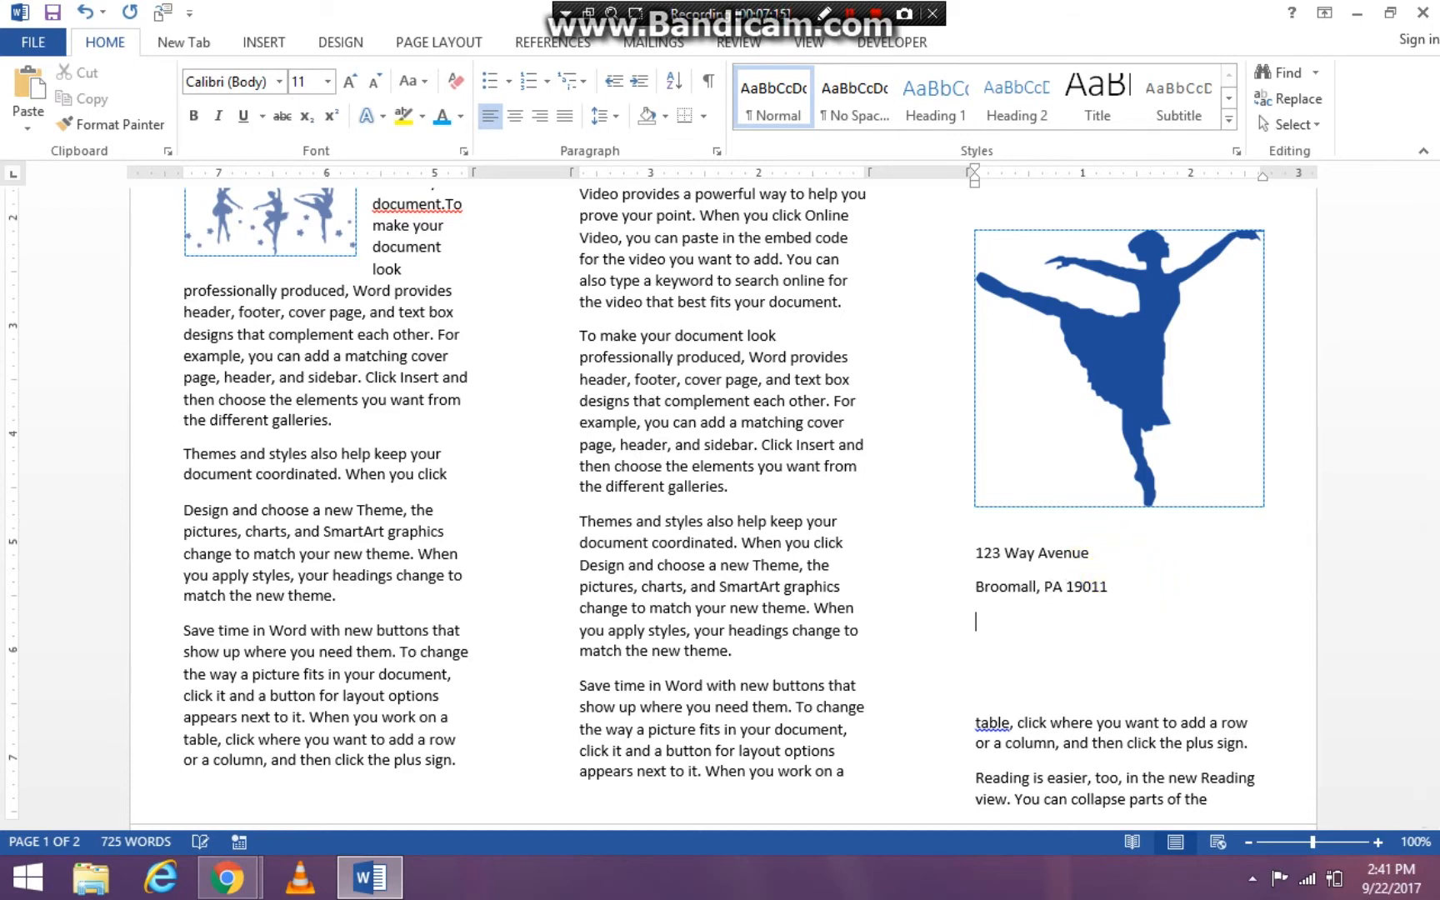
pyautogui.write('123-')
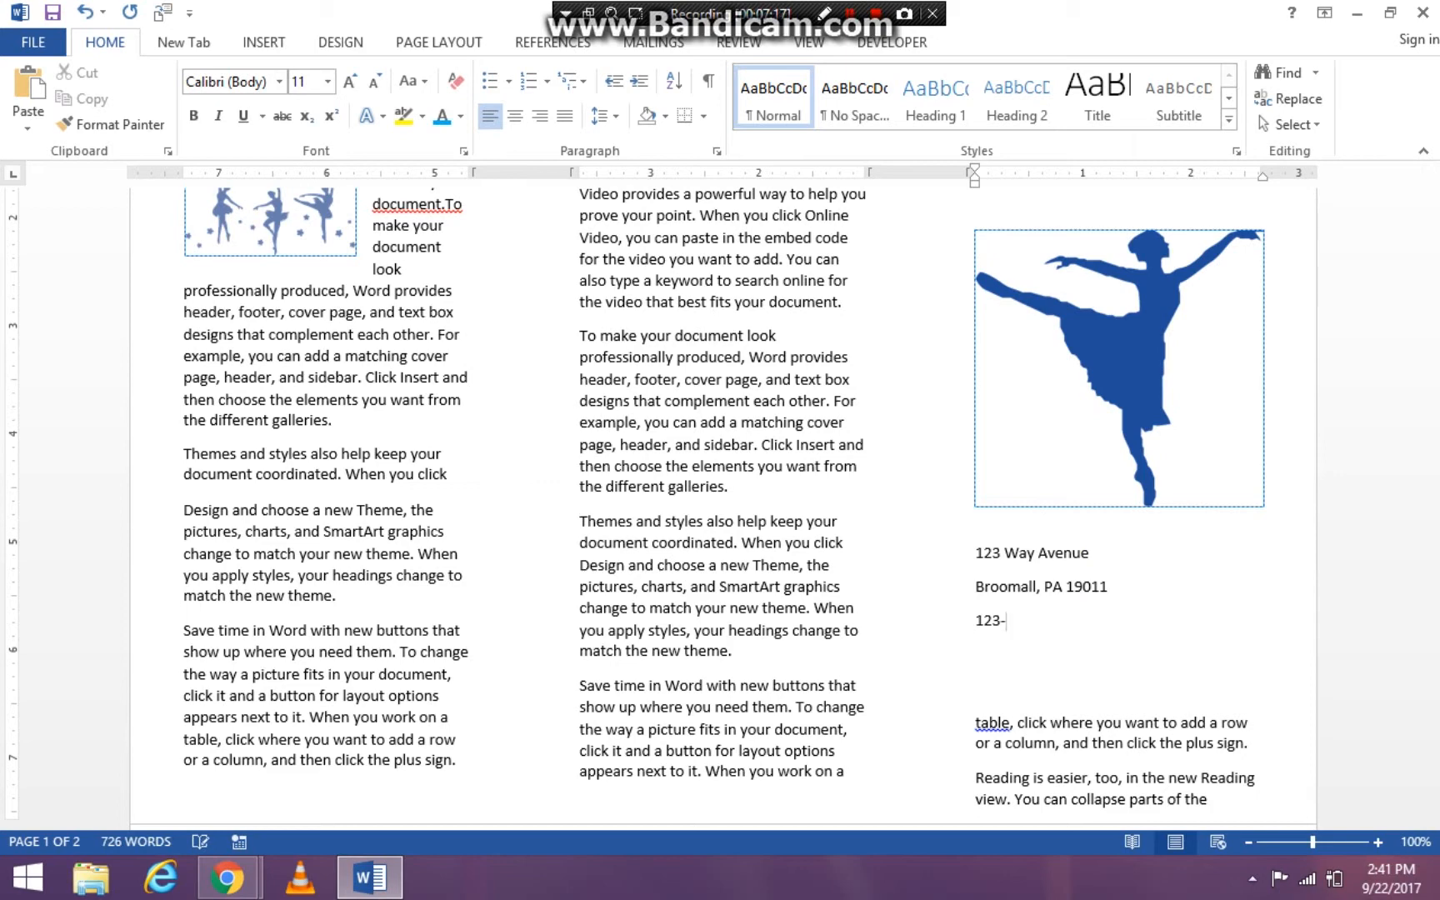
pyautogui.write('456-')
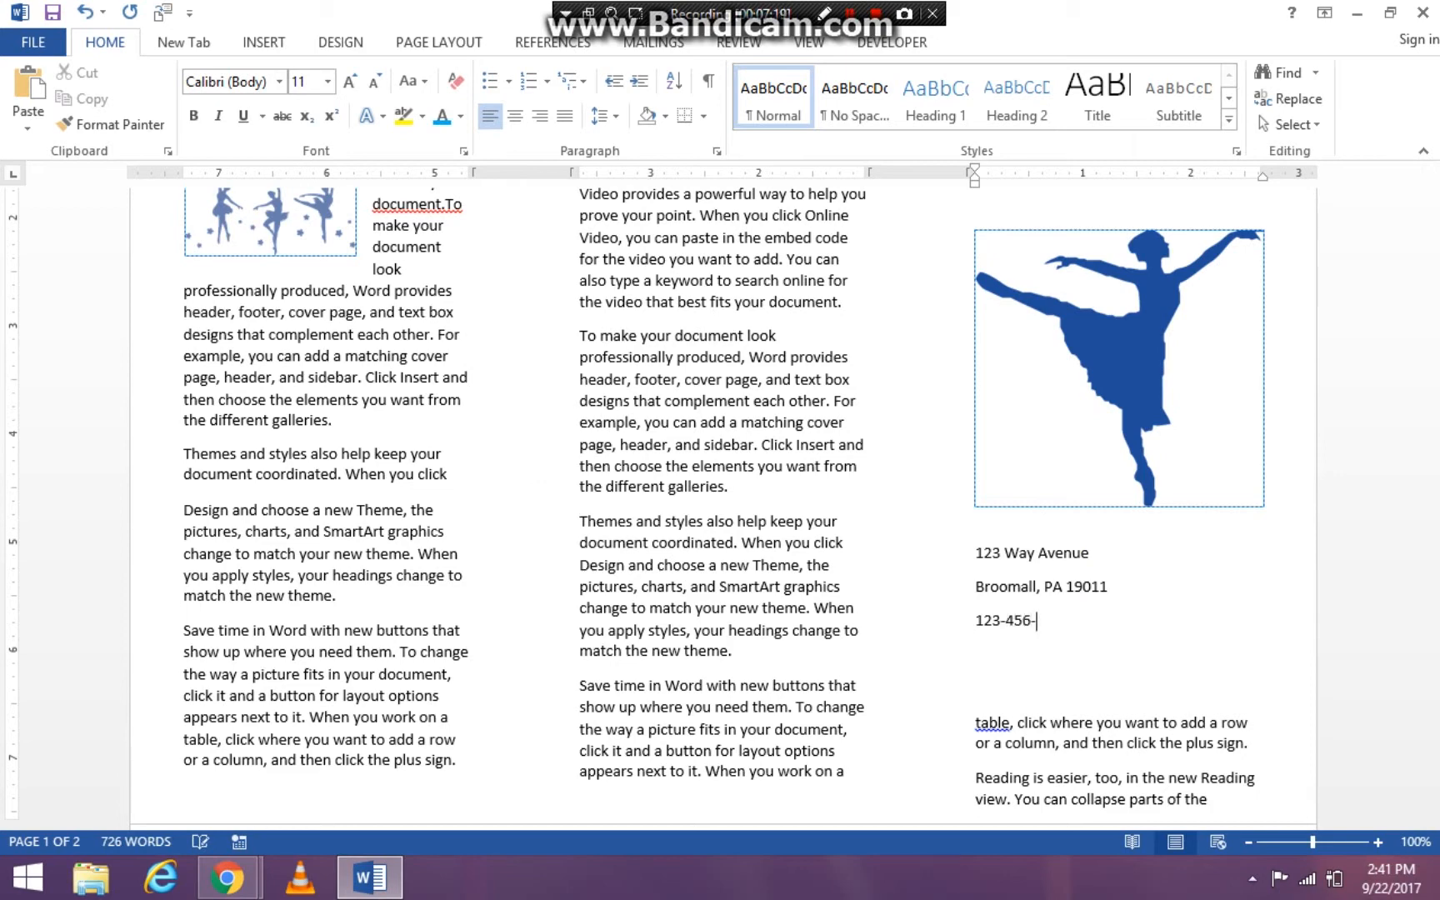
pyautogui.write('789`')
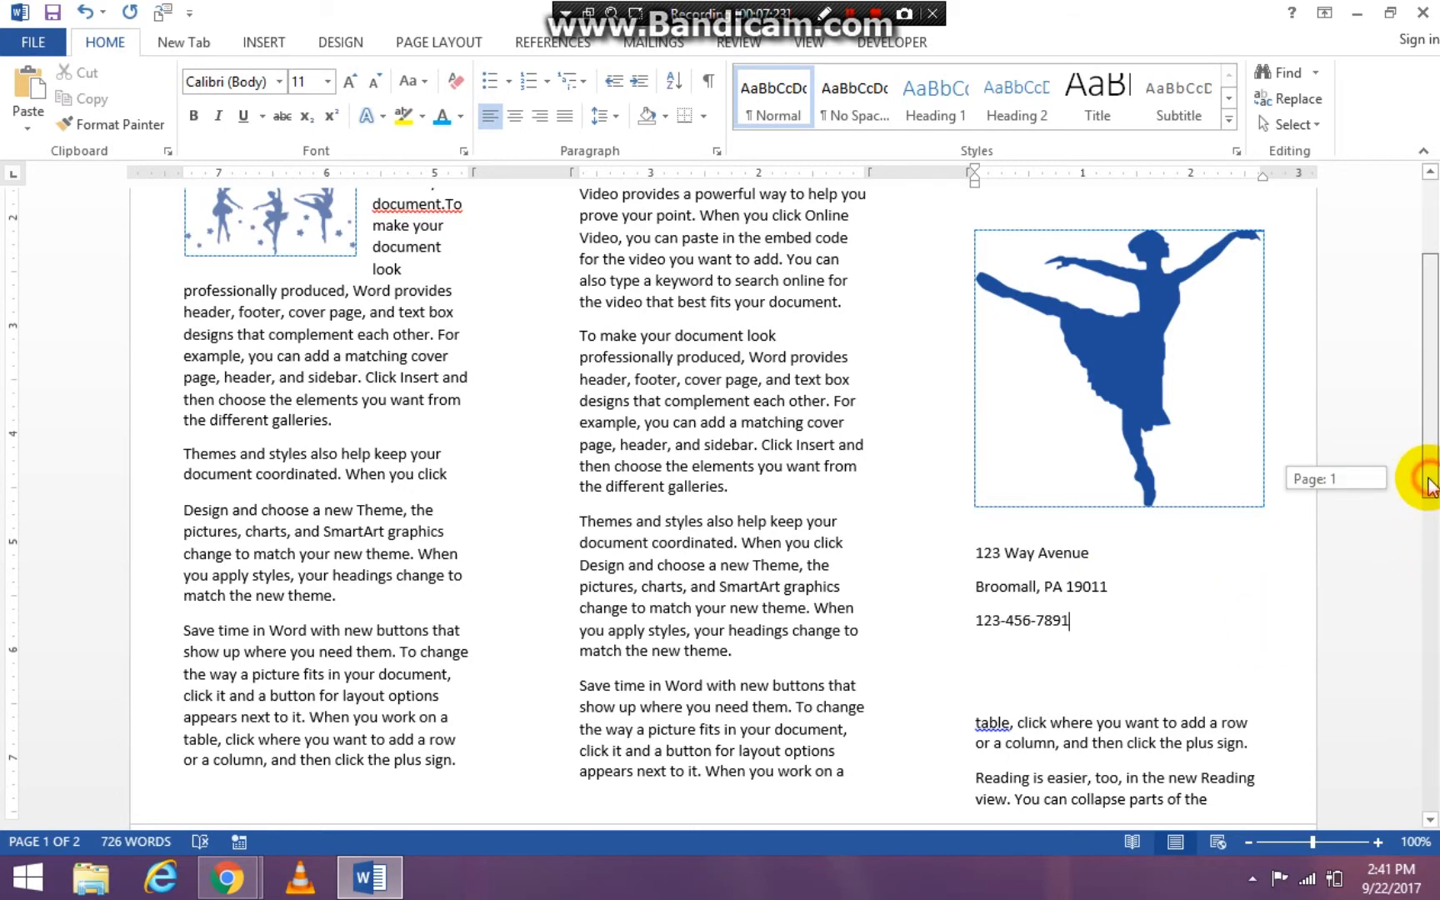
pyautogui.scroll(3)
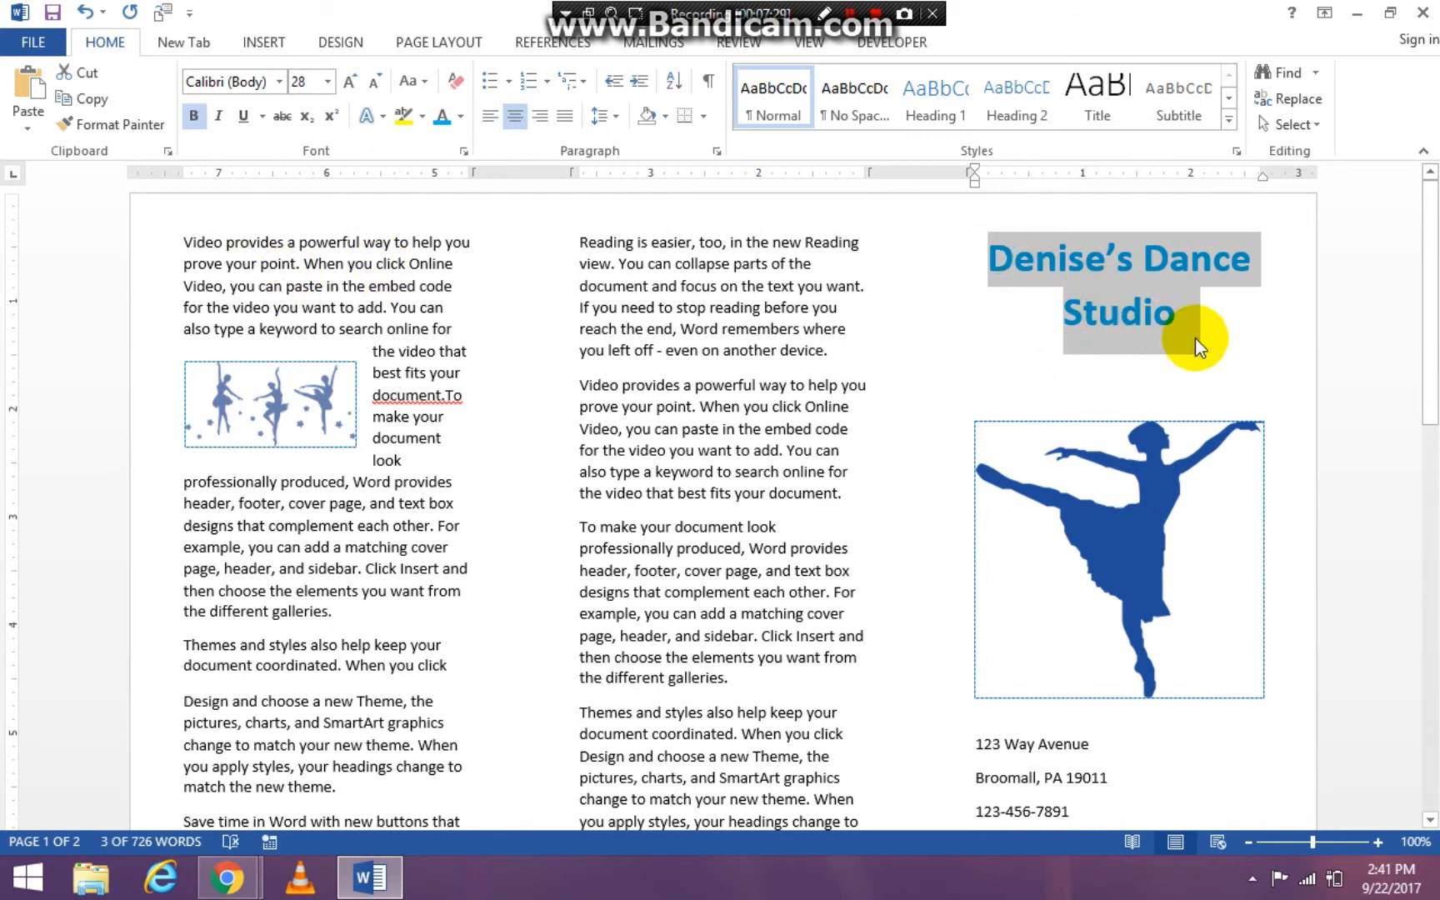
pyautogui.moveTo(1166, 329)
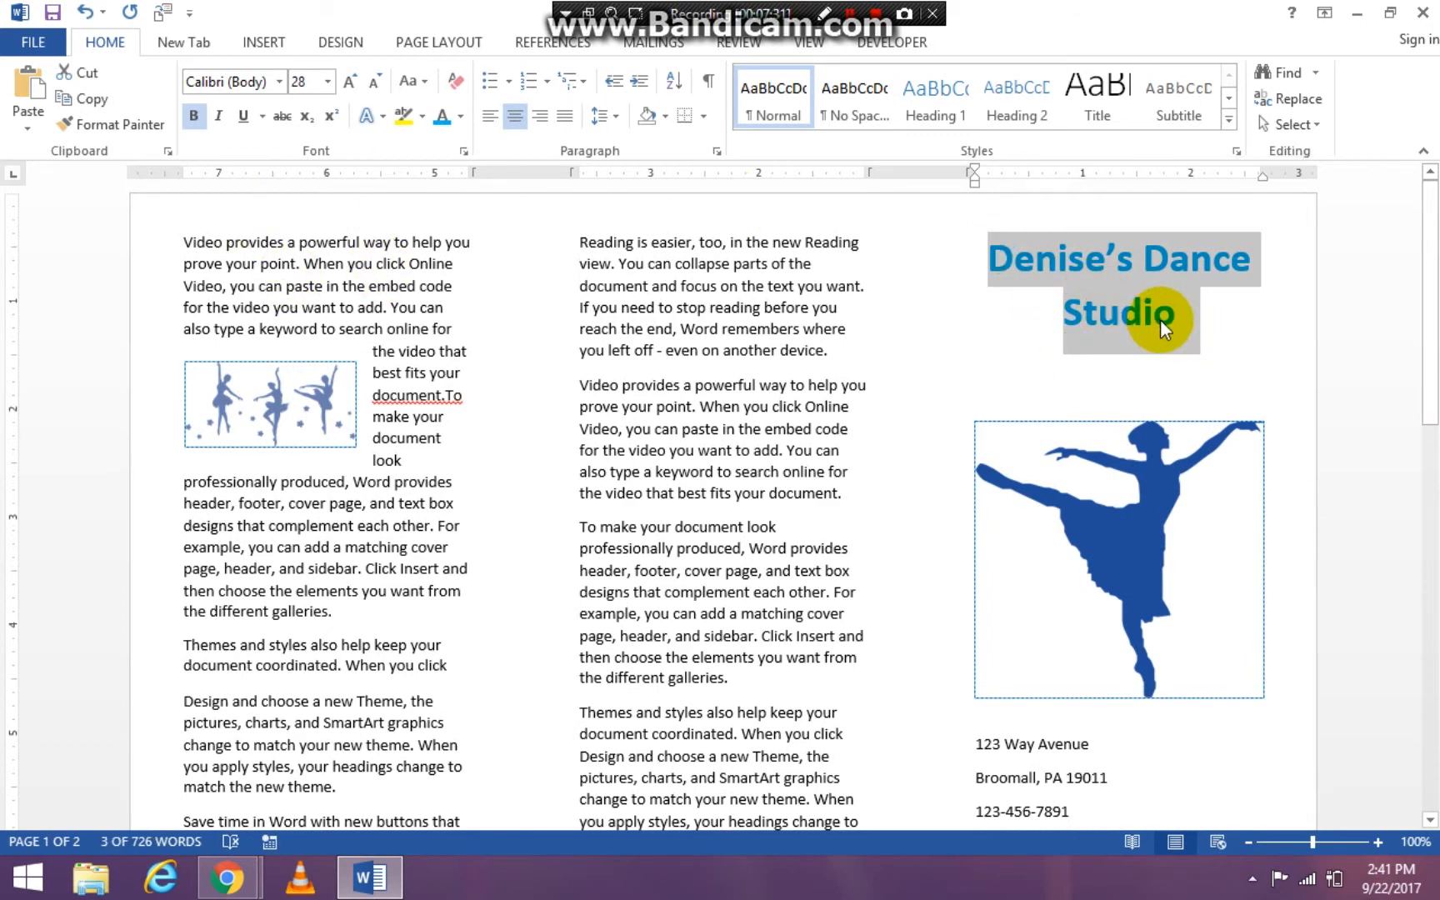
pyautogui.moveTo(101, 251)
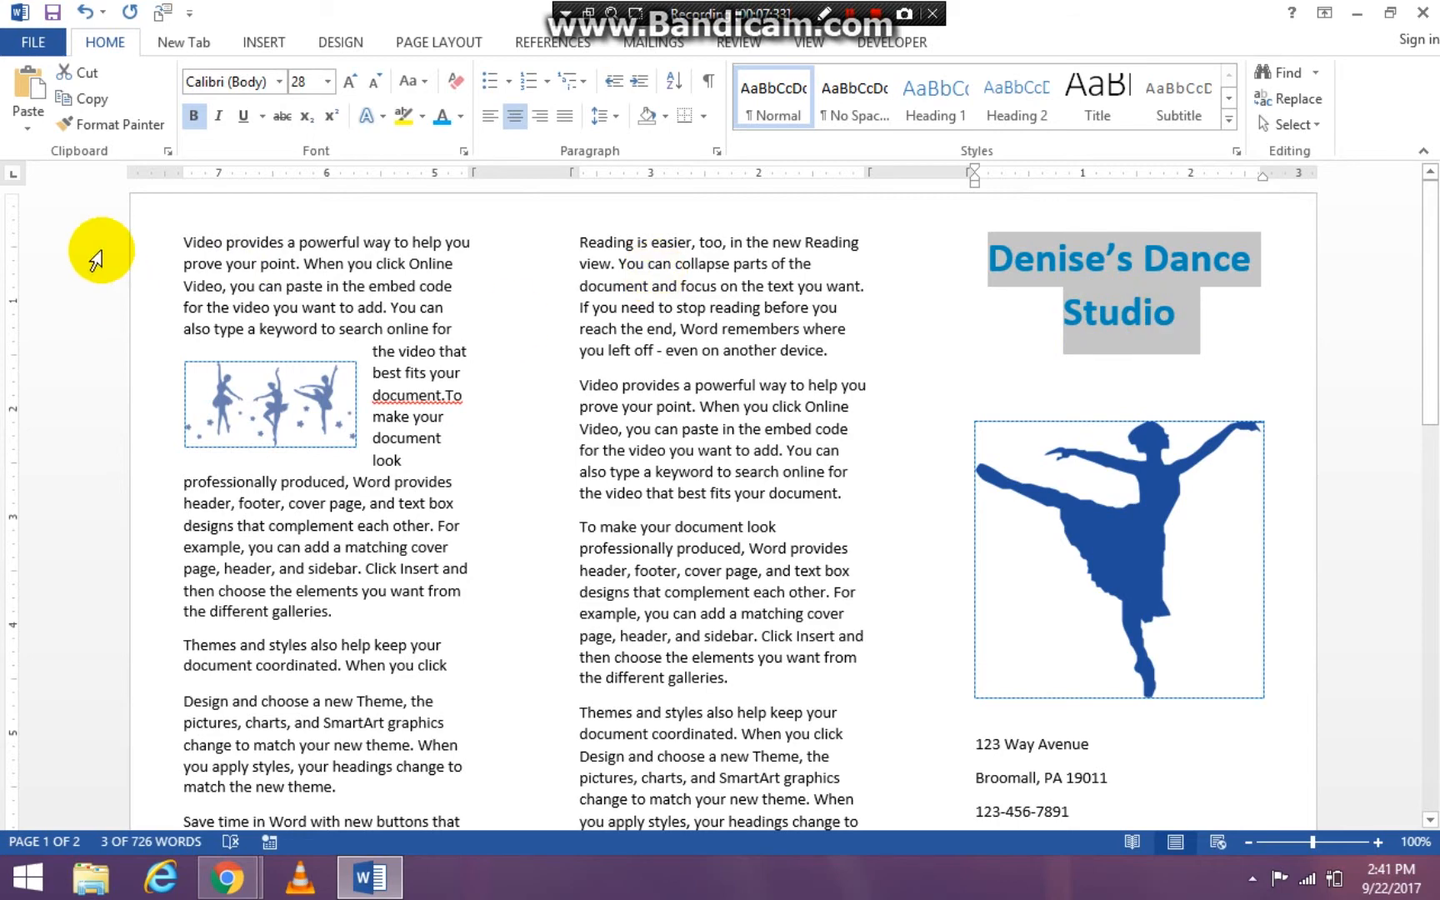
pyautogui.moveTo(126, 124)
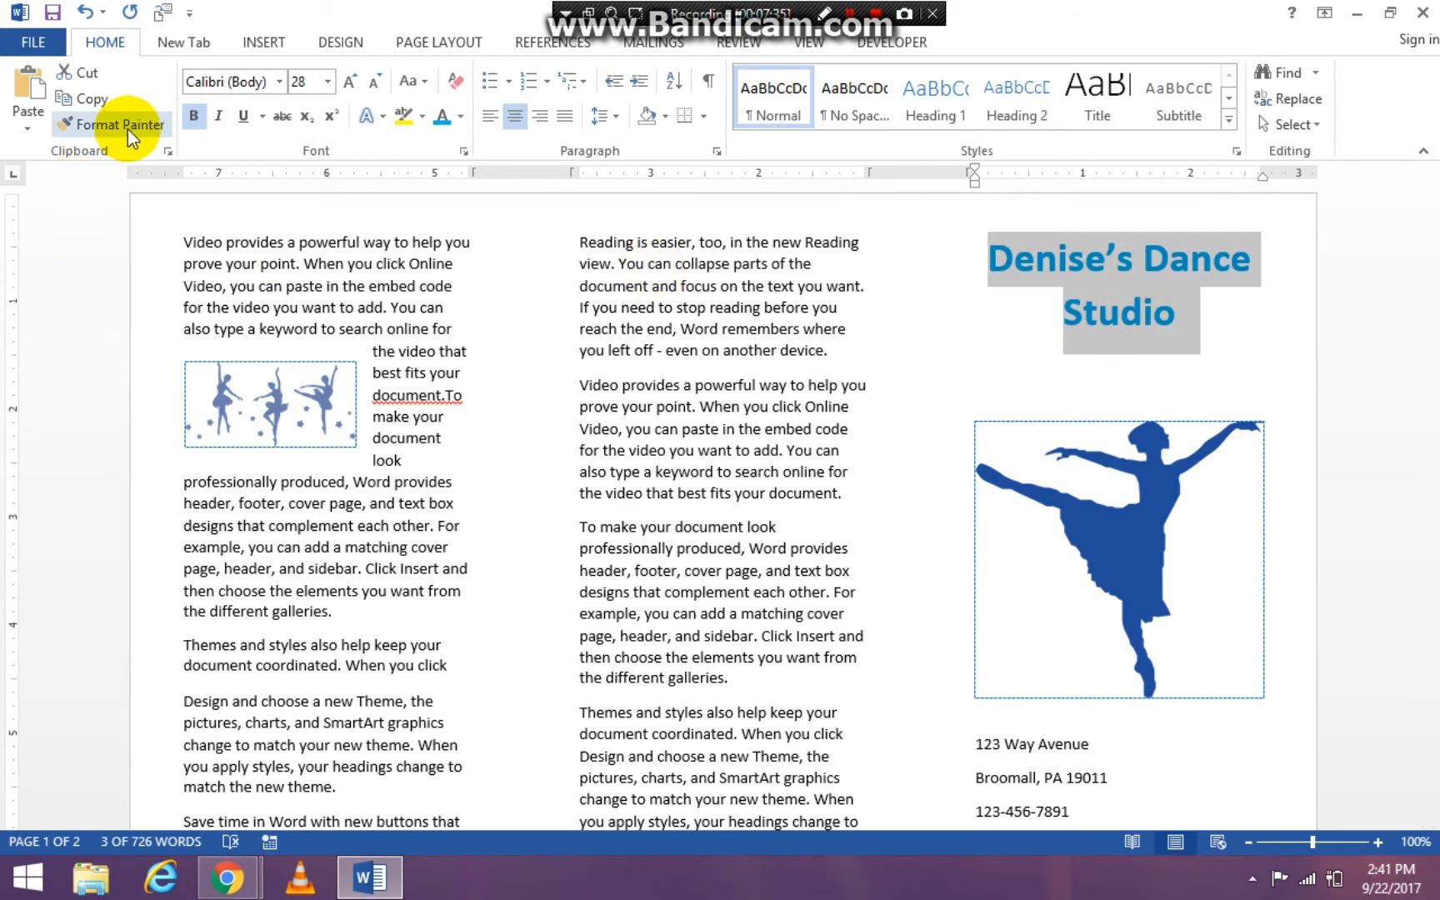
# - Copy the title's formatting with Format Painter and scroll to the contact lines
pyautogui.click(119, 124)
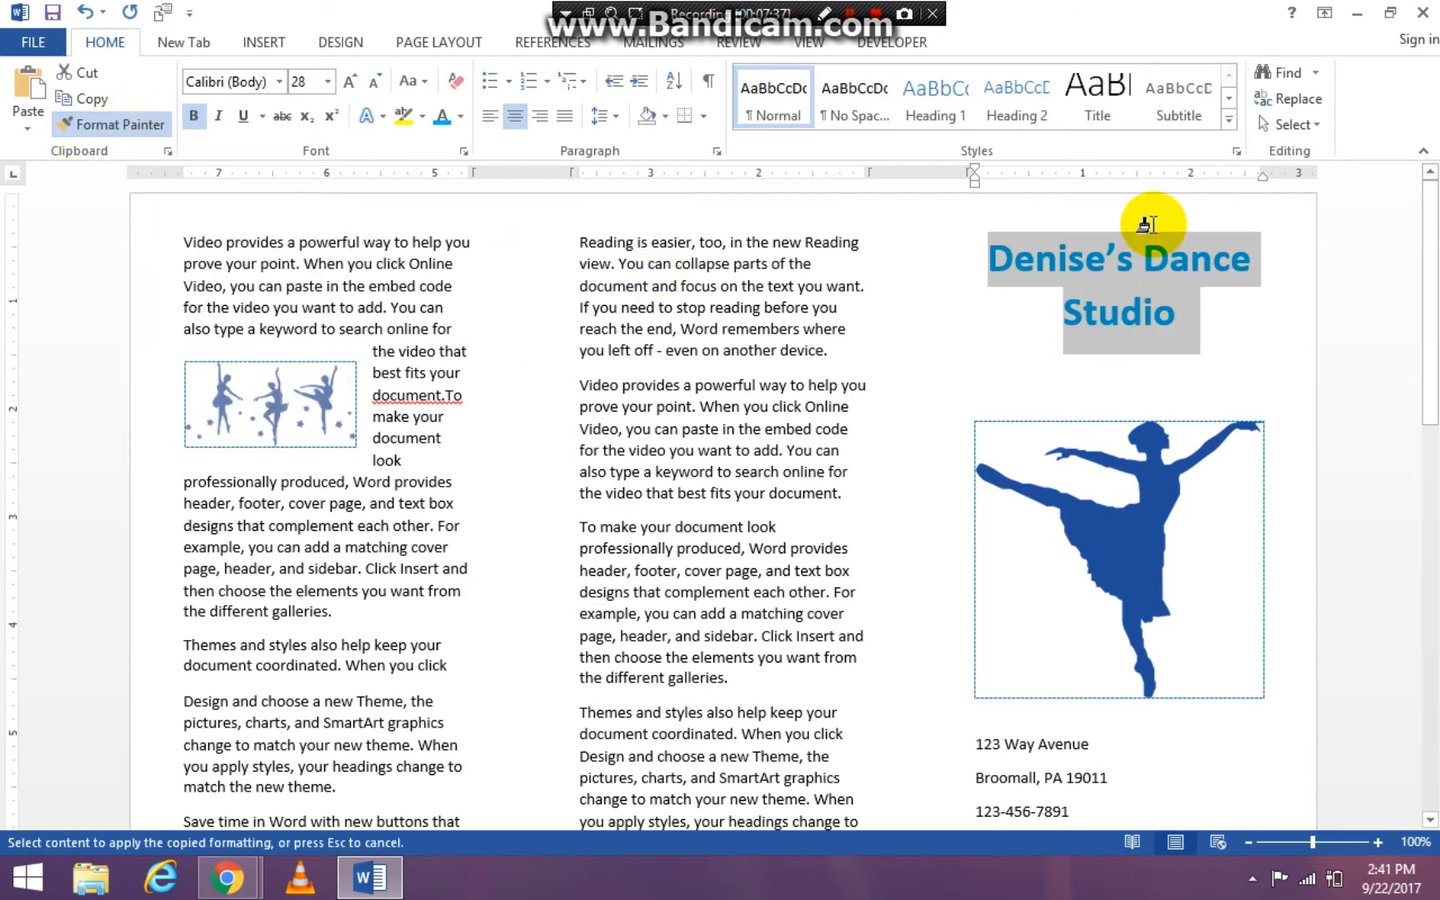
pyautogui.scroll(-3)
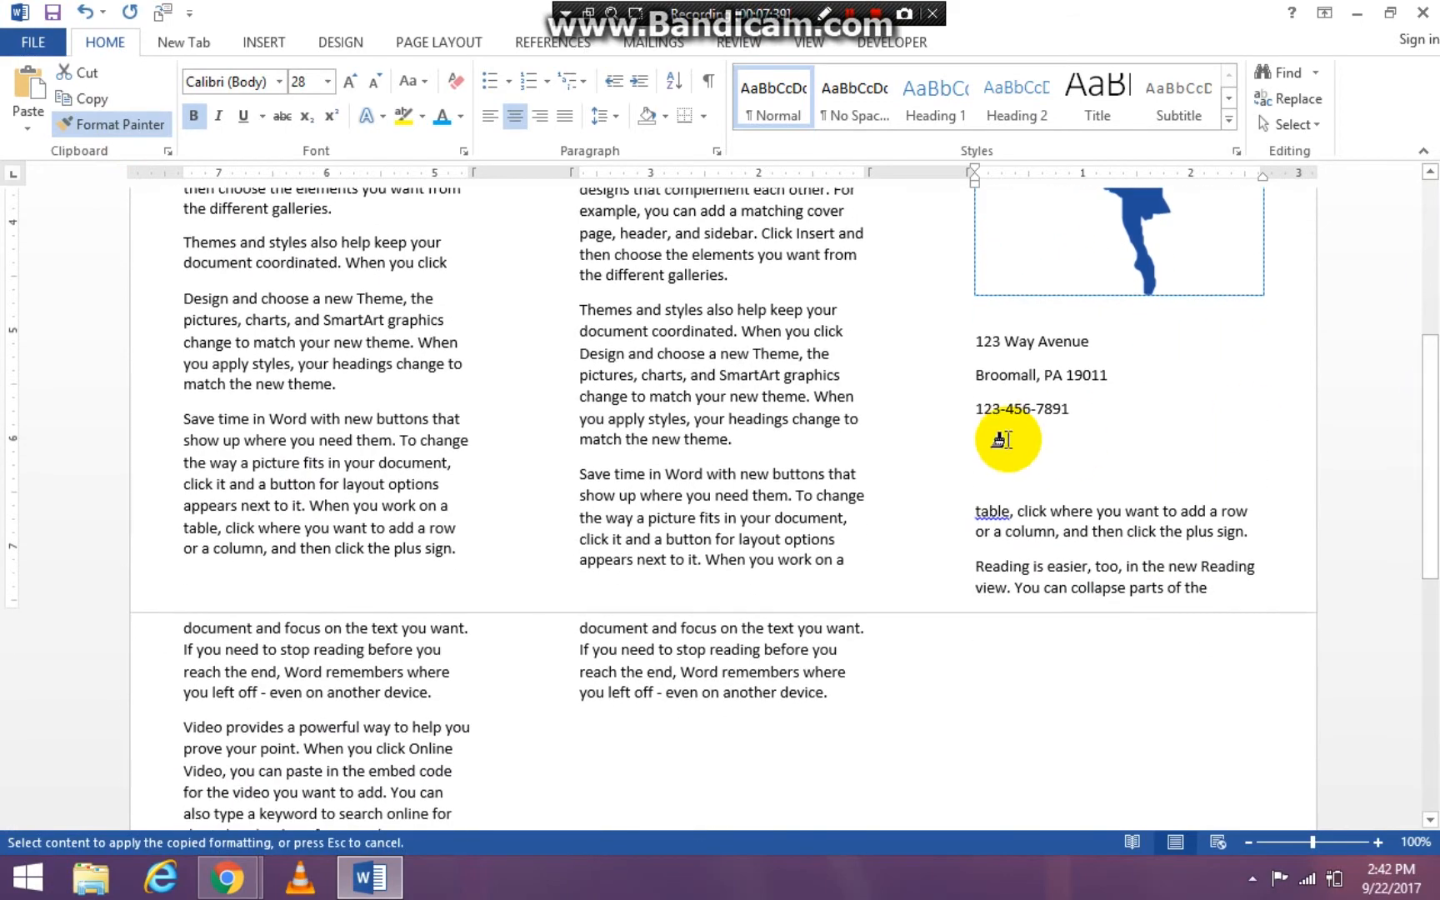
pyautogui.moveTo(975, 342)
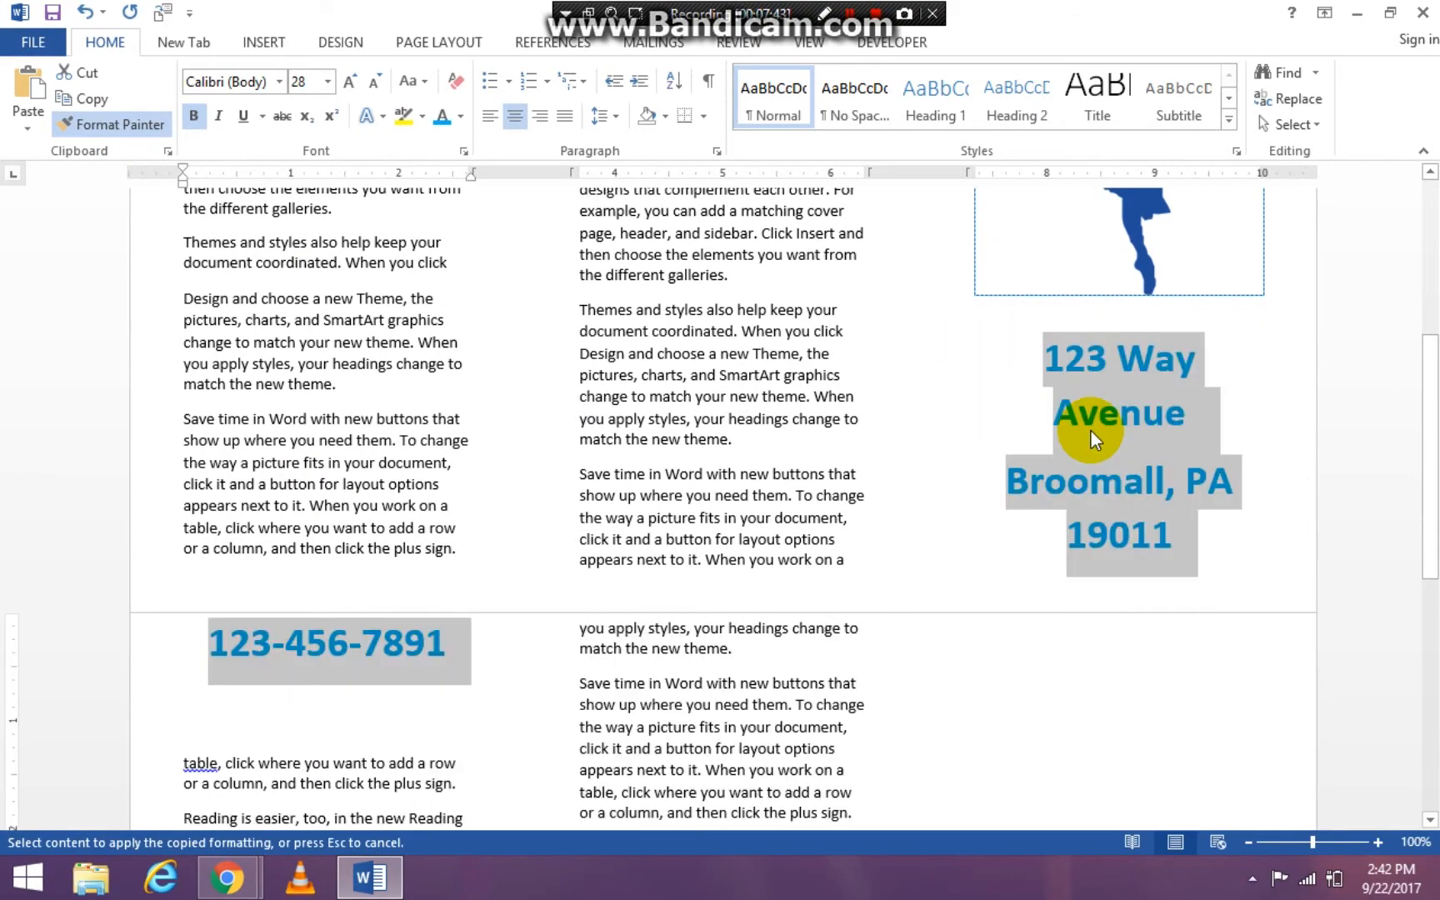
pyautogui.moveTo(1010, 459)
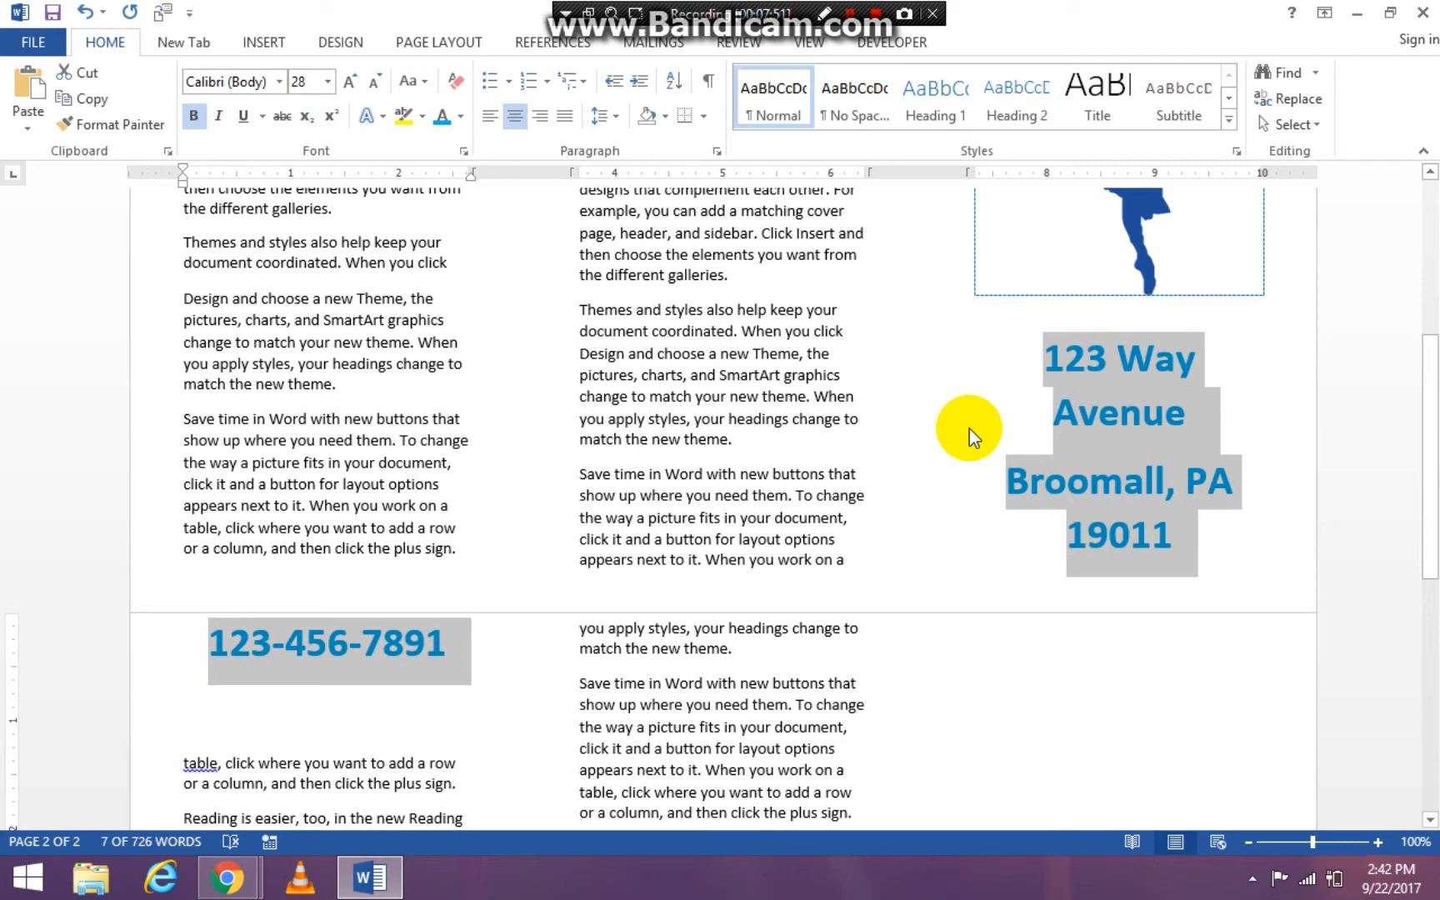
pyautogui.moveTo(548, 579)
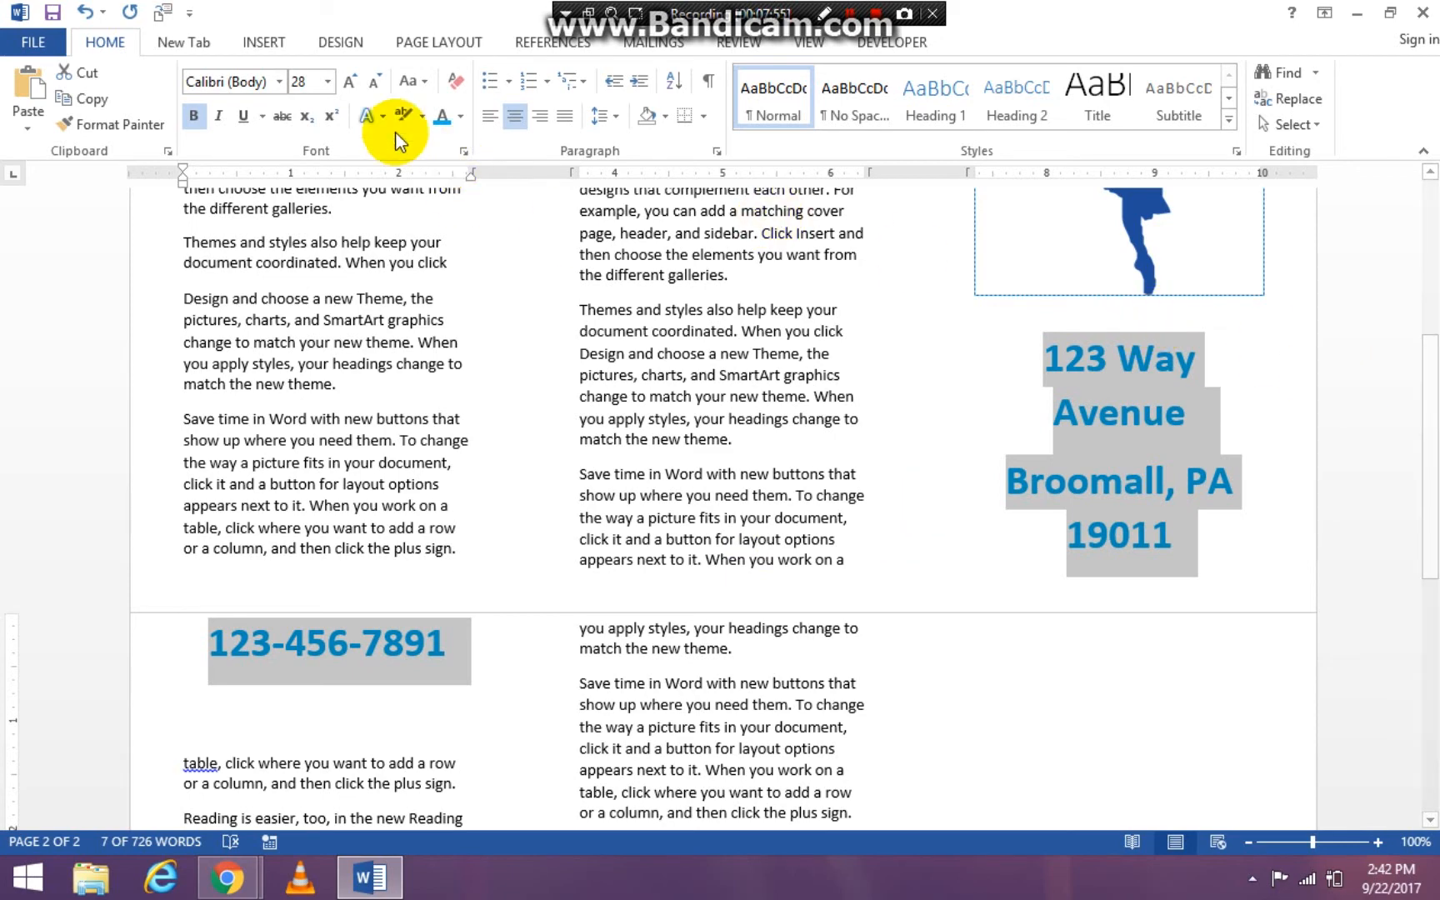
pyautogui.moveTo(339, 161)
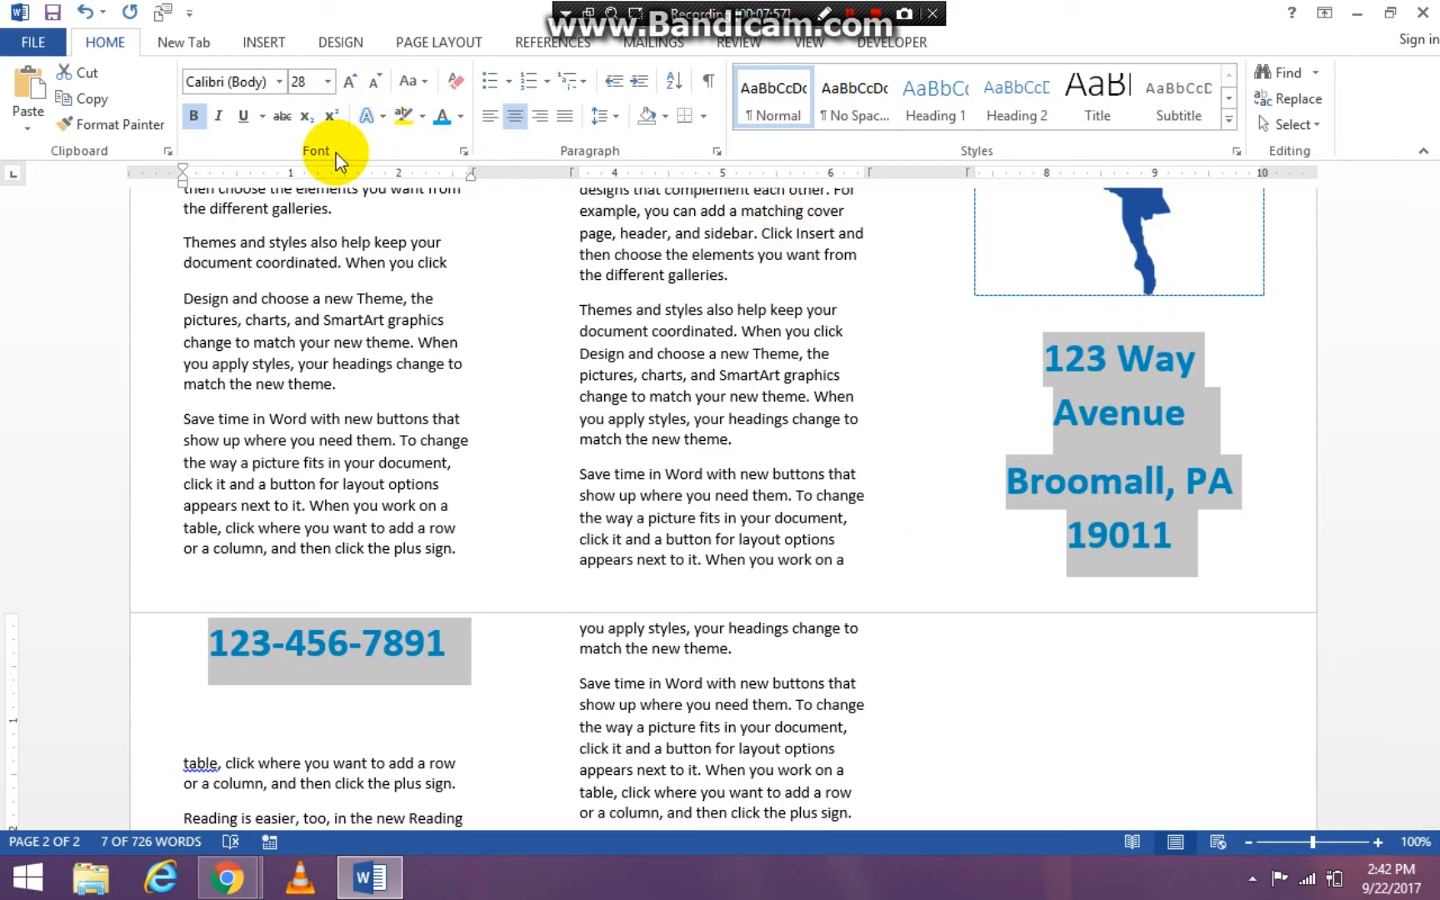
# - Shrink the contact lines to 20 pt and remove the extra line spacing
pyautogui.click(374, 81)
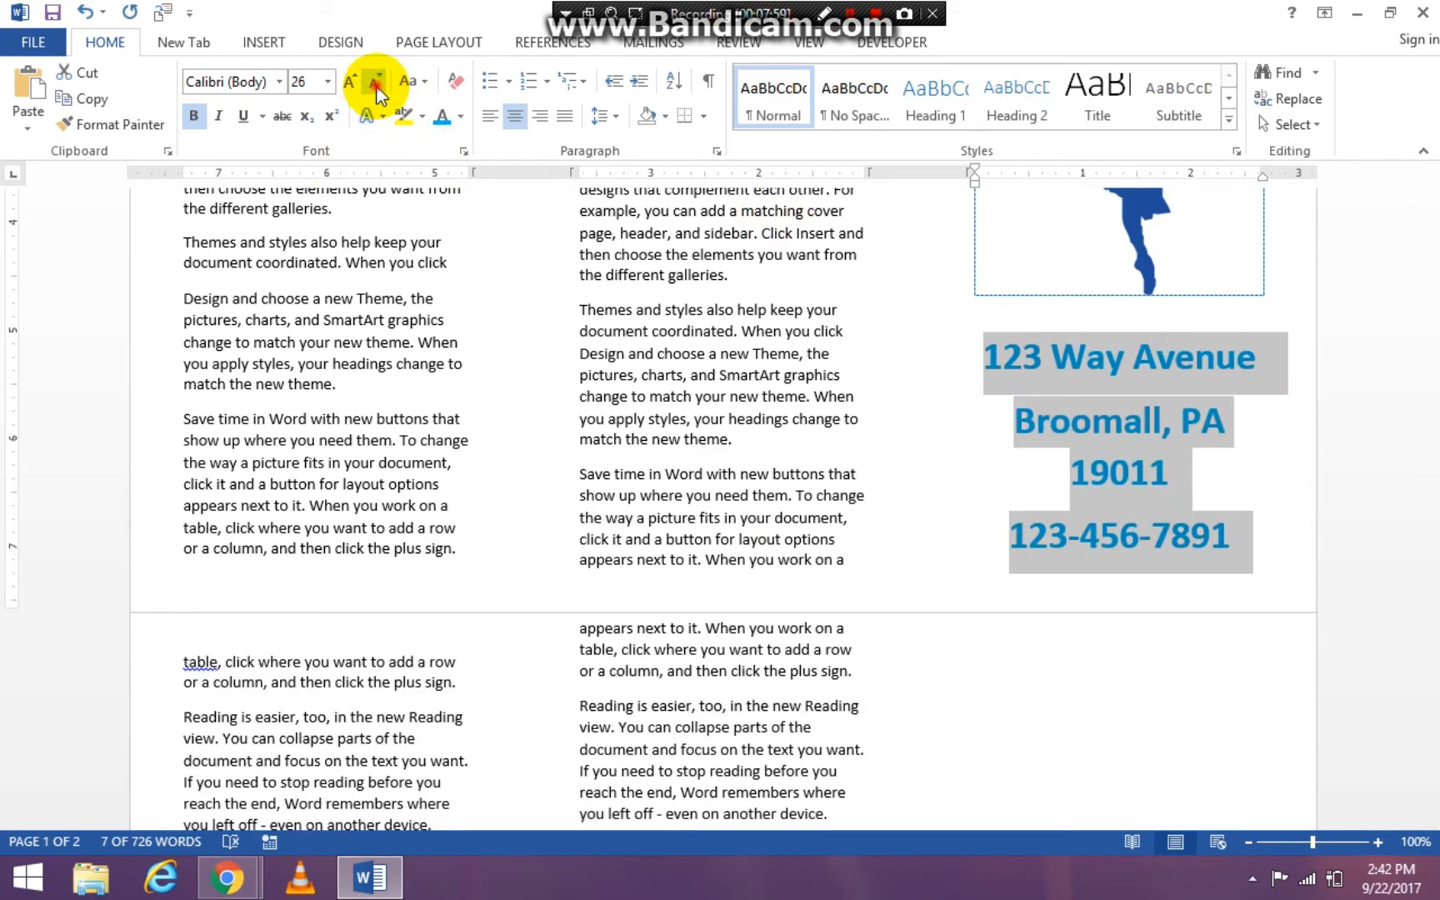
pyautogui.click(372, 81)
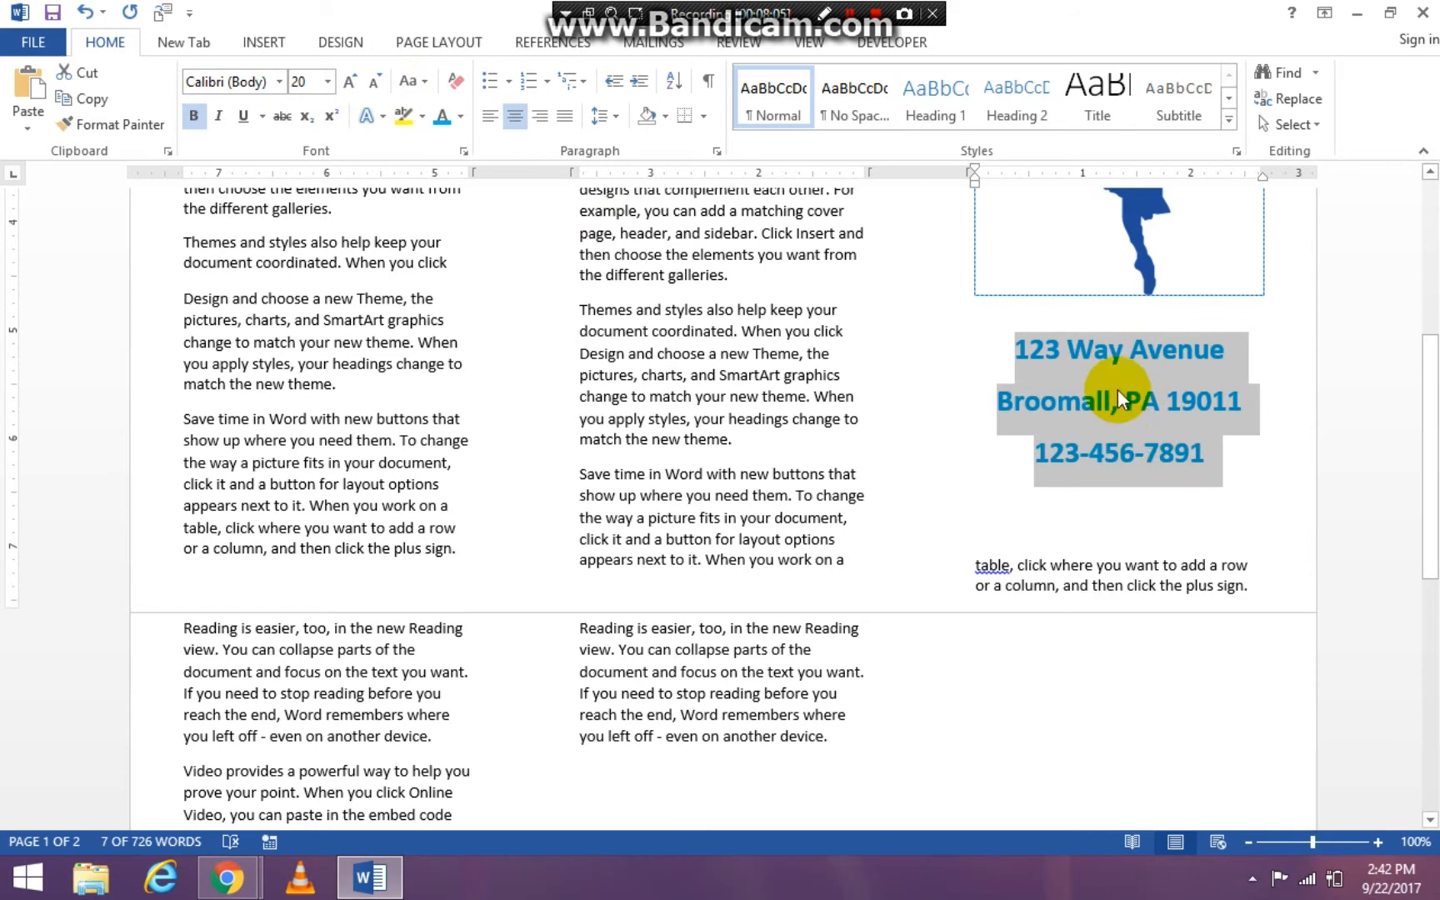
pyautogui.moveTo(707, 270)
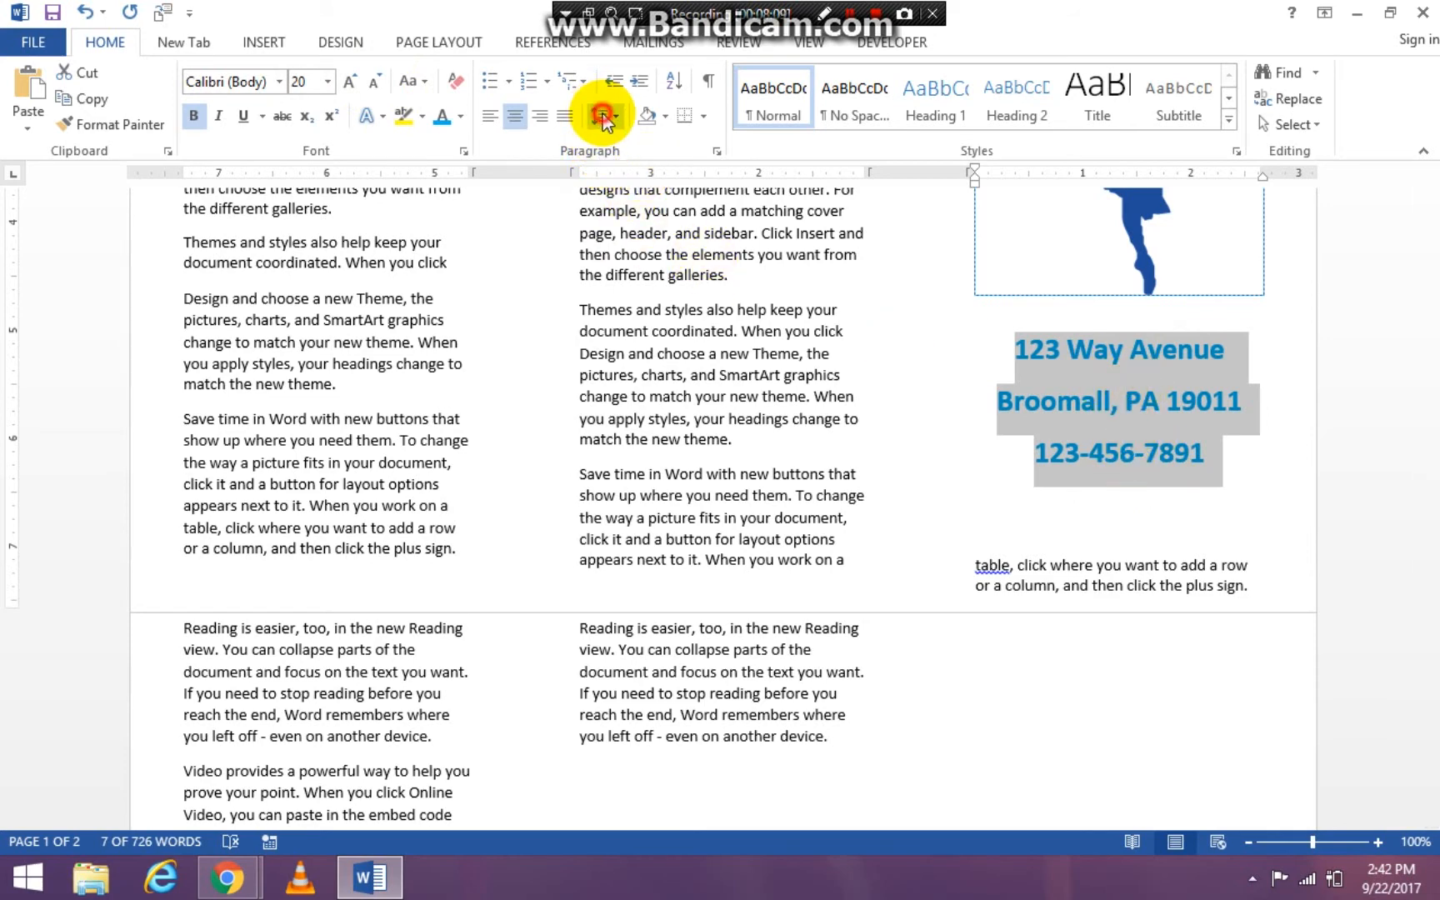
pyautogui.click(602, 116)
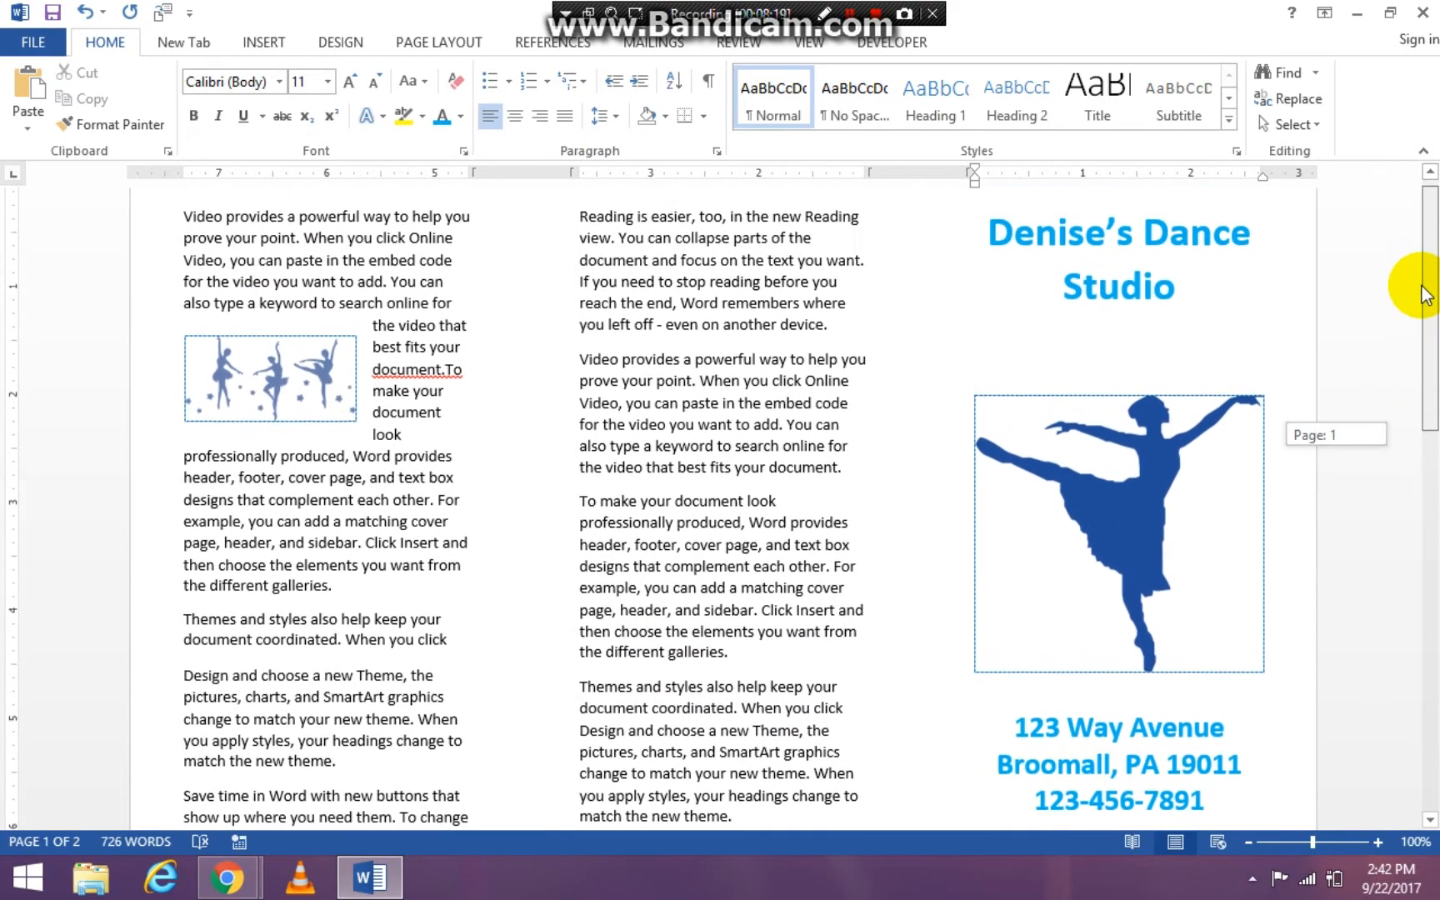
# - Push the leftover filler text onto page 2 and scroll through to check the columns
pyautogui.scroll(-3)
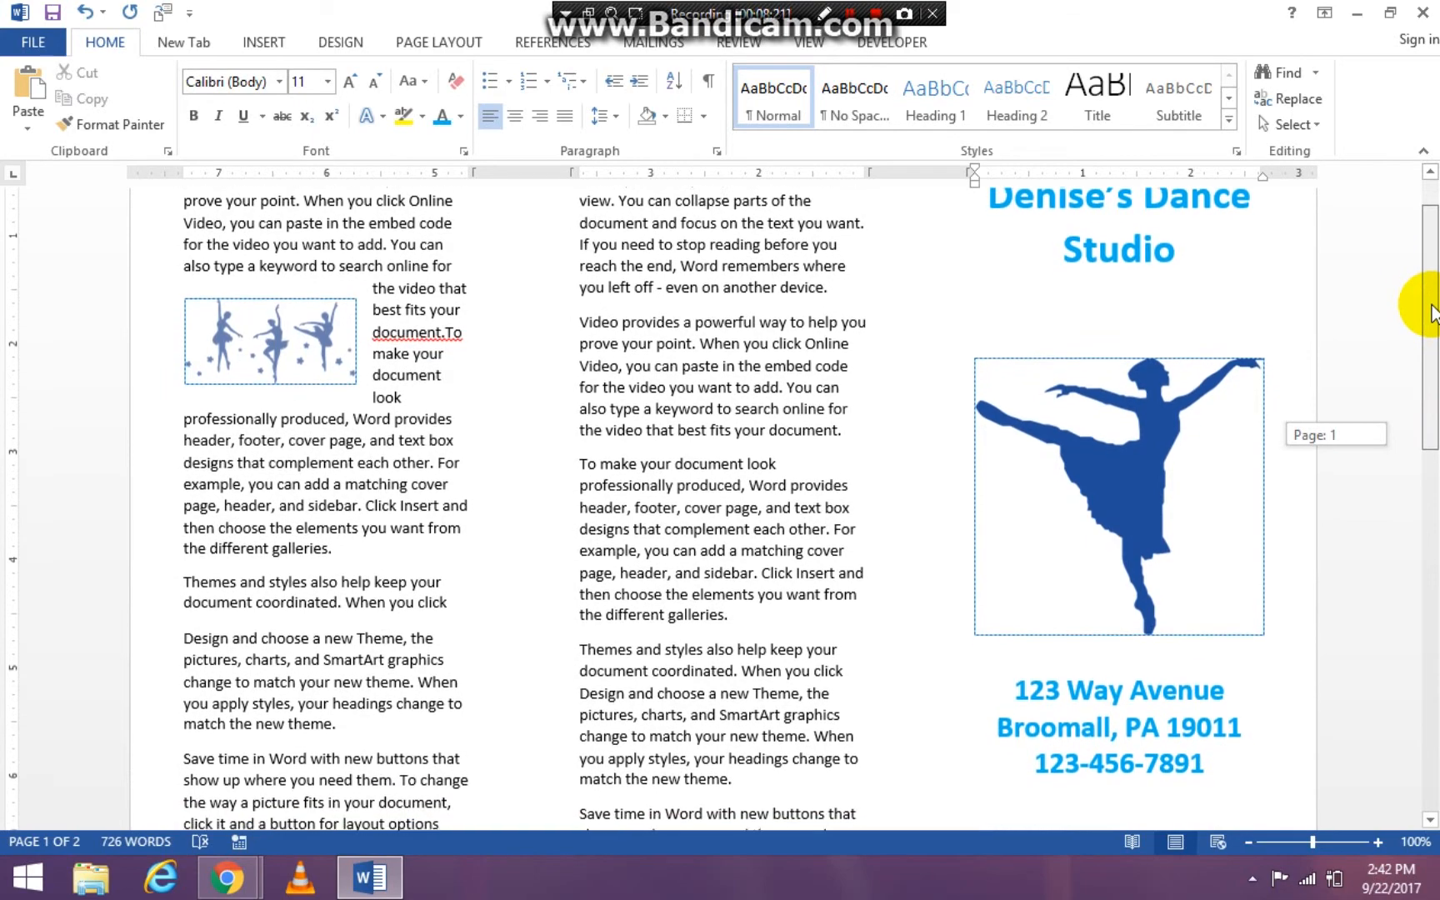
pyautogui.scroll(-3)
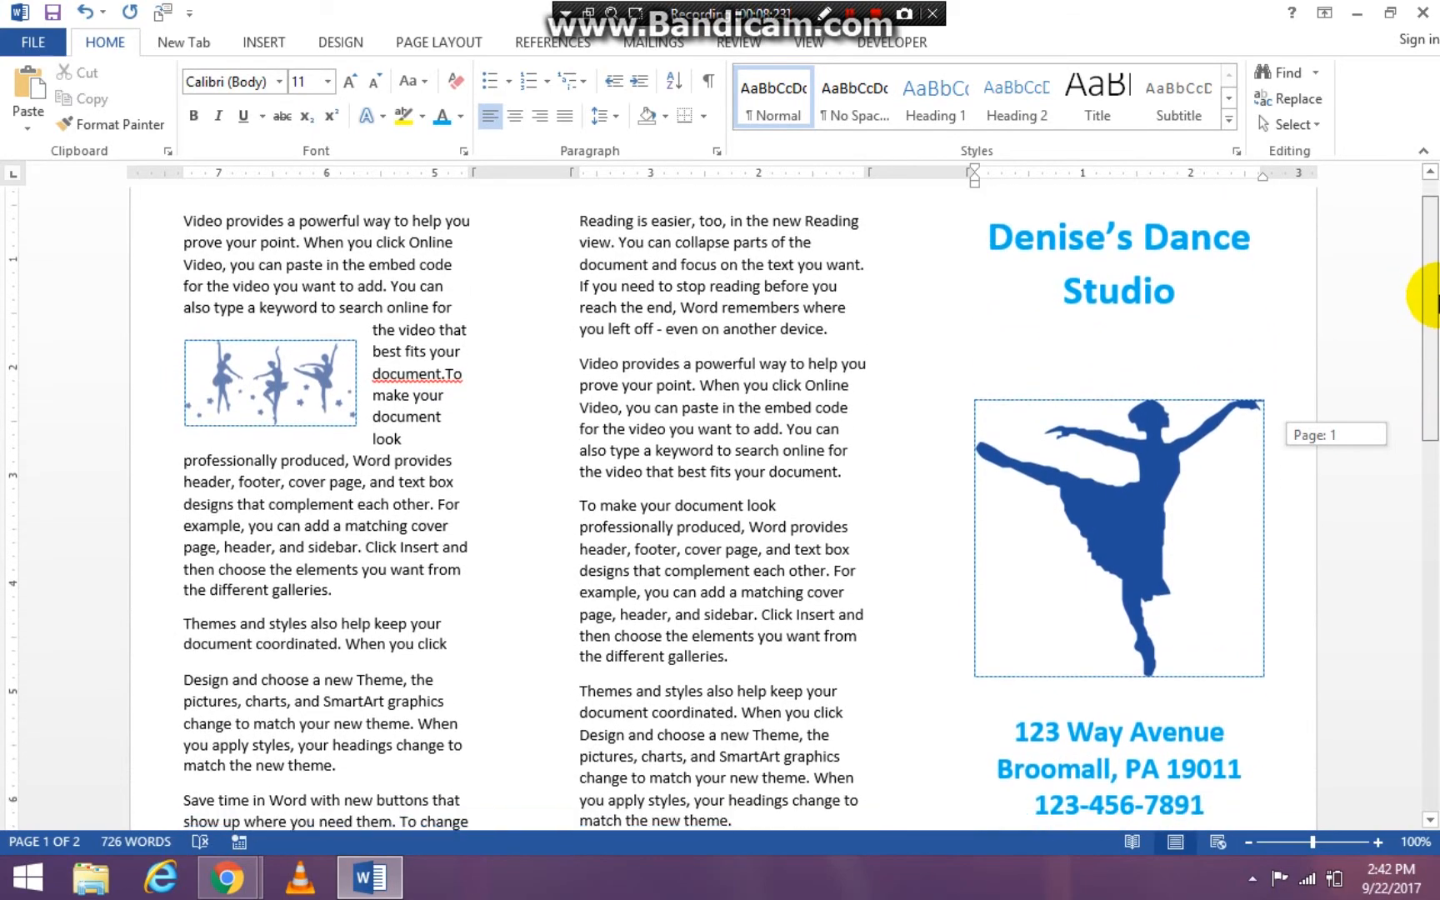
pyautogui.scroll(-3)
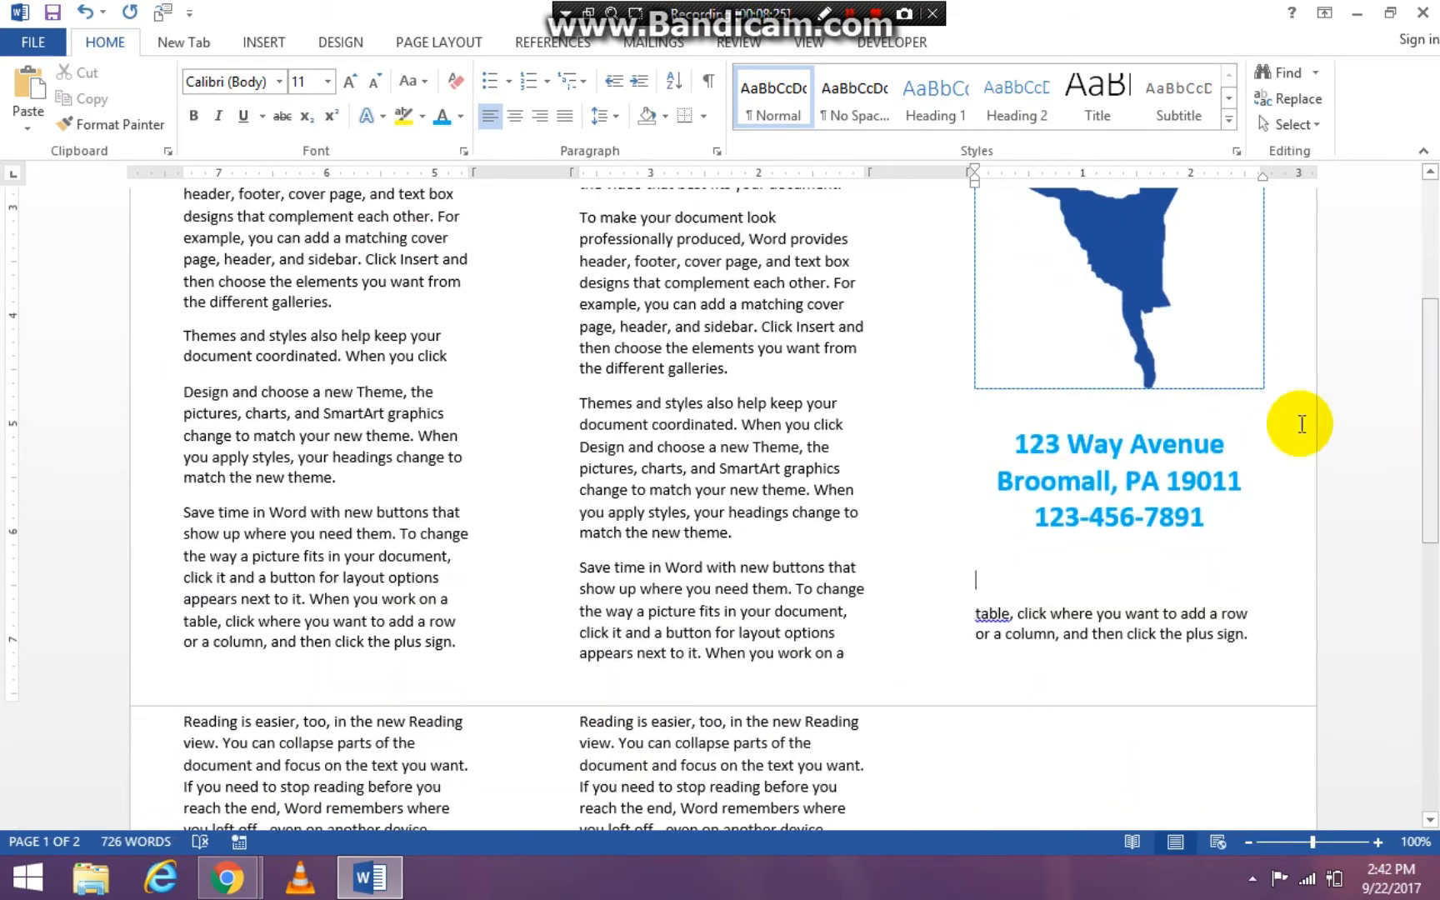
pyautogui.moveTo(1074, 585)
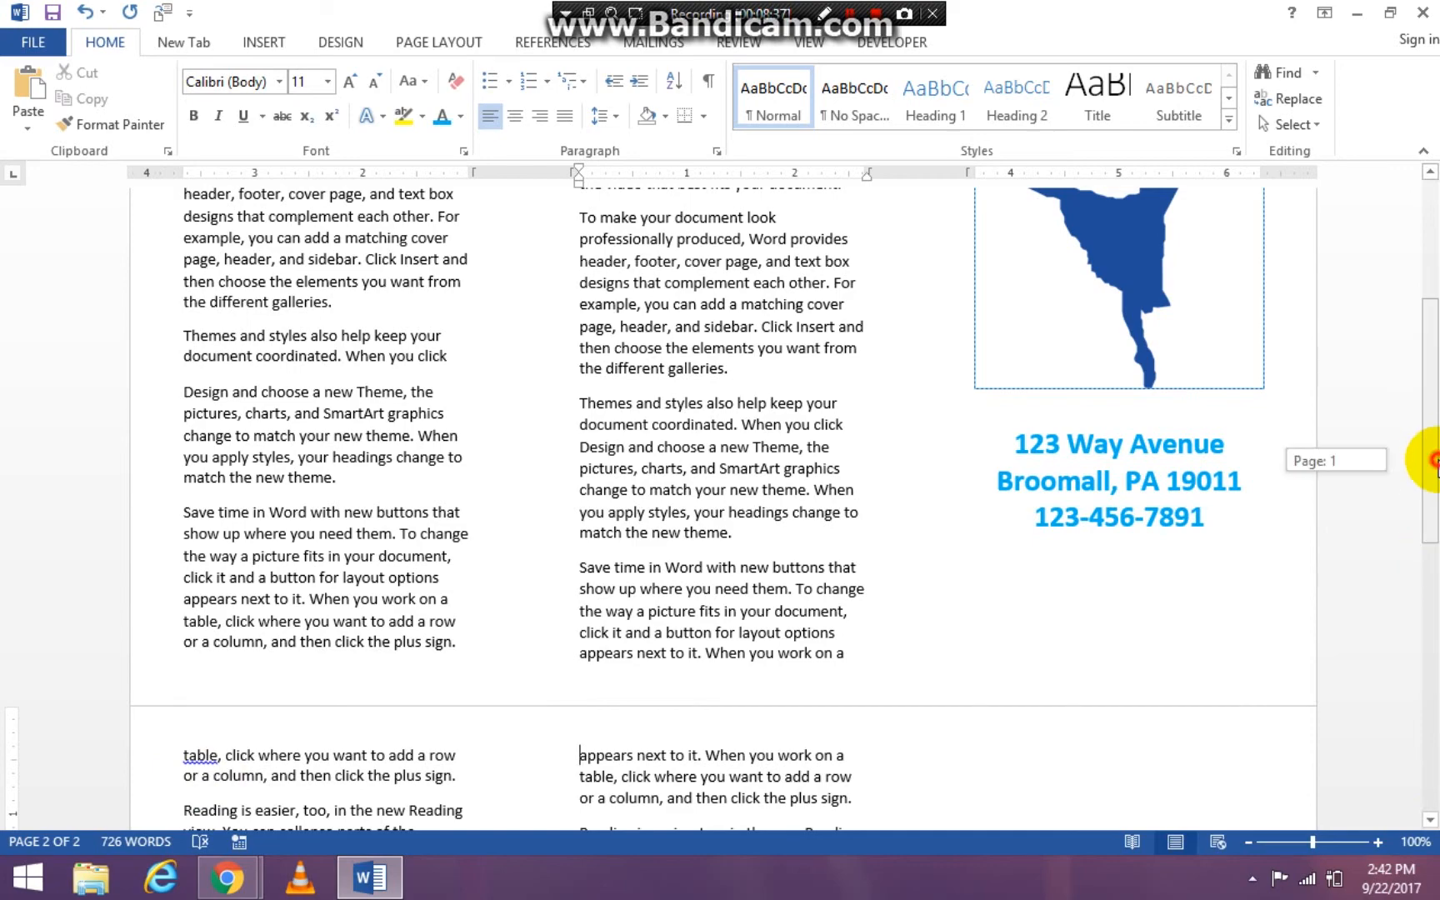
pyautogui.scroll(-3)
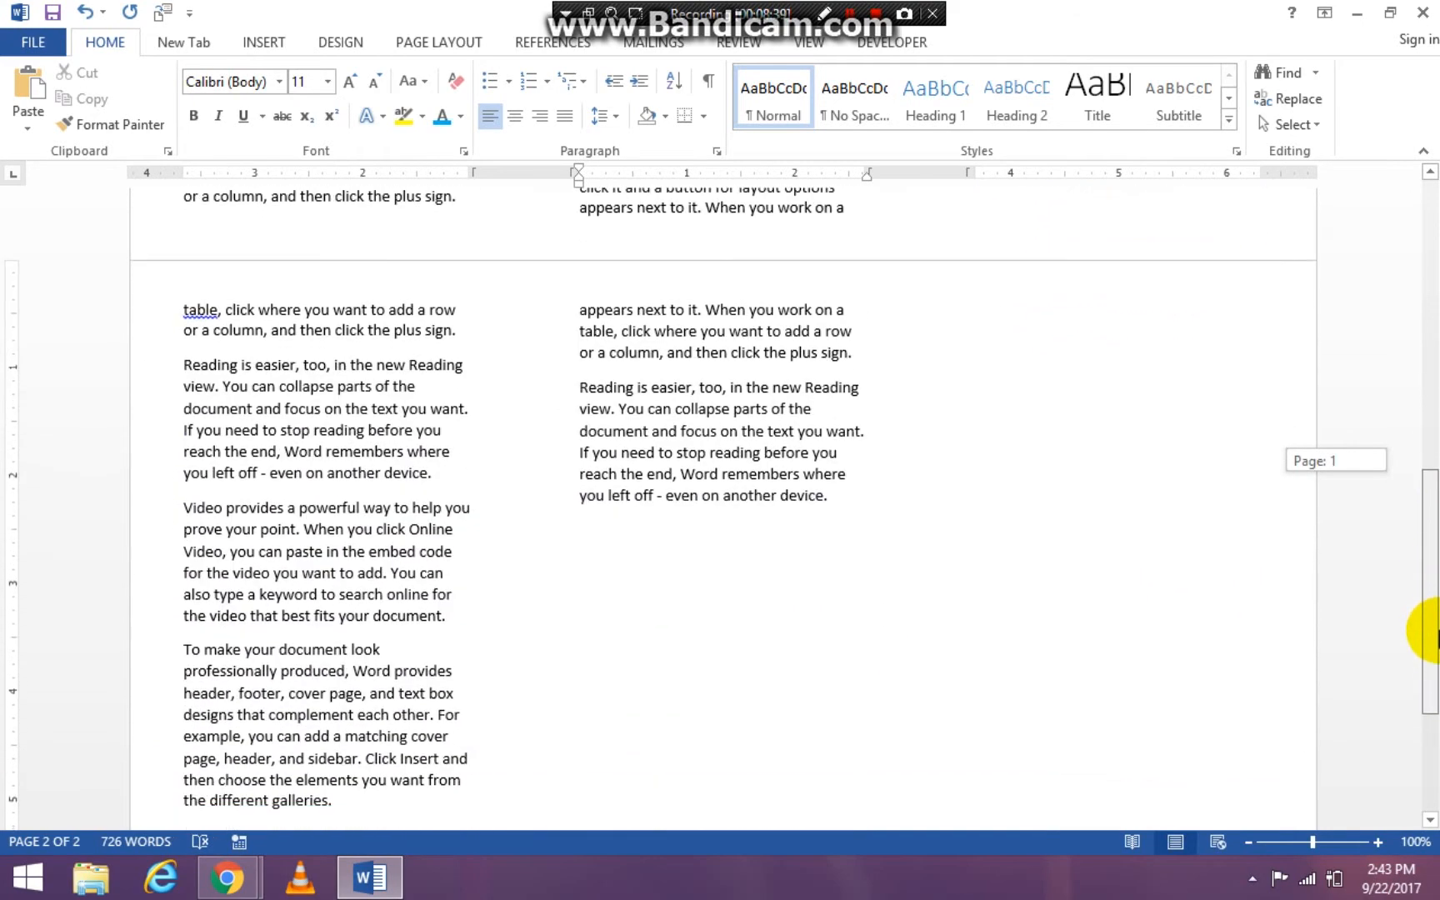
pyautogui.scroll(-3)
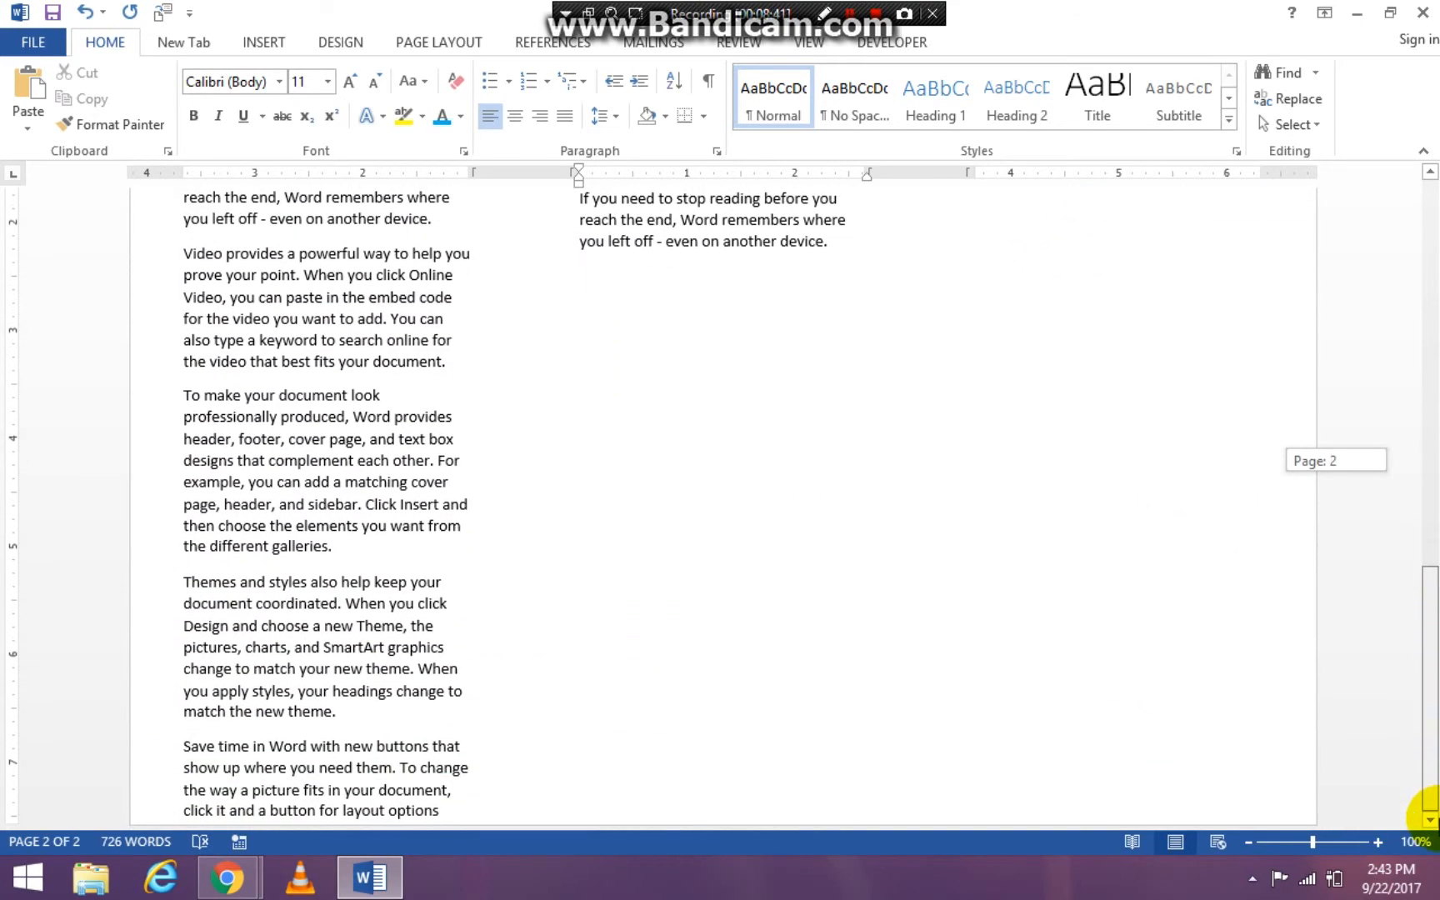
pyautogui.scroll(3)
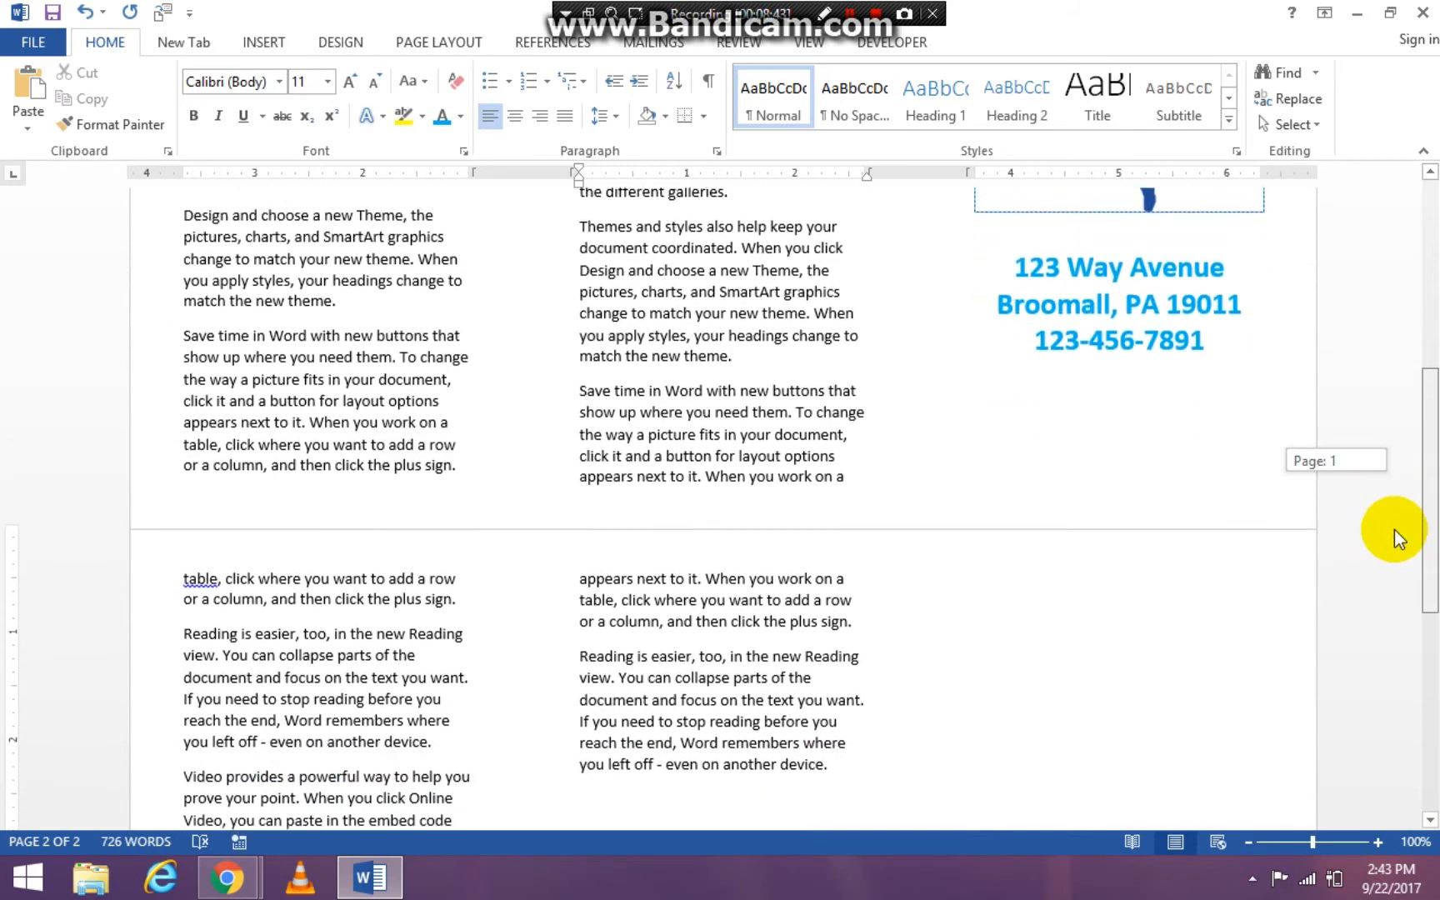
pyautogui.scroll(-3)
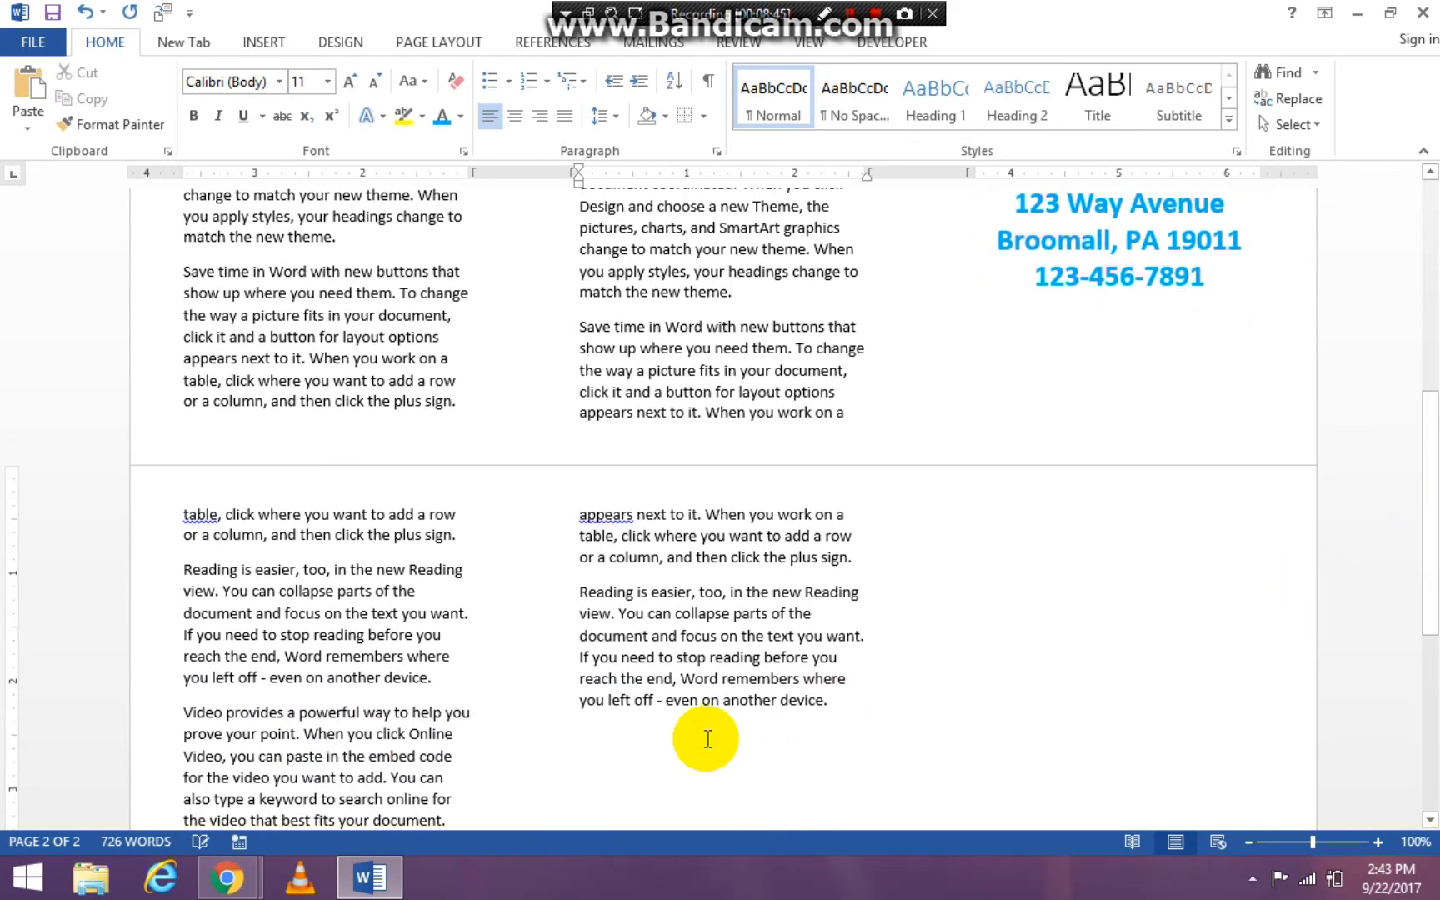
# - Generate filler paragraphs in page 2's third column using =rand()
pyautogui.write('=')
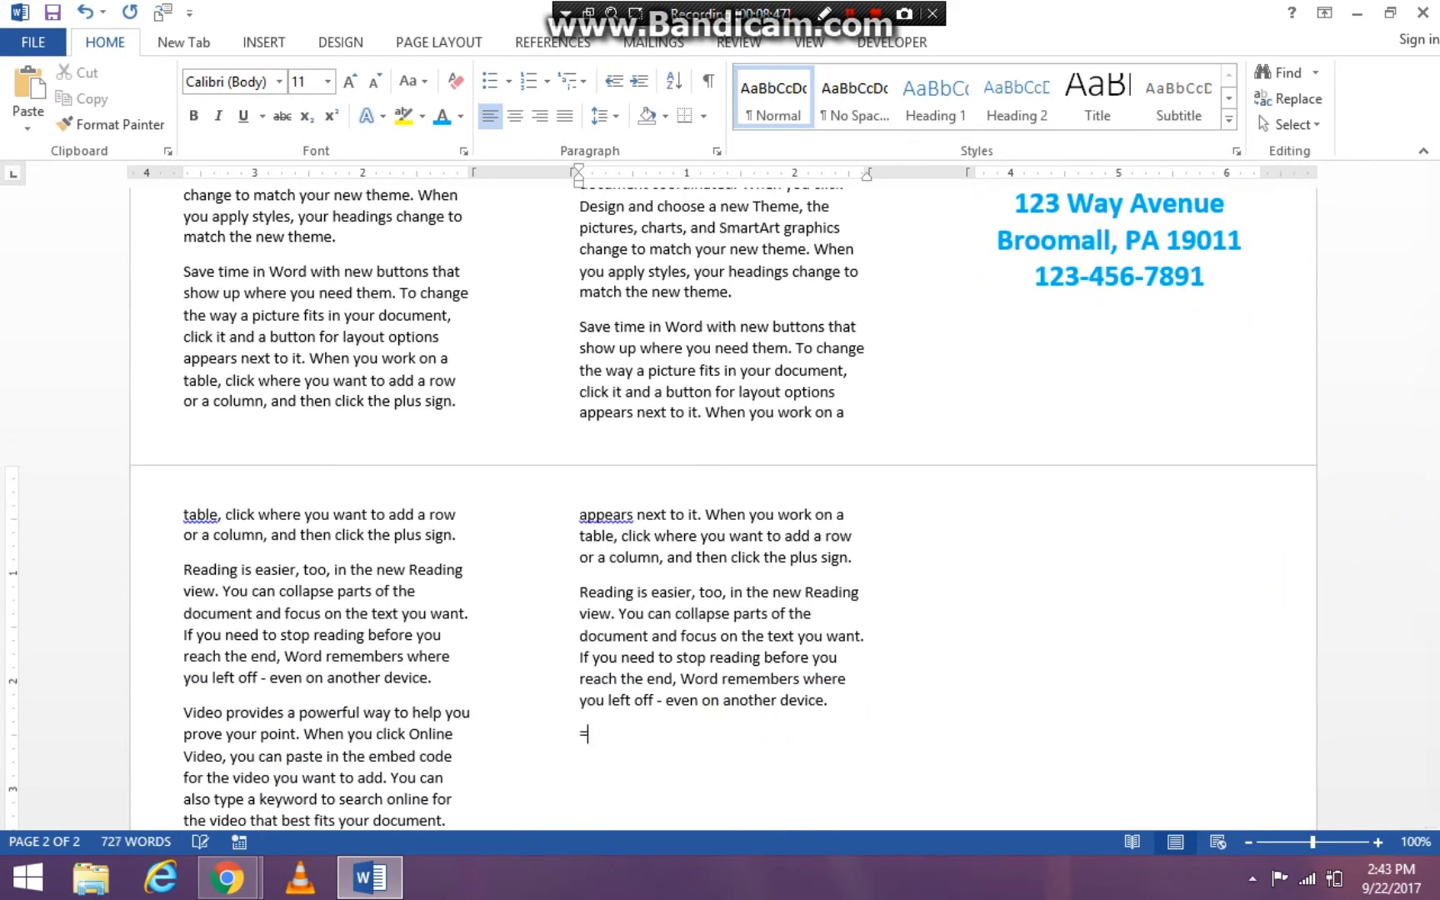
pyautogui.write('Rand(')
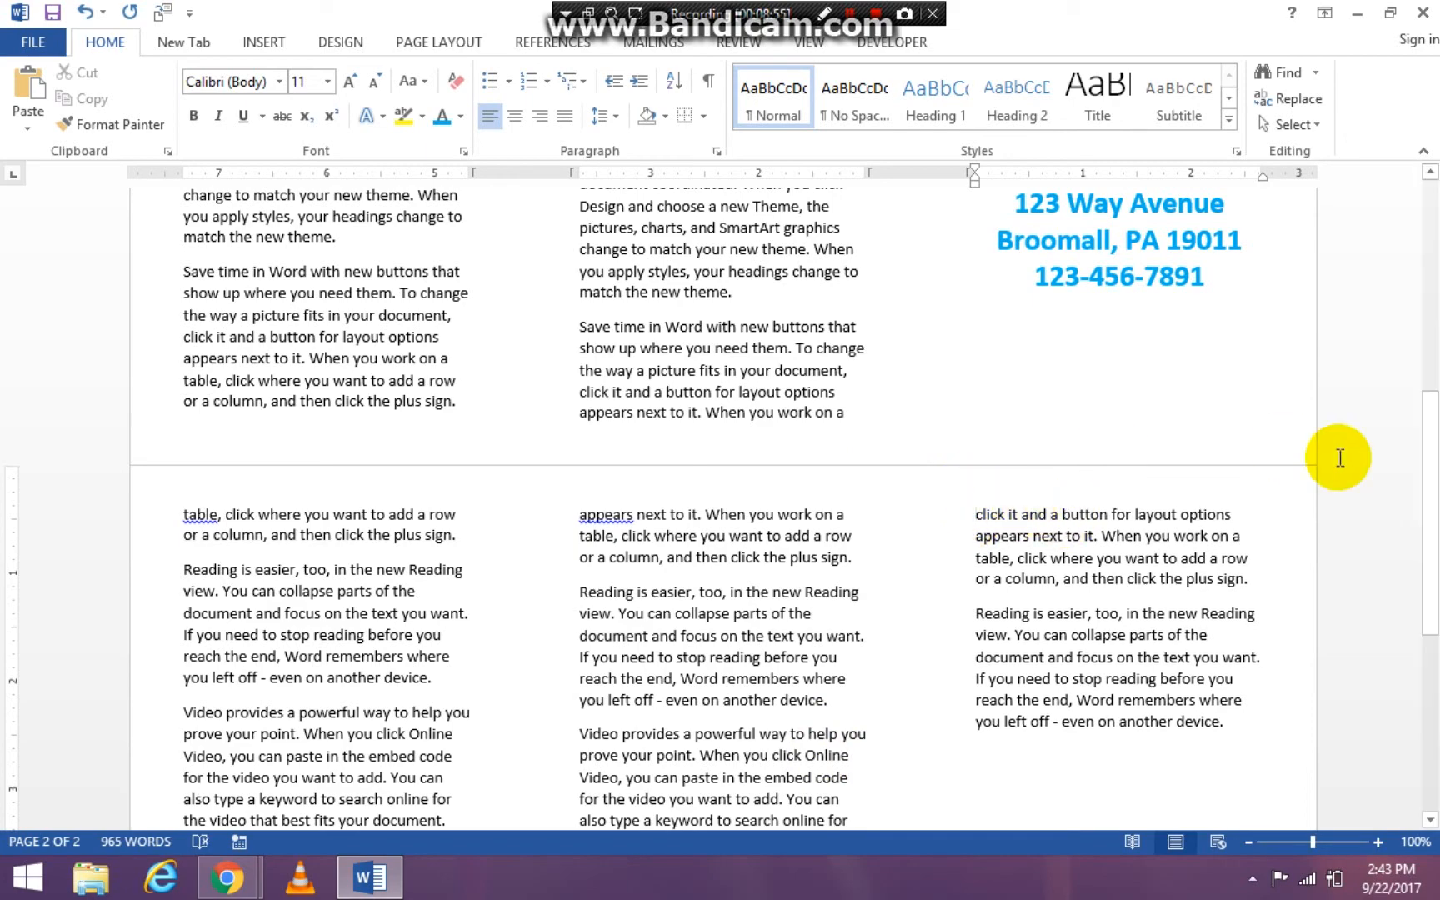
pyautogui.scroll(-3)
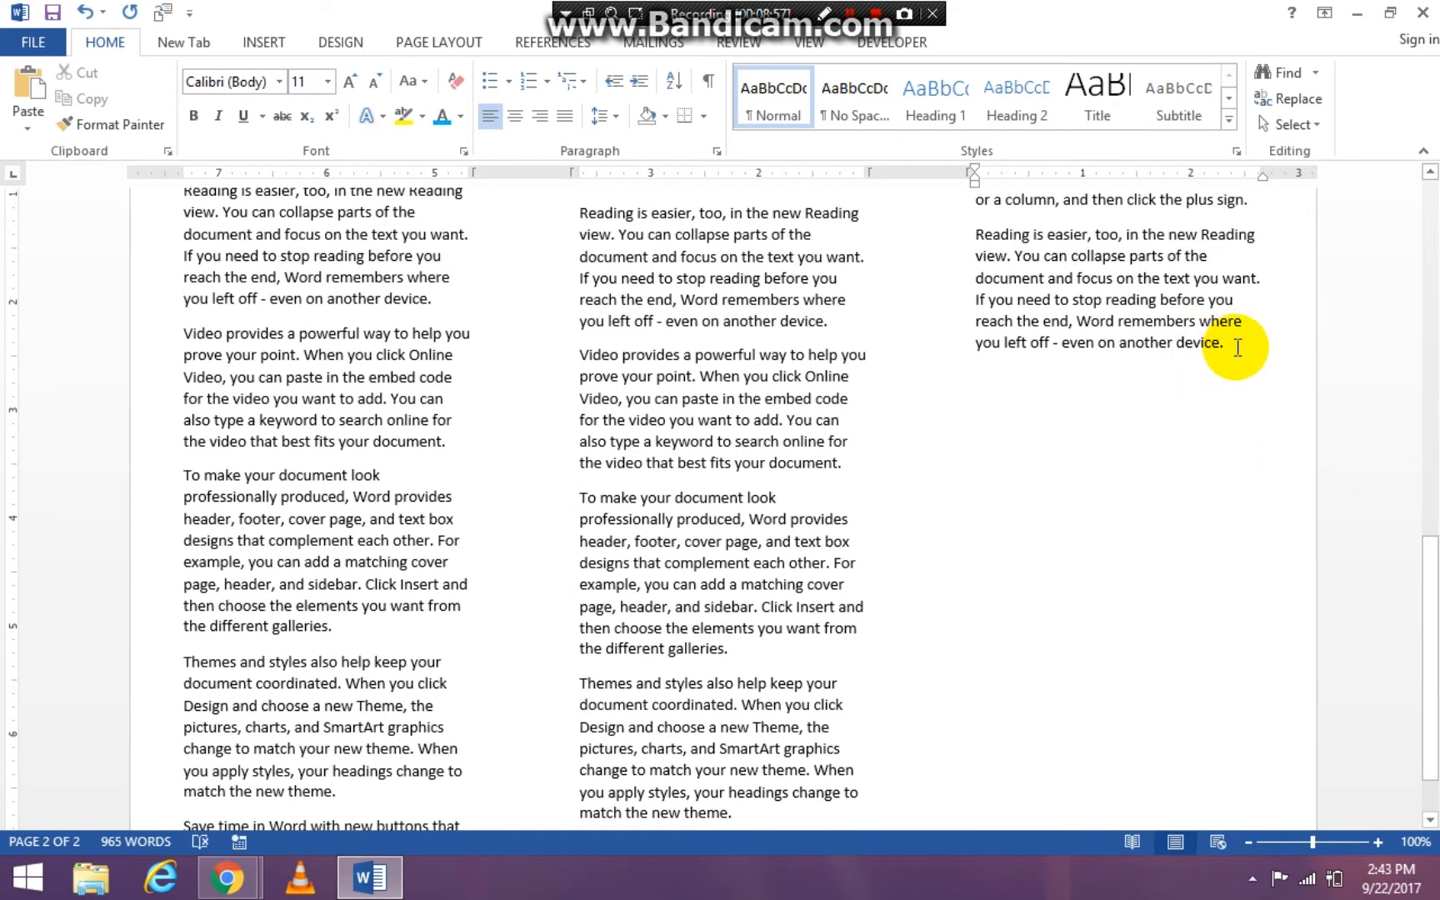
pyautogui.write('=')
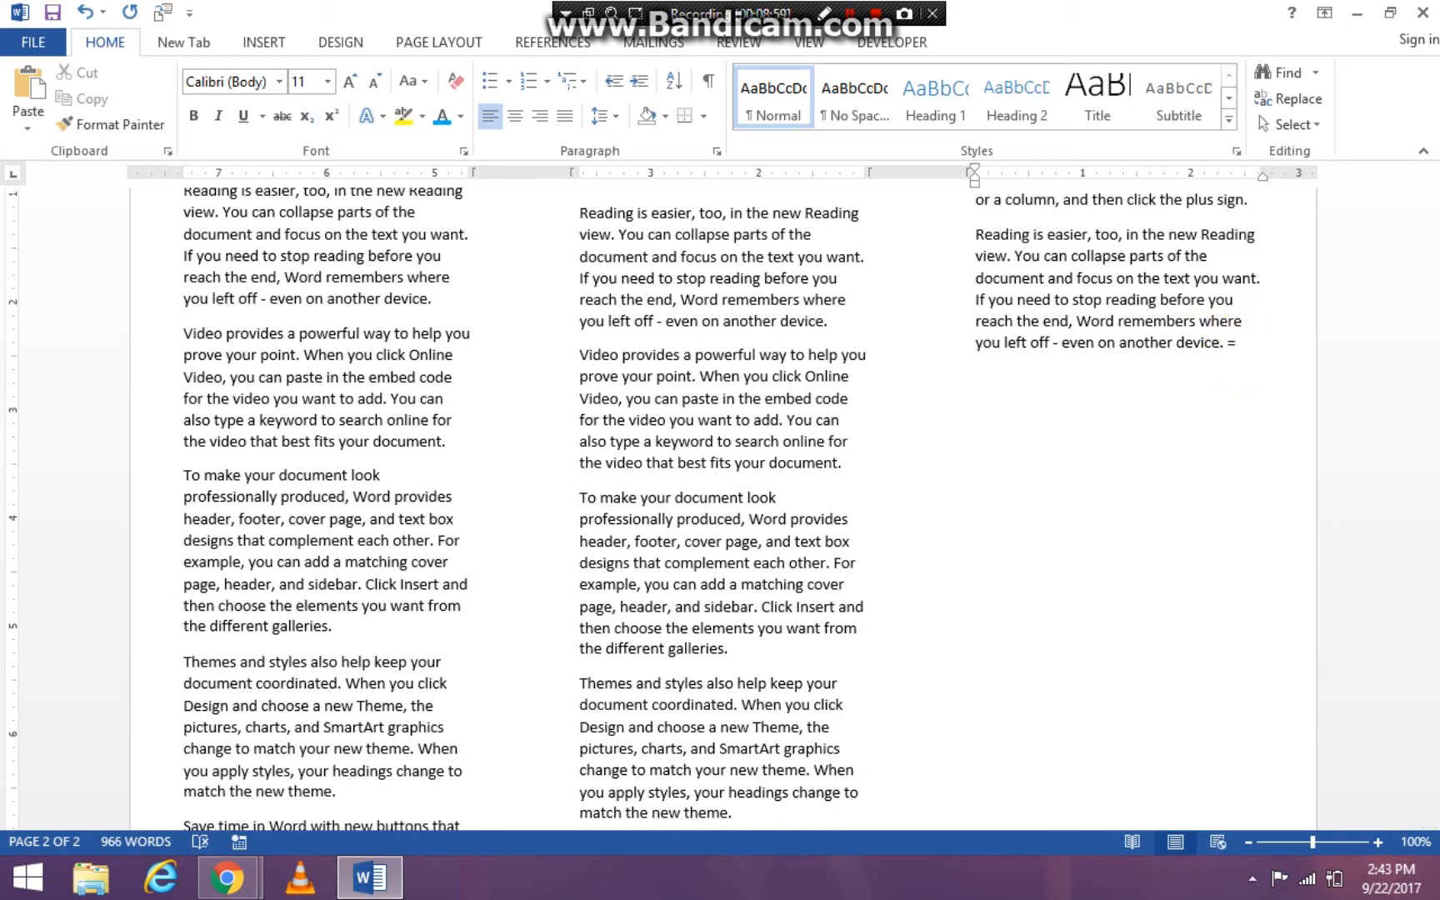
pyautogui.write('rand()')
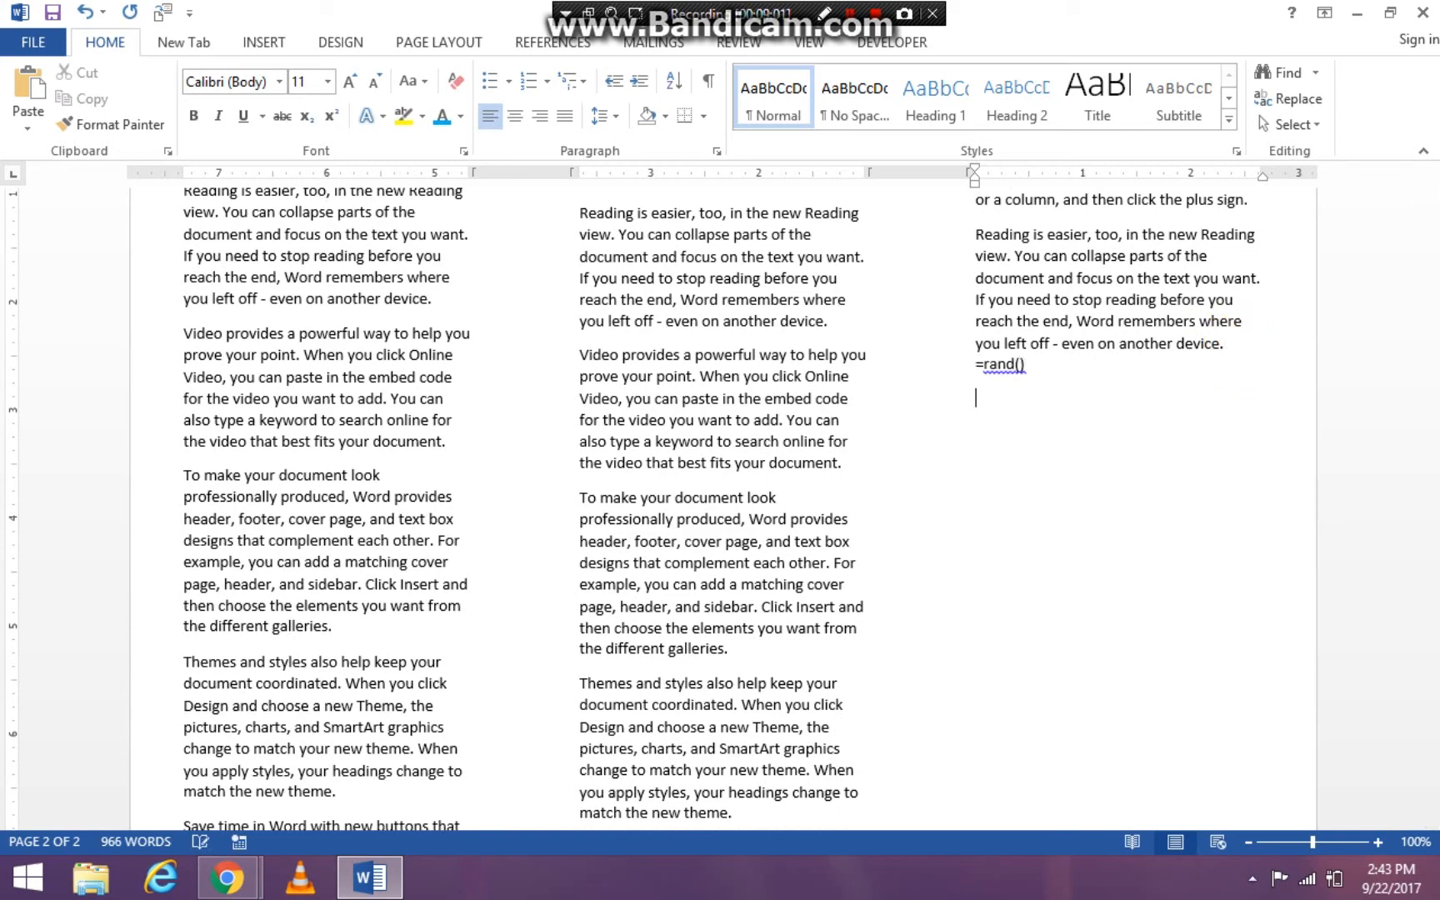
pyautogui.moveTo(1041, 362)
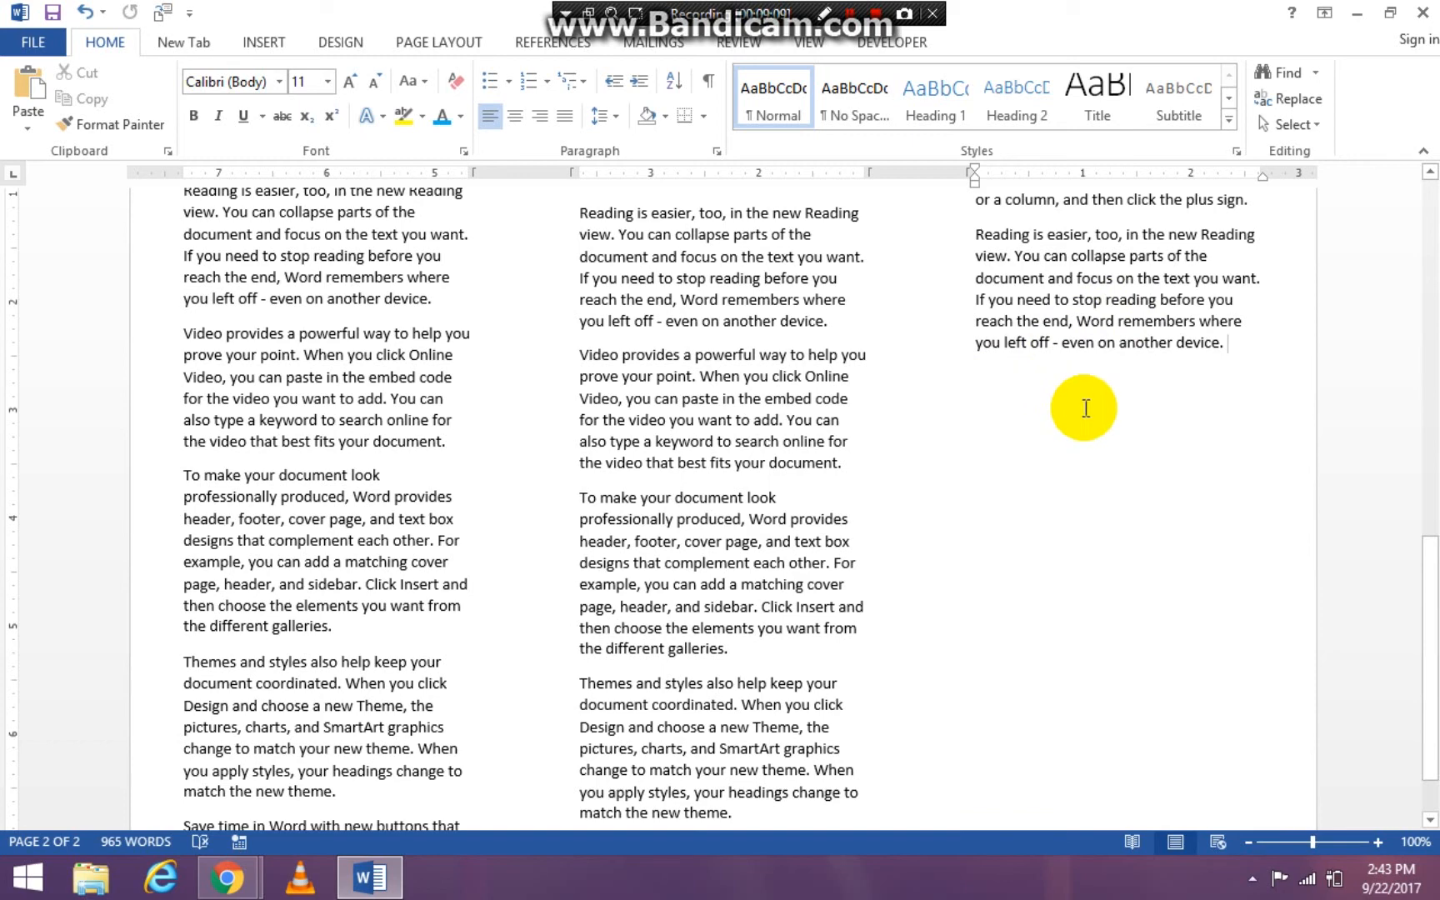
pyautogui.write('=rand(')
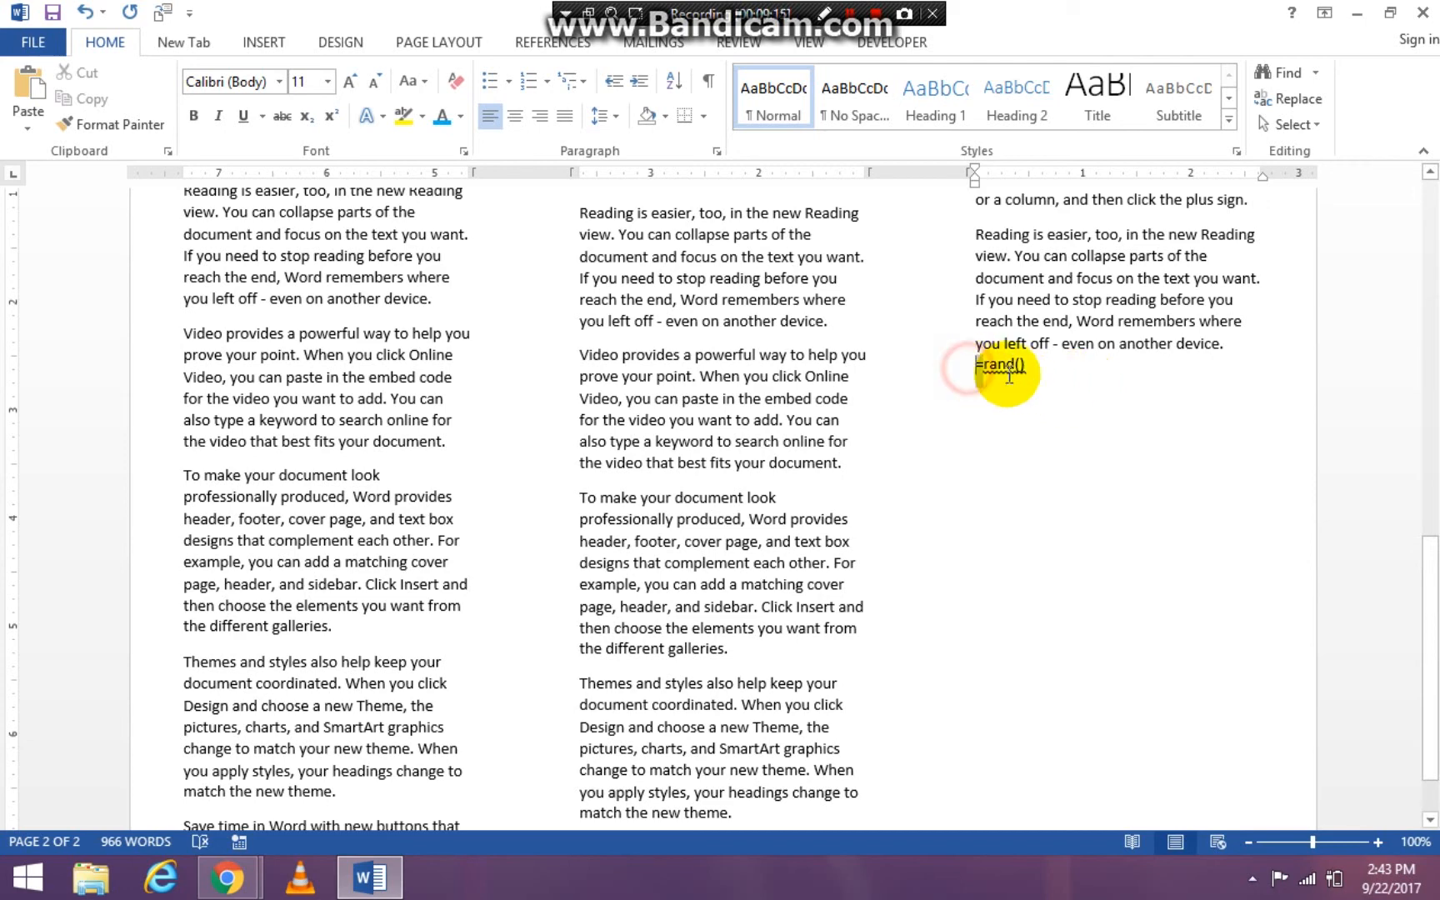
pyautogui.doubleClick(1001, 364)
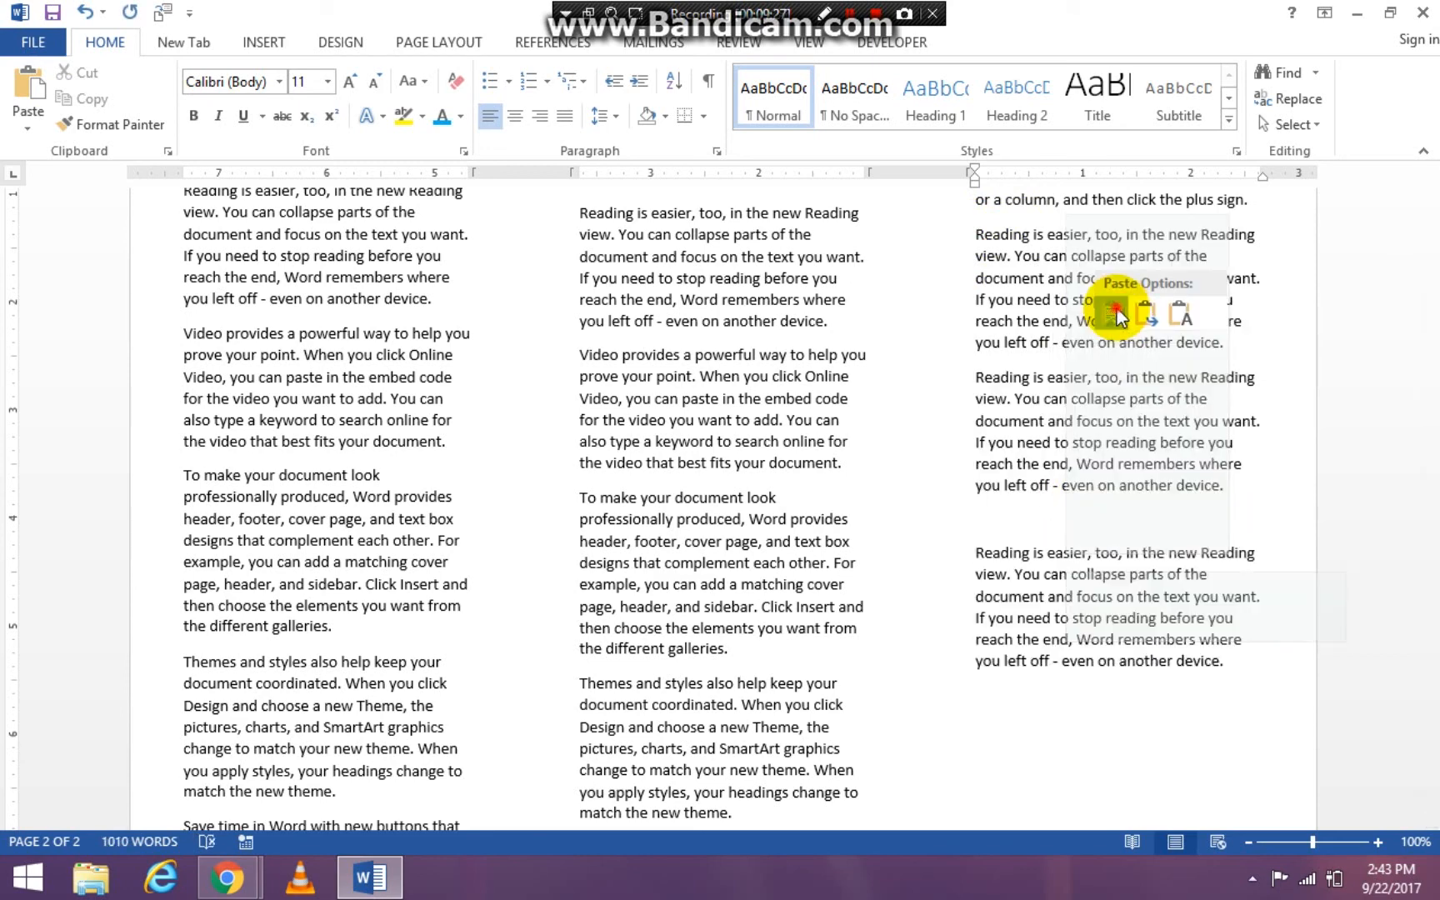
# - Paste more copies of the 'Reading is easier' paragraph, keeping source formatting
pyautogui.click(1113, 310)
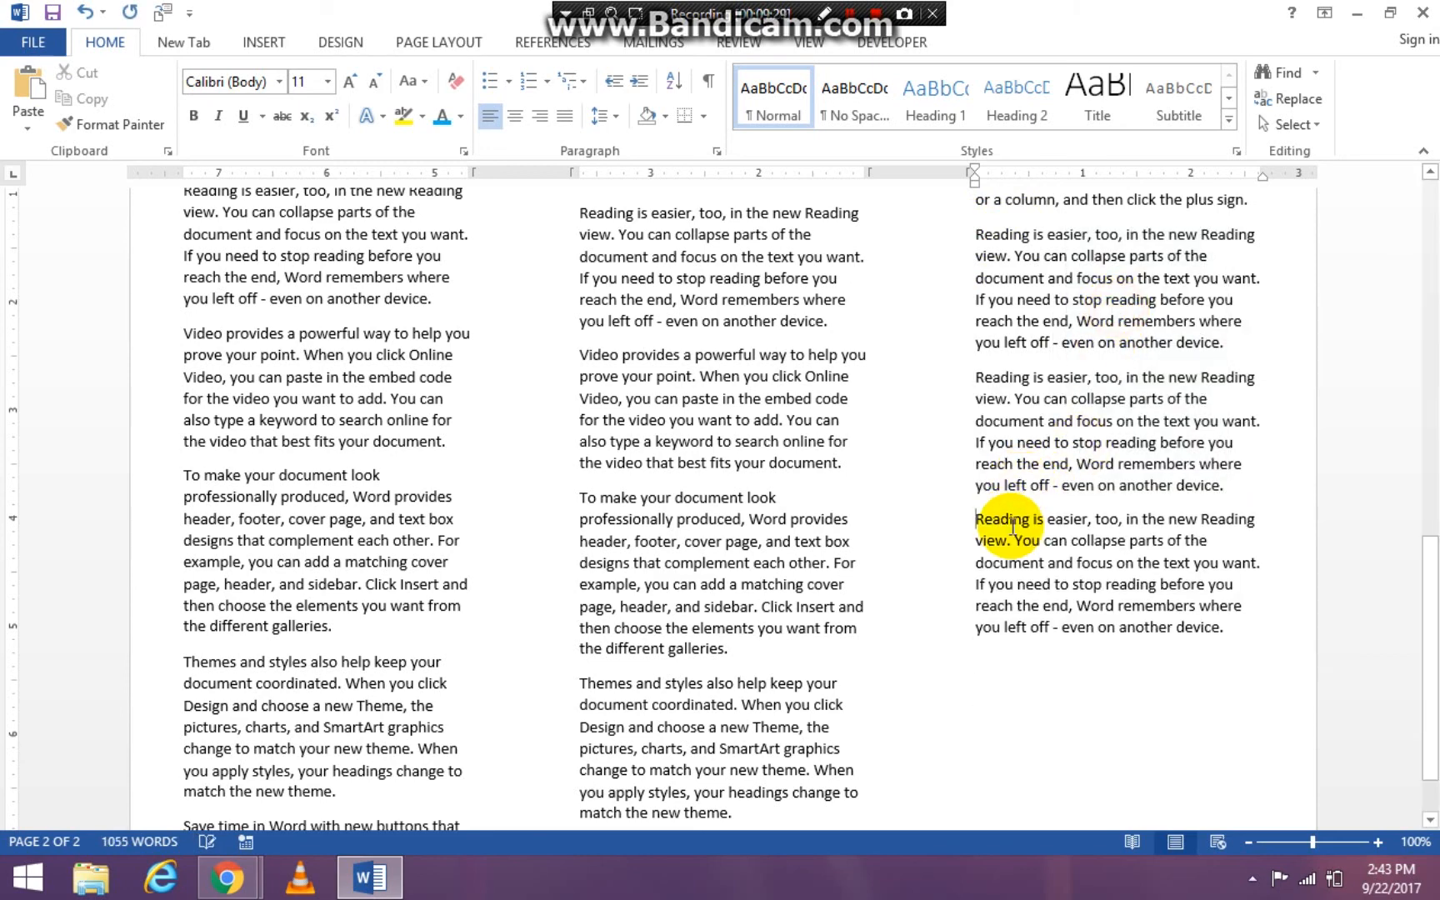
pyautogui.click(1004, 678)
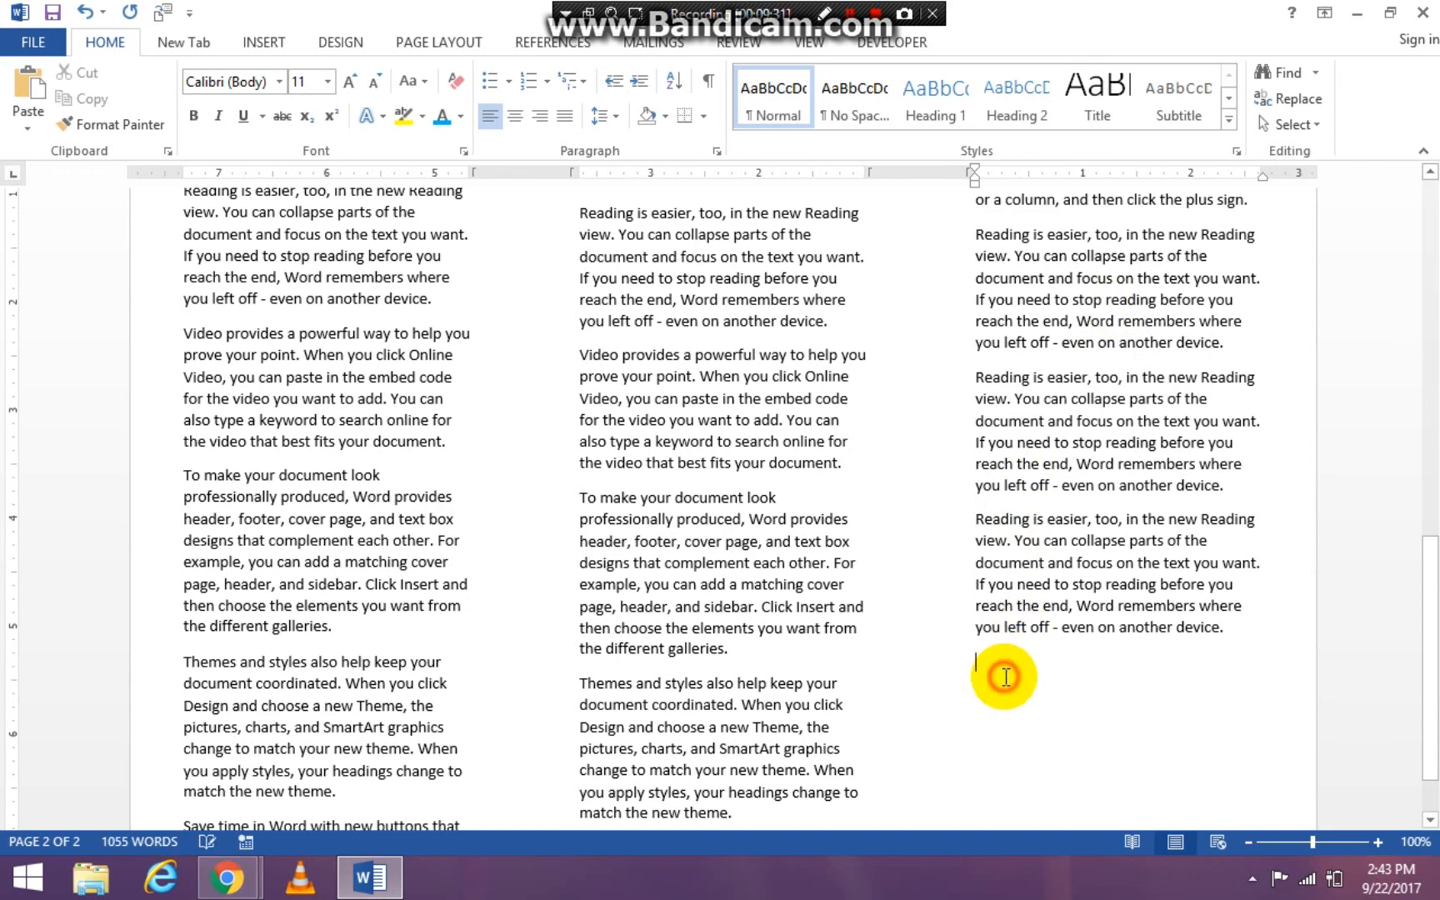
pyautogui.press('ctrl+v')
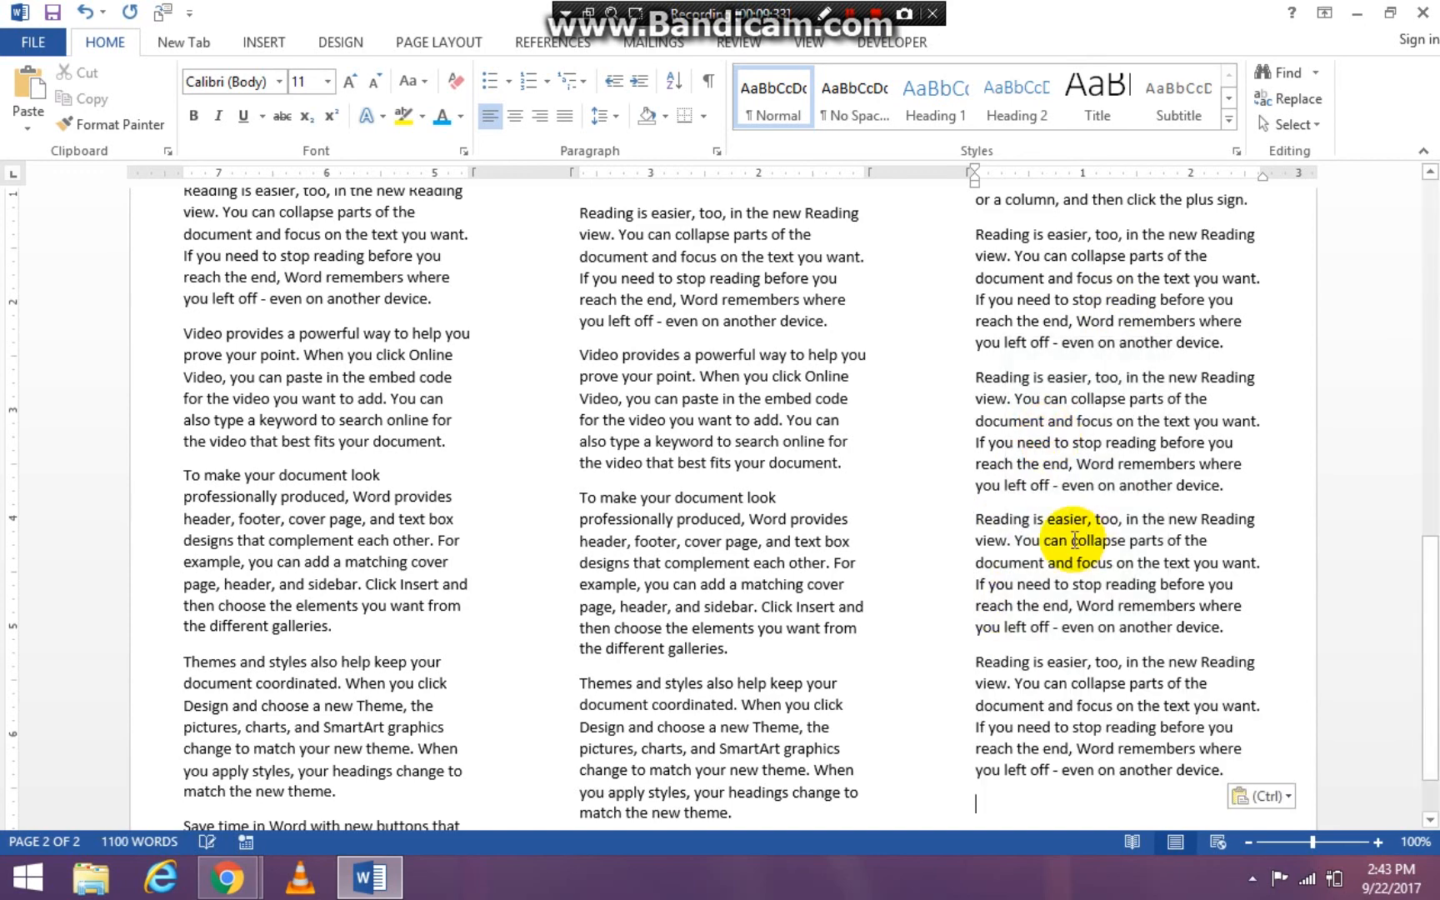
pyautogui.scroll(-3)
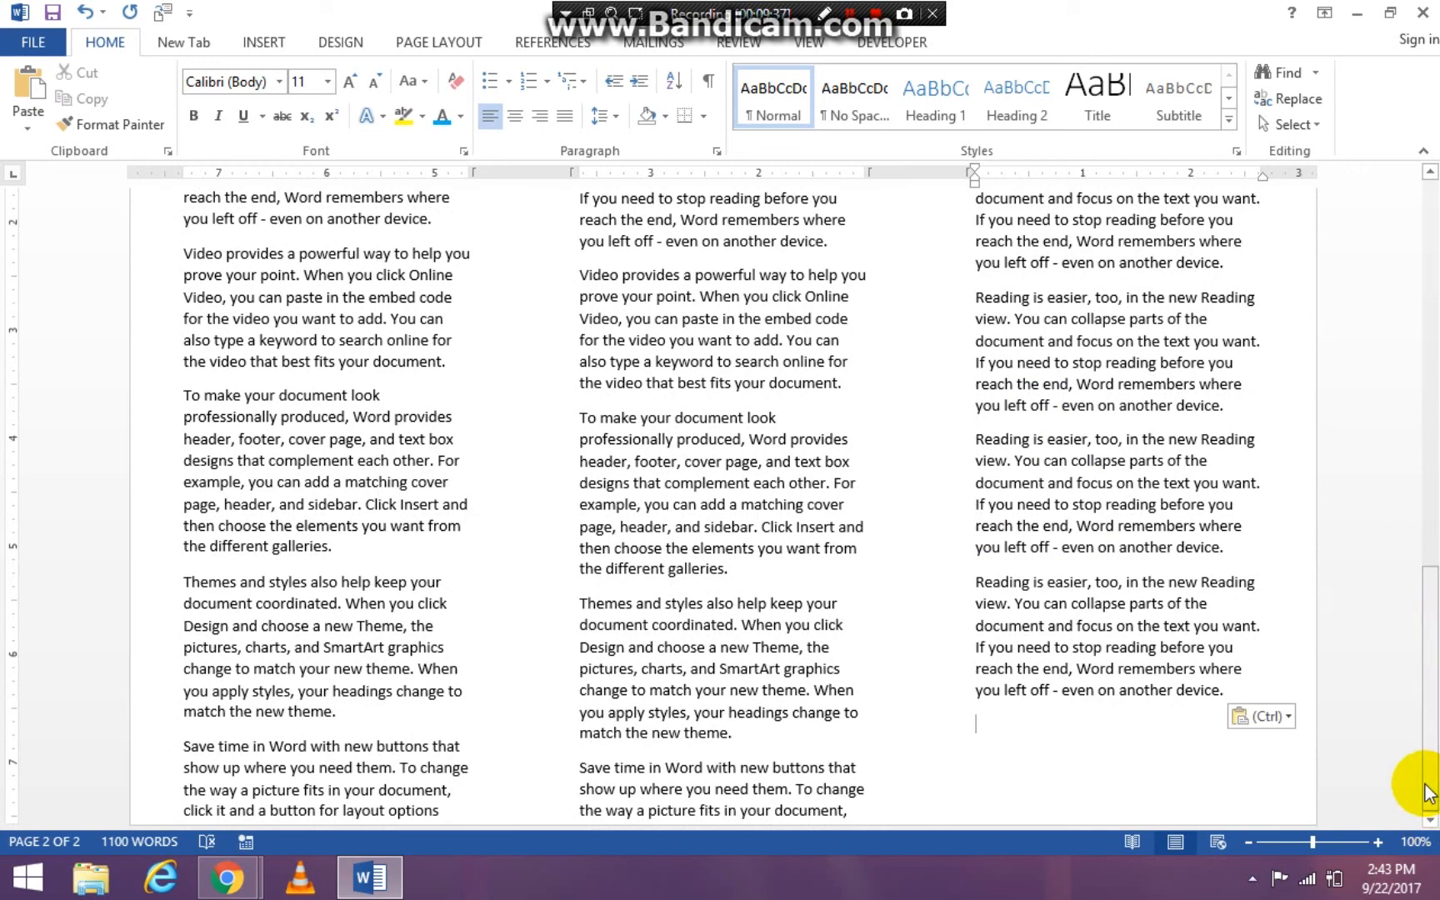
pyautogui.moveTo(1432, 648)
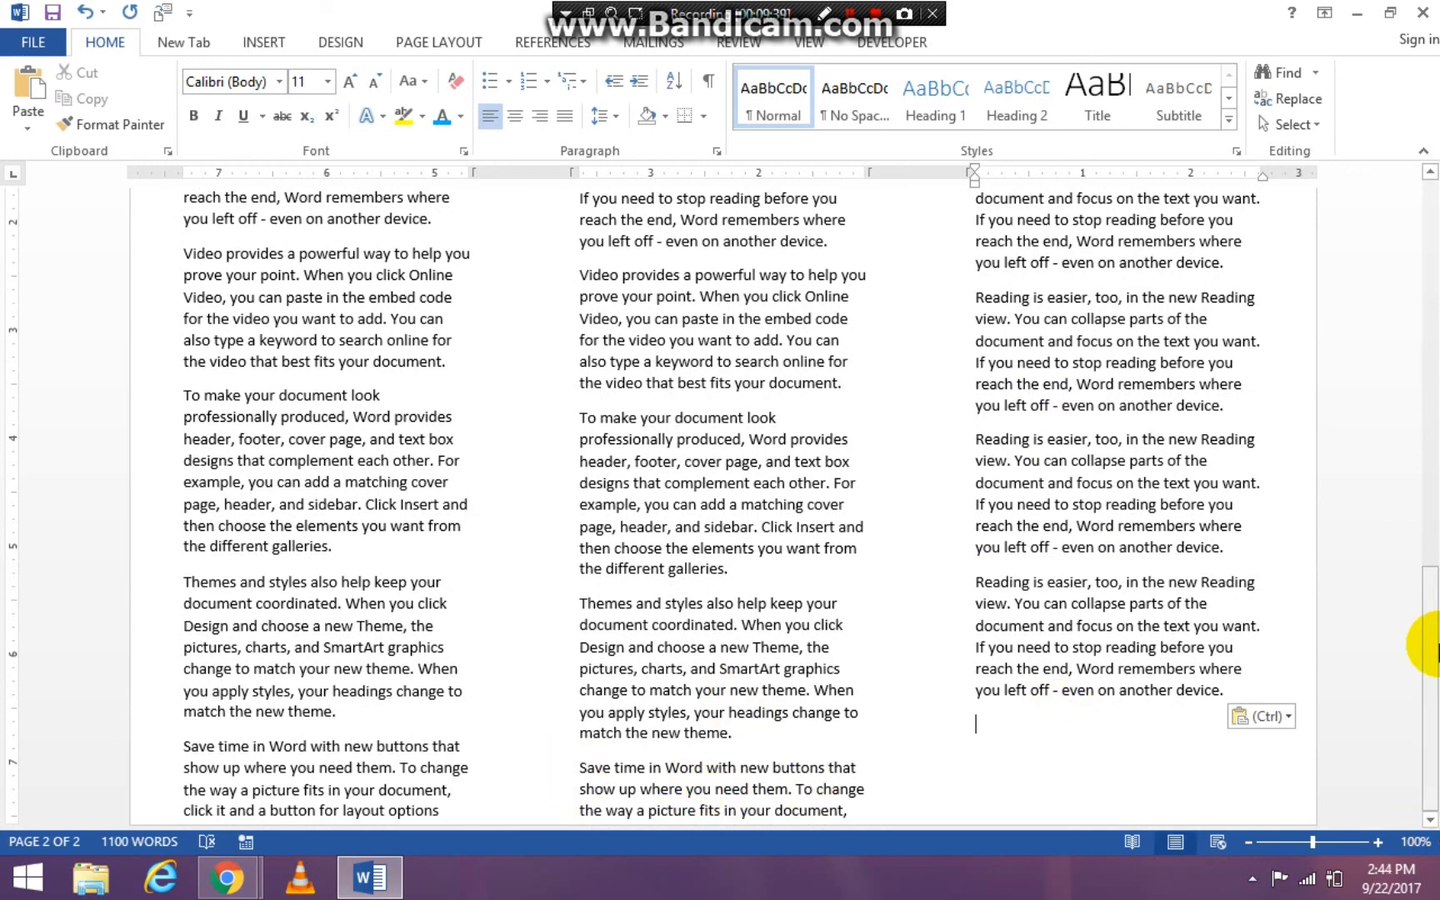
# - Fix "document.To" beside the small dancers picture via spelling suggestion, adding the missing space
pyautogui.scroll(3)
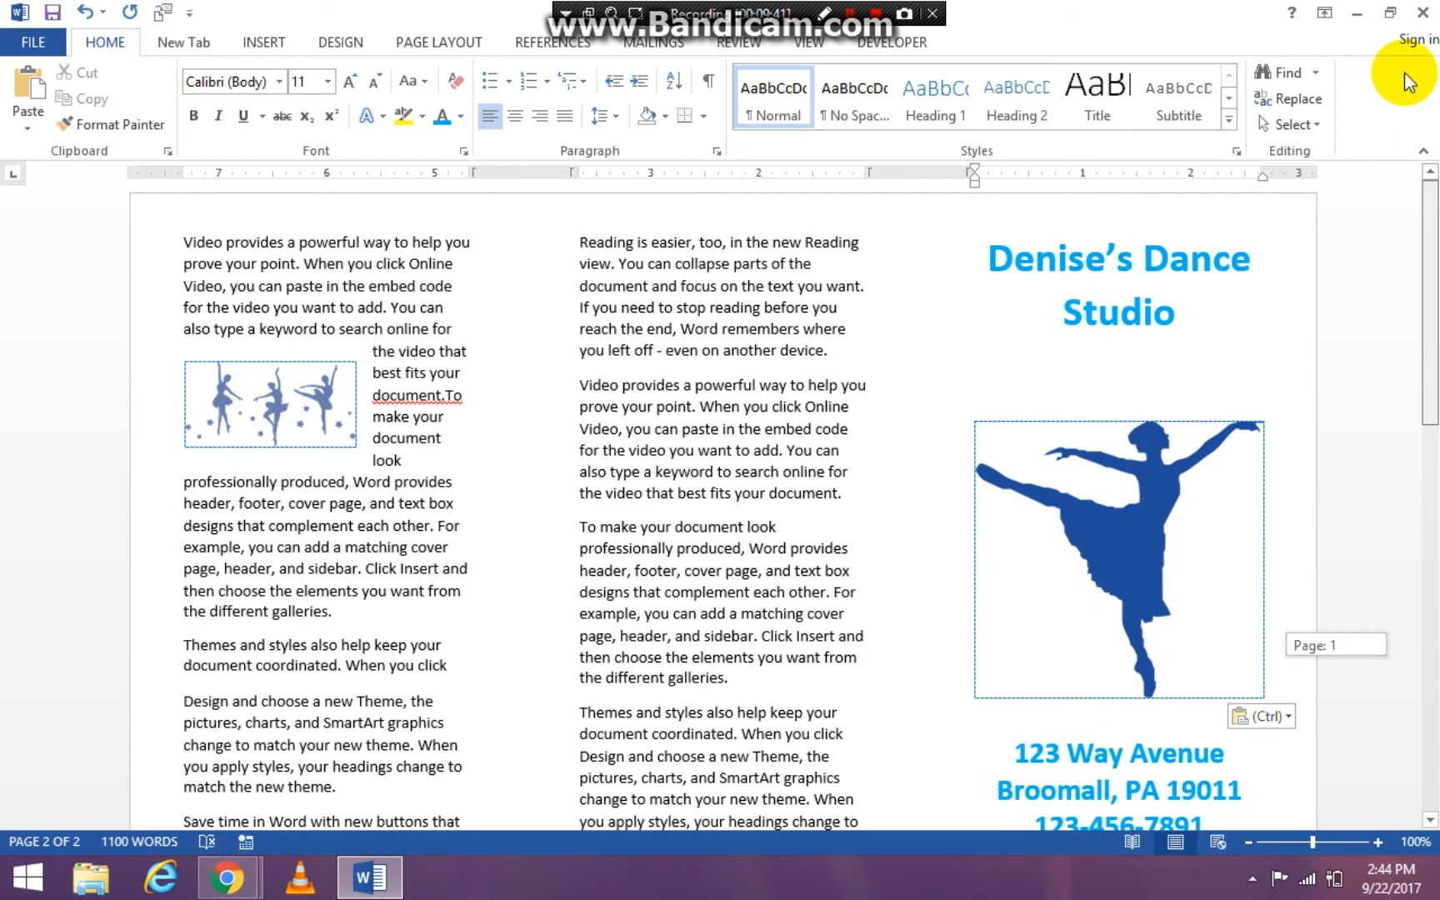
pyautogui.moveTo(1430, 249)
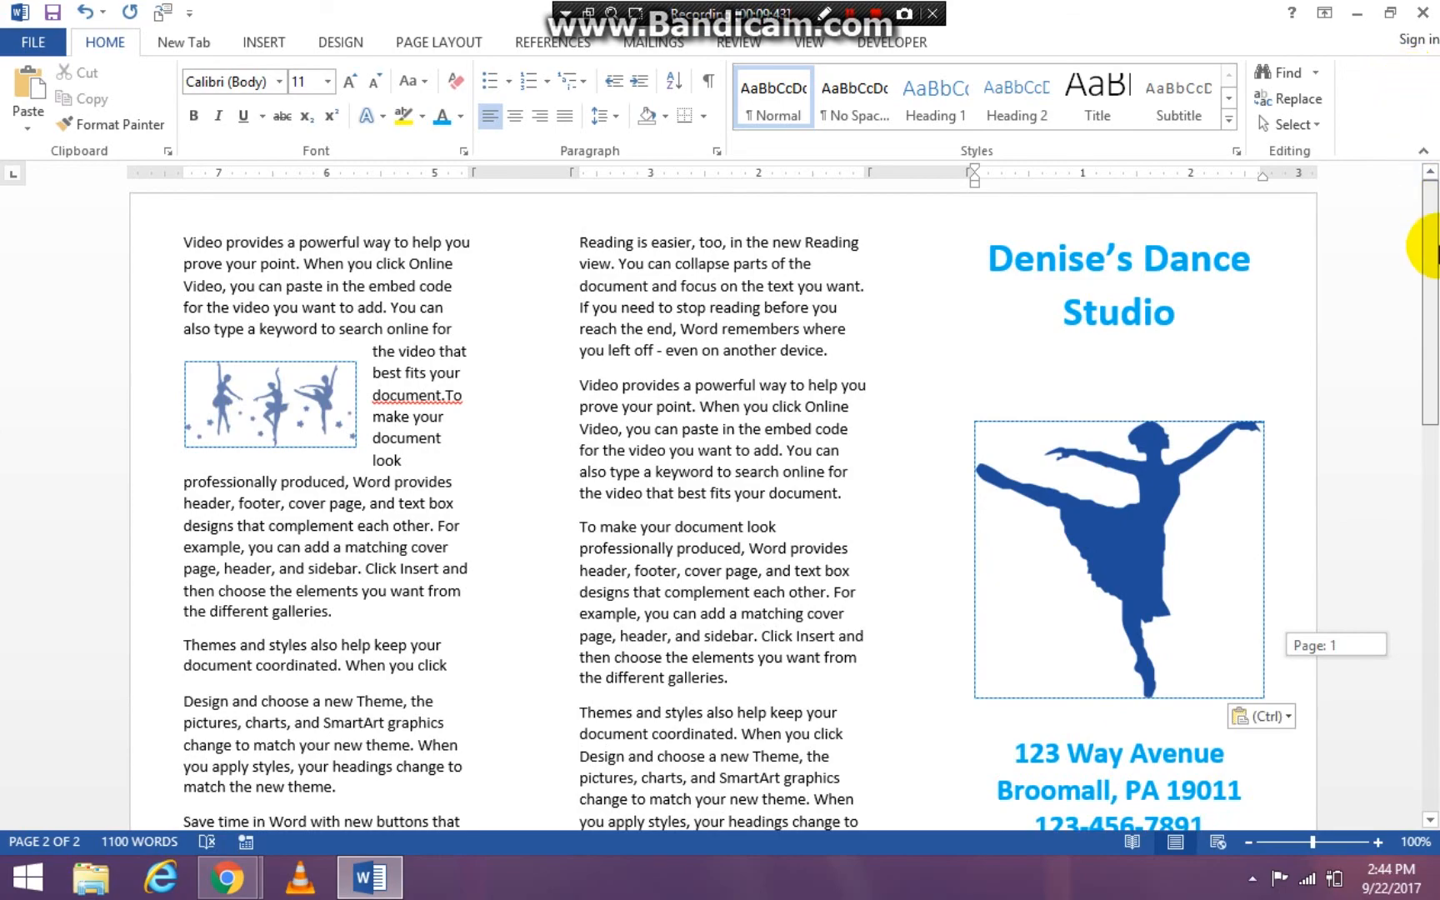
pyautogui.scroll(-3)
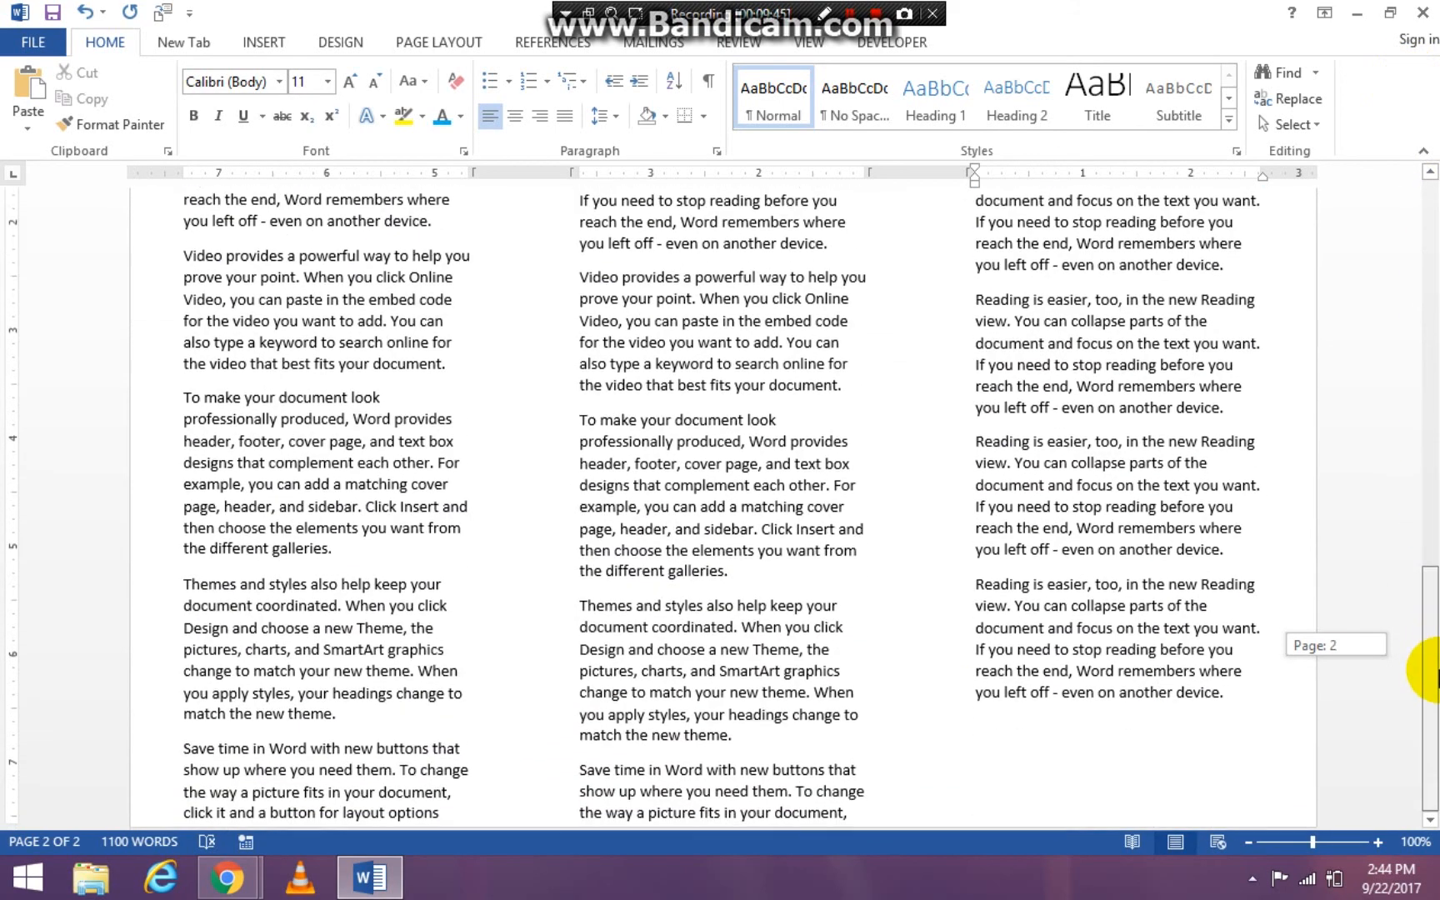
pyautogui.scroll(-3)
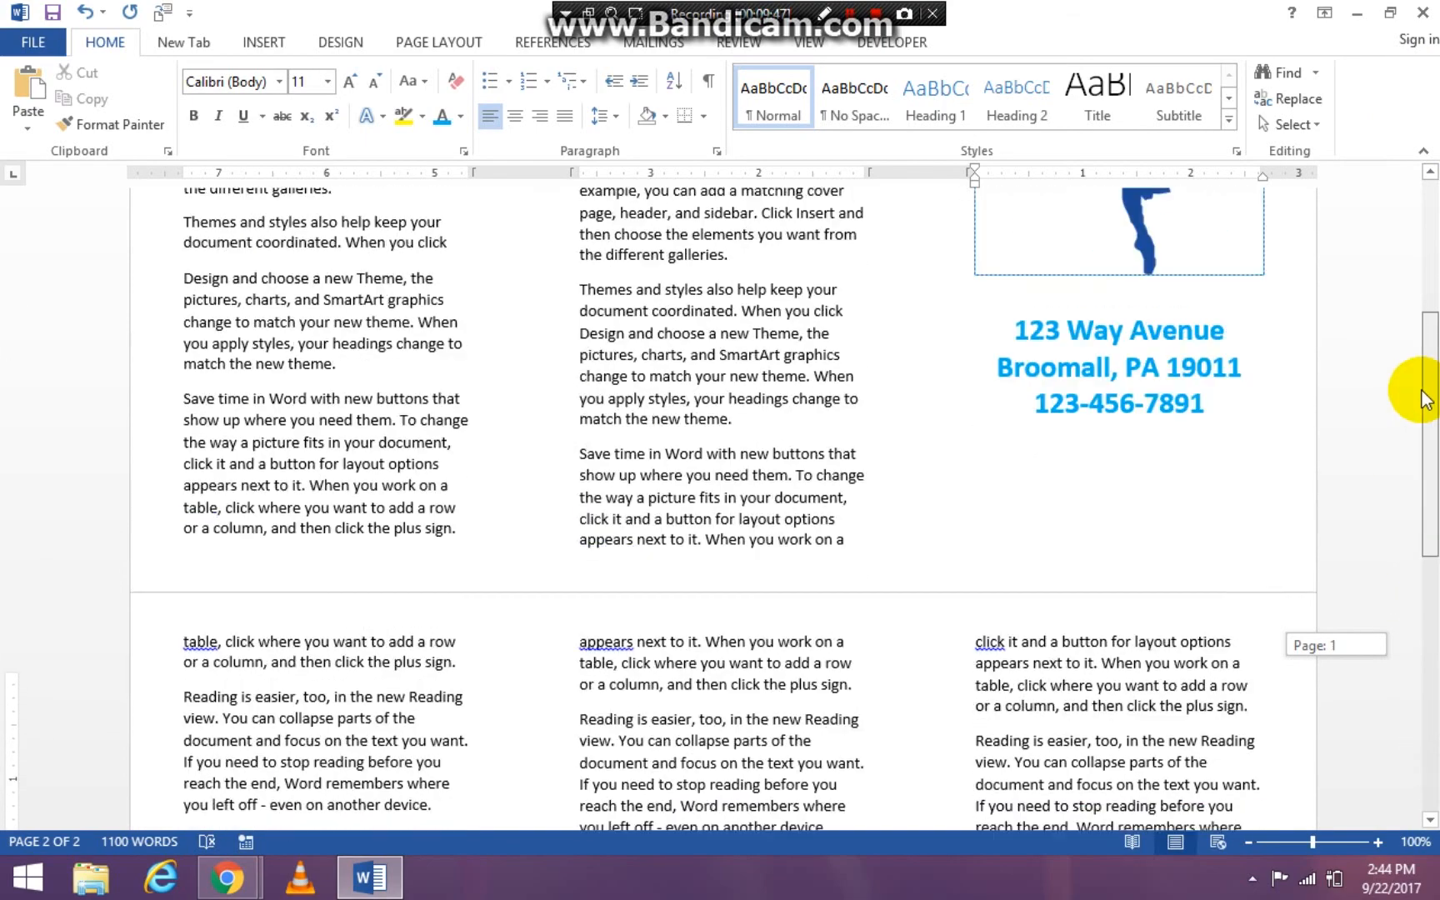
pyautogui.scroll(3)
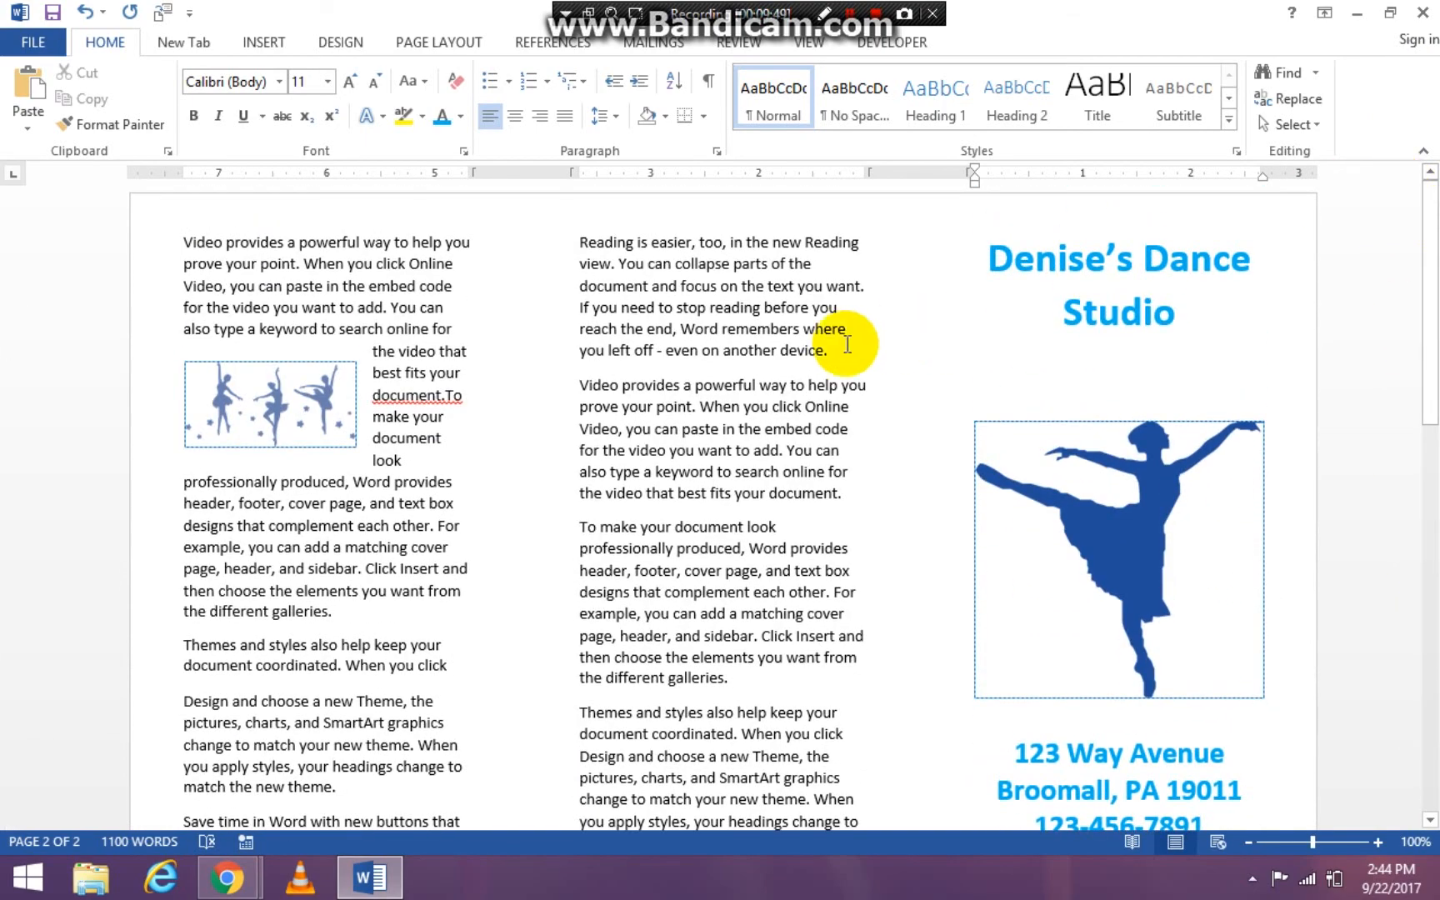
pyautogui.rightClick(417, 395)
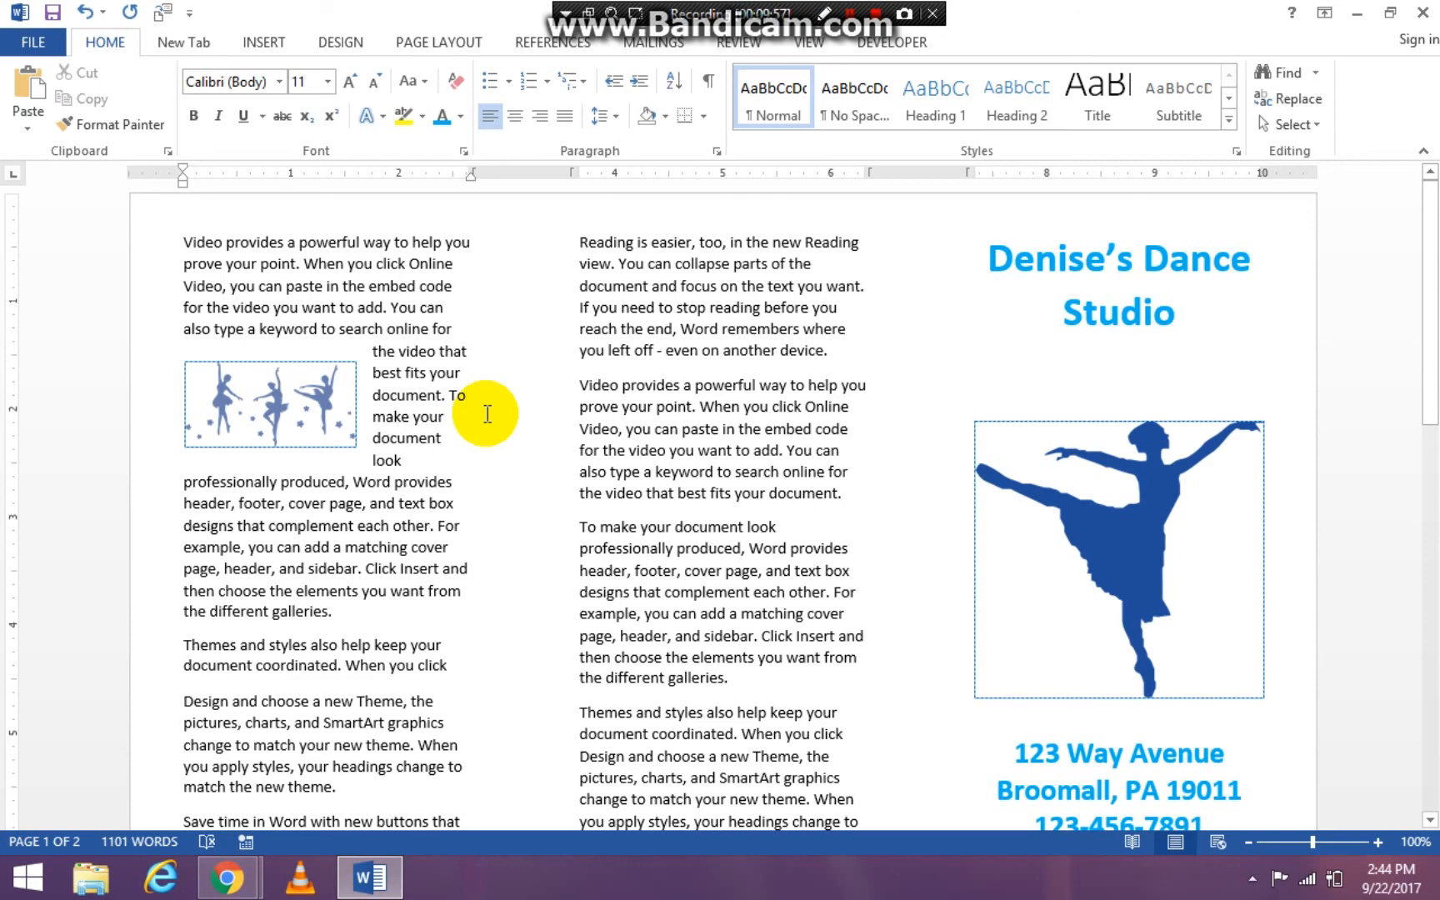
pyautogui.moveTo(1428, 295)
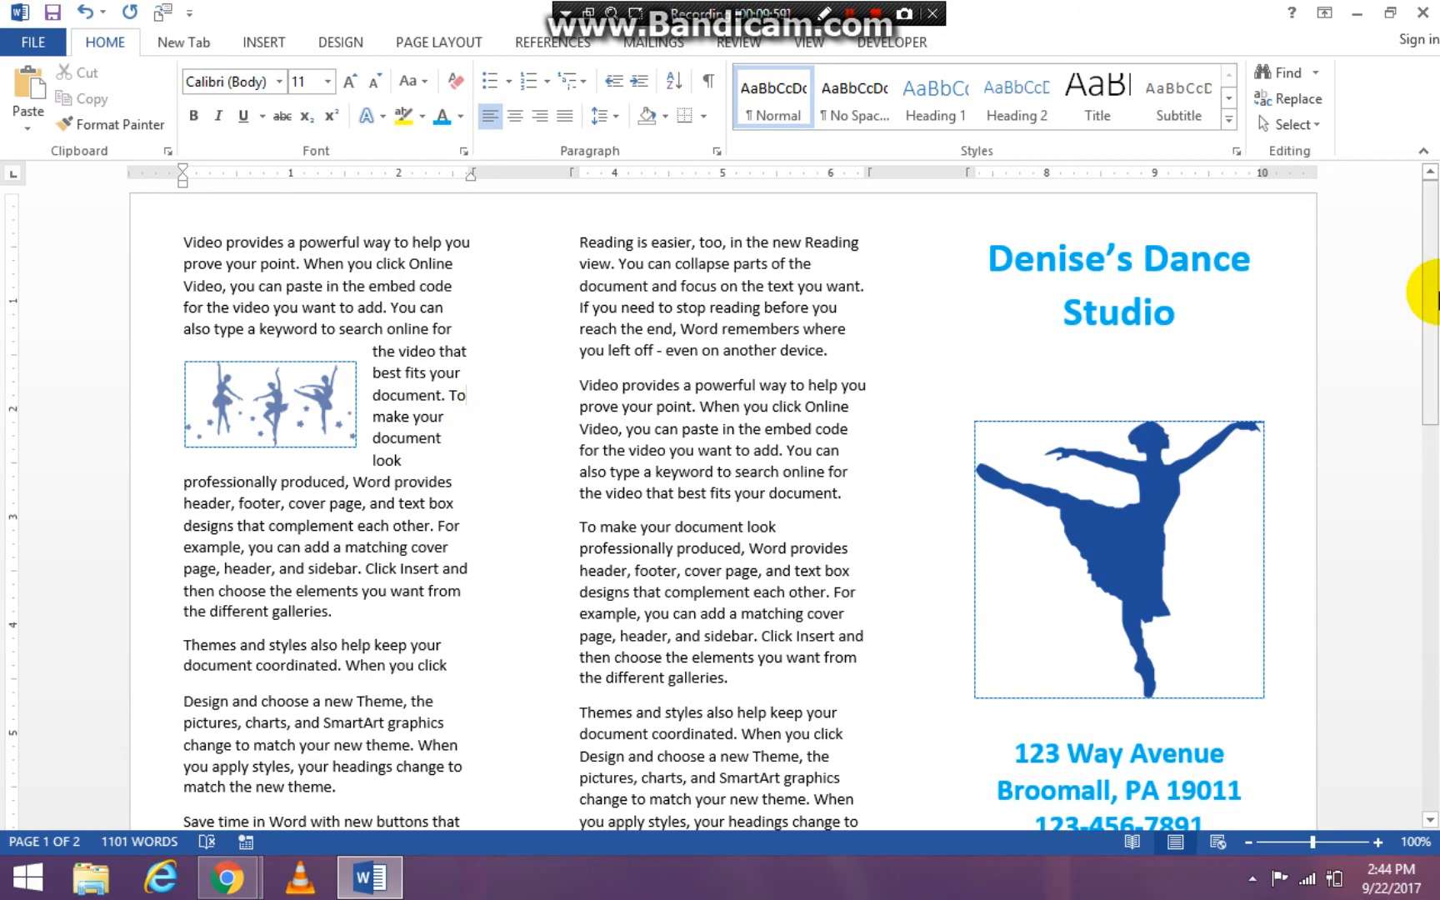